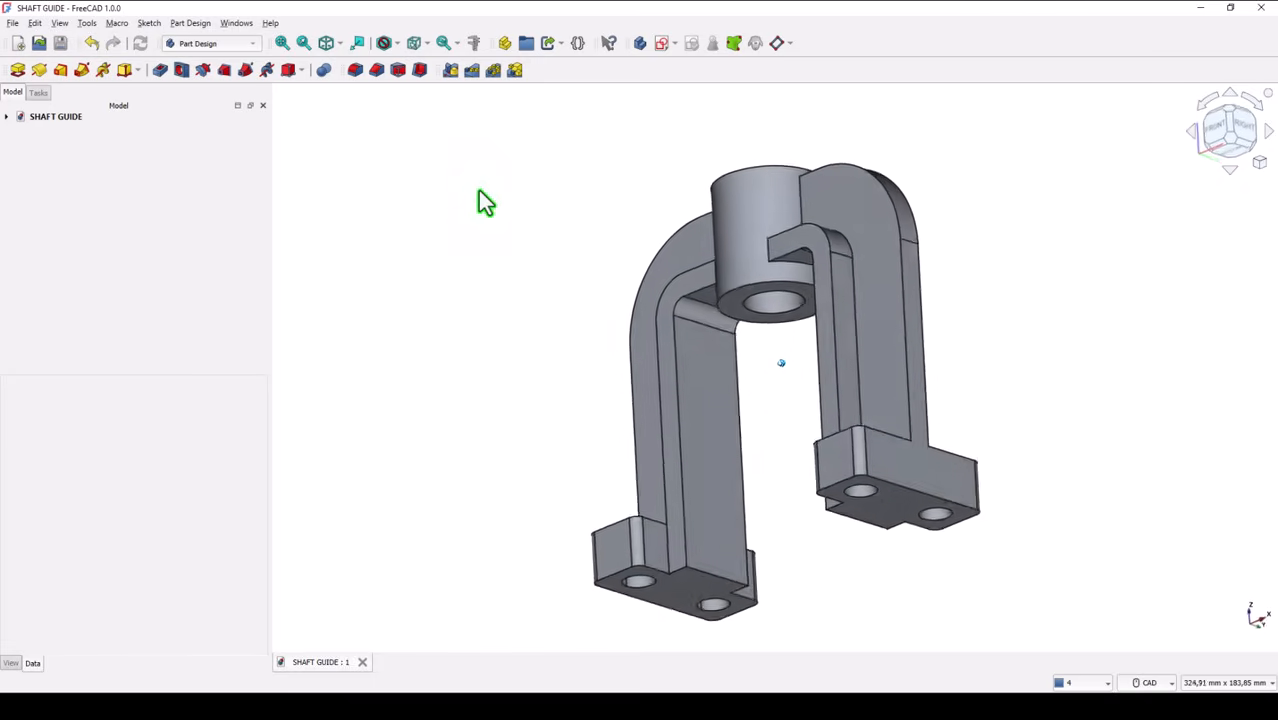
- Create a new empty FreeCAD document and begin a new sketch
{"action": "left_click_drag", "start_coordinate": [781, 362], "coordinate": [755, 381]}
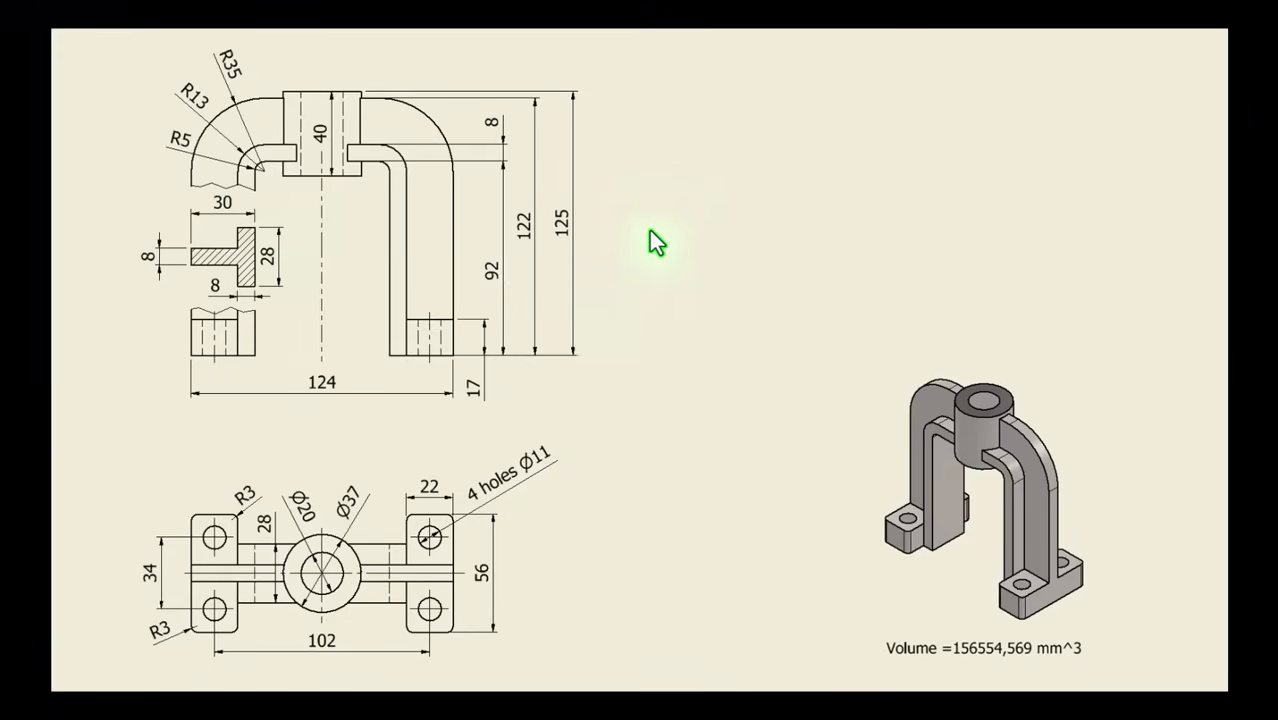
{"action": "mouse_move", "coordinate": [673, 332]}
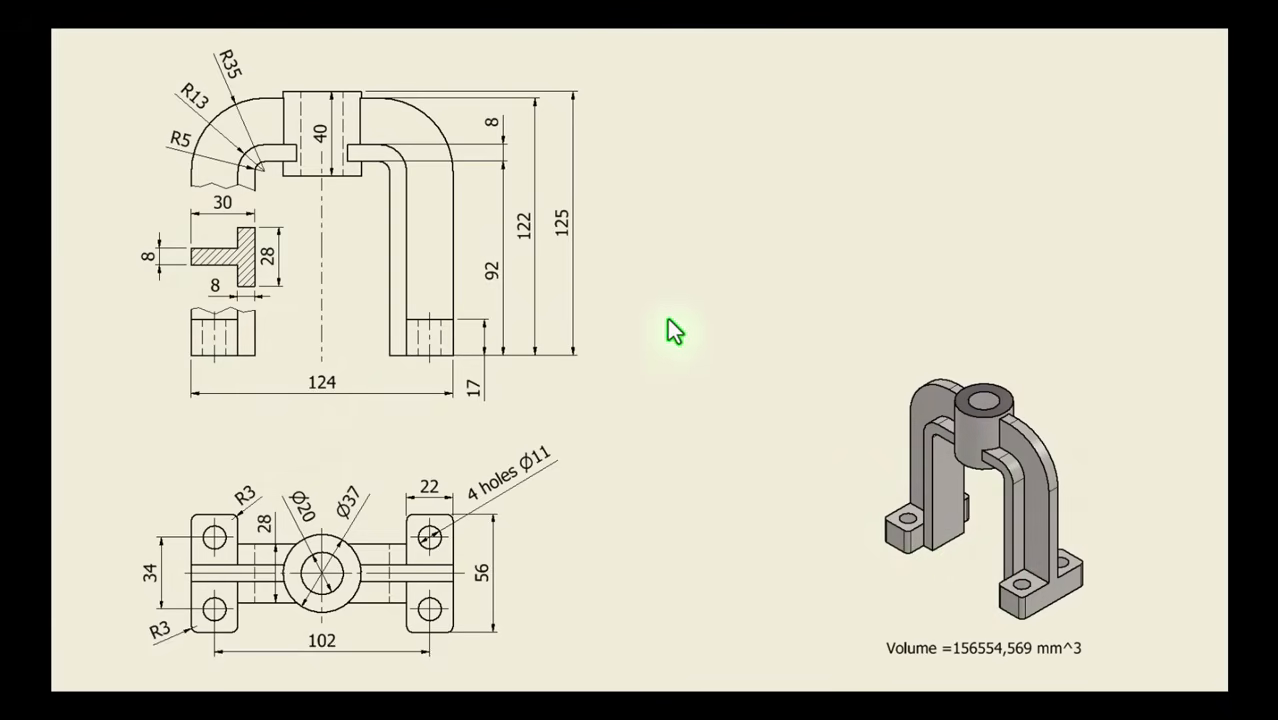
{"action": "mouse_move", "coordinate": [675, 295]}
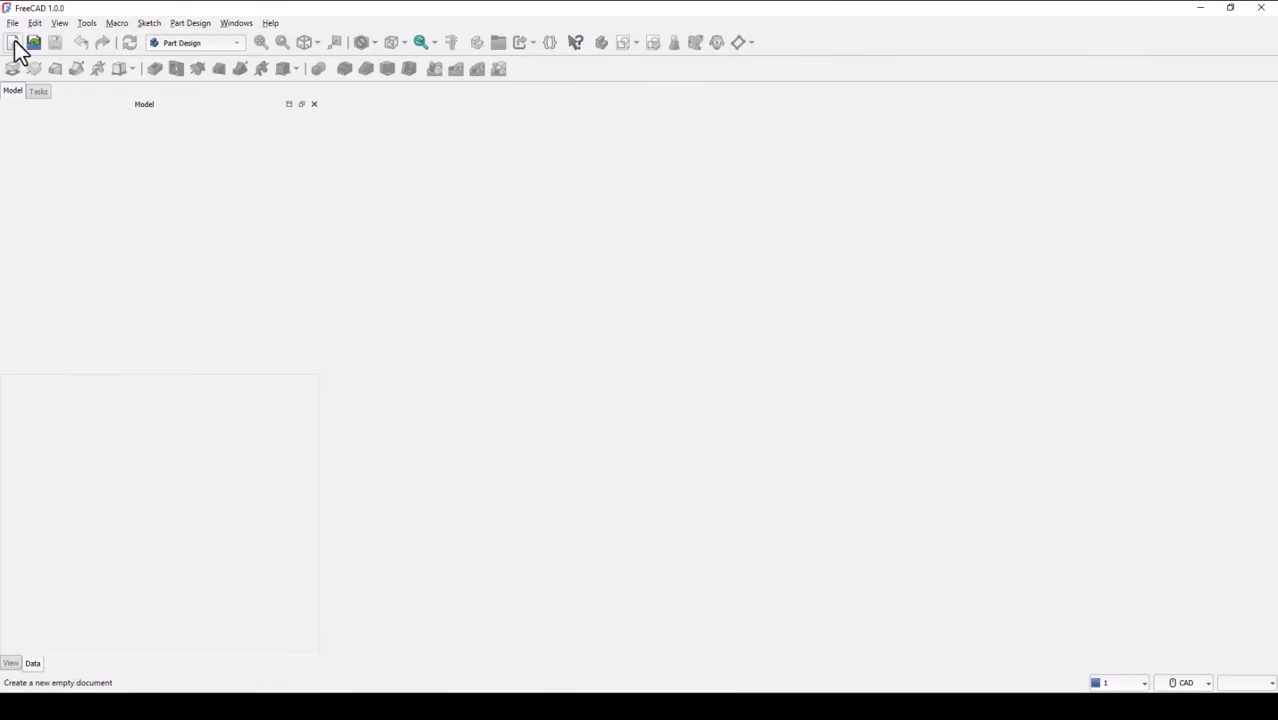
{"action": "left_click", "coordinate": [14, 42]}
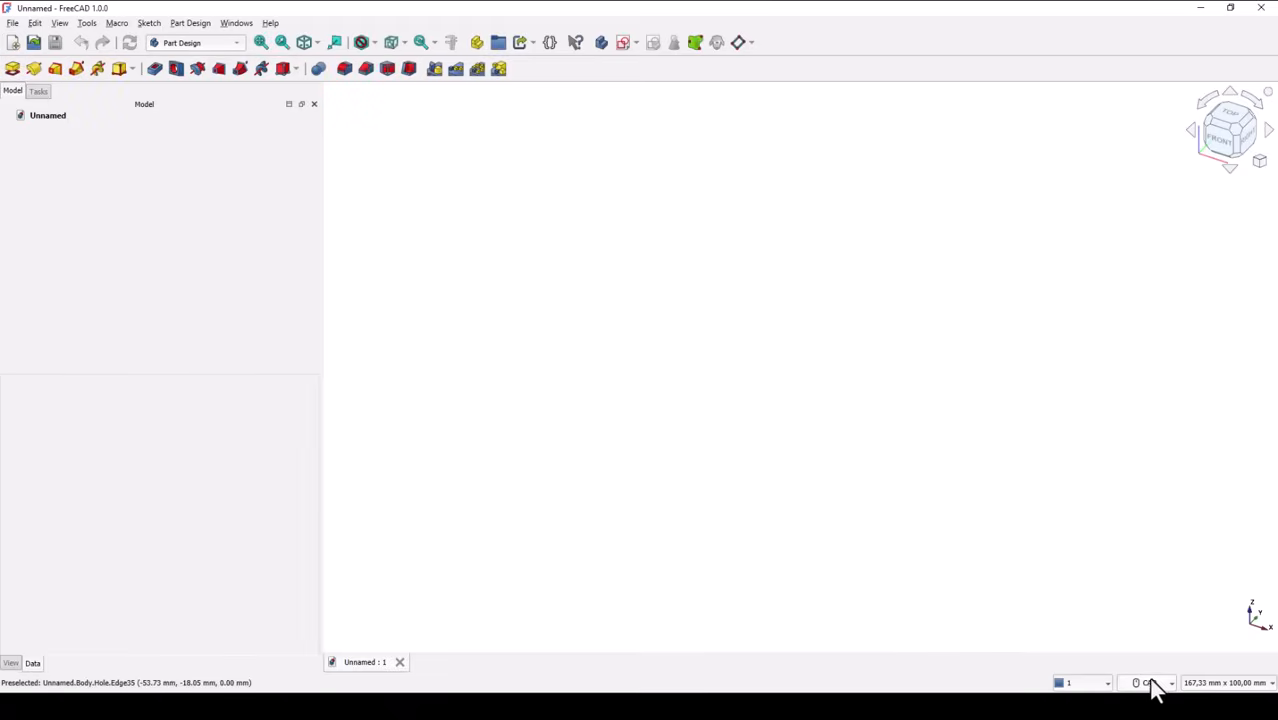
{"action": "left_click", "coordinate": [1150, 683]}
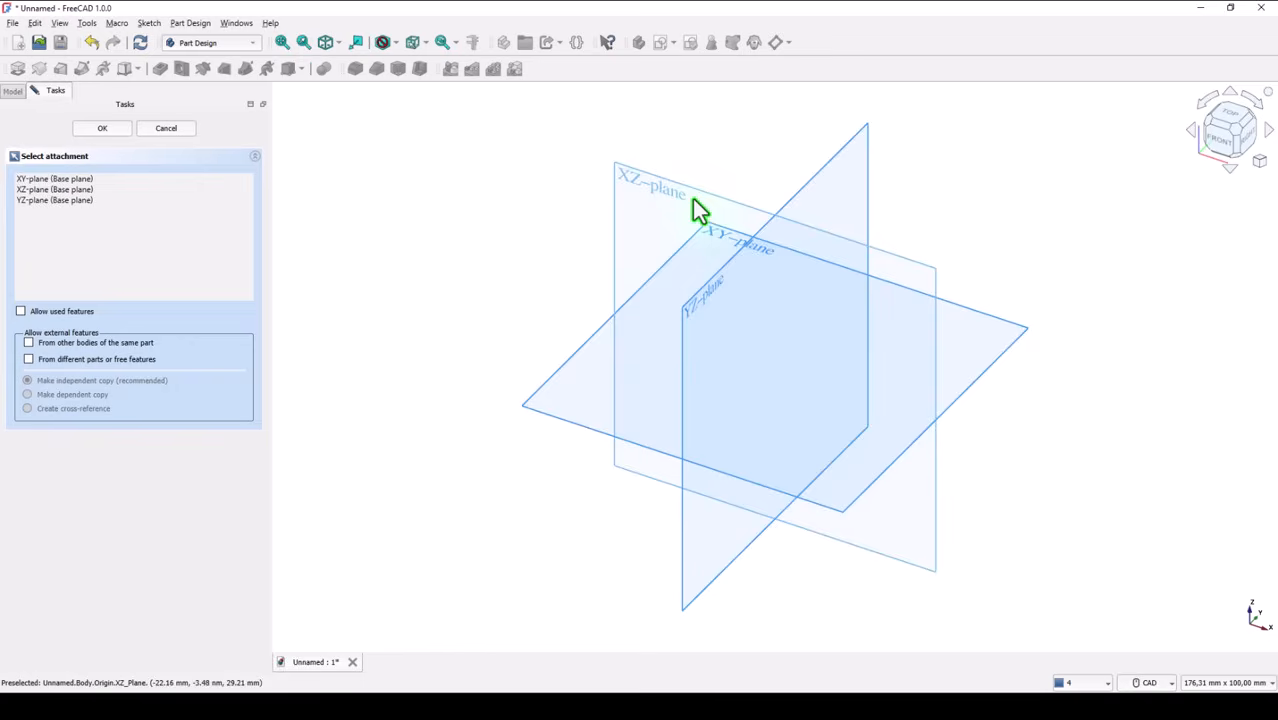
- Attach the sketch to the XZ plane and draw the arch polyline: legs, rounded corners, top edge
{"action": "left_click", "coordinate": [101, 128]}
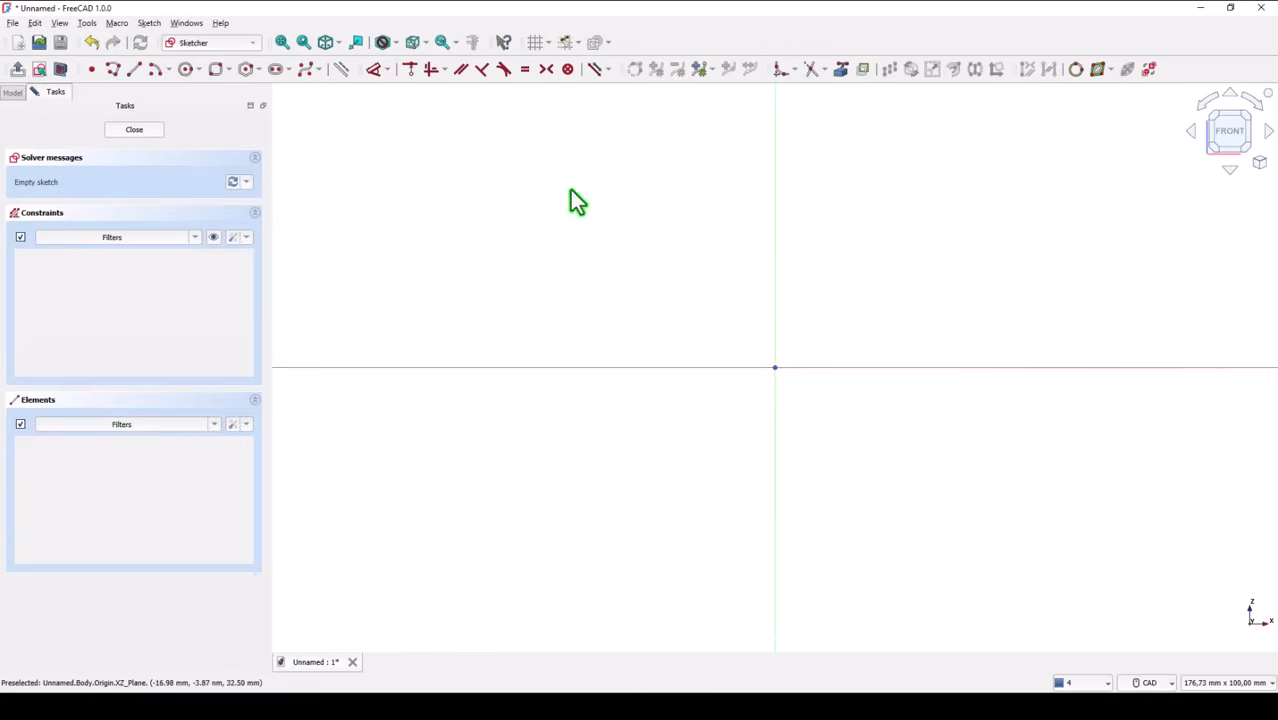
{"action": "mouse_move", "coordinate": [75, 98]}
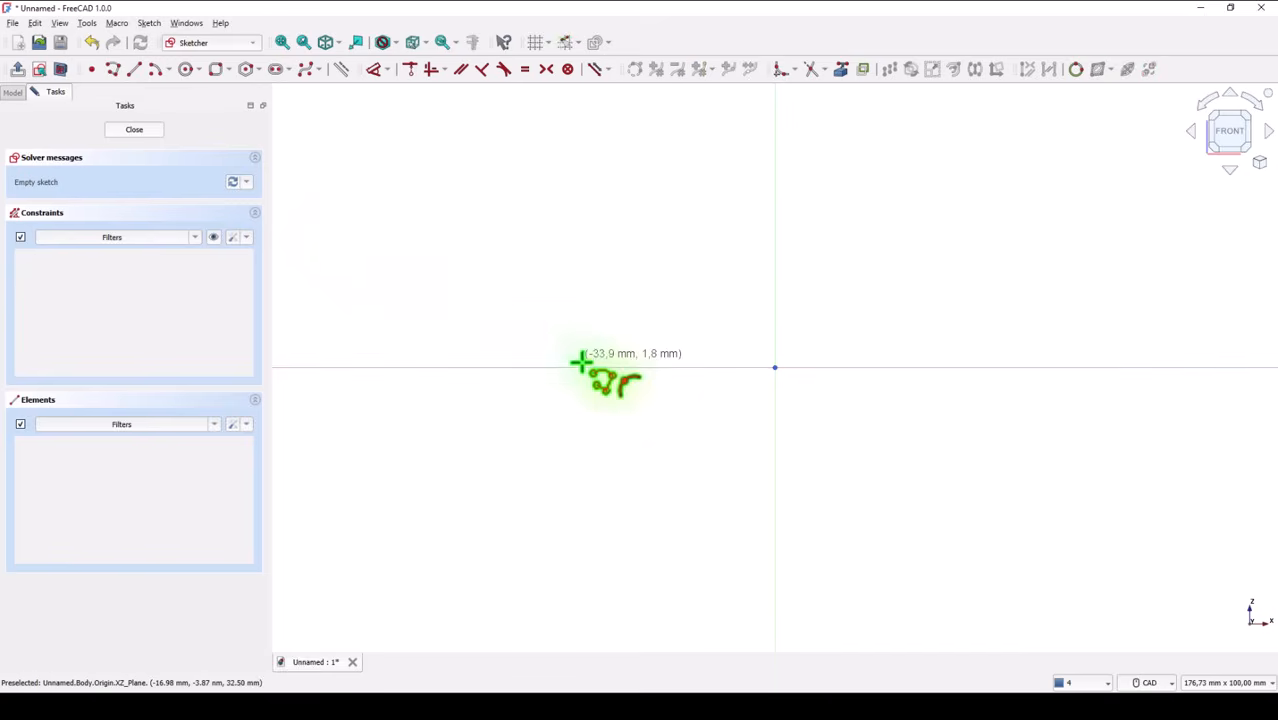
{"action": "mouse_move", "coordinate": [615, 400]}
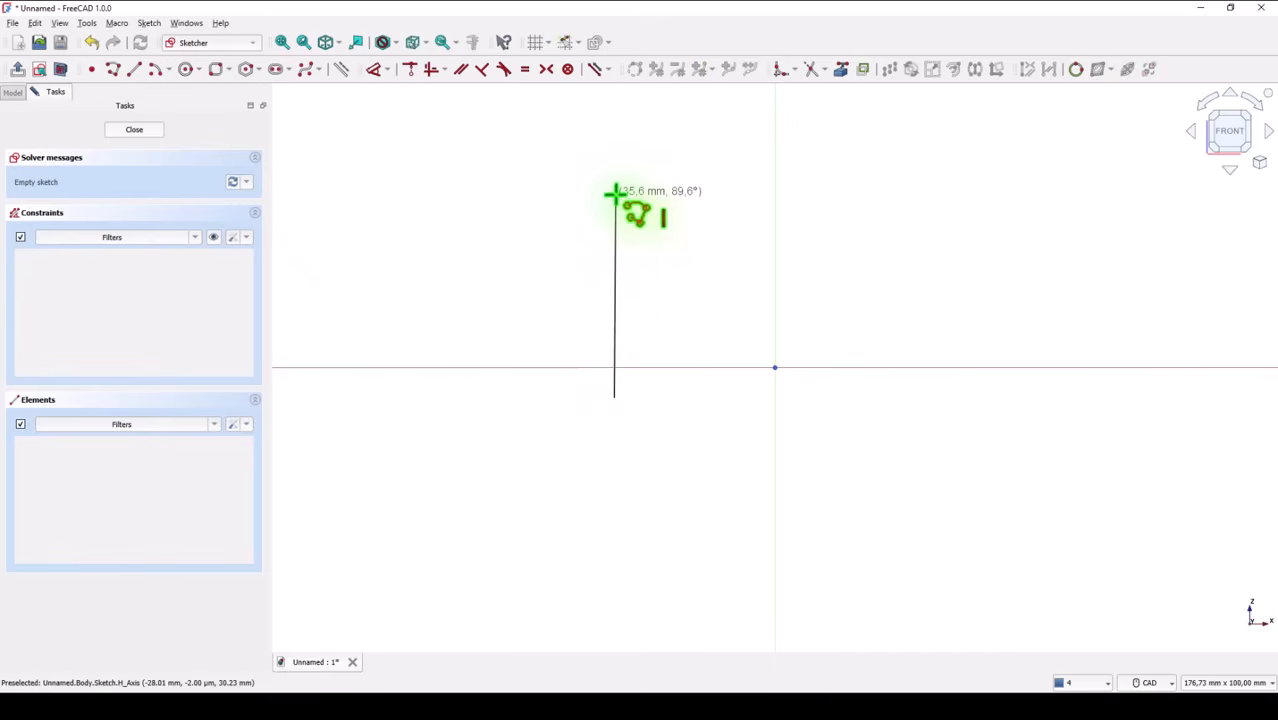
{"action": "left_click", "coordinate": [614, 194]}
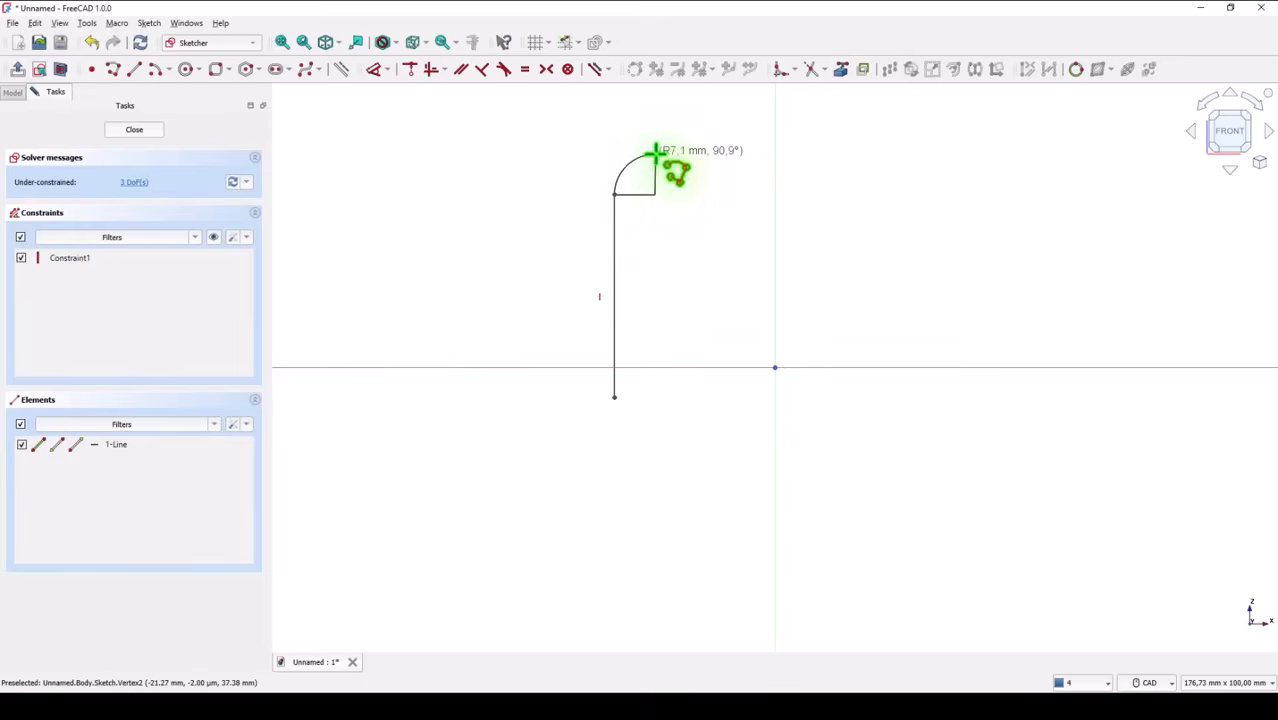
{"action": "left_click", "coordinate": [870, 185]}
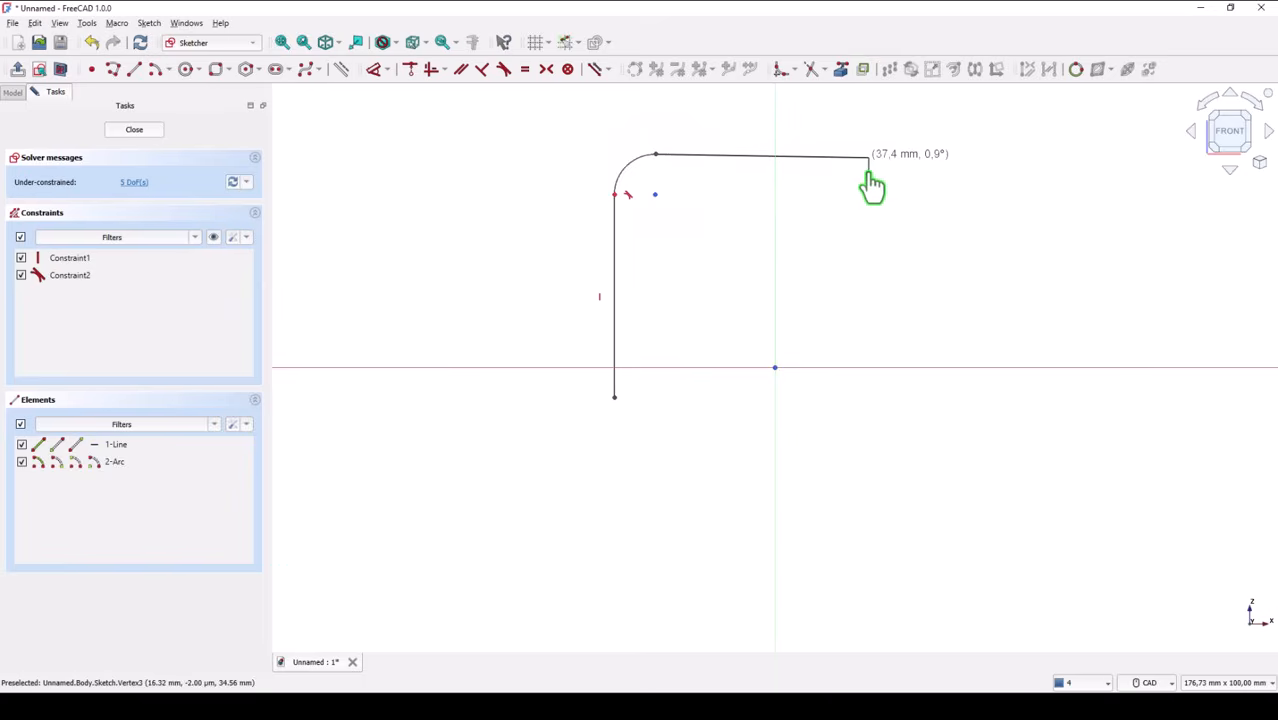
{"action": "left_click", "coordinate": [869, 160]}
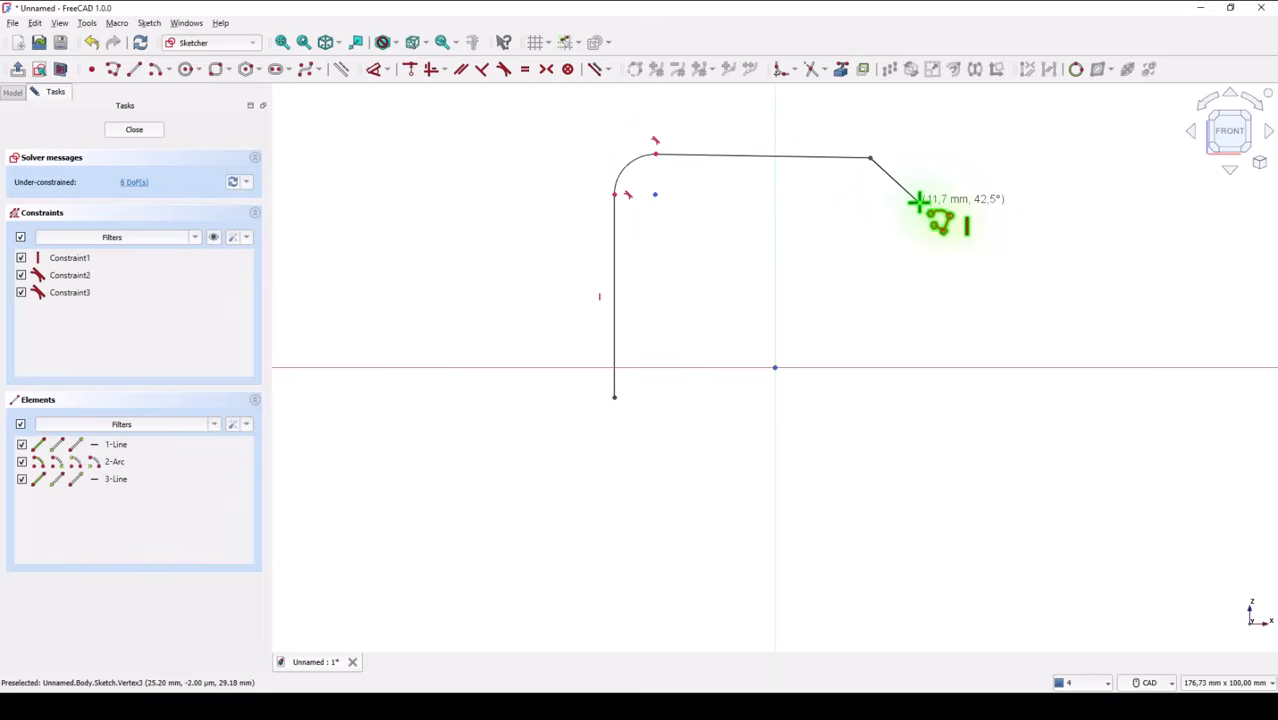
{"action": "mouse_move", "coordinate": [918, 203]}
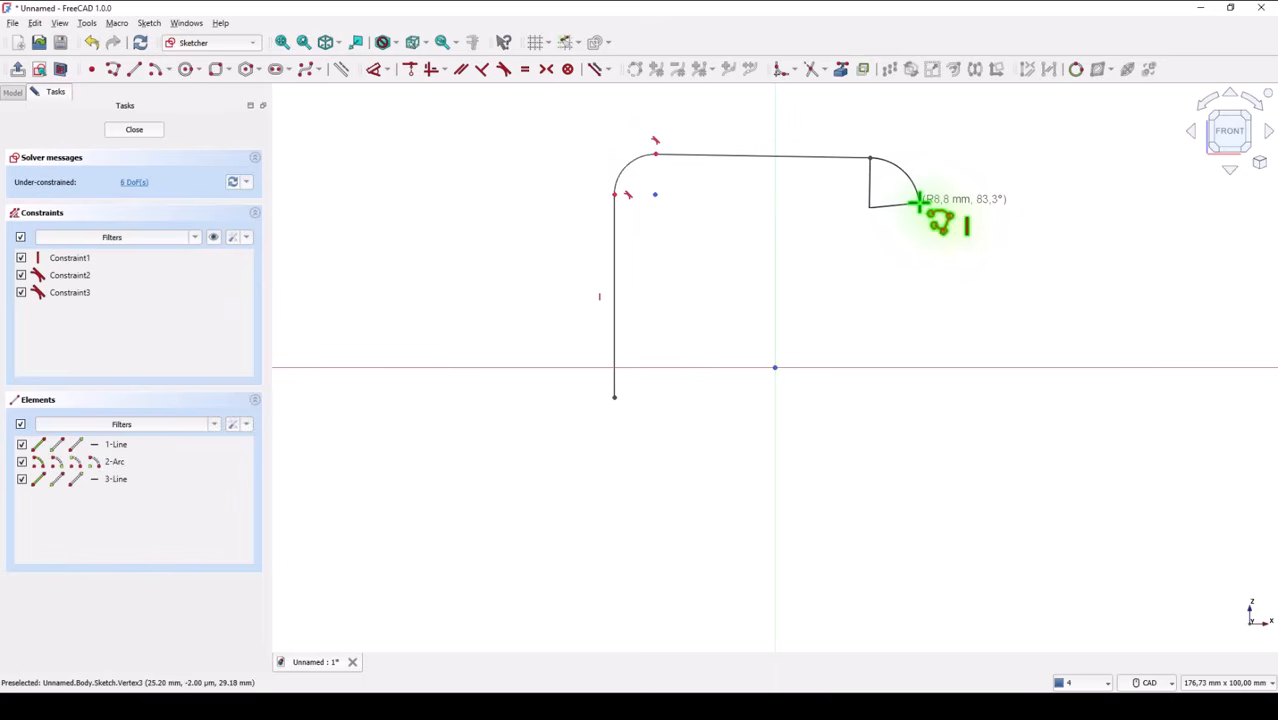
{"action": "left_click", "coordinate": [918, 206]}
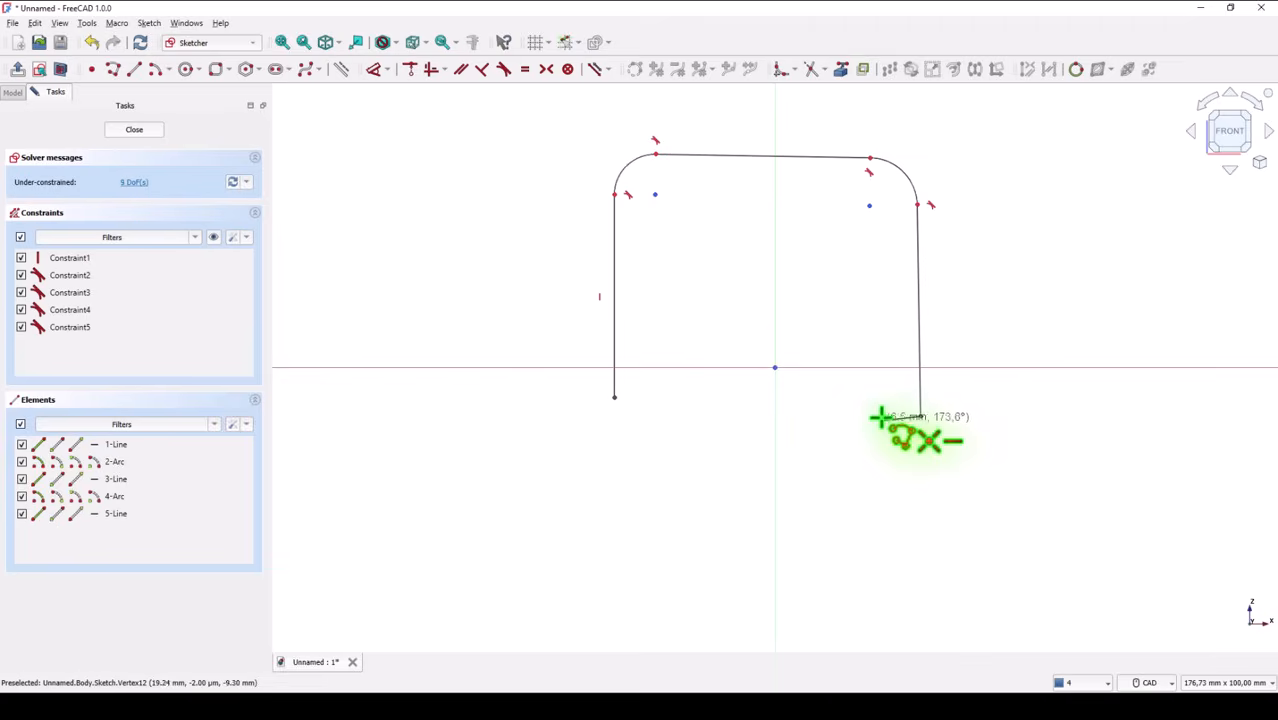
{"action": "mouse_move", "coordinate": [500, 140]}
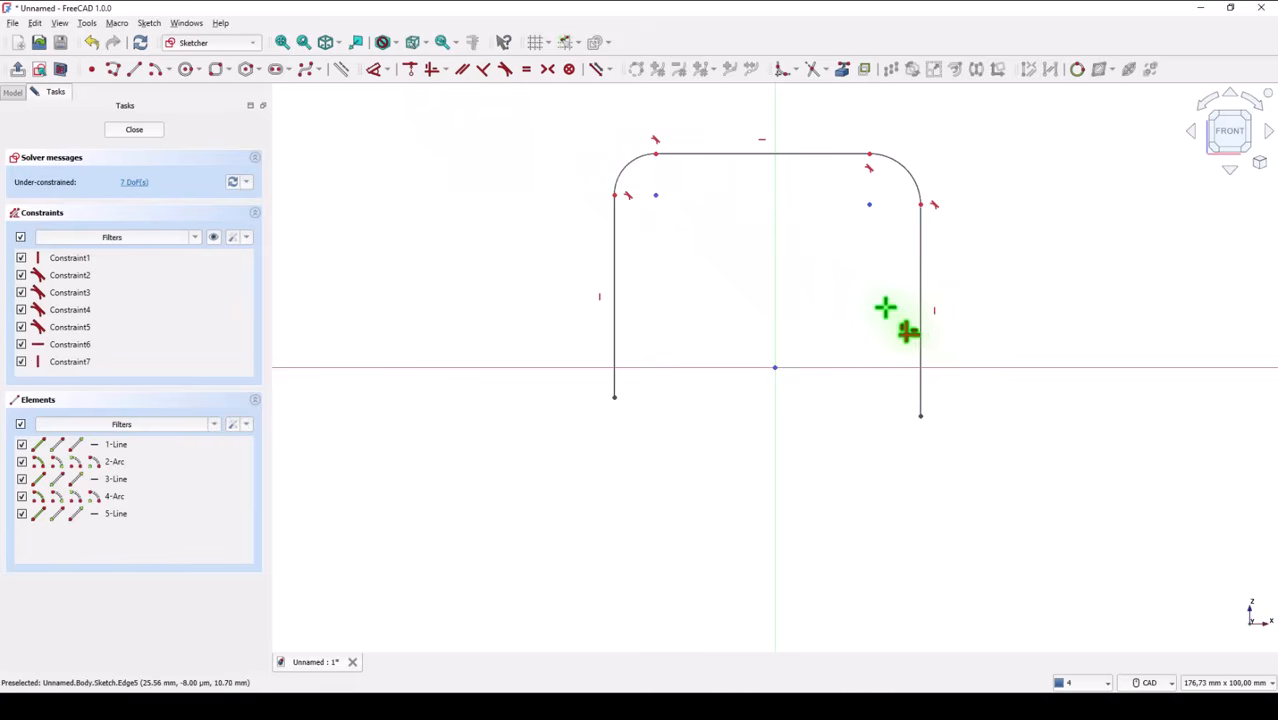
{"action": "mouse_move", "coordinate": [480, 378]}
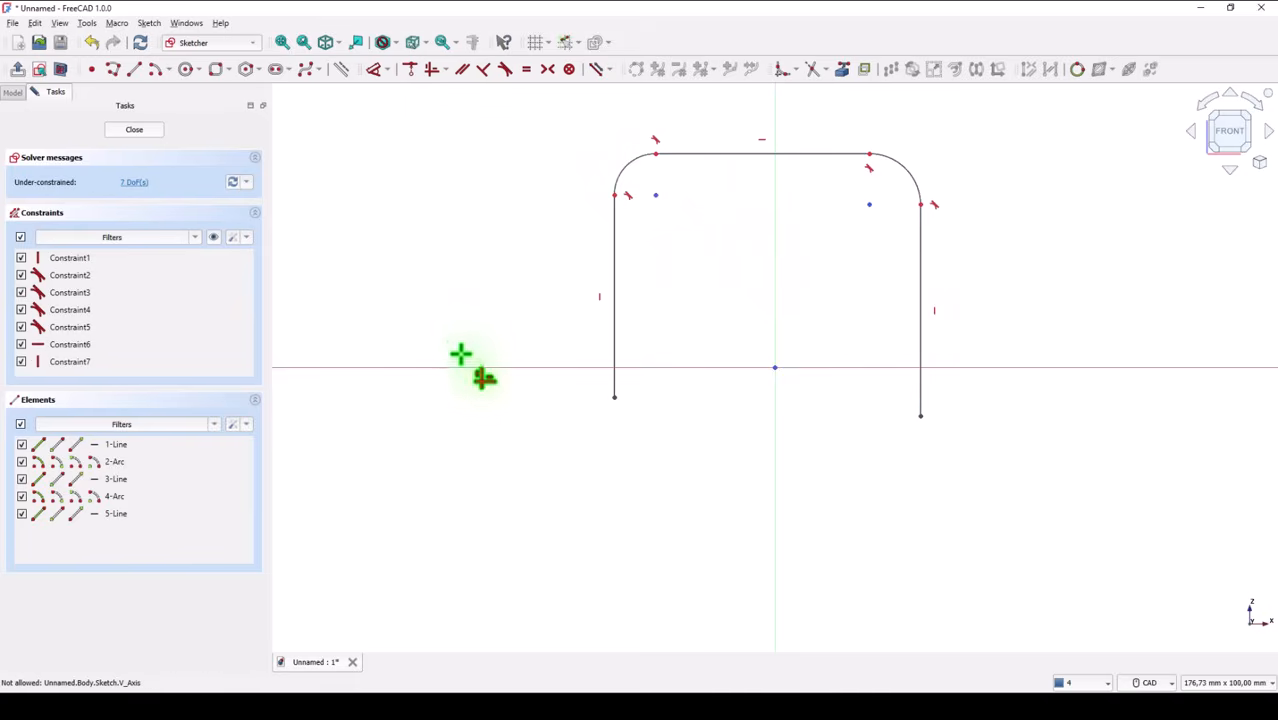
{"action": "mouse_move", "coordinate": [615, 400]}
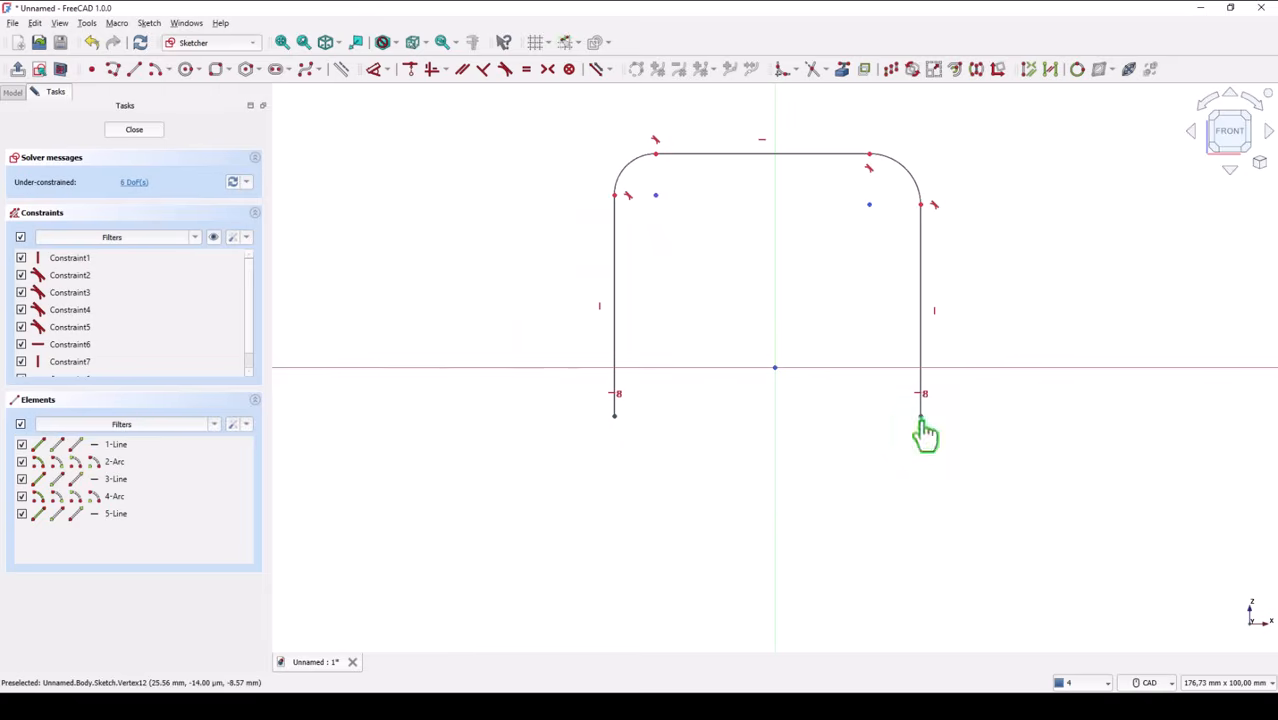
{"action": "mouse_move", "coordinate": [740, 450]}
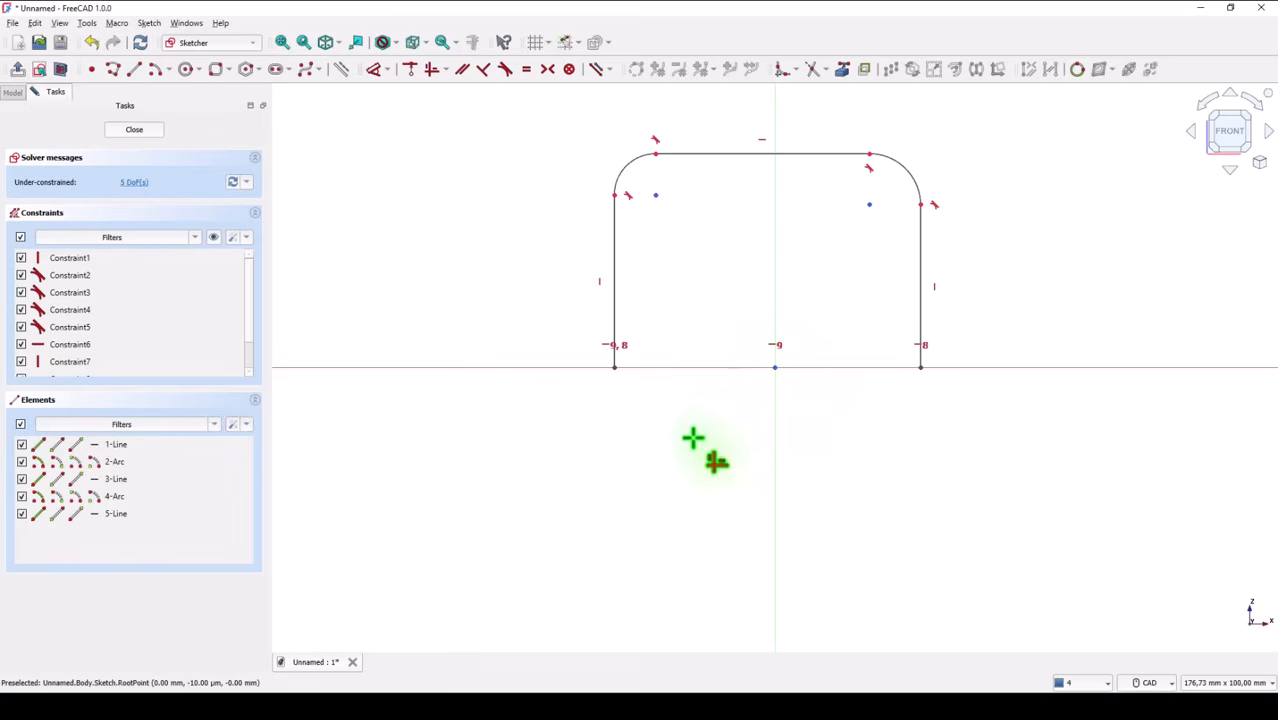
{"action": "mouse_move", "coordinate": [810, 438]}
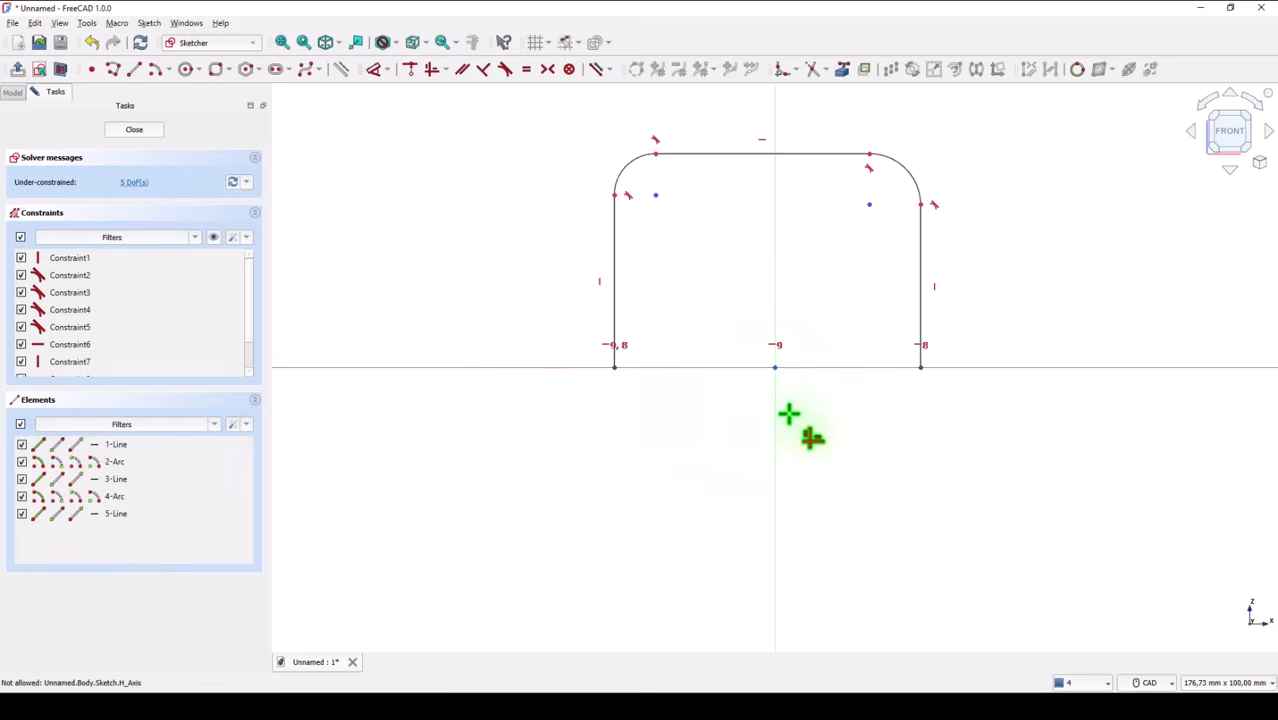
{"action": "mouse_move", "coordinate": [470, 125]}
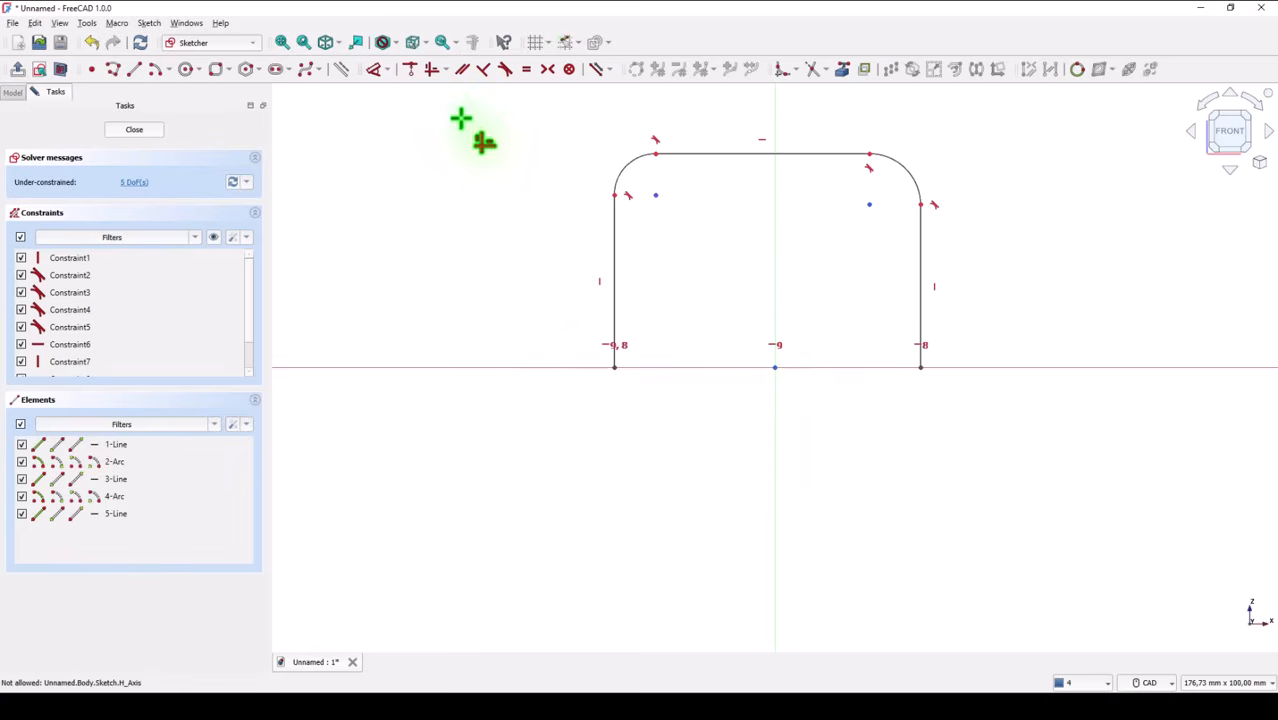
{"action": "mouse_move", "coordinate": [535, 105]}
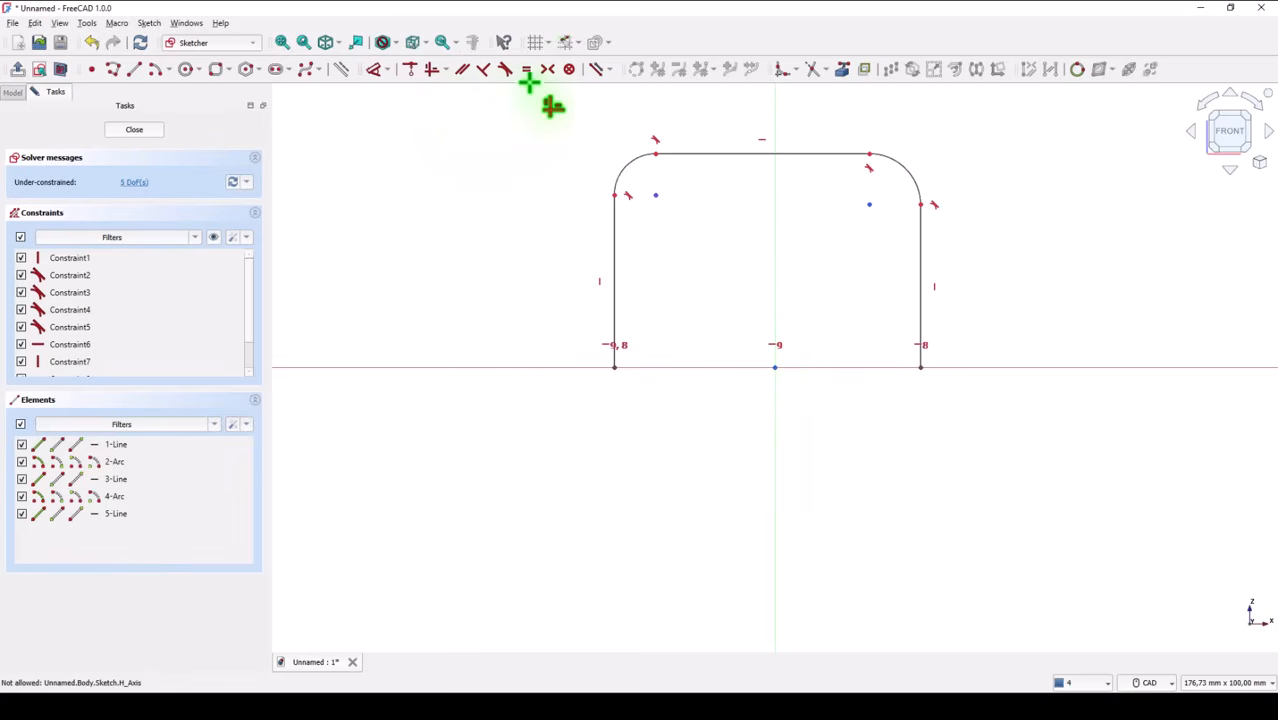
{"action": "mouse_move", "coordinate": [618, 372]}
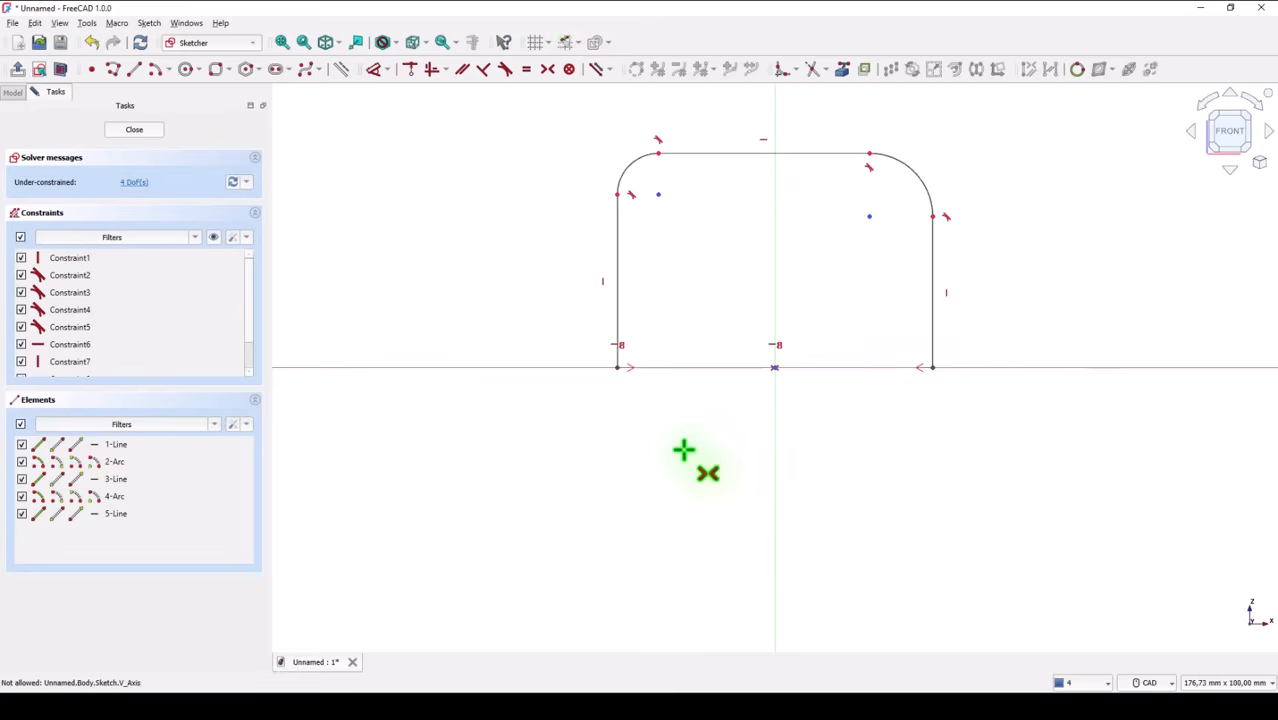
{"action": "mouse_move", "coordinate": [490, 175]}
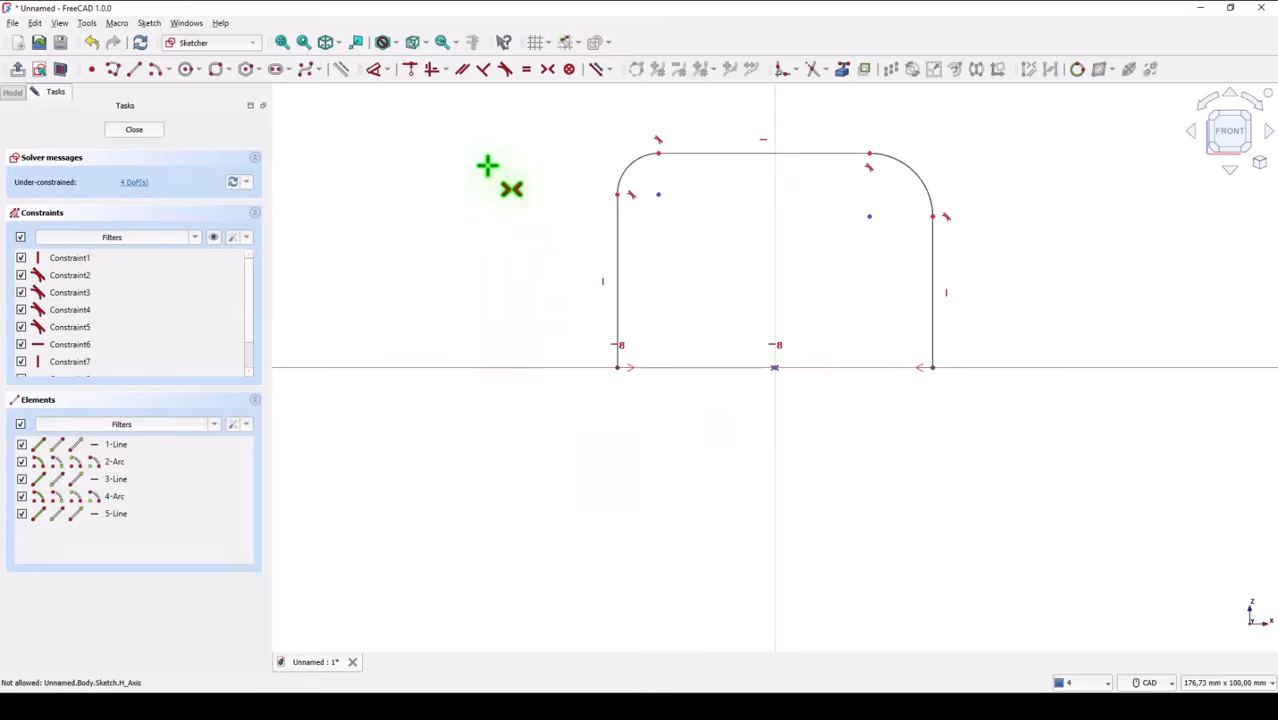
- Dimension the arch: 122 mm height, equal R35 corner arcs, 124 mm width
{"action": "left_click", "coordinate": [378, 69]}
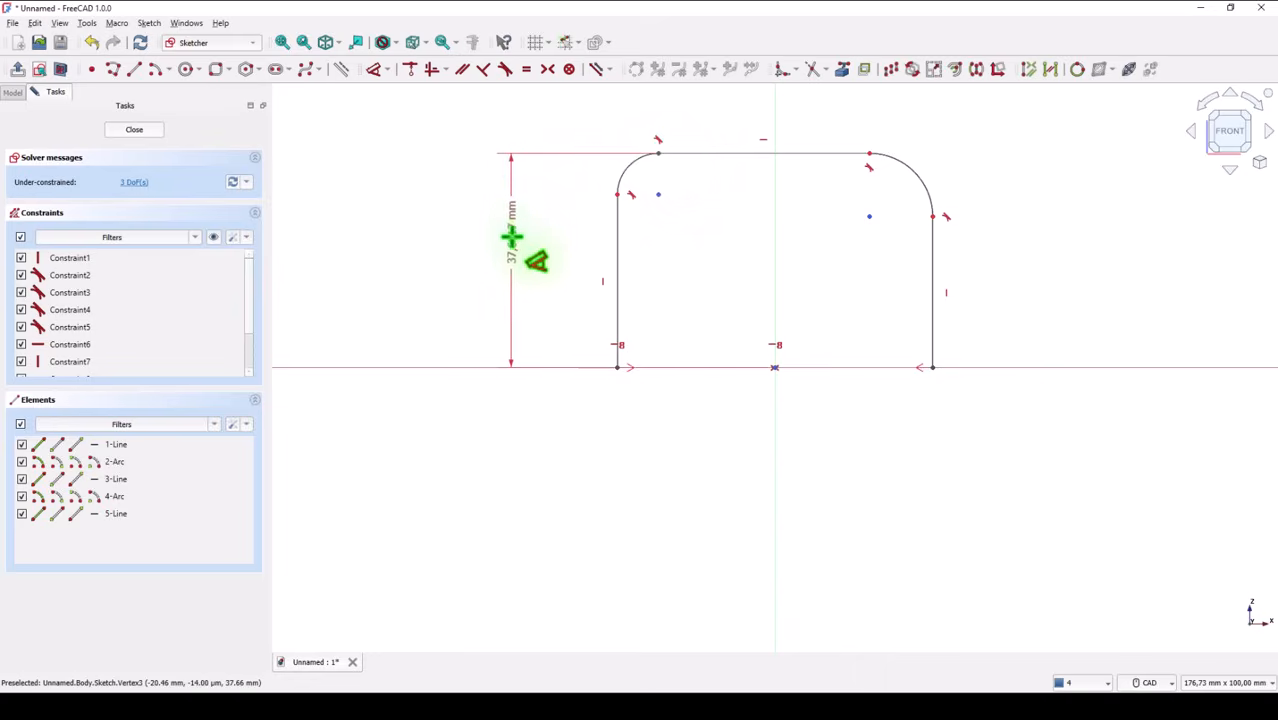
{"action": "left_click", "coordinate": [513, 240]}
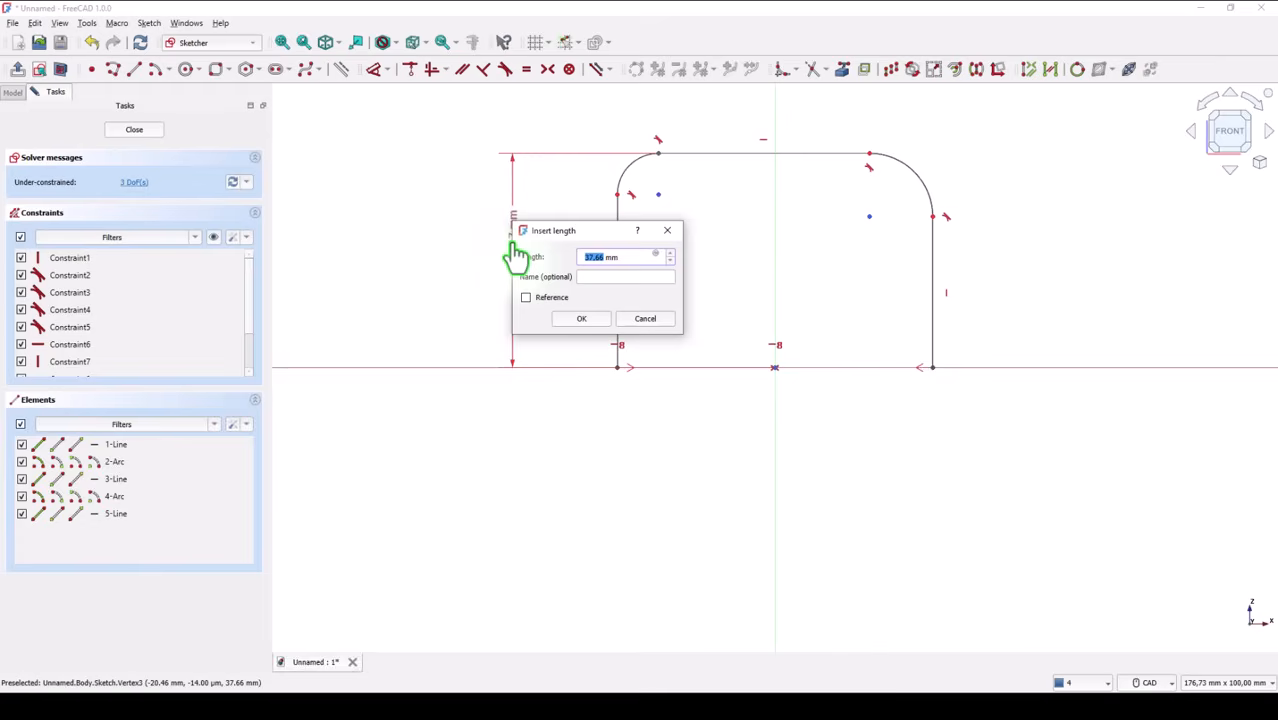
{"action": "type", "text": "12 mm"}
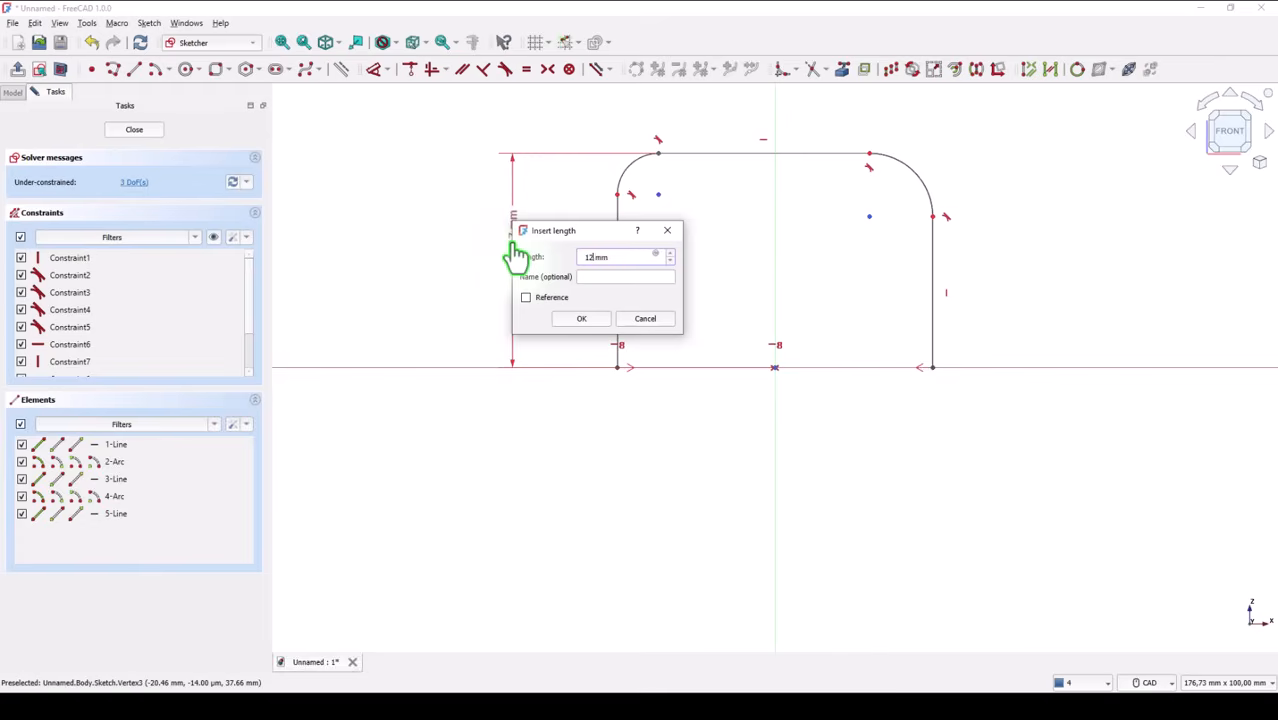
{"action": "left_click", "coordinate": [581, 318]}
{"action": "type", "text": "35"}
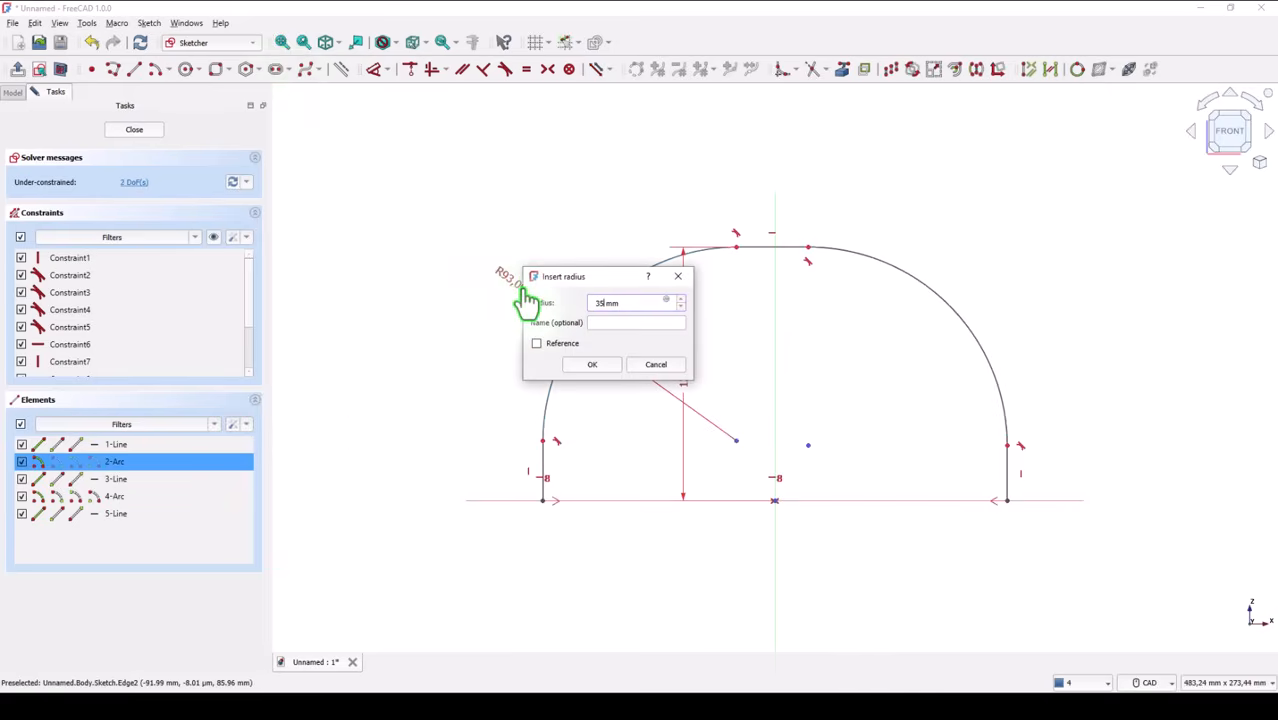
{"action": "left_click", "coordinate": [591, 364]}
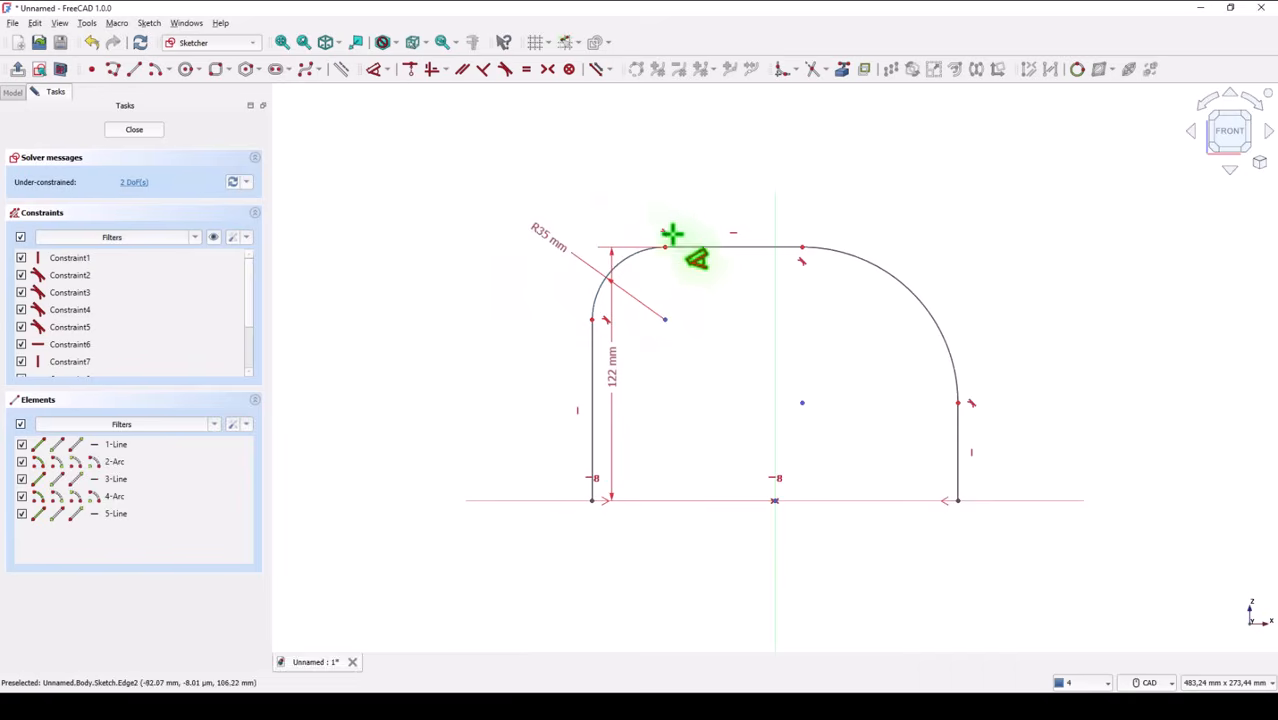
{"action": "mouse_move", "coordinate": [628, 253]}
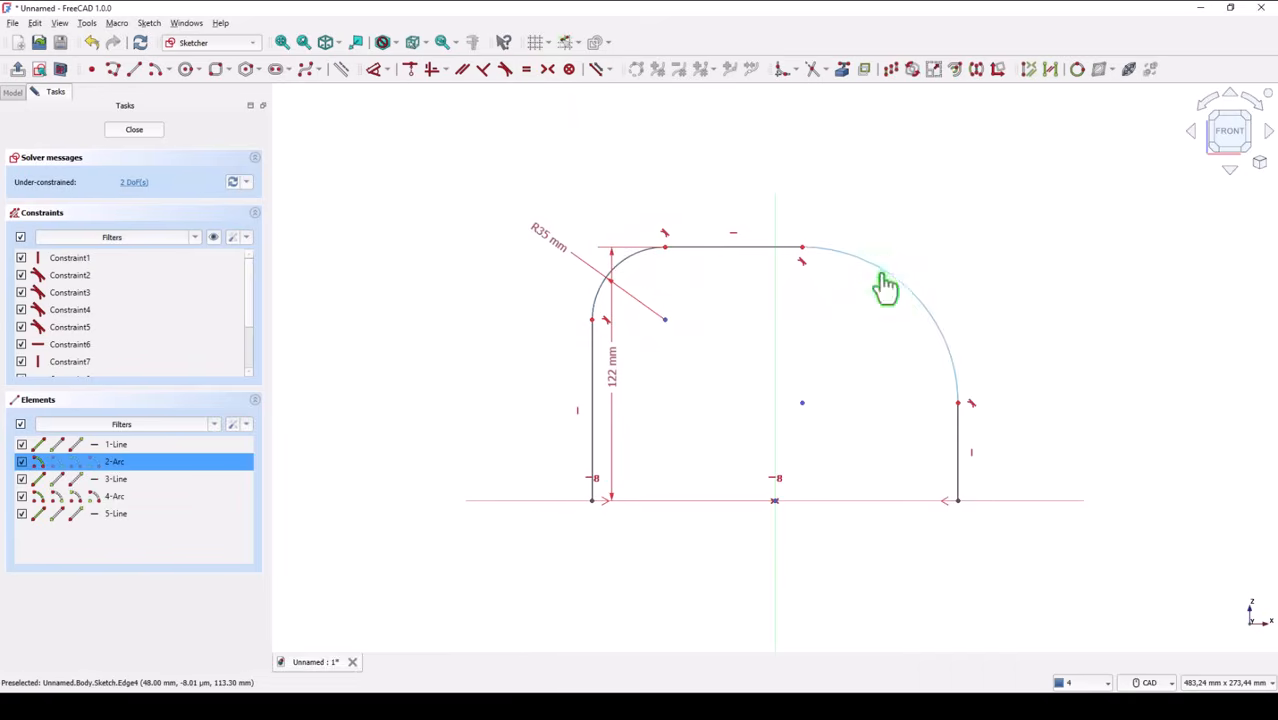
{"action": "left_click", "coordinate": [885, 280]}
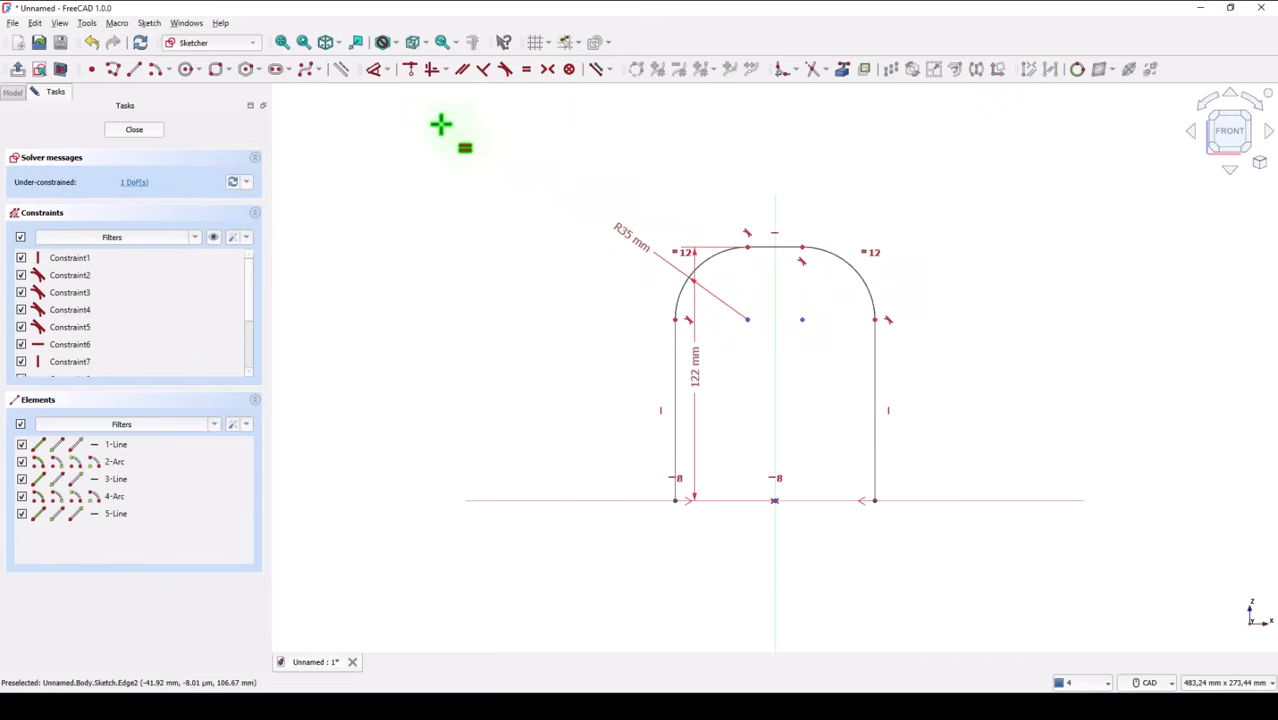
{"action": "mouse_move", "coordinate": [530, 360]}
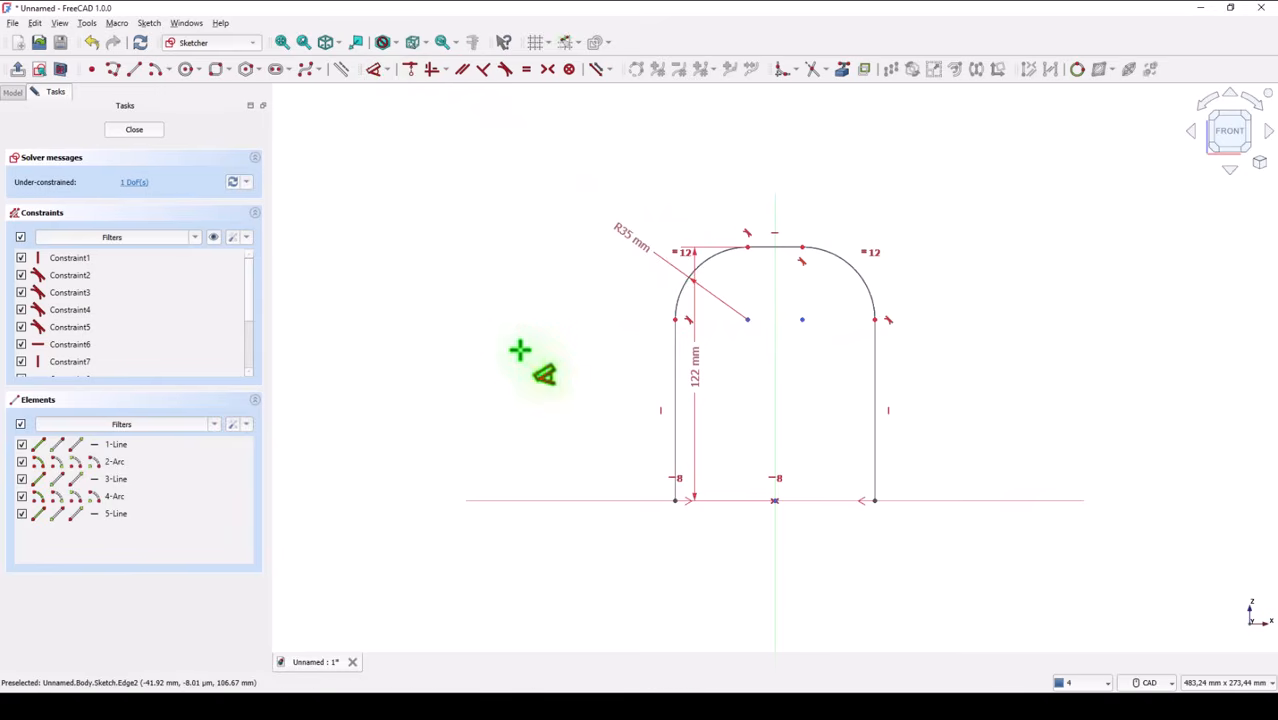
{"action": "mouse_move", "coordinate": [675, 420]}
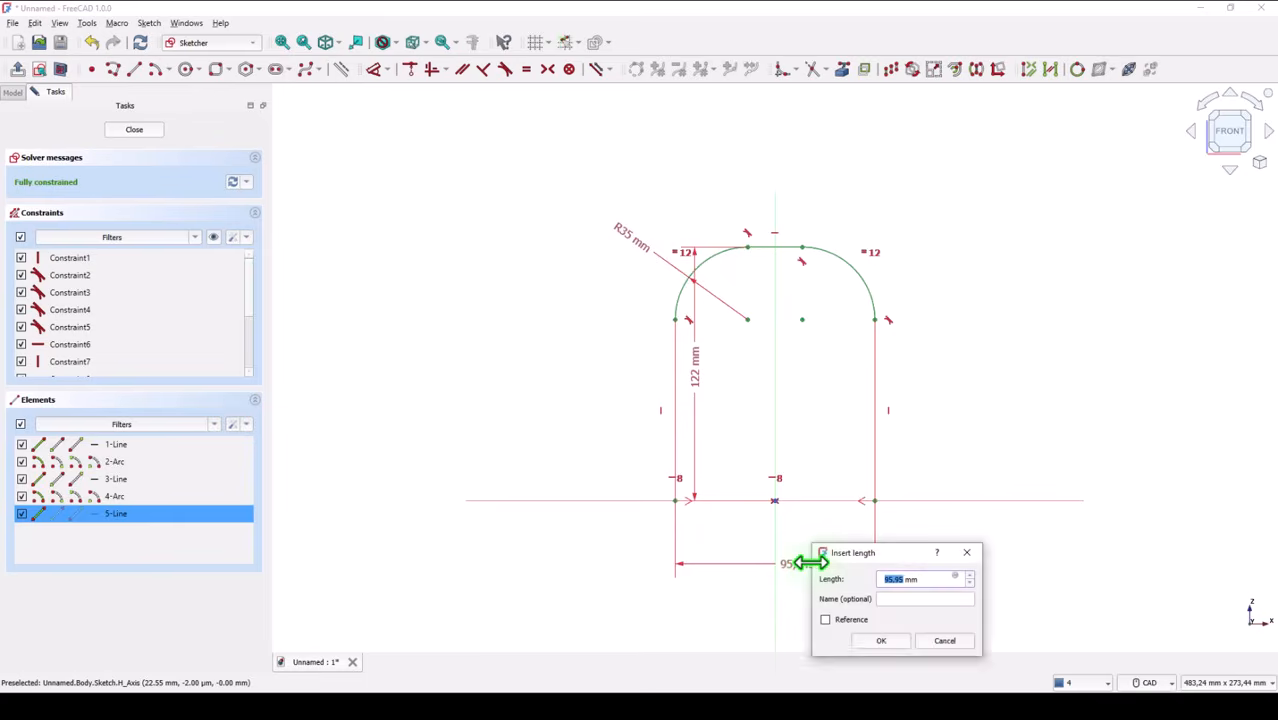
{"action": "key", "text": "Return"}
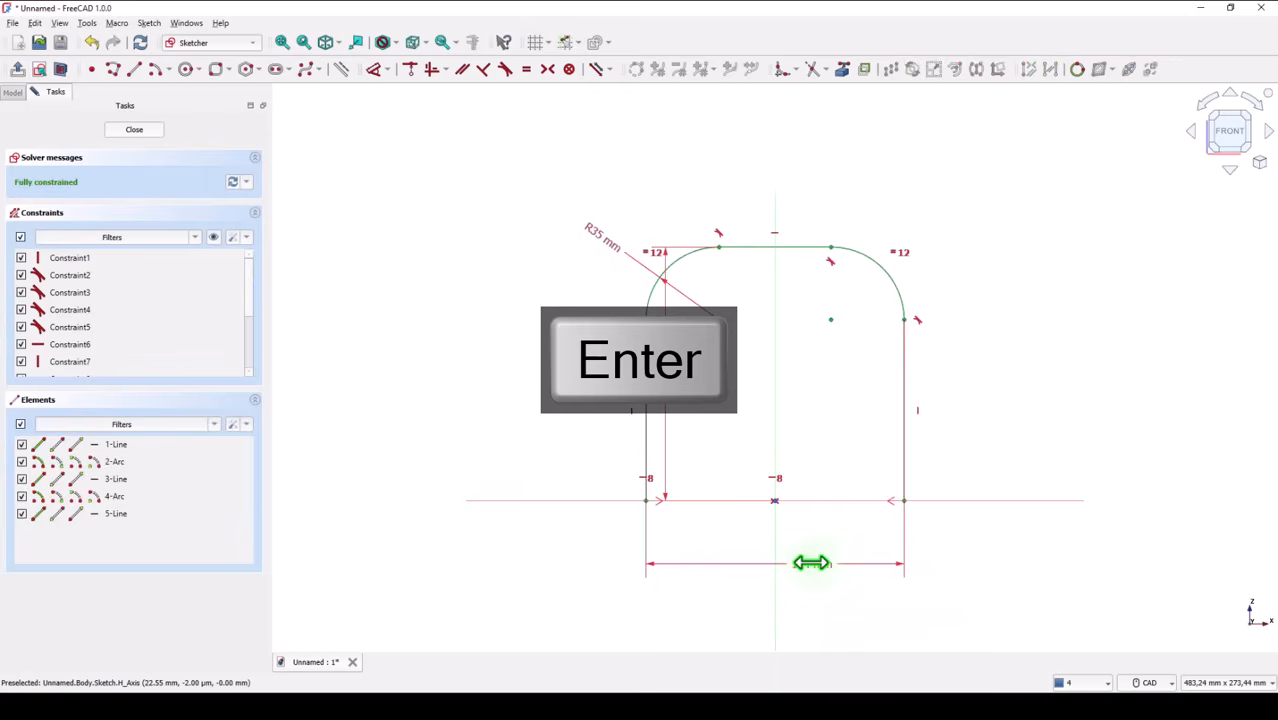
{"action": "key", "text": "Return"}
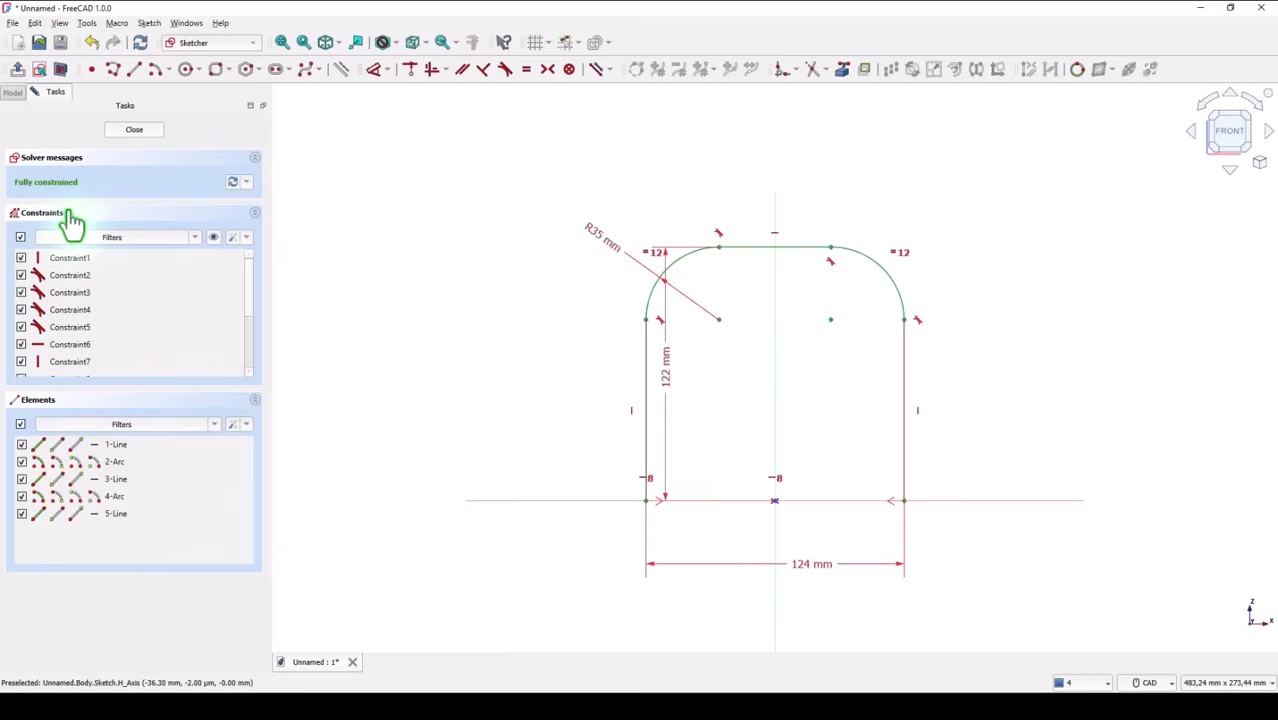
{"action": "mouse_move", "coordinate": [147, 140]}
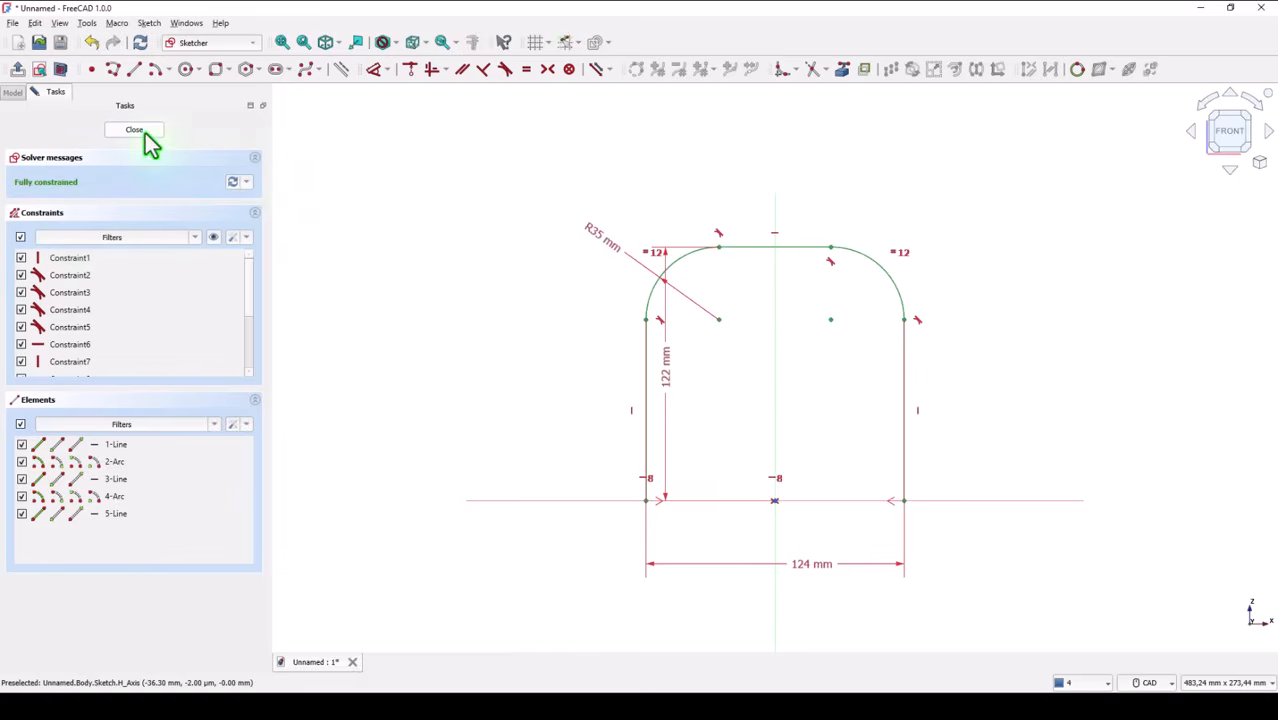
- Close the arch sketch, fit the view, and start a top-view sketch on the XY plane
{"action": "left_click", "coordinate": [134, 130]}
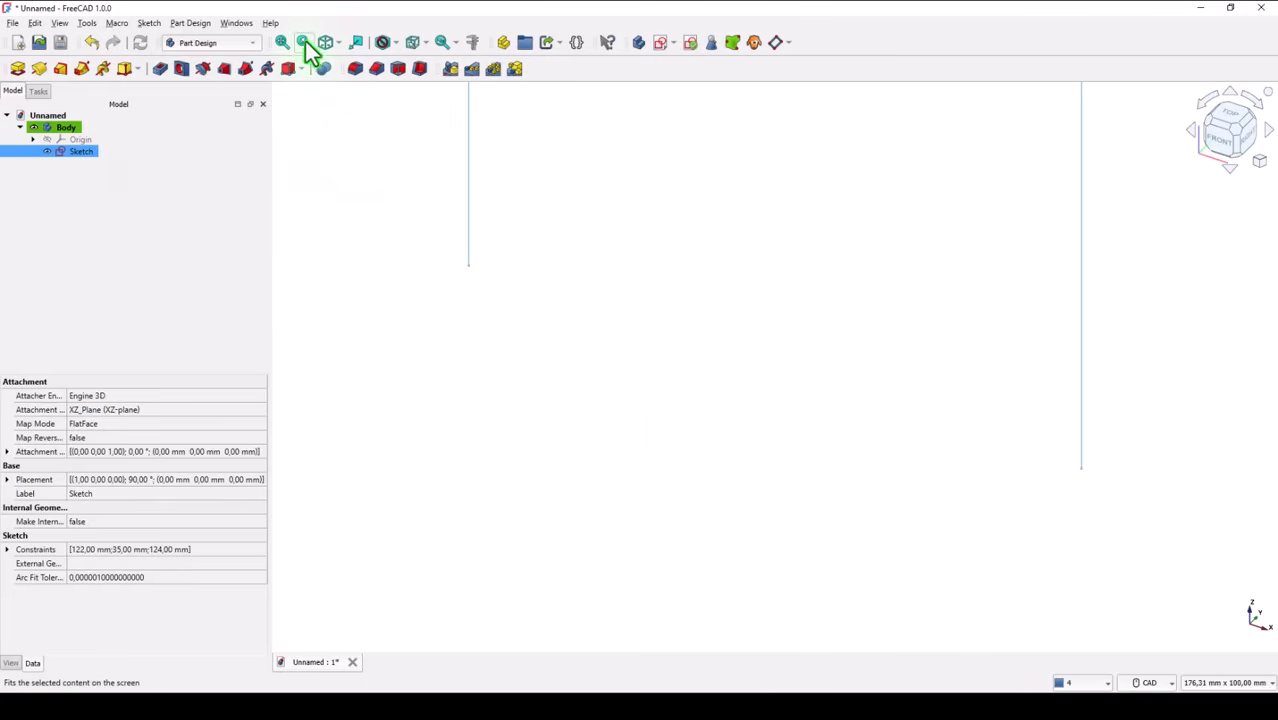
{"action": "left_click", "coordinate": [303, 42]}
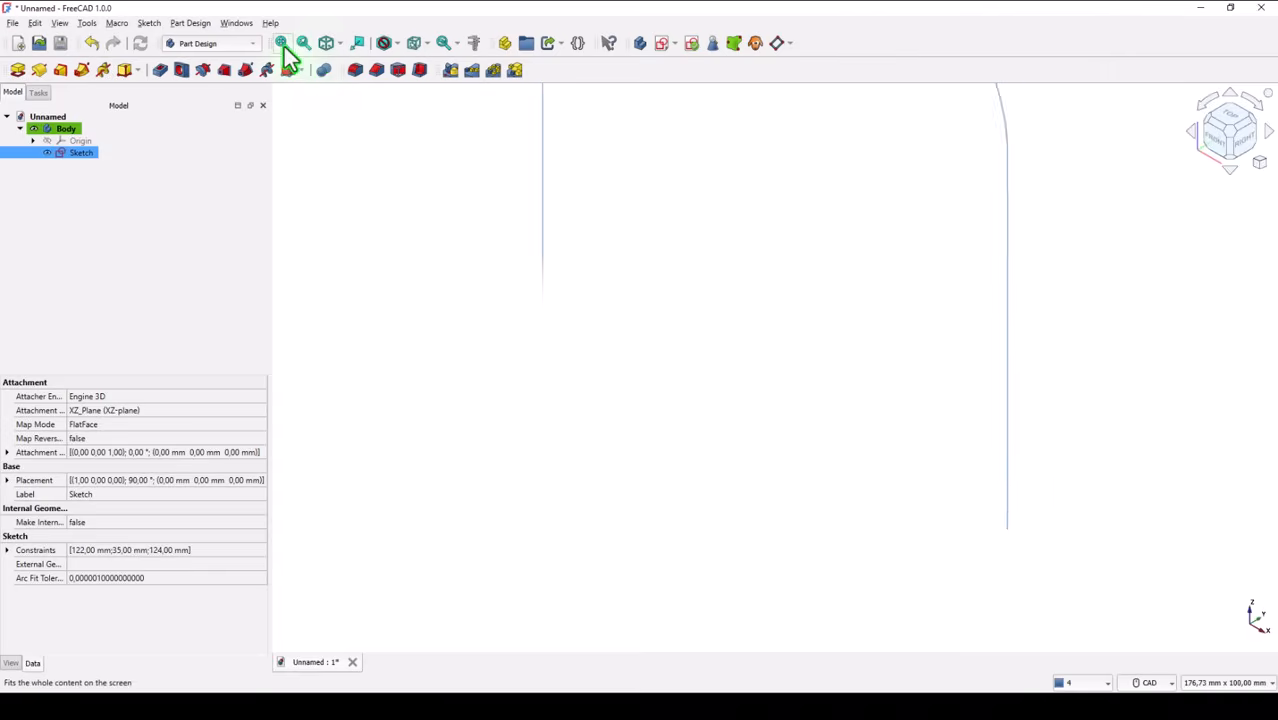
{"action": "left_click", "coordinate": [281, 42]}
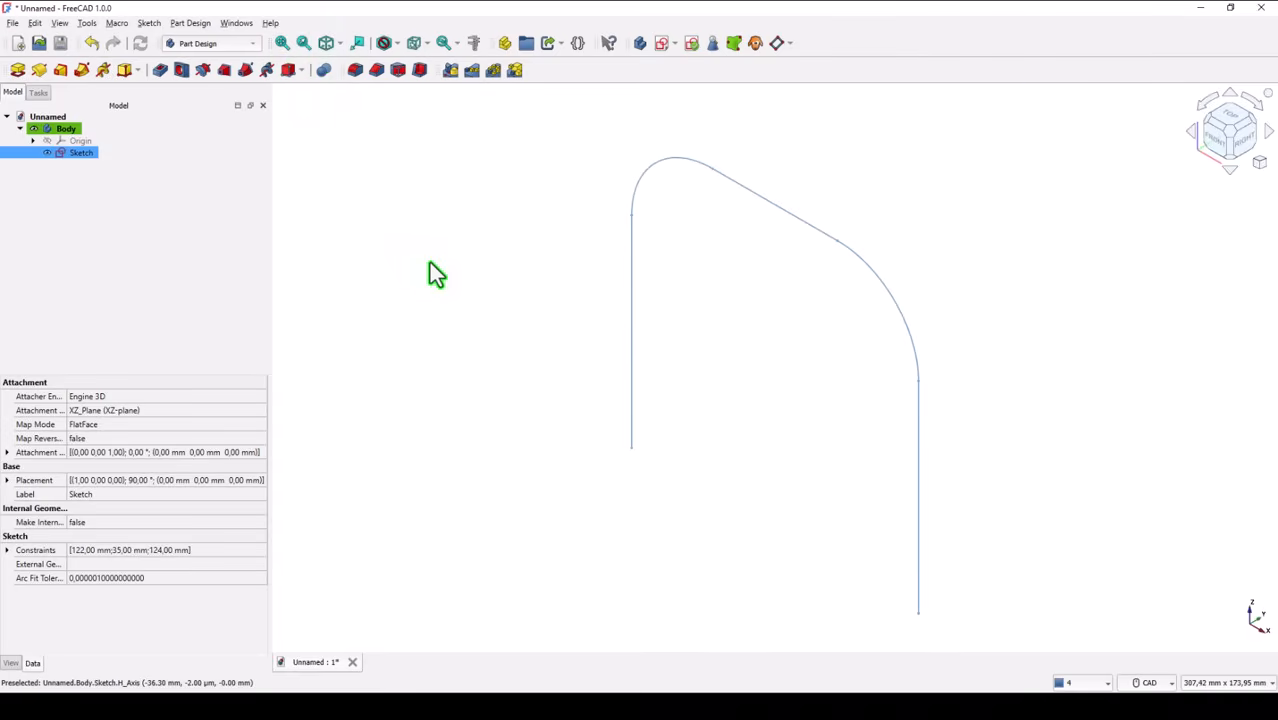
{"action": "mouse_move", "coordinate": [445, 285]}
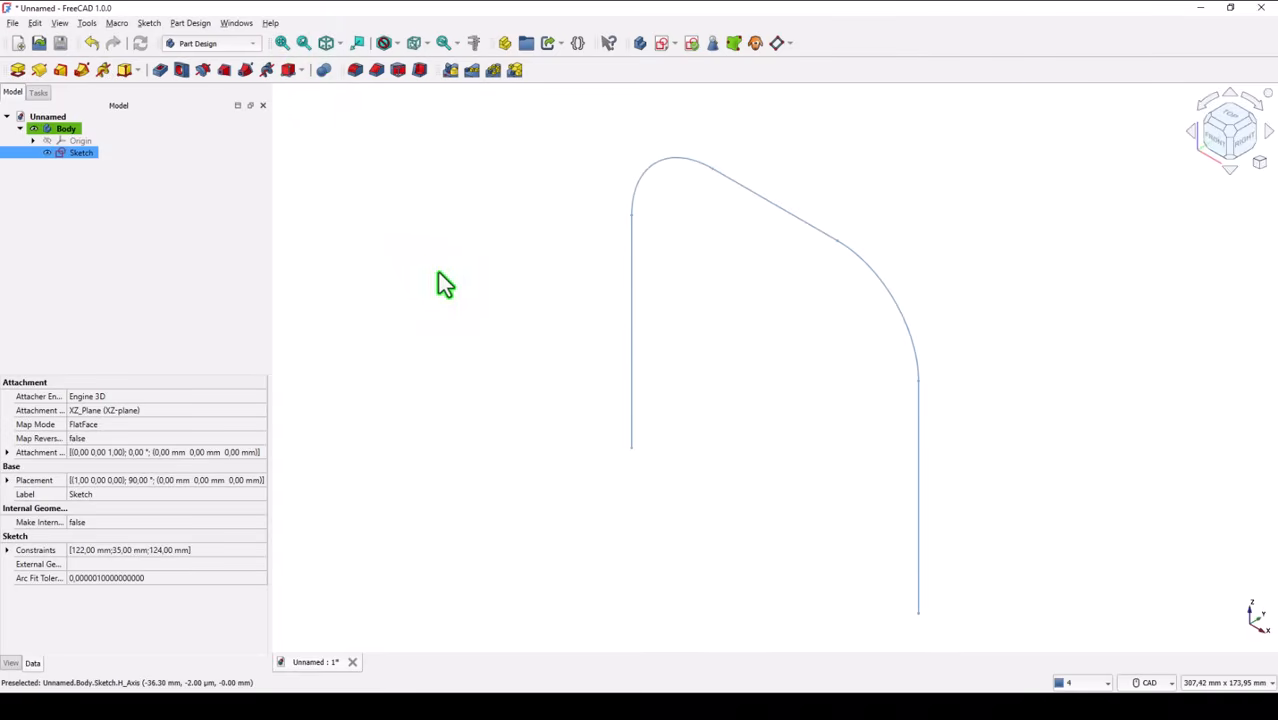
{"action": "mouse_move", "coordinate": [637, 35]}
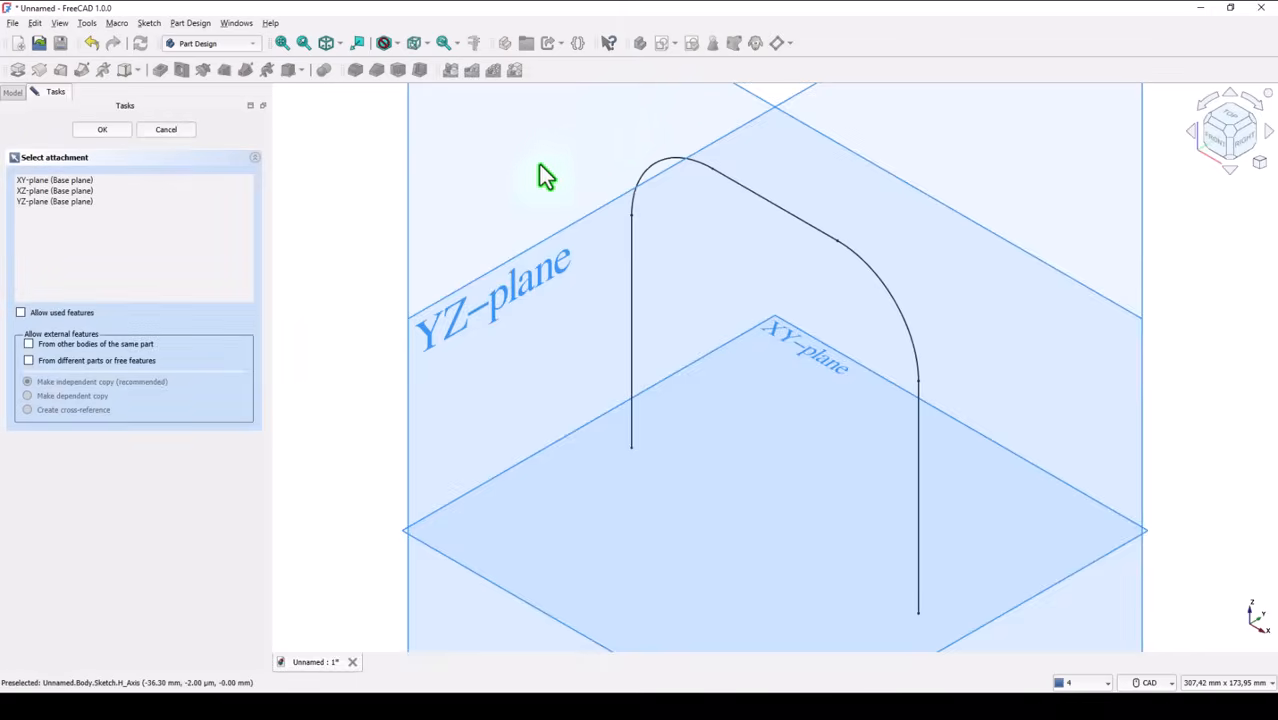
{"action": "left_click", "coordinate": [101, 129]}
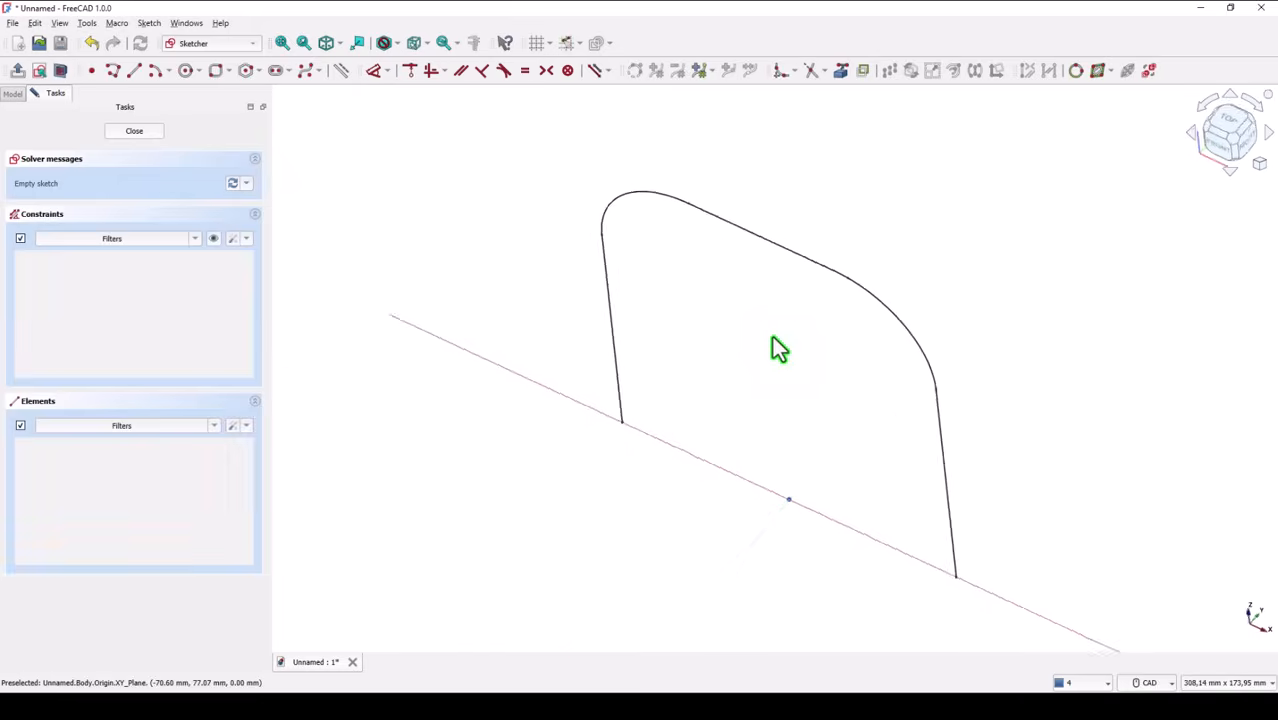
{"action": "left_click", "coordinate": [1230, 118]}
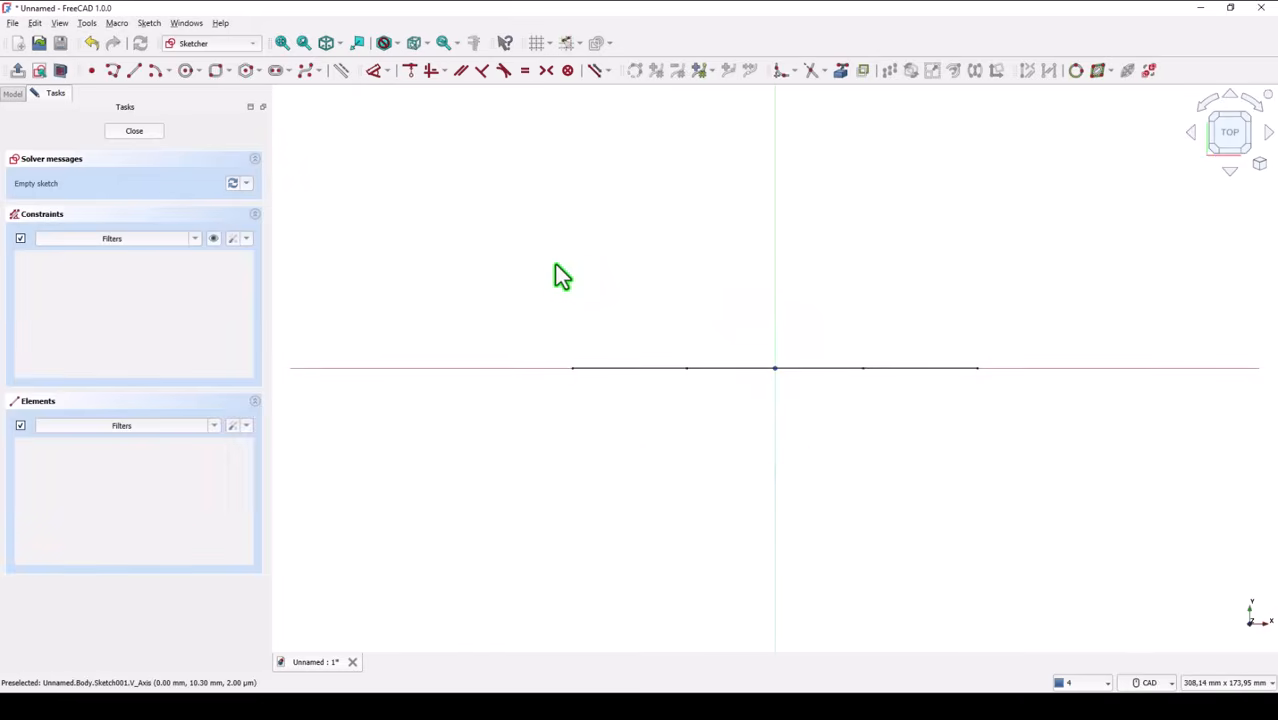
{"action": "mouse_move", "coordinate": [512, 242]}
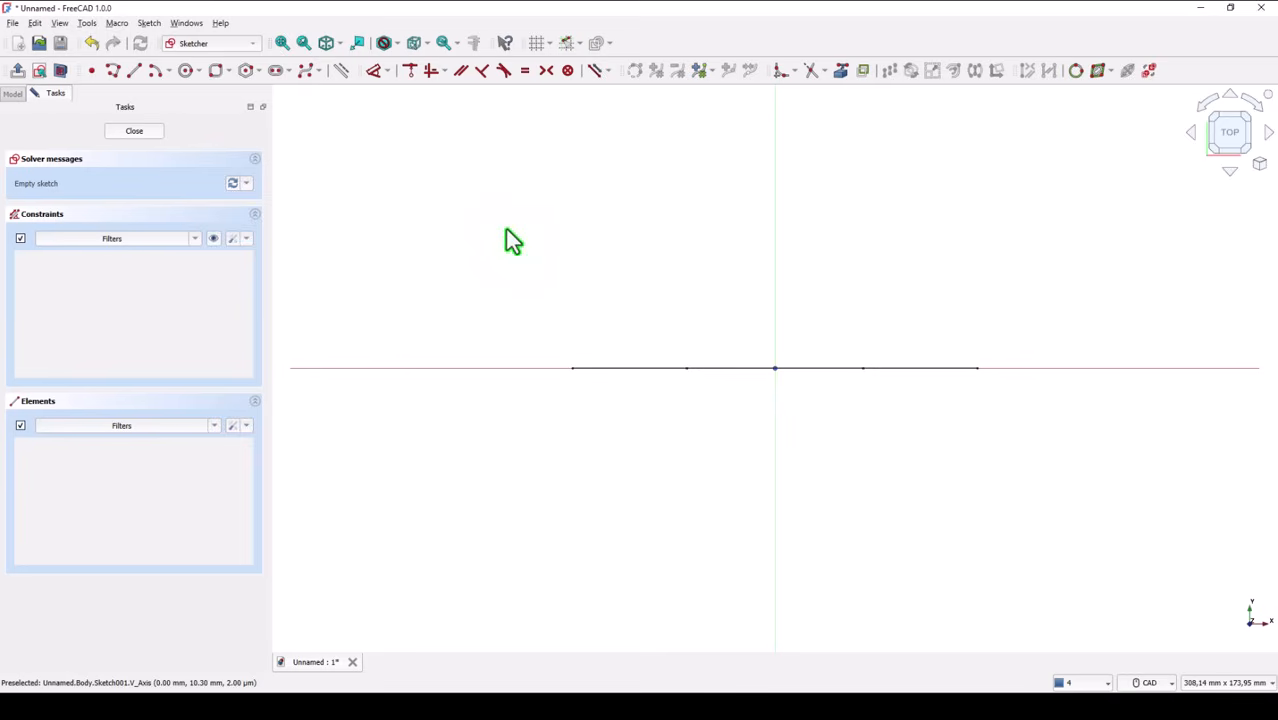
{"action": "mouse_move", "coordinate": [363, 131]}
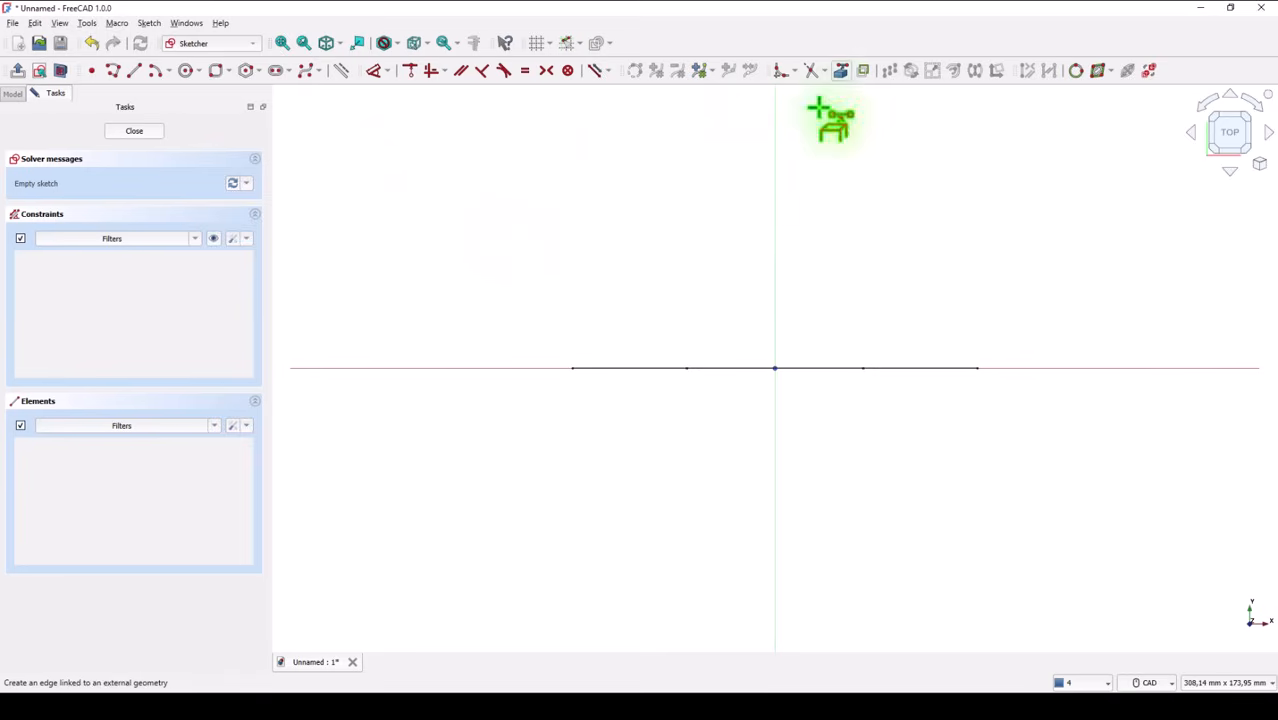
{"action": "mouse_move", "coordinate": [583, 375]}
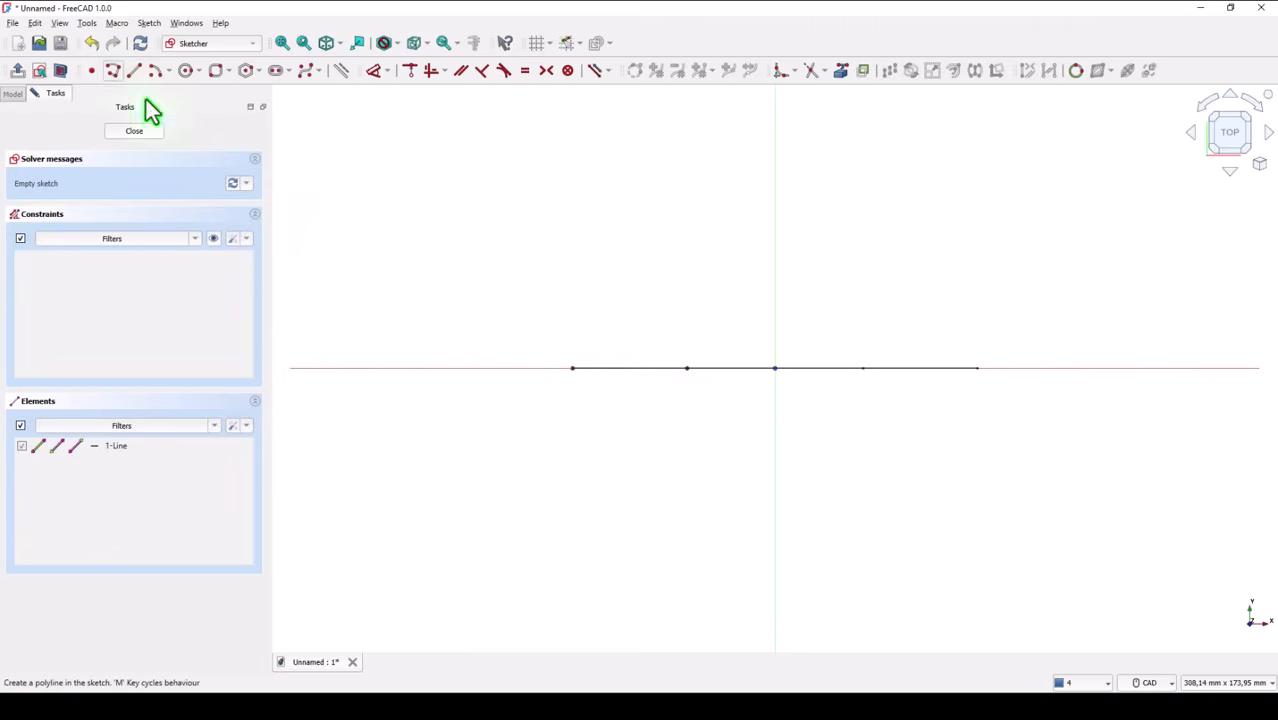
{"action": "mouse_move", "coordinate": [570, 390]}
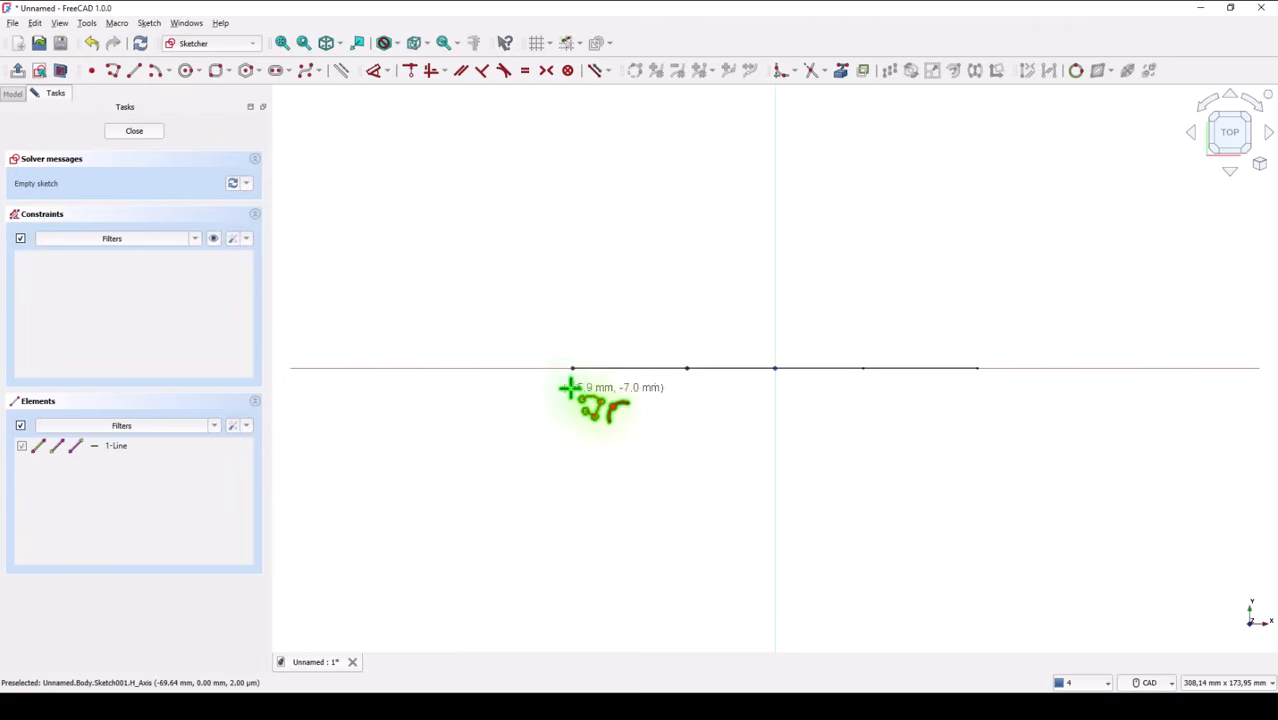
{"action": "mouse_move", "coordinate": [570, 383]}
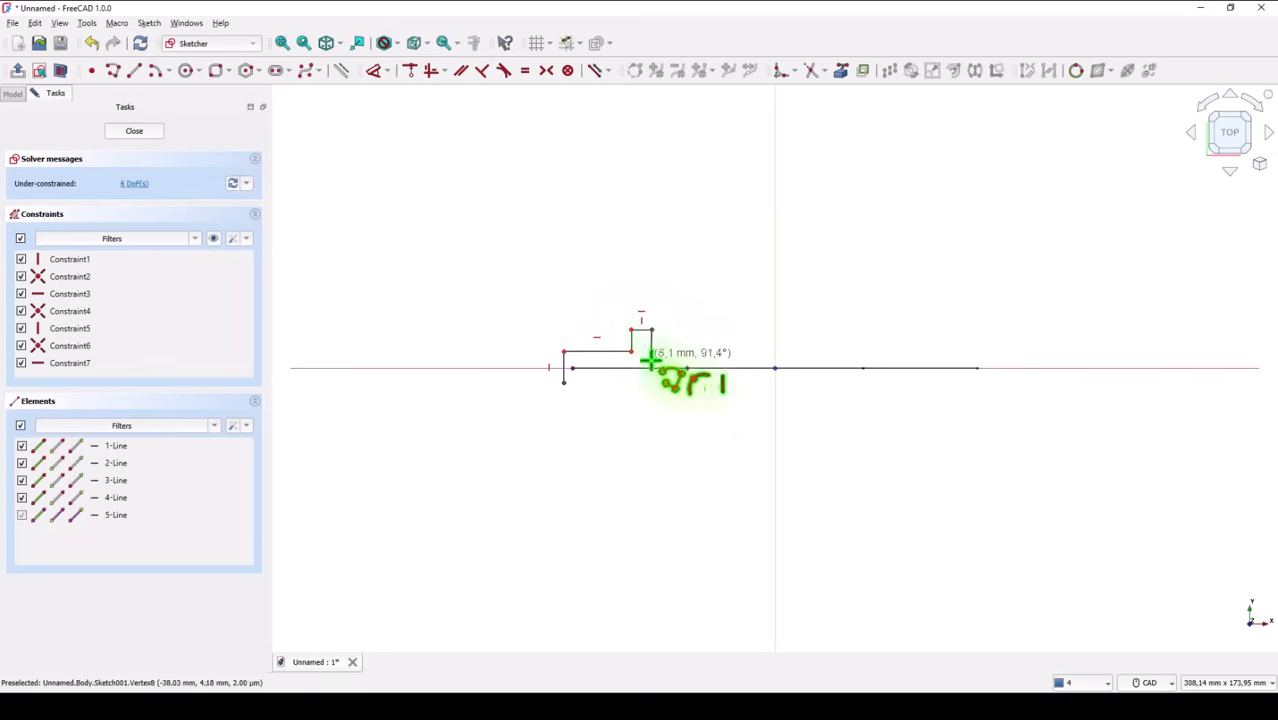
{"action": "mouse_move", "coordinate": [650, 410]}
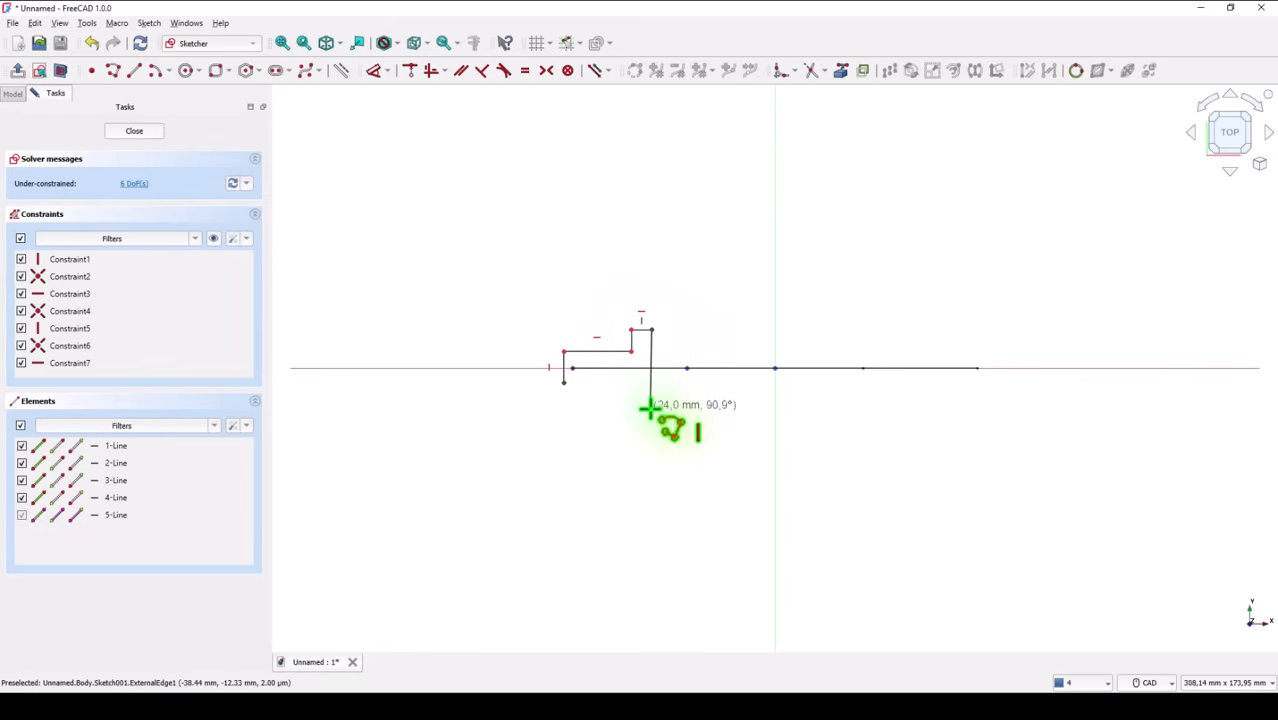
- Place the next corner of the T-shaped foot outline at the base edge's left end
{"action": "left_click", "coordinate": [651, 404]}
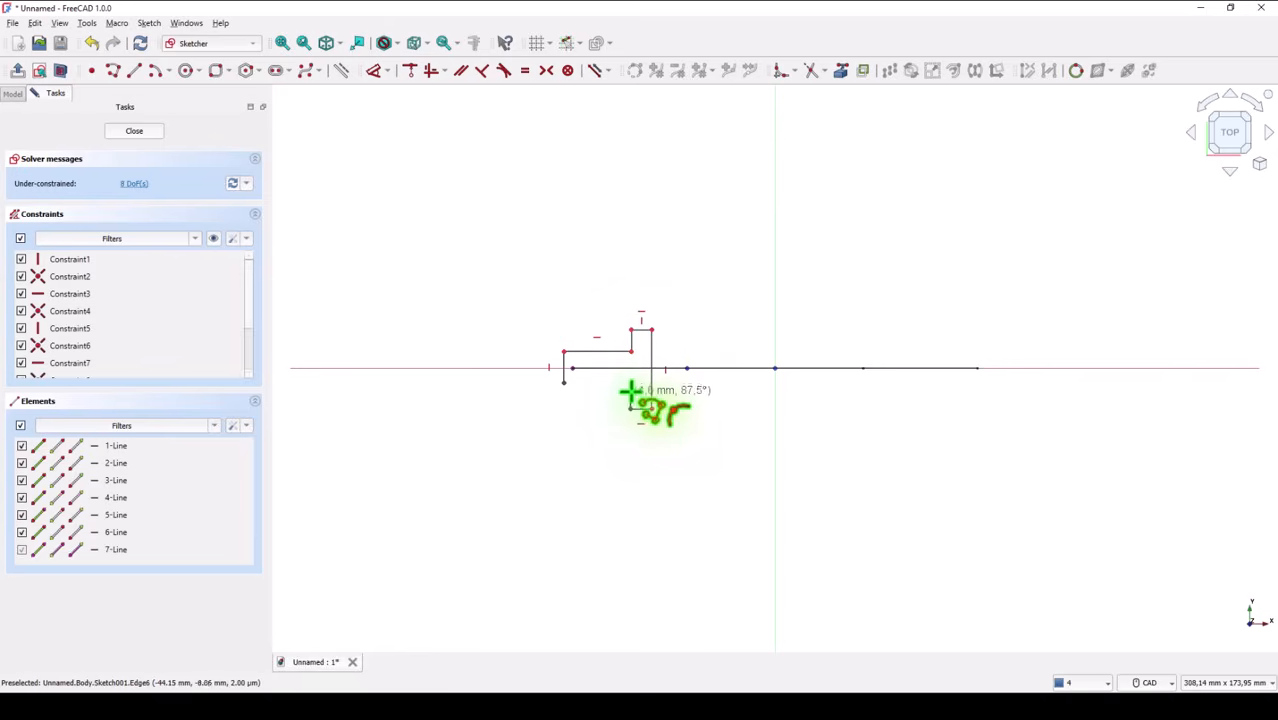
{"action": "mouse_move", "coordinate": [650, 405]}
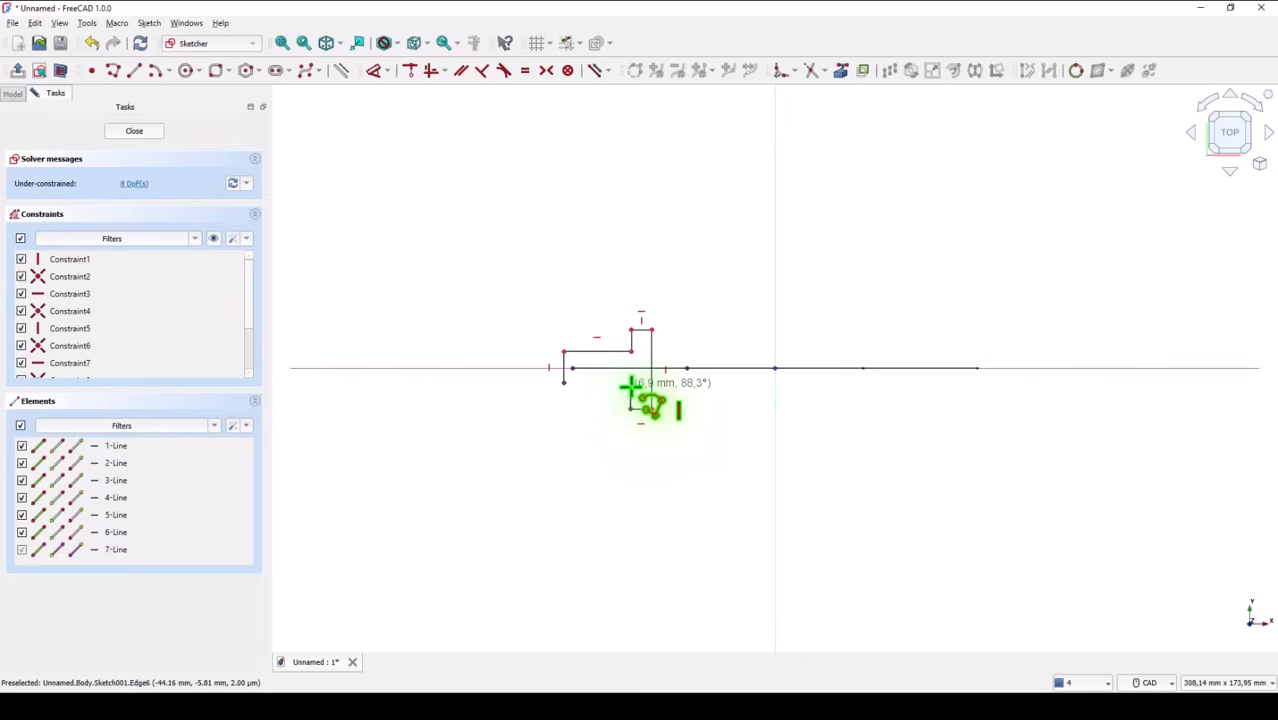
{"action": "mouse_move", "coordinate": [645, 400]}
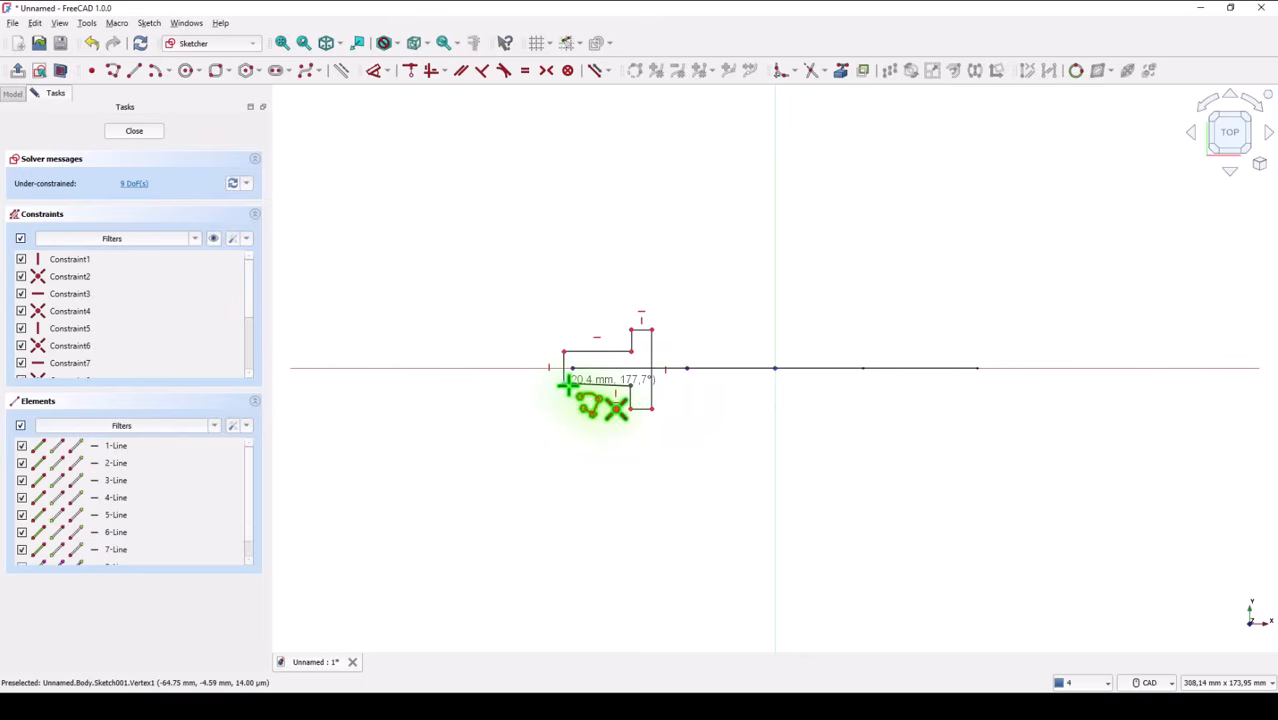
{"action": "mouse_move", "coordinate": [470, 300]}
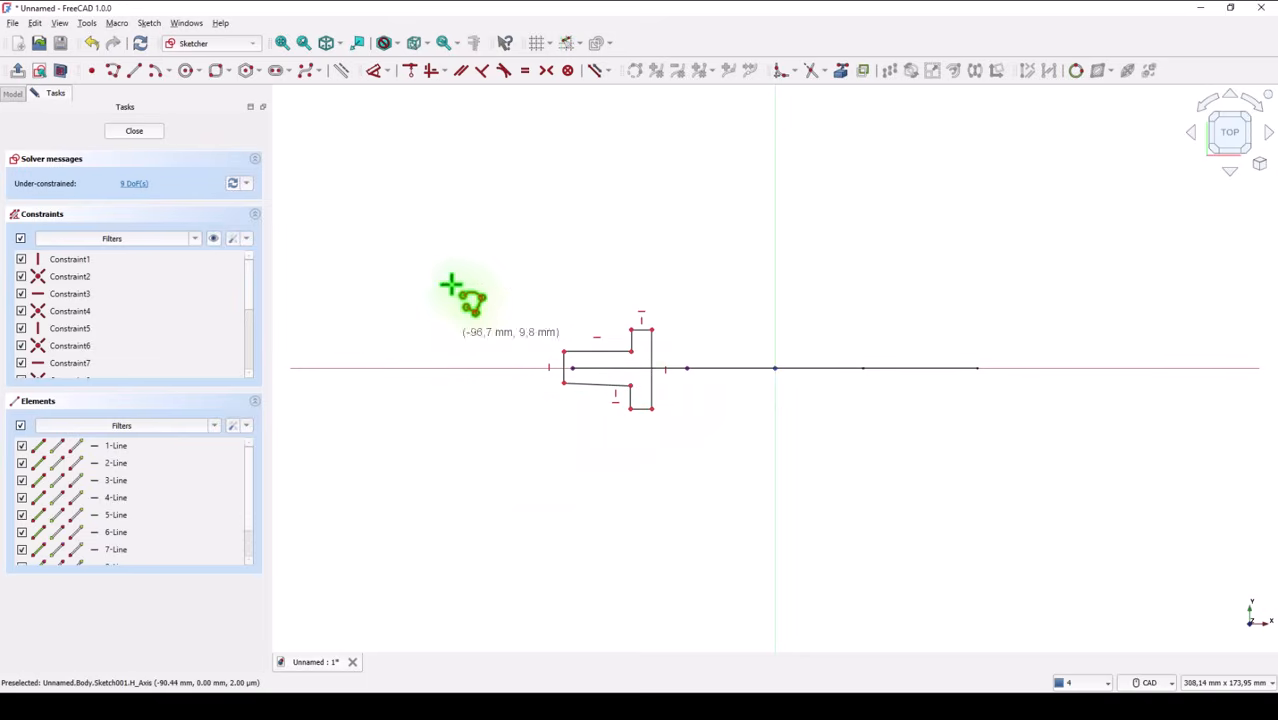
{"action": "mouse_move", "coordinate": [430, 78]}
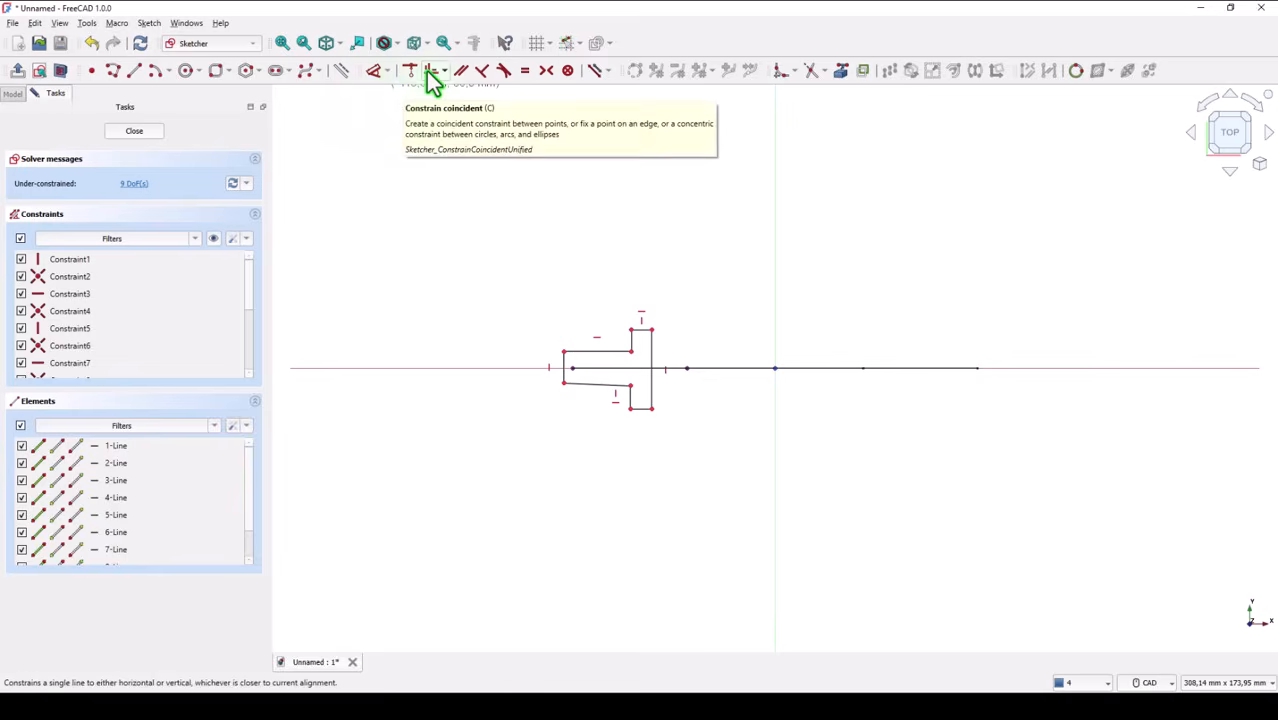
- Make the upper and lower stem edges of the foot outline equal
{"action": "left_click", "coordinate": [567, 420]}
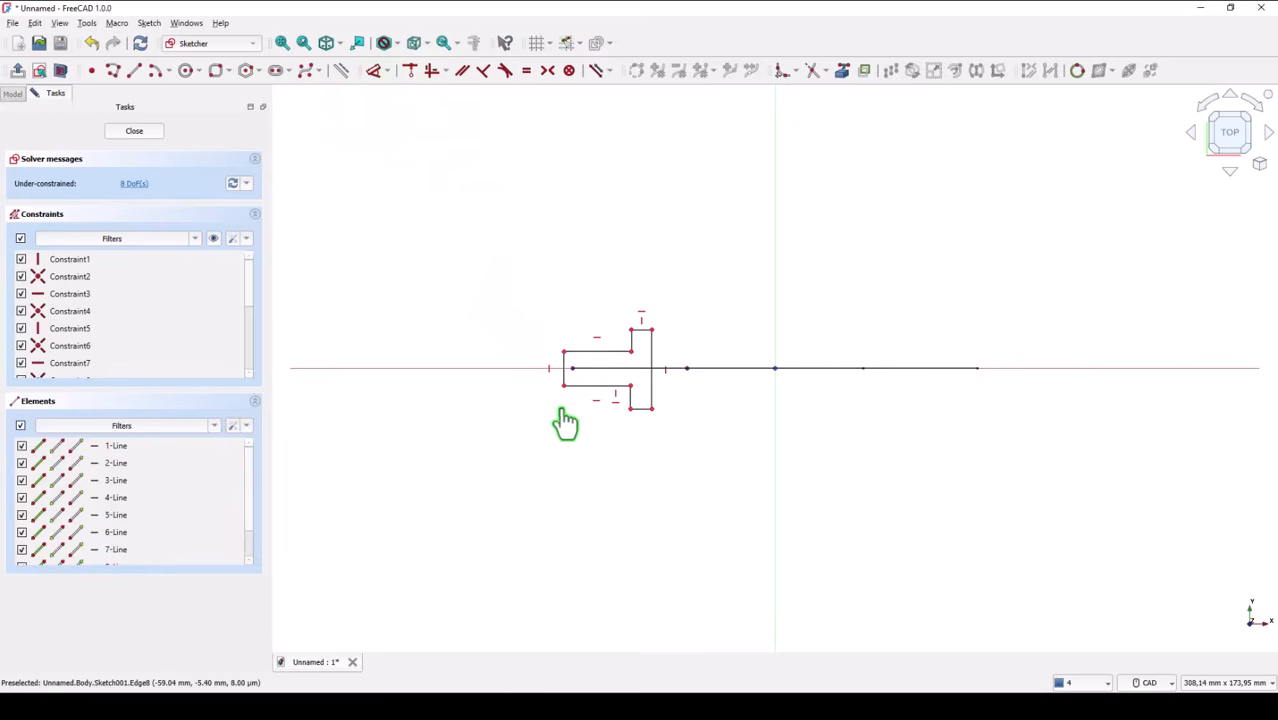
{"action": "mouse_move", "coordinate": [455, 154]}
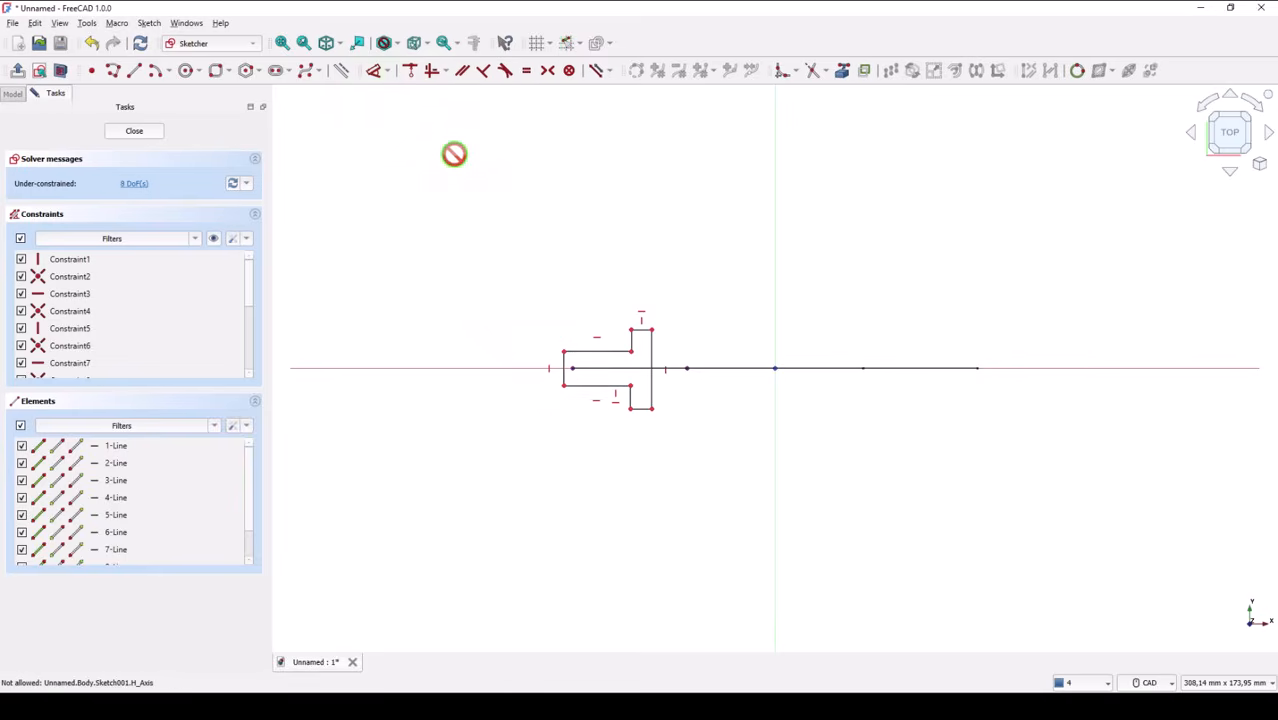
{"action": "mouse_move", "coordinate": [506, 117]}
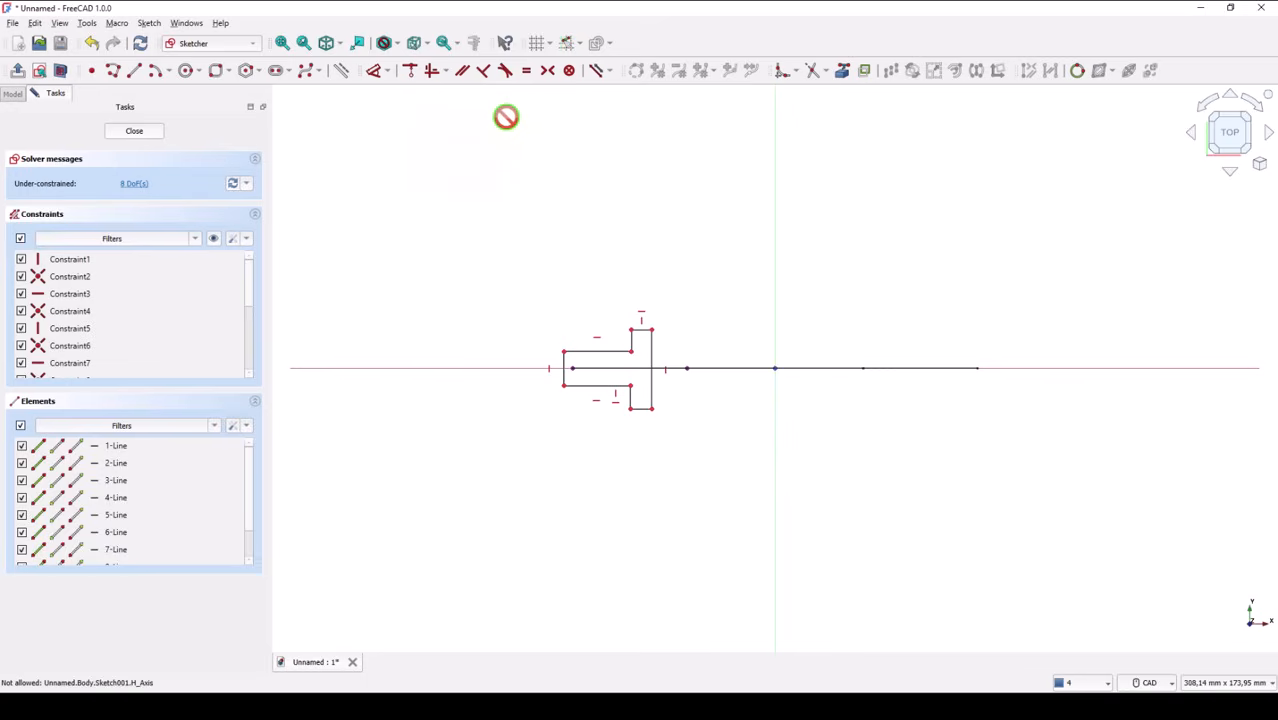
{"action": "mouse_move", "coordinate": [583, 333]}
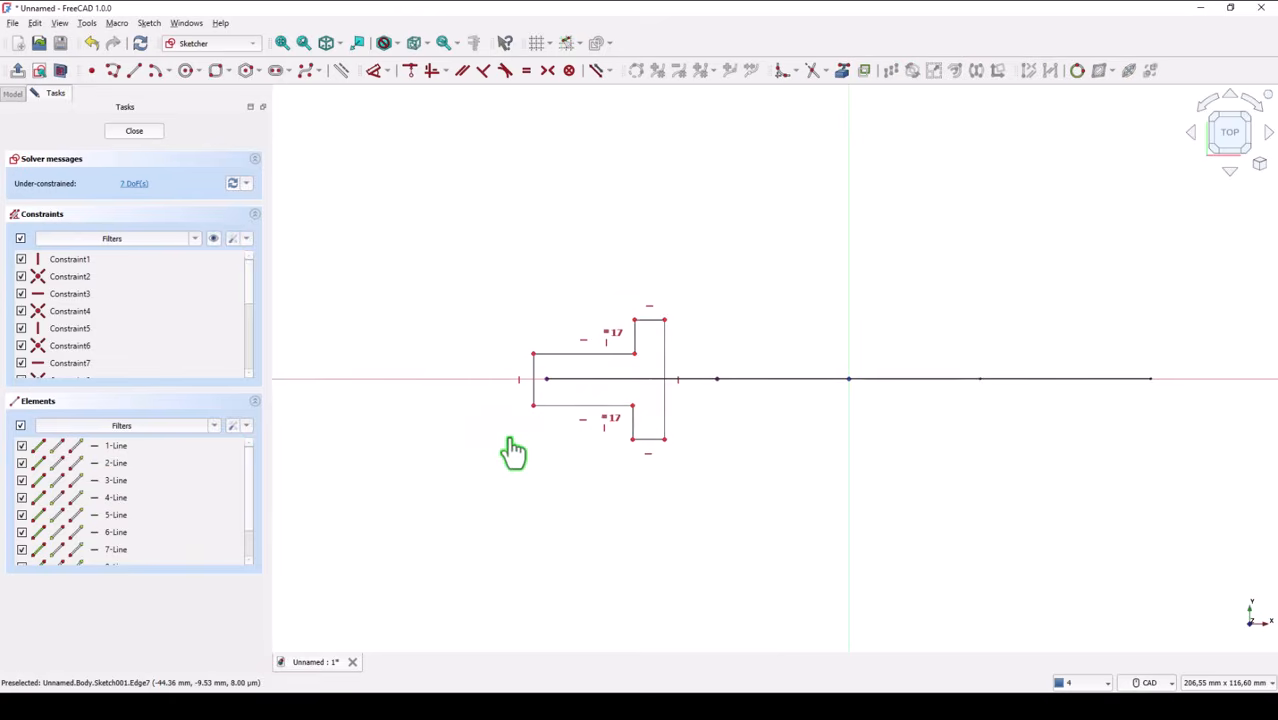
{"action": "mouse_move", "coordinate": [555, 343]}
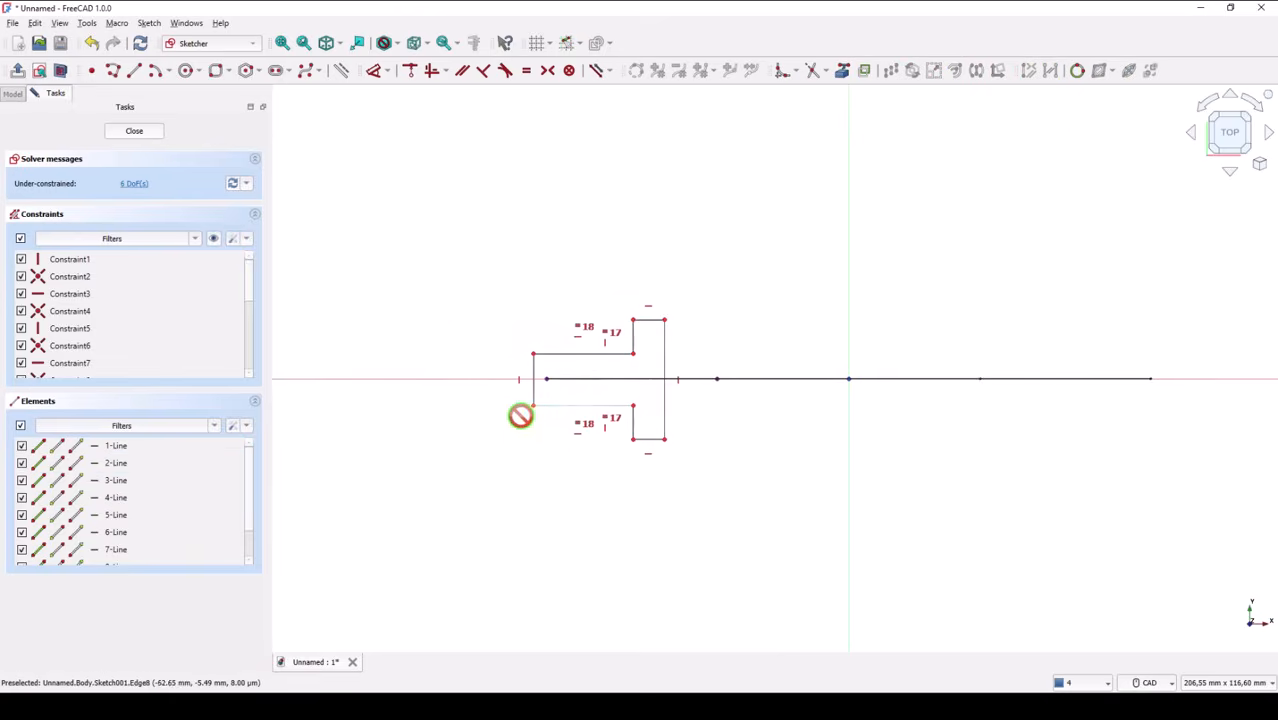
{"action": "mouse_move", "coordinate": [475, 224]}
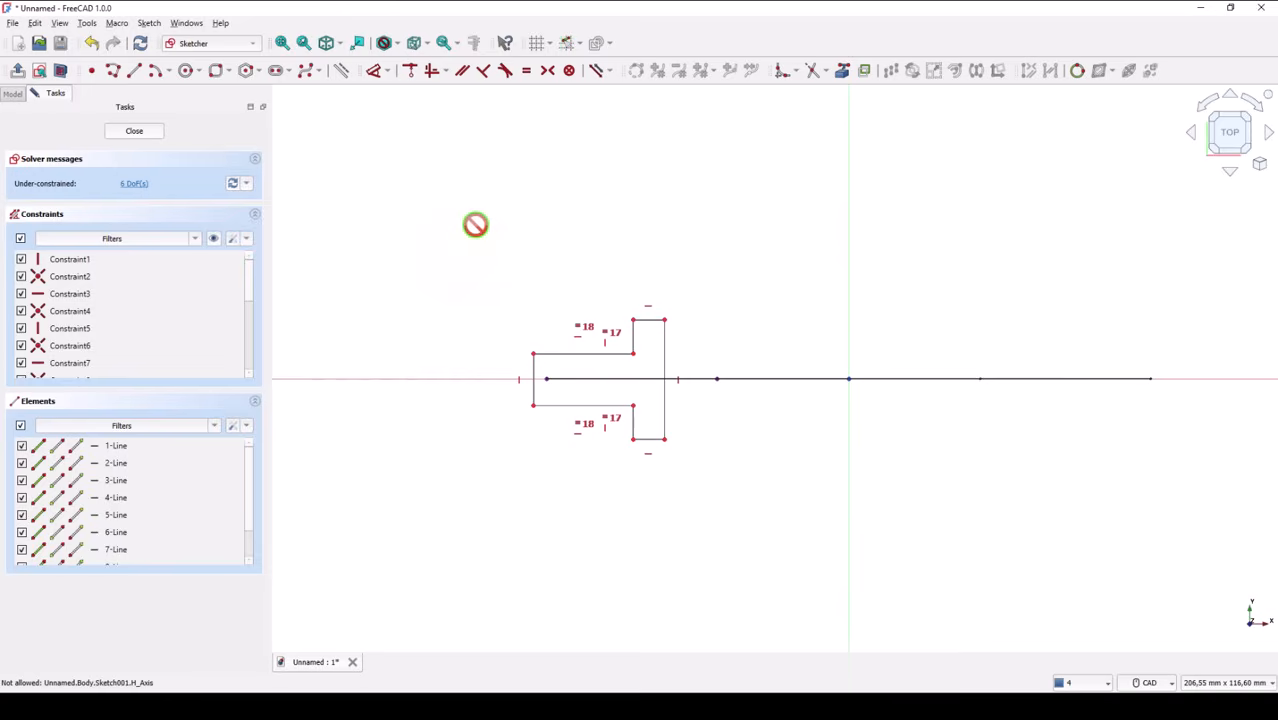
{"action": "mouse_move", "coordinate": [380, 97]}
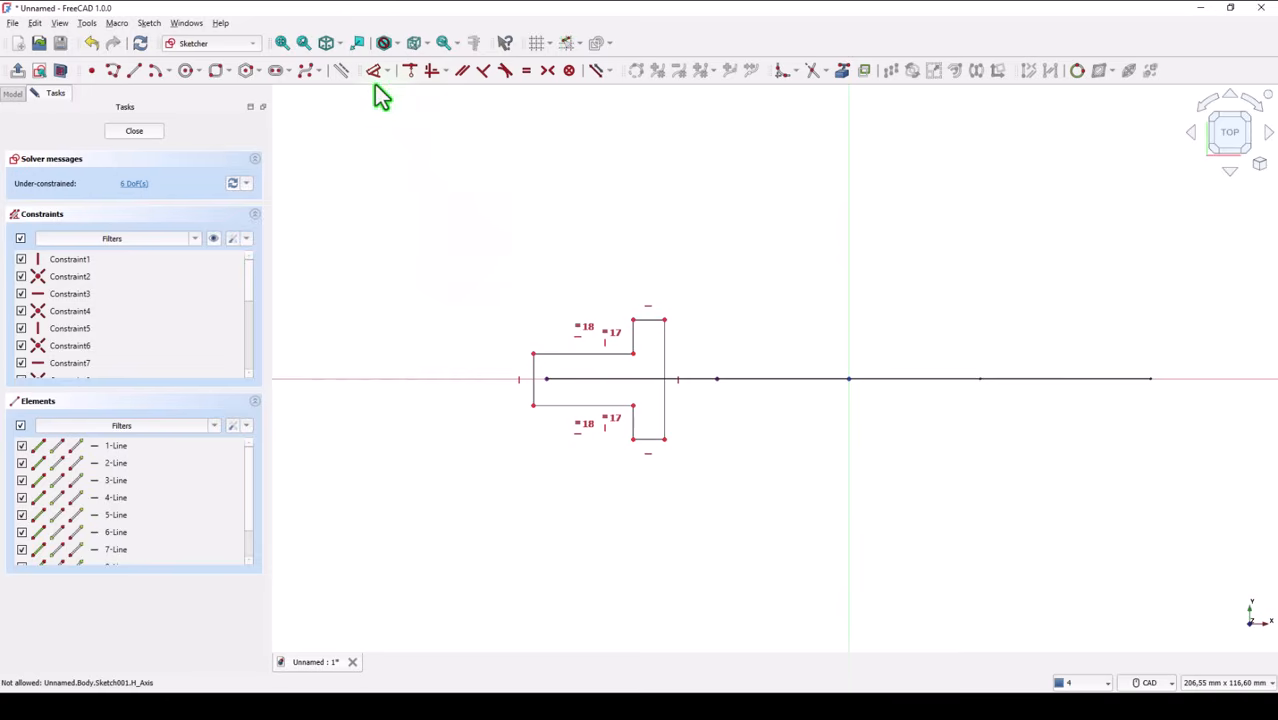
{"action": "mouse_move", "coordinate": [545, 385]}
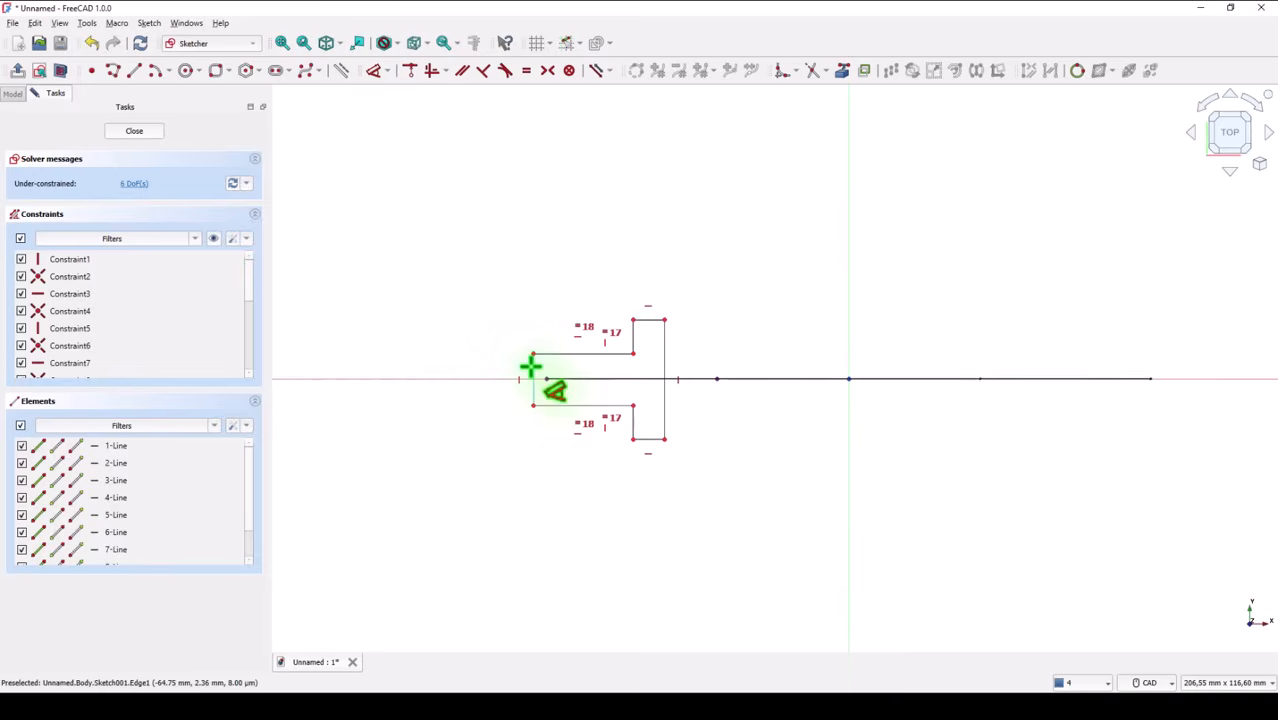
{"action": "mouse_move", "coordinate": [535, 383]}
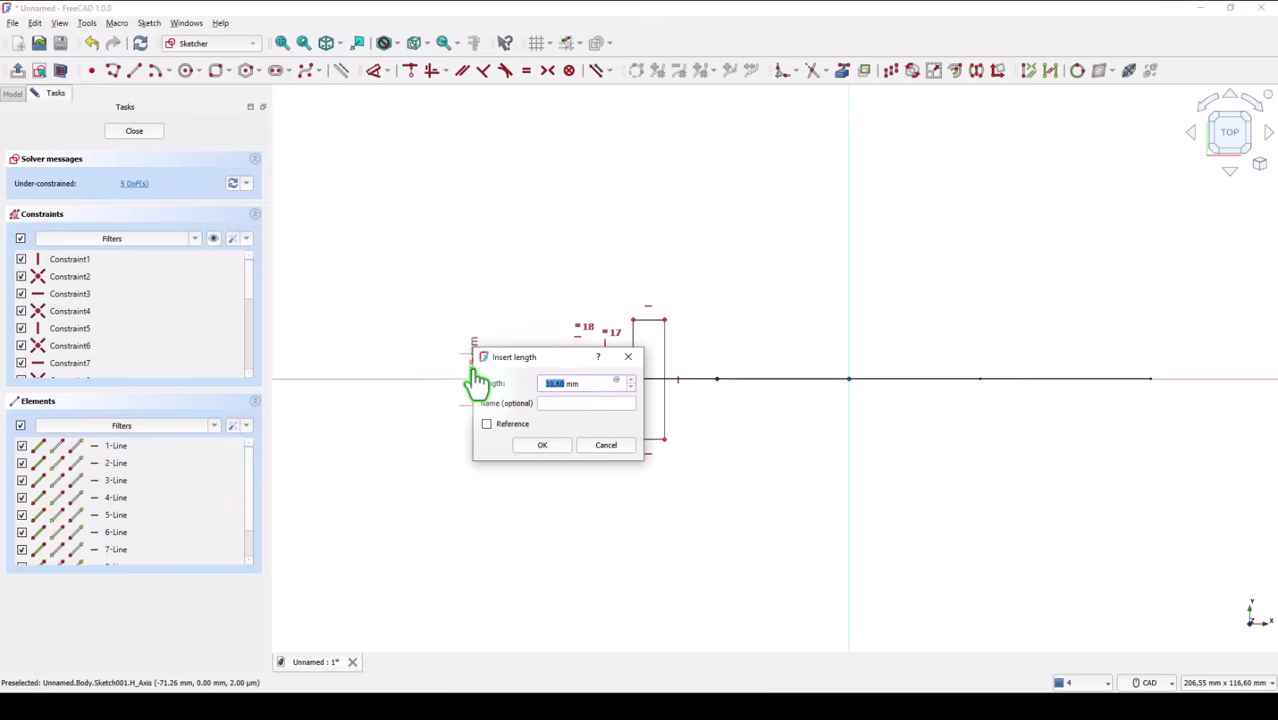
- Dimension the T-profile: 8 mm stem, 8 mm flange thickness, 28 mm flange height, 30 mm length
{"action": "left_click", "coordinate": [542, 445]}
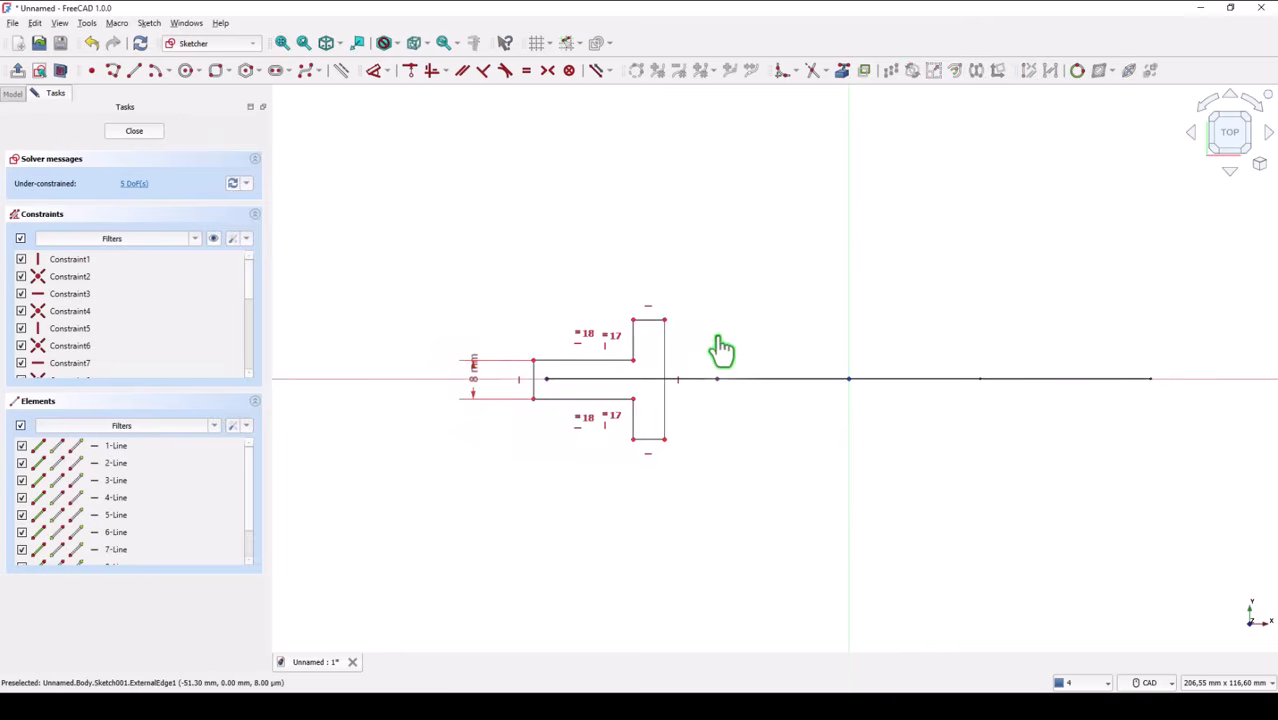
{"action": "mouse_move", "coordinate": [655, 335]}
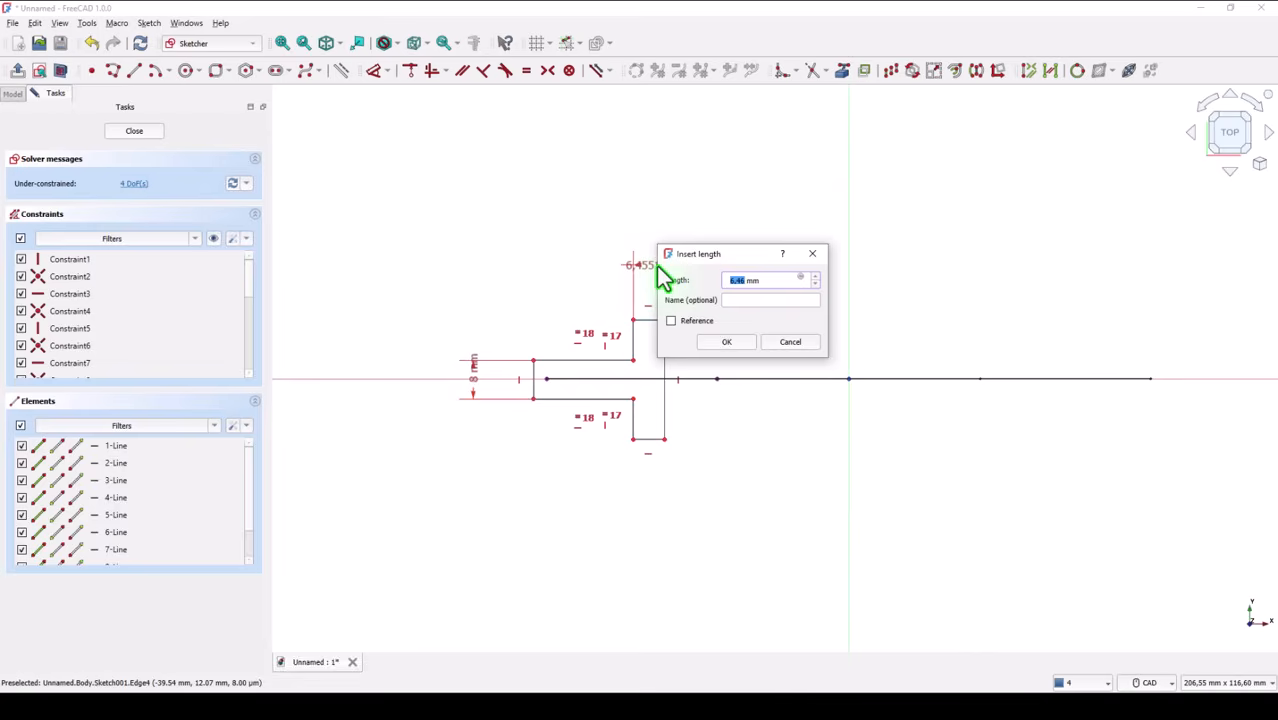
{"action": "key", "text": "Return"}
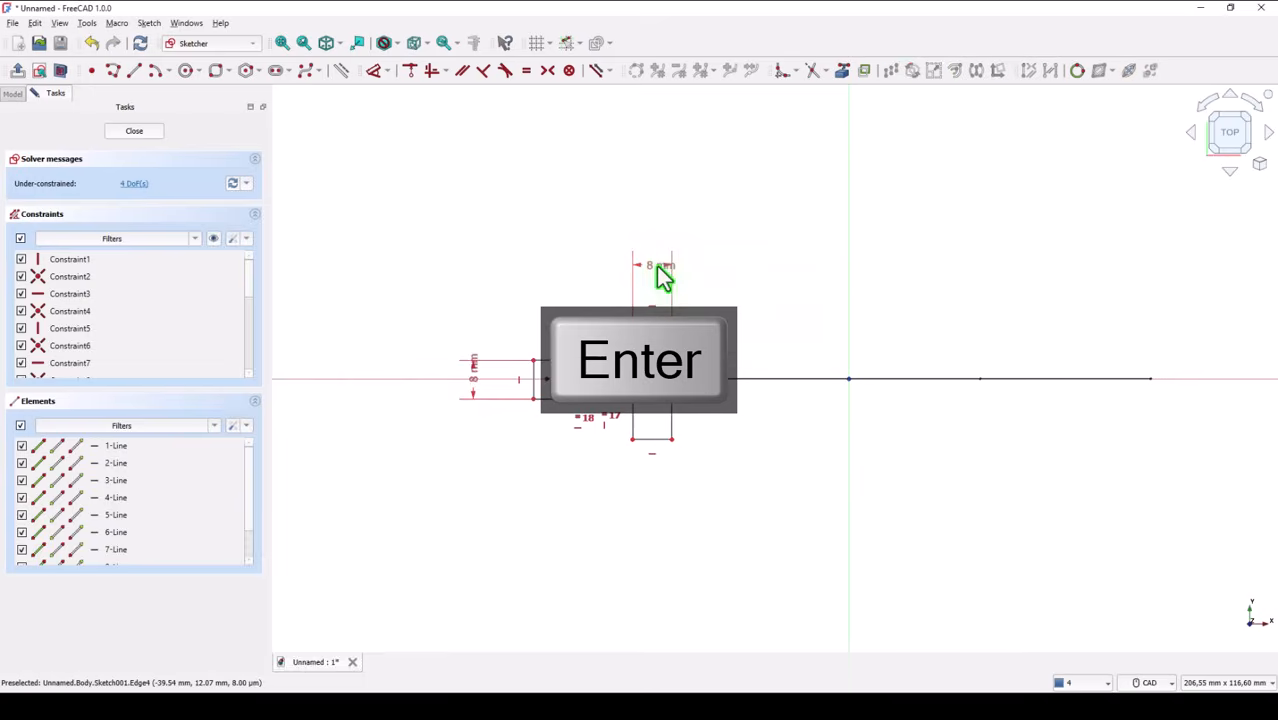
{"action": "key", "text": "Return"}
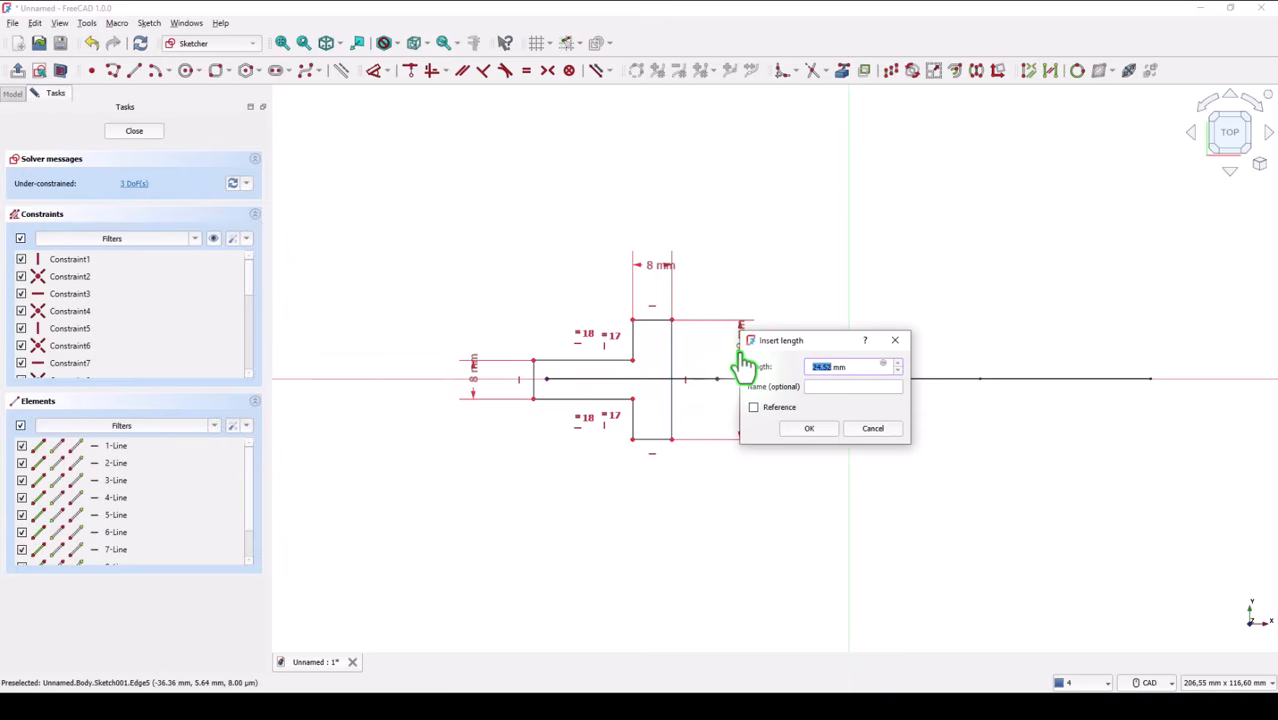
{"action": "key", "text": "Return"}
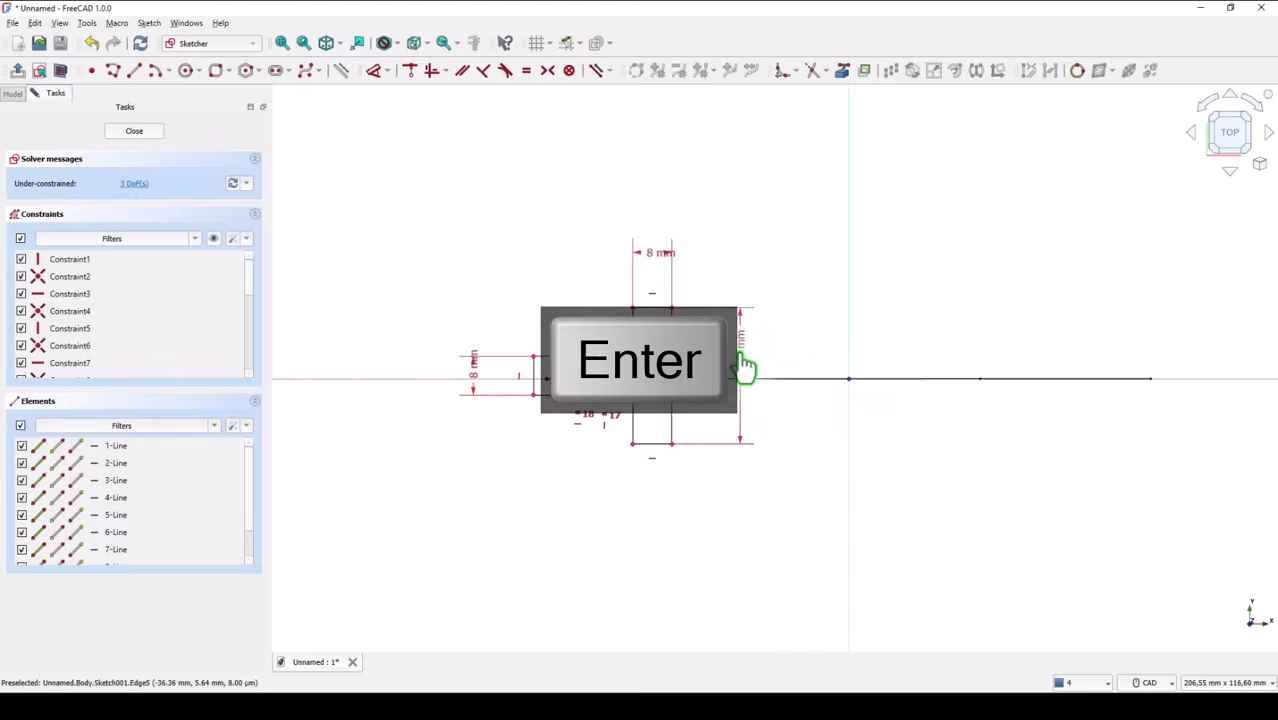
{"action": "key", "text": "Return"}
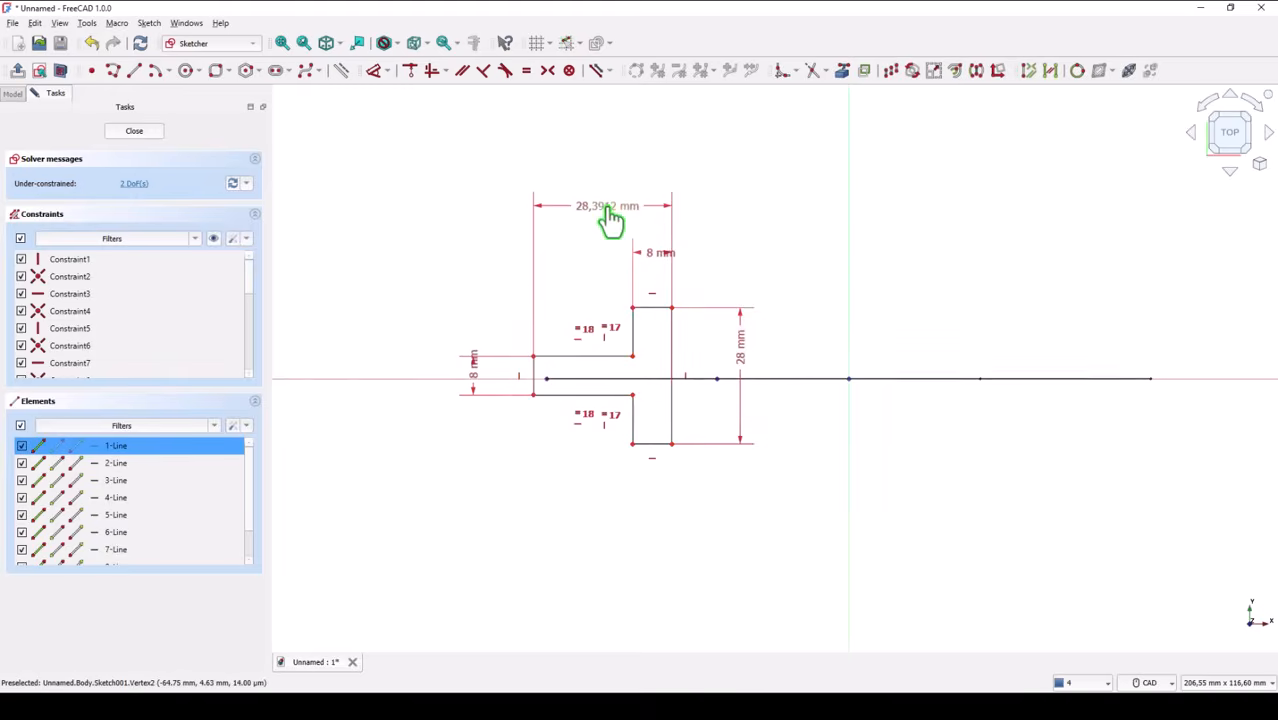
{"action": "double_click", "coordinate": [607, 206]}
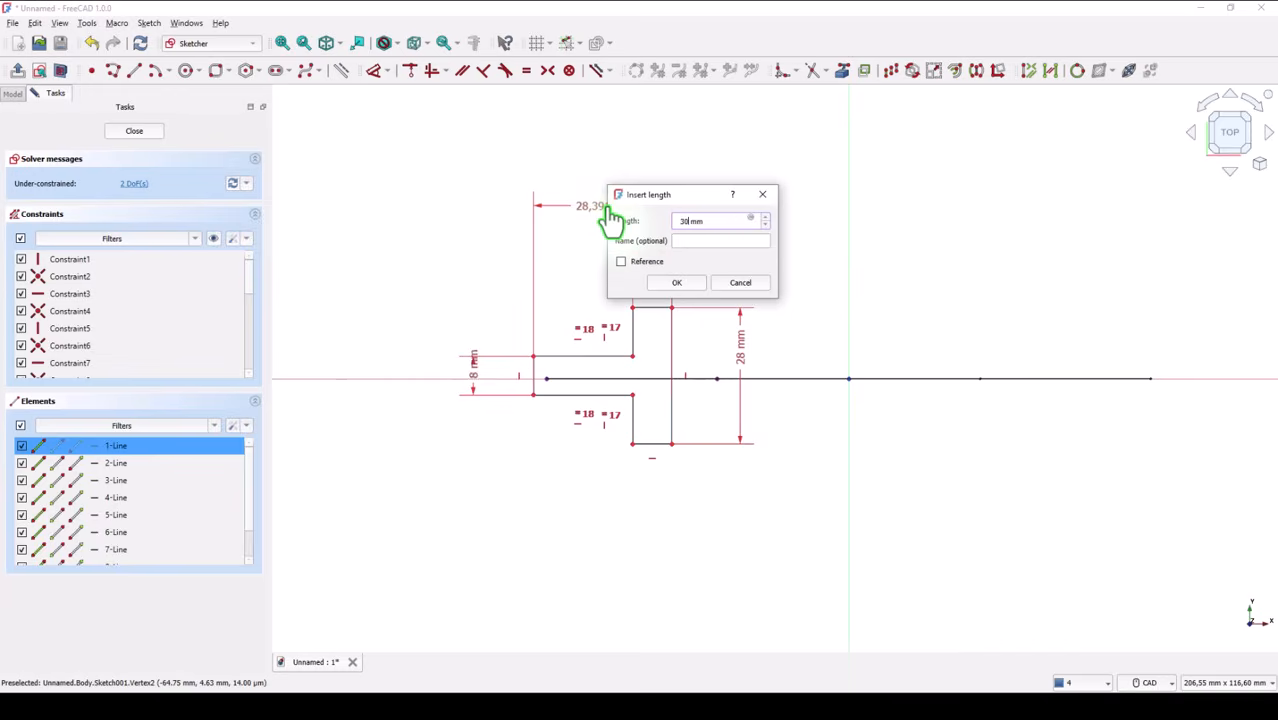
{"action": "left_click", "coordinate": [676, 282]}
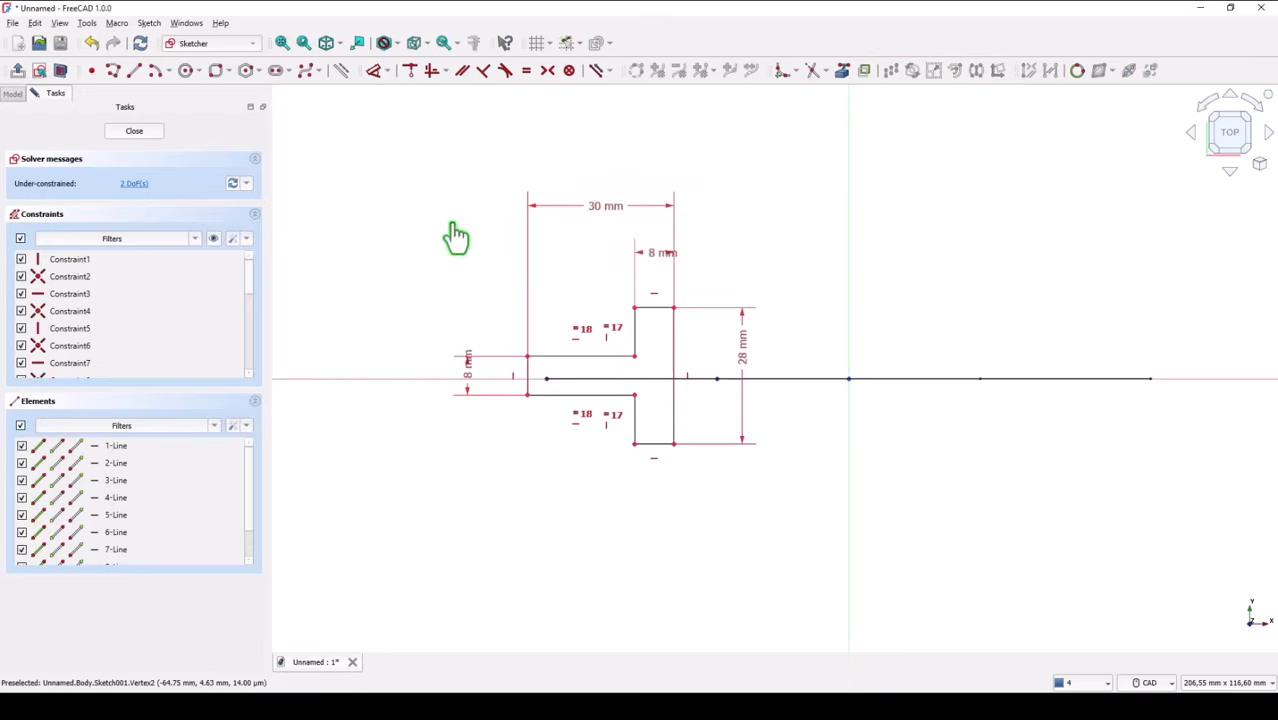
{"action": "mouse_move", "coordinate": [478, 125]}
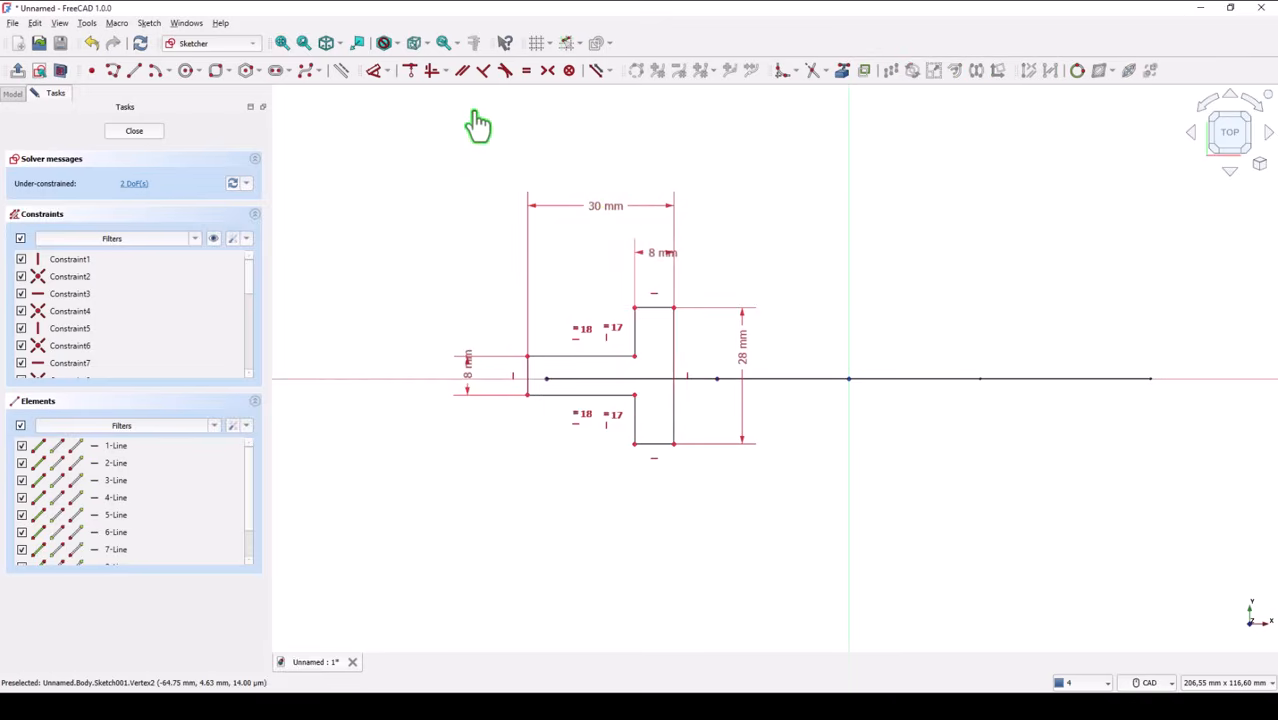
{"action": "mouse_move", "coordinate": [465, 275]}
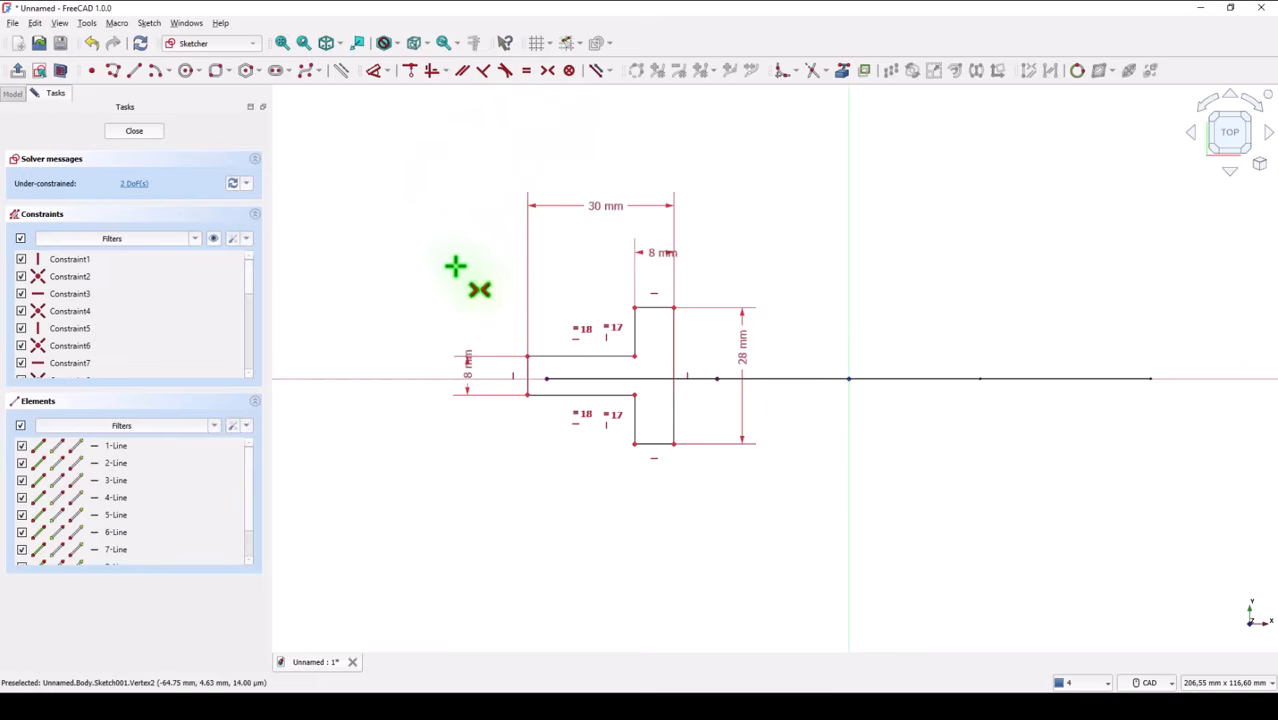
{"action": "mouse_move", "coordinate": [530, 375]}
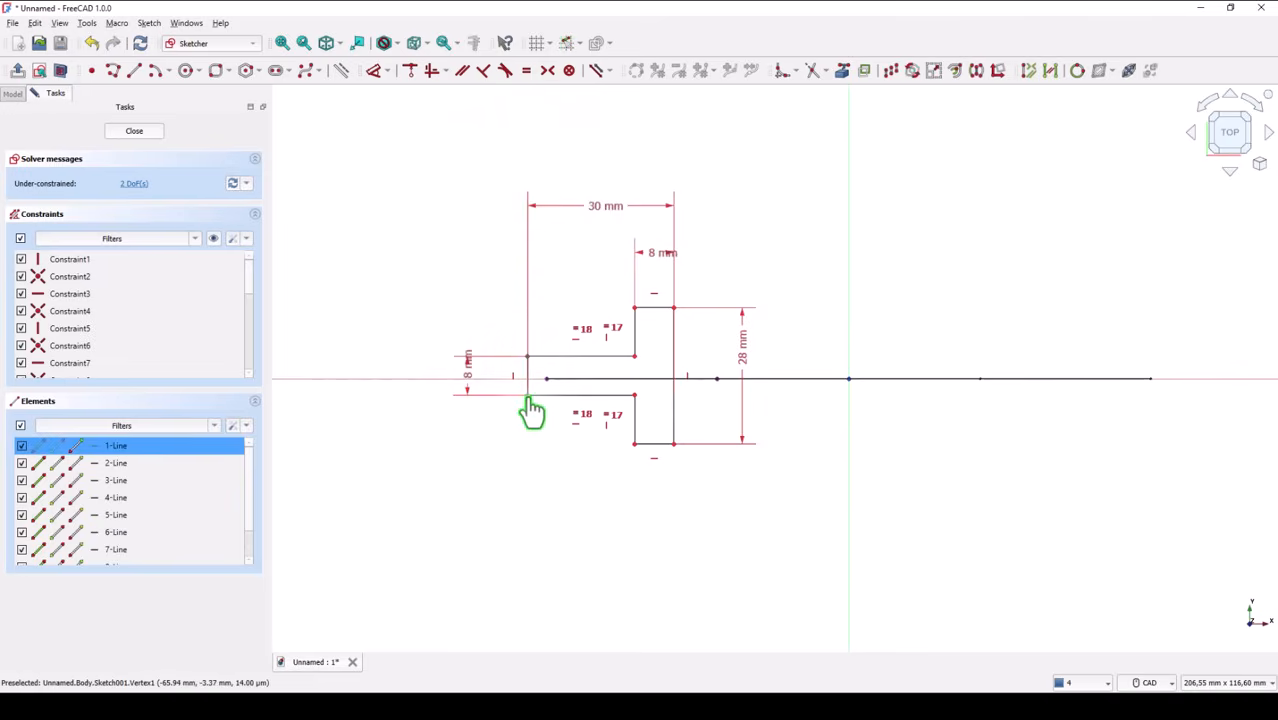
{"action": "mouse_move", "coordinate": [553, 390]}
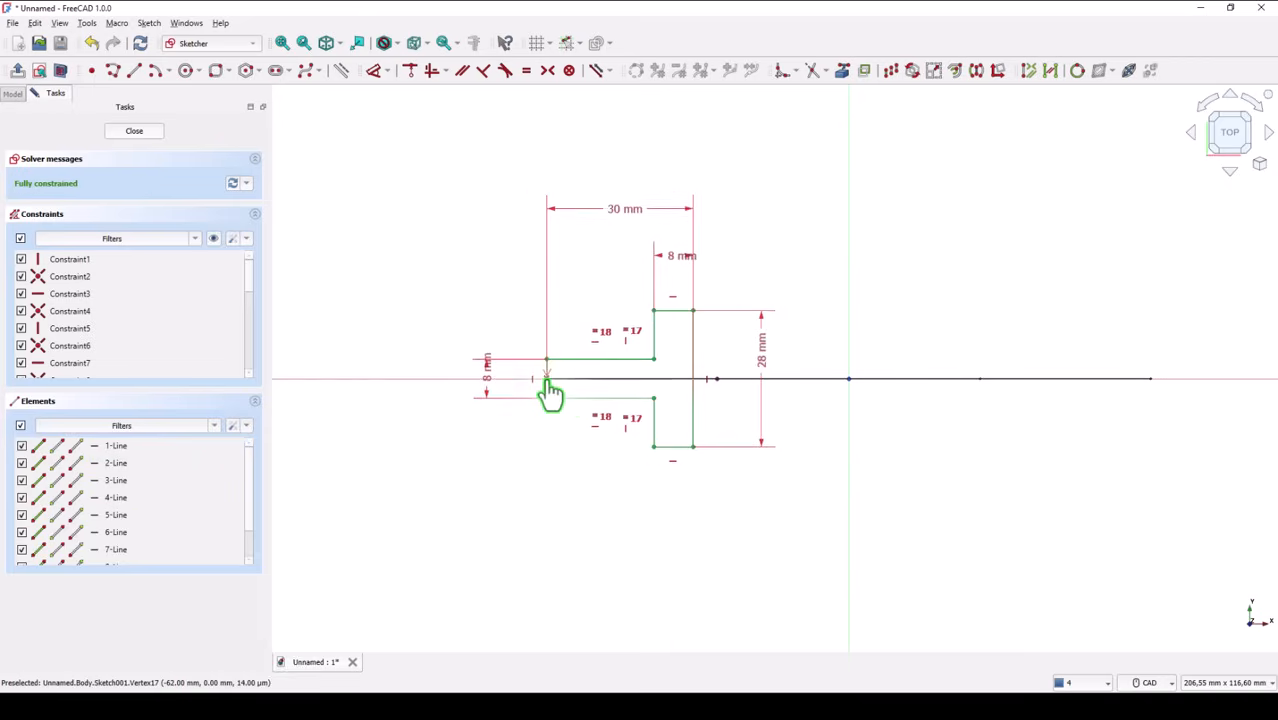
{"action": "mouse_move", "coordinate": [490, 505]}
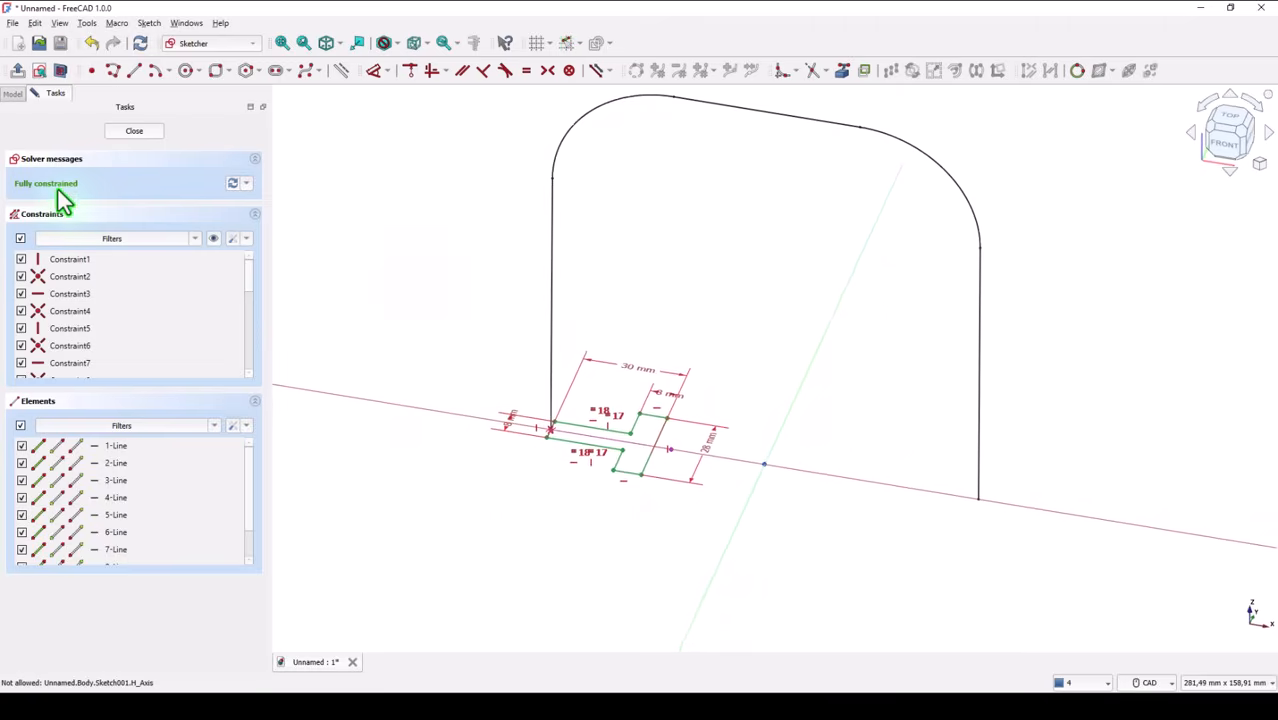
- Close the fully constrained T-profile sketch
{"action": "left_click", "coordinate": [134, 130]}
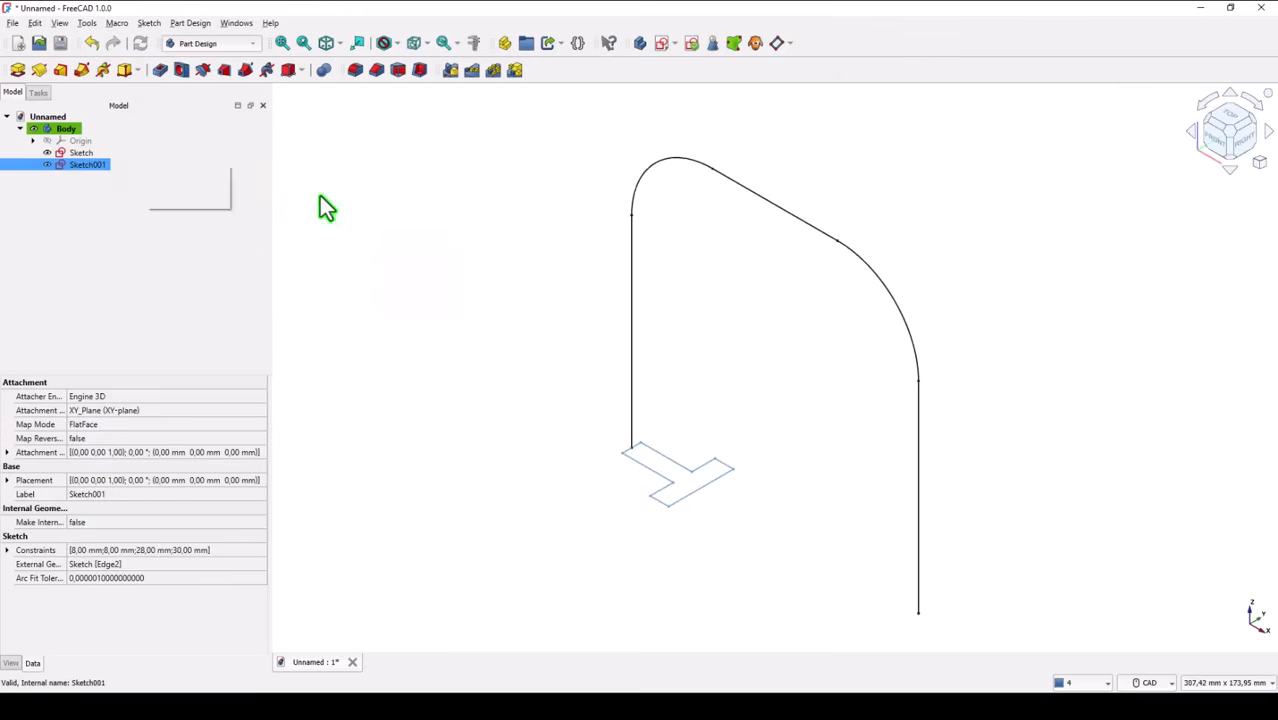
{"action": "mouse_move", "coordinate": [378, 210]}
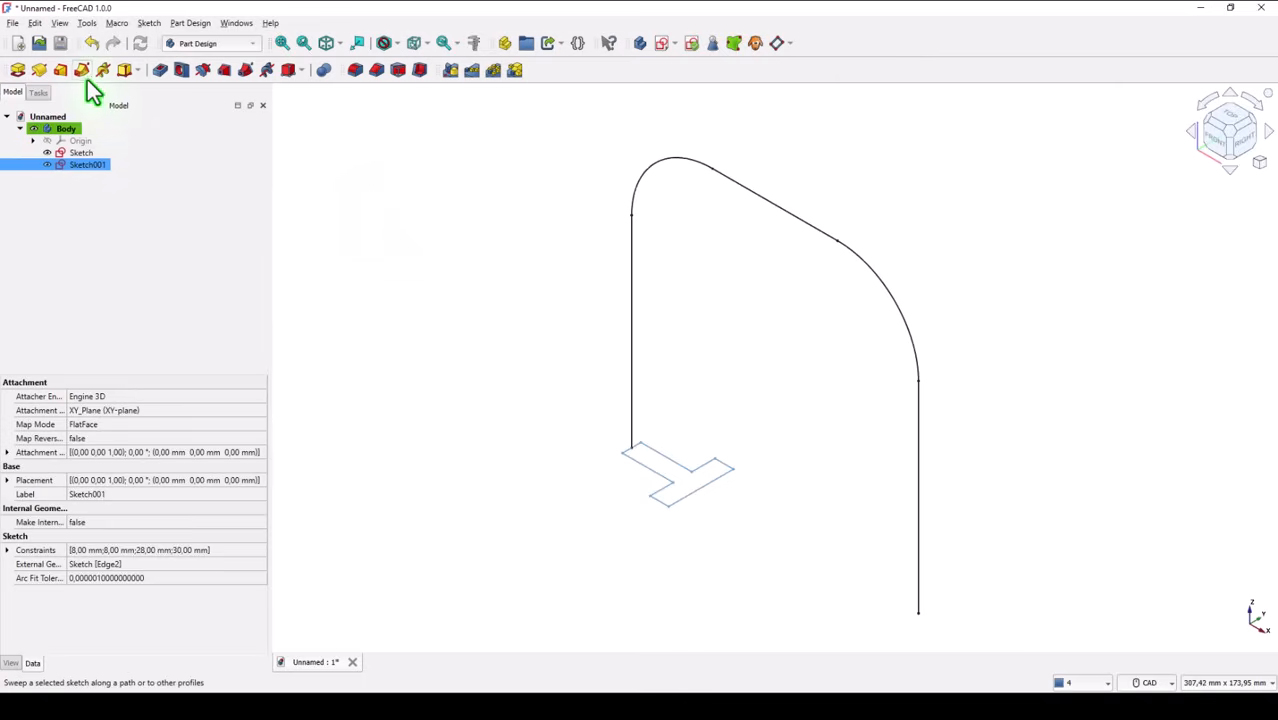
{"action": "mouse_move", "coordinate": [83, 69]}
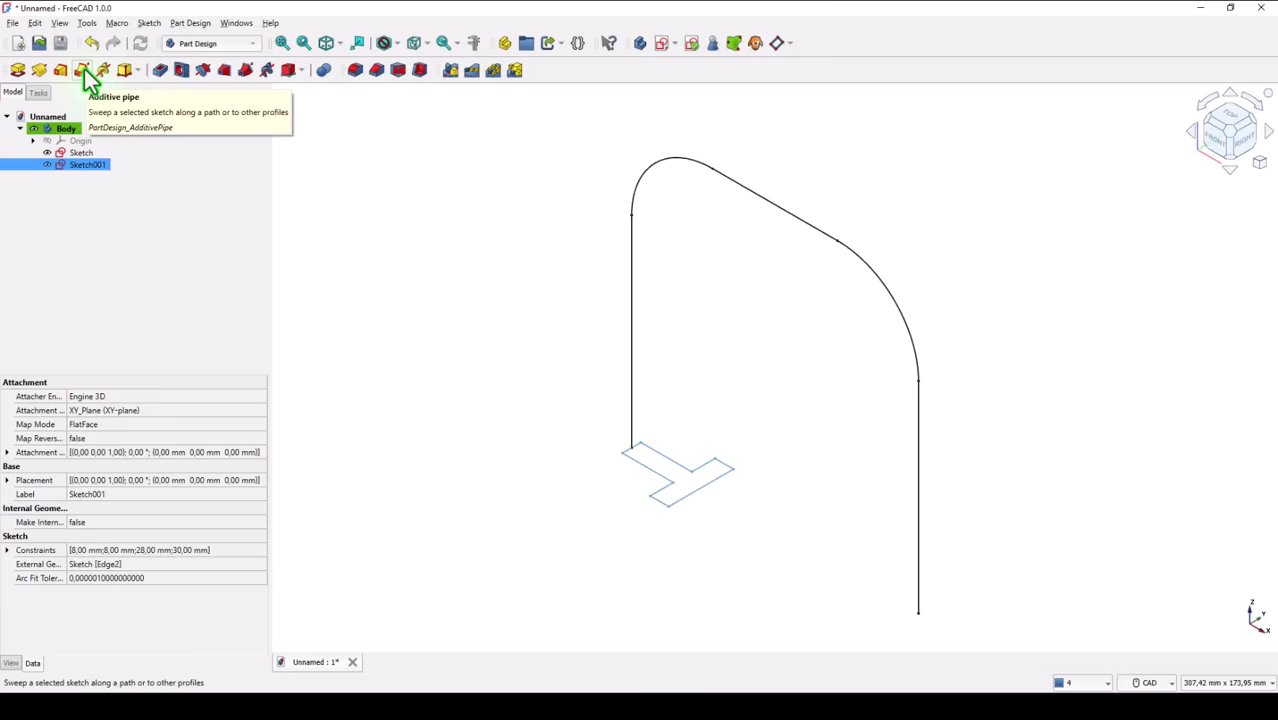
- Sweep Sketch001 as an additive pipe along all five arch edges
{"action": "left_click", "coordinate": [83, 69]}
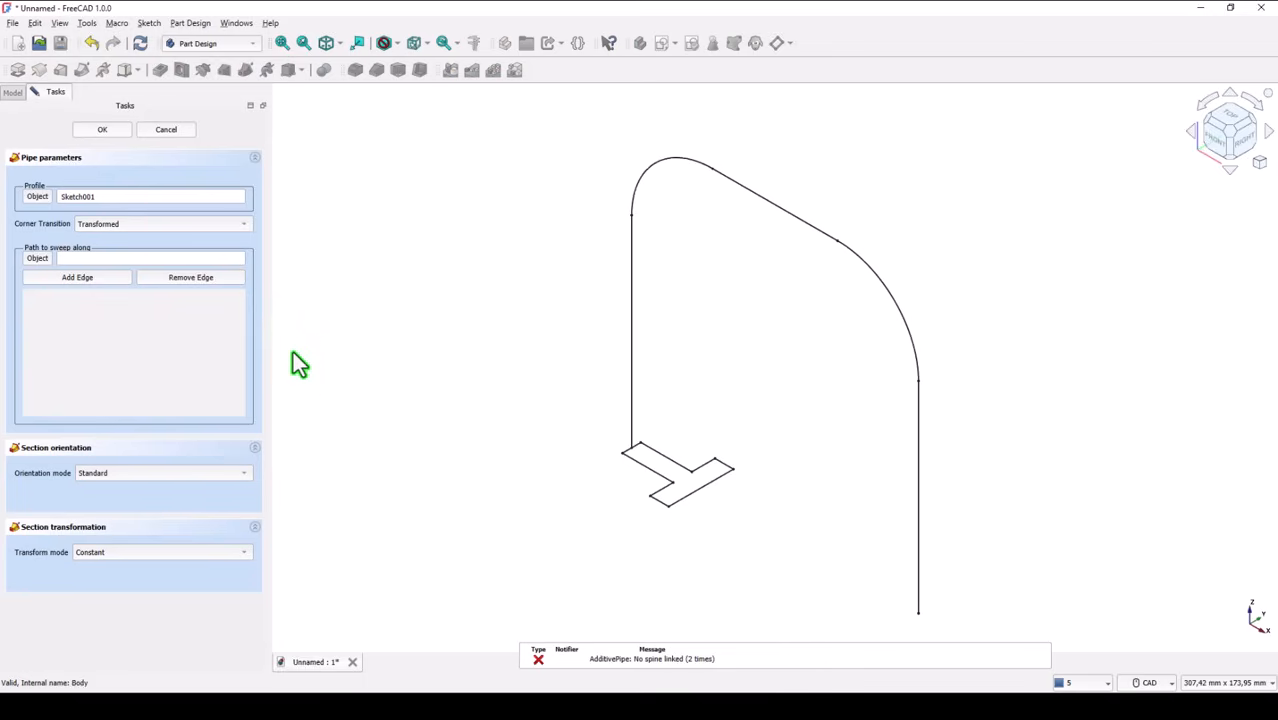
{"action": "mouse_move", "coordinate": [525, 435]}
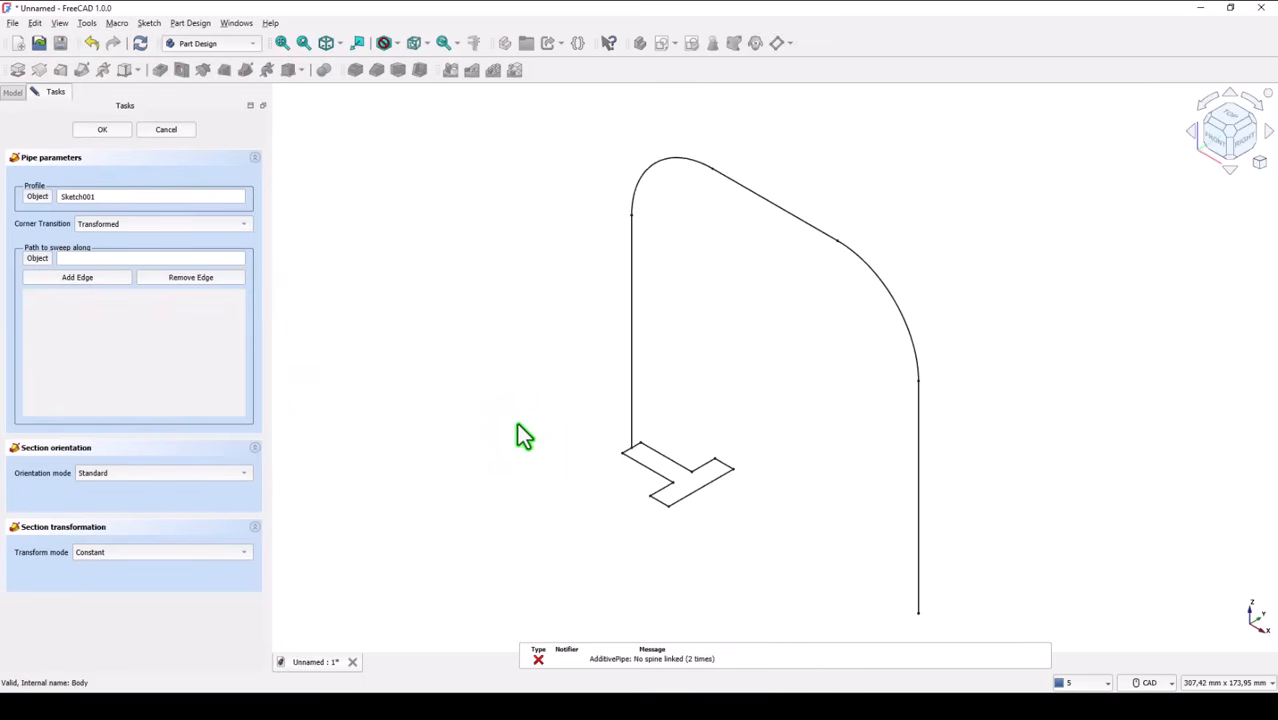
{"action": "mouse_move", "coordinate": [535, 310]}
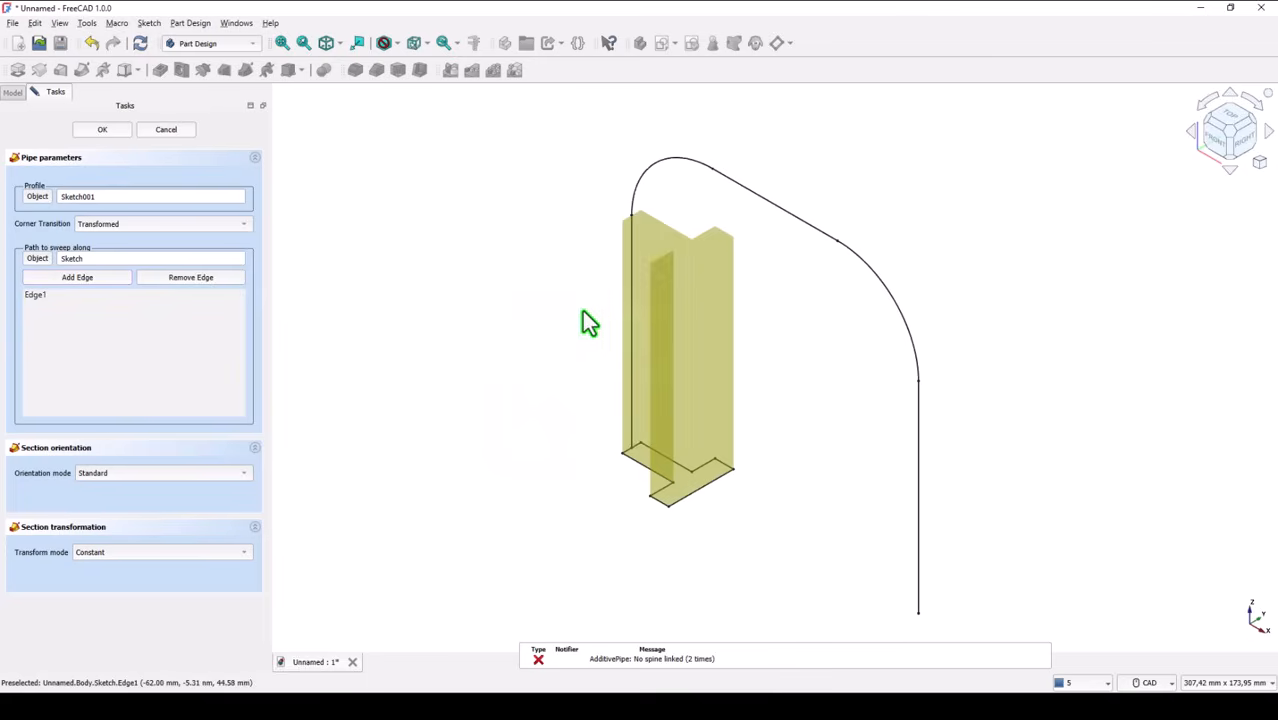
{"action": "mouse_move", "coordinate": [547, 187]}
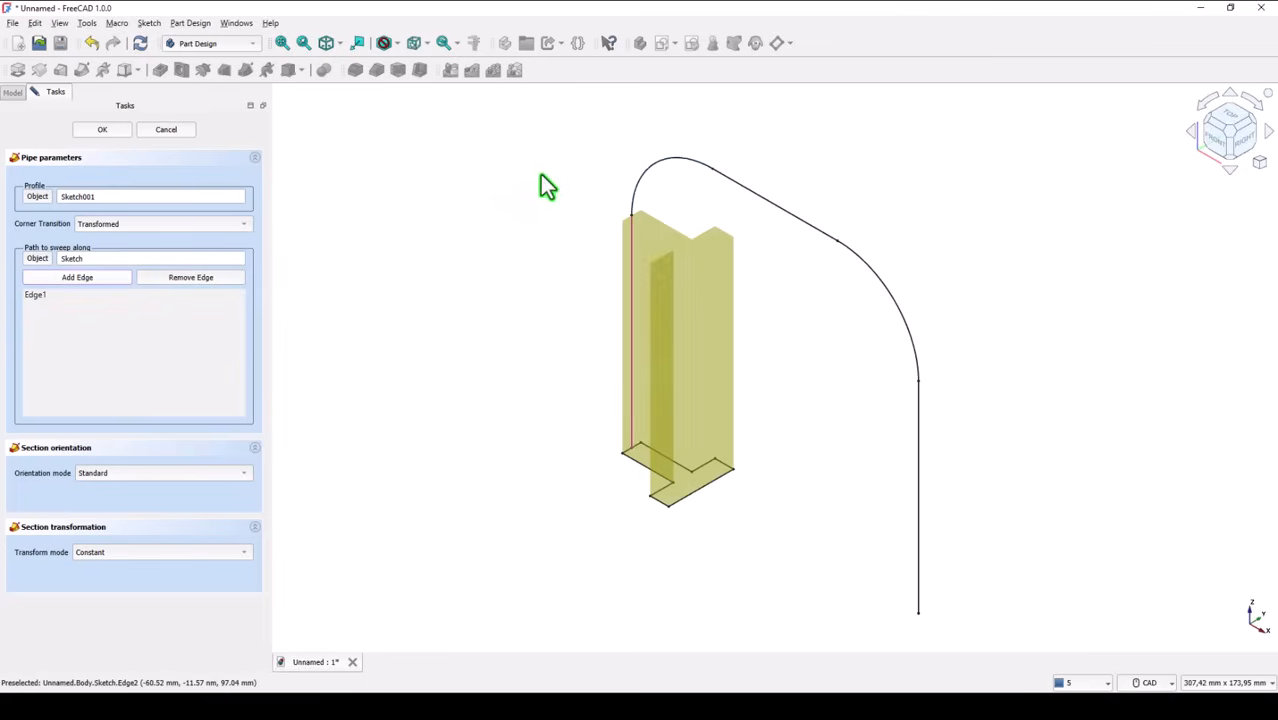
{"action": "left_click", "coordinate": [77, 277]}
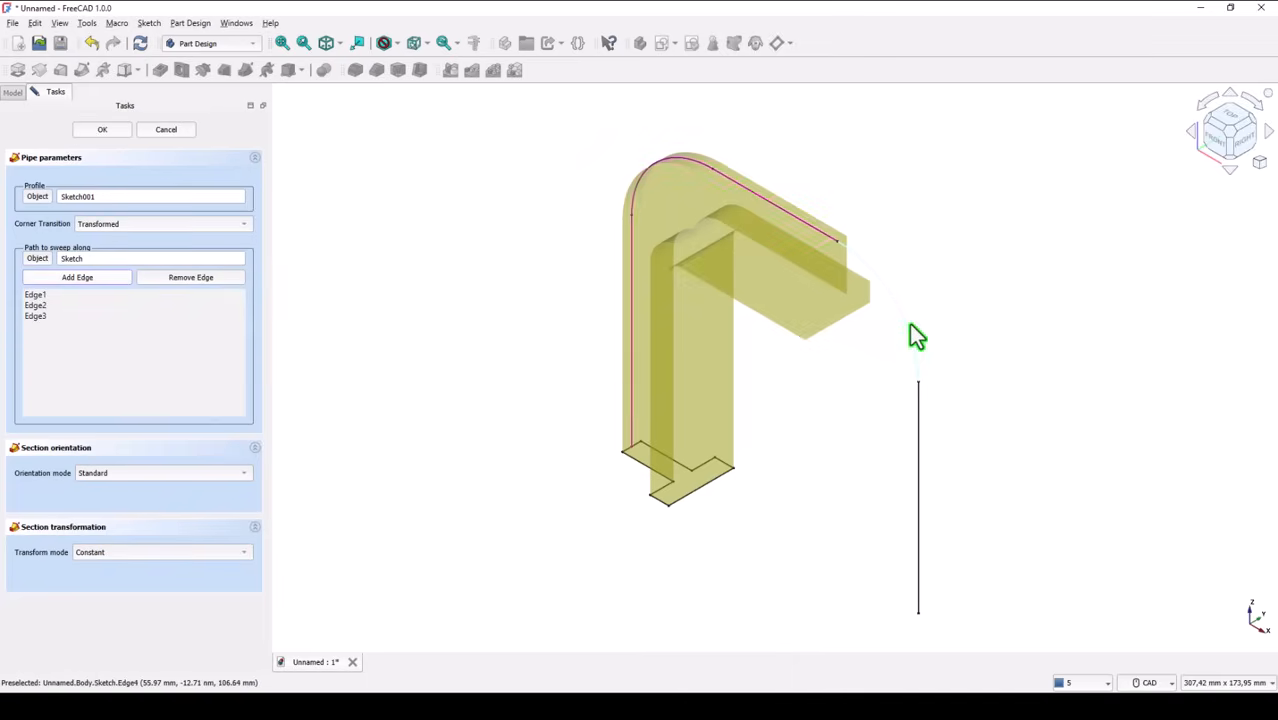
{"action": "left_click", "coordinate": [77, 277]}
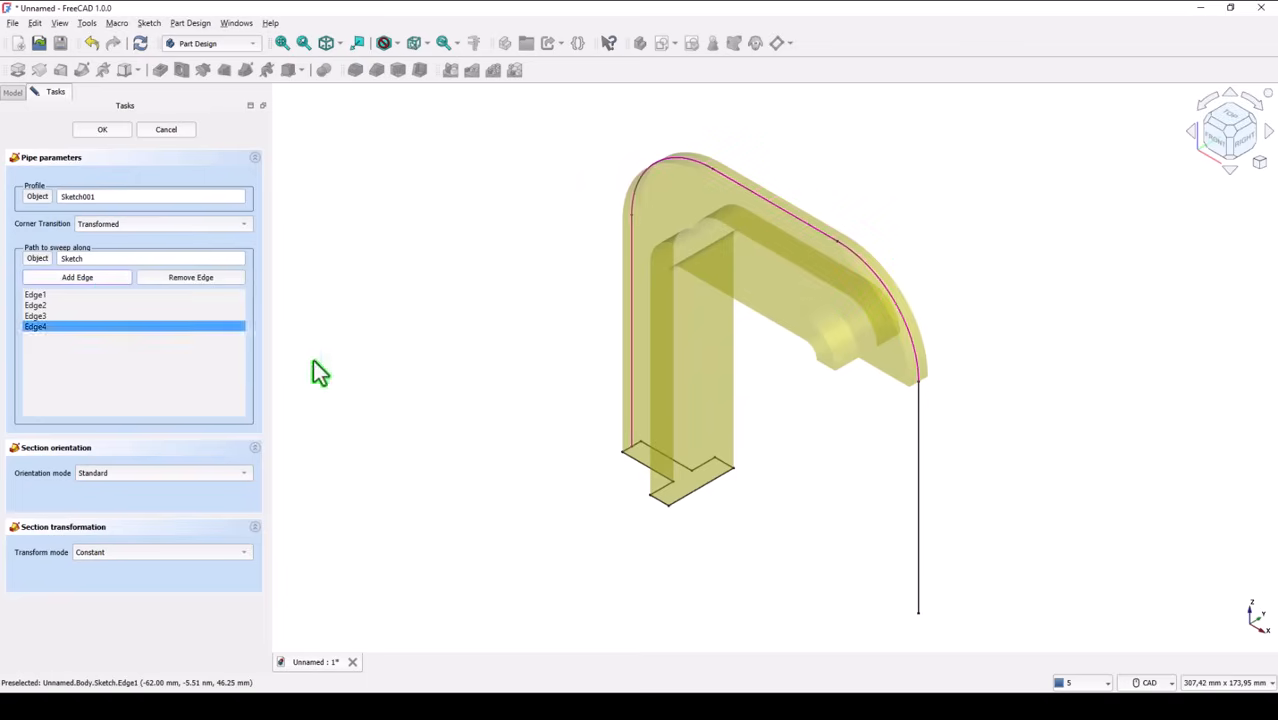
{"action": "left_click", "coordinate": [875, 485]}
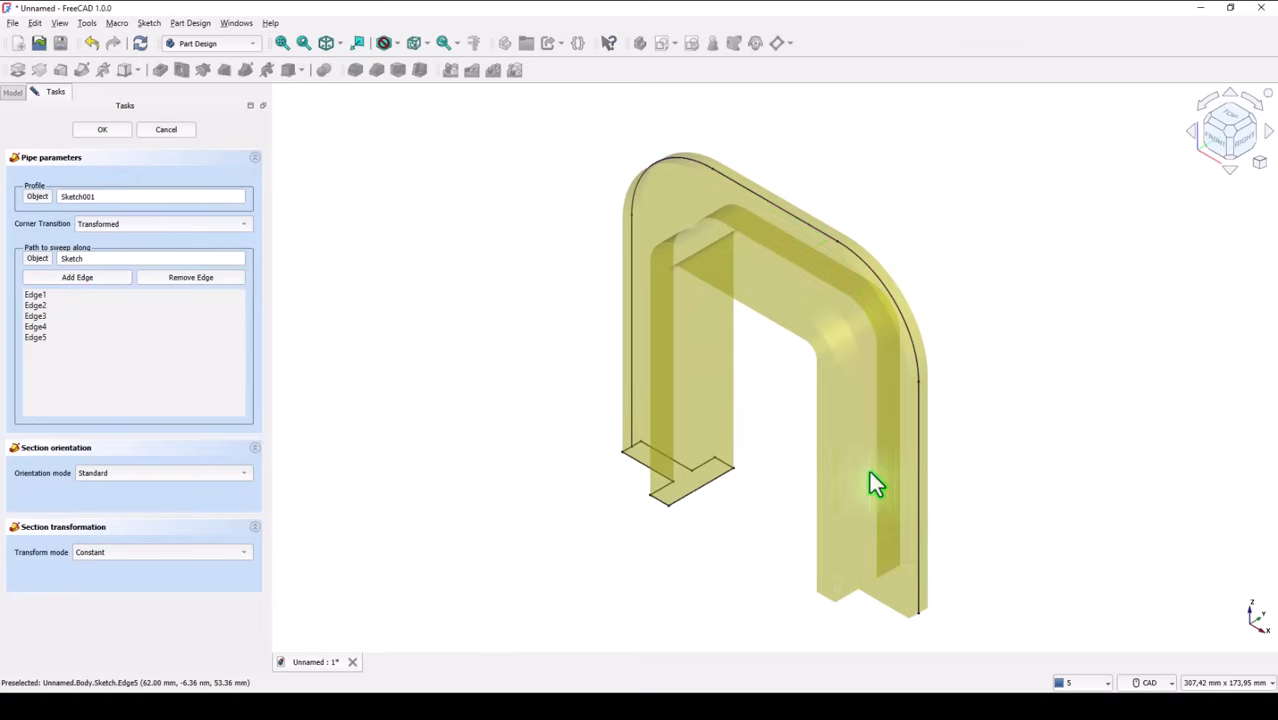
{"action": "mouse_move", "coordinate": [202, 192]}
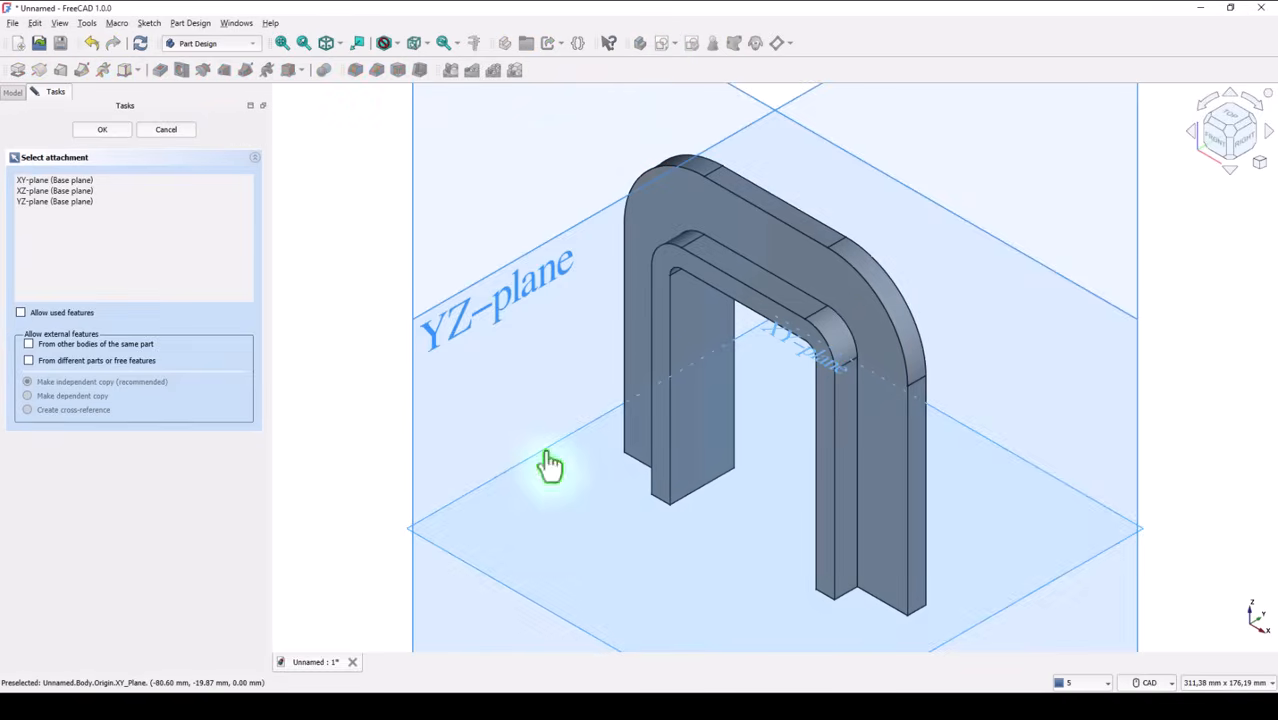
- Draw a 22 × 56 mm rounded rectangle with 3 mm corners in an XY sketch
{"action": "left_click", "coordinate": [101, 129]}
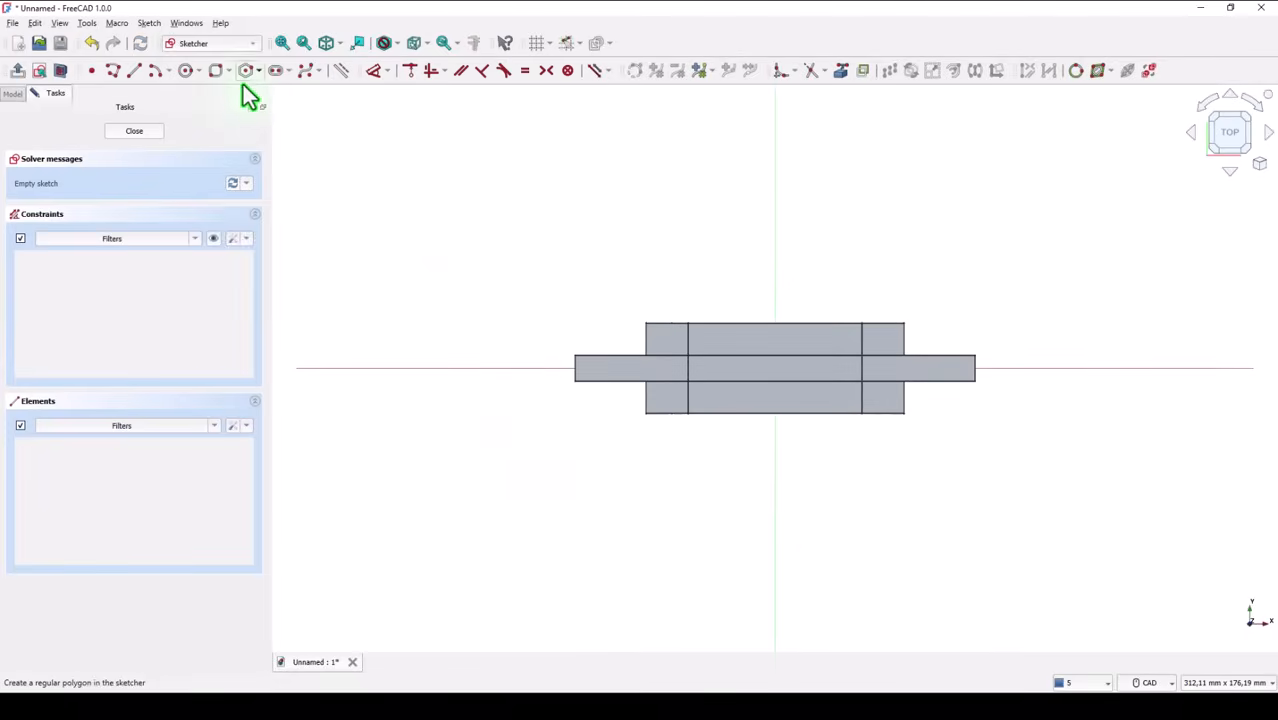
{"action": "left_click", "coordinate": [228, 70]}
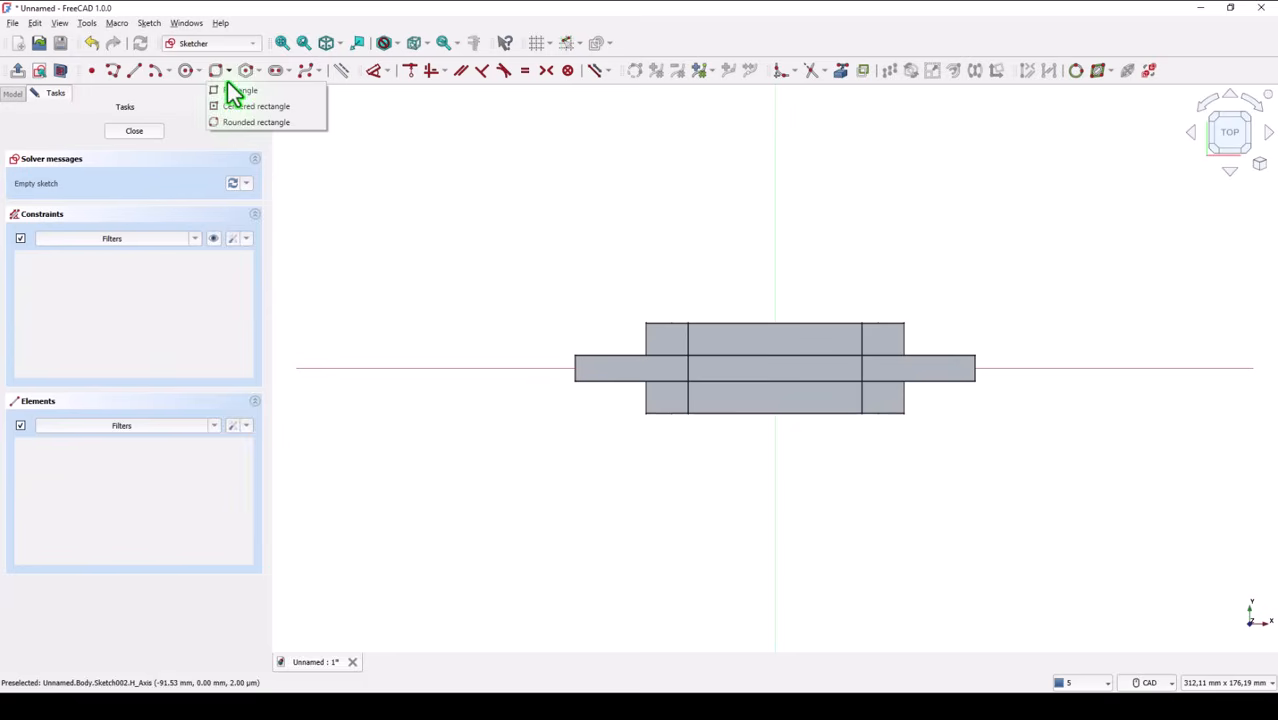
{"action": "left_click", "coordinate": [256, 121]}
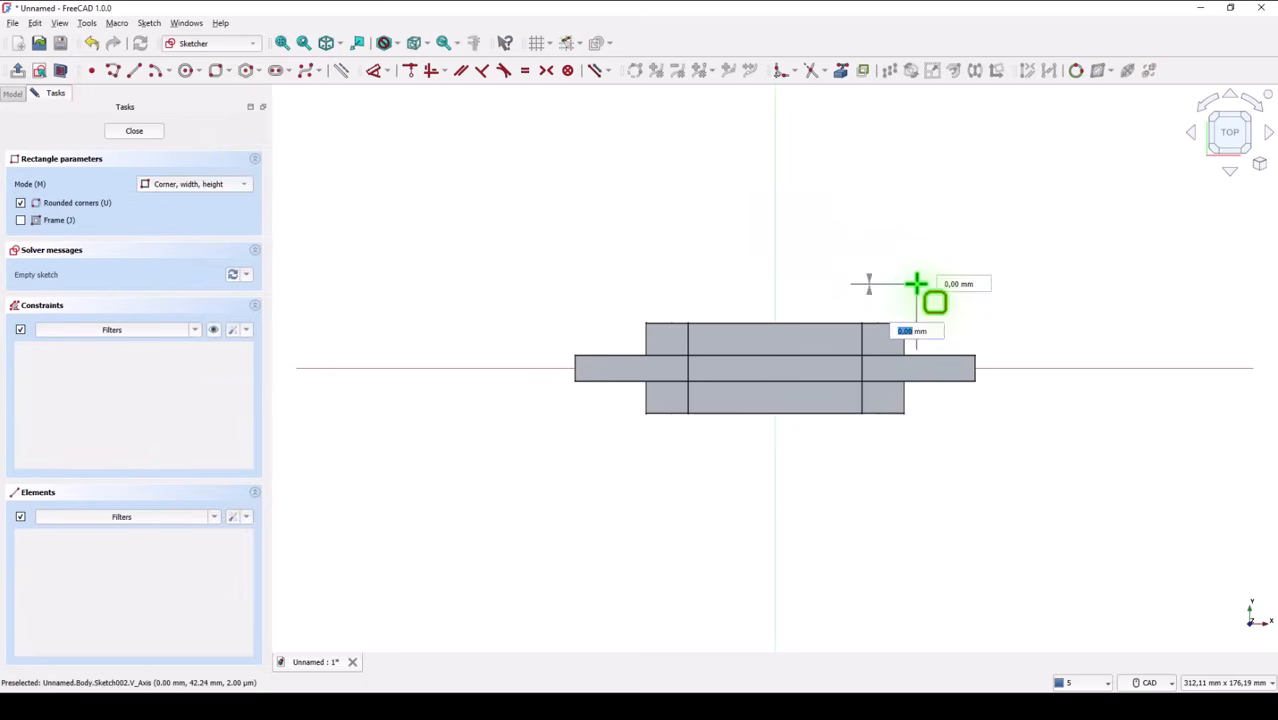
{"action": "mouse_move", "coordinate": [1045, 490]}
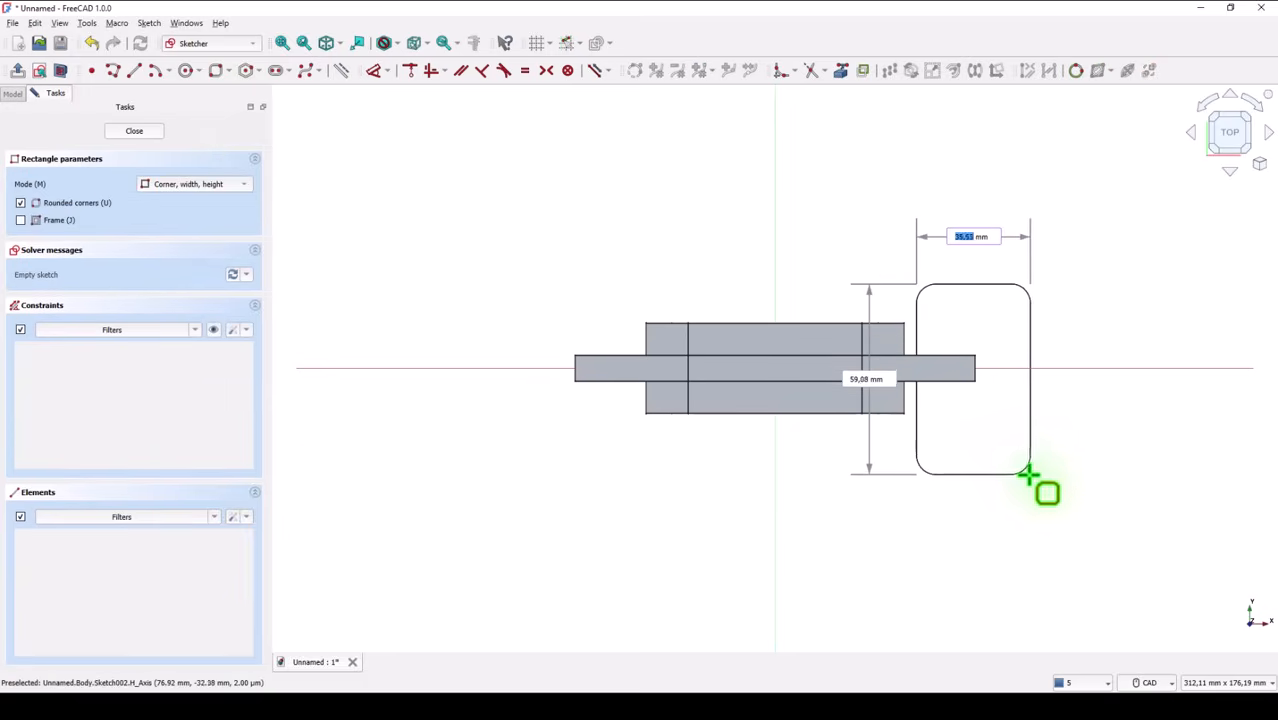
{"action": "mouse_move", "coordinate": [1013, 467]}
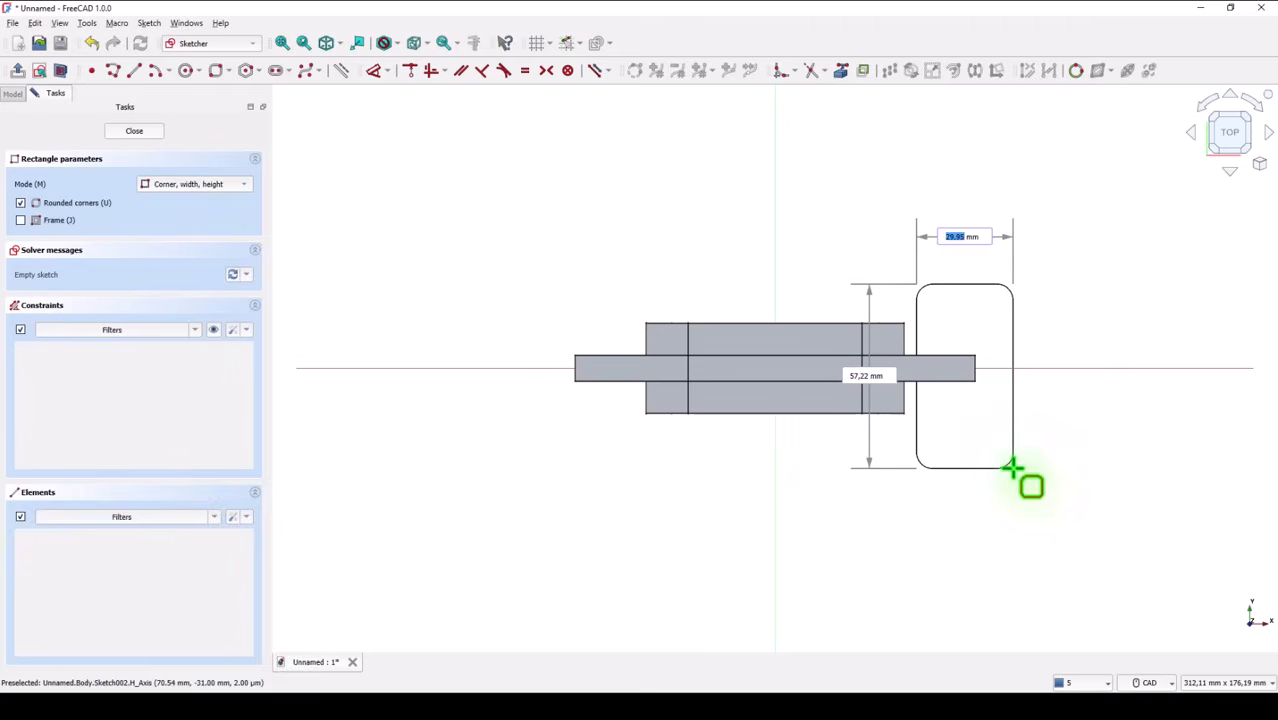
{"action": "key", "text": "Return"}
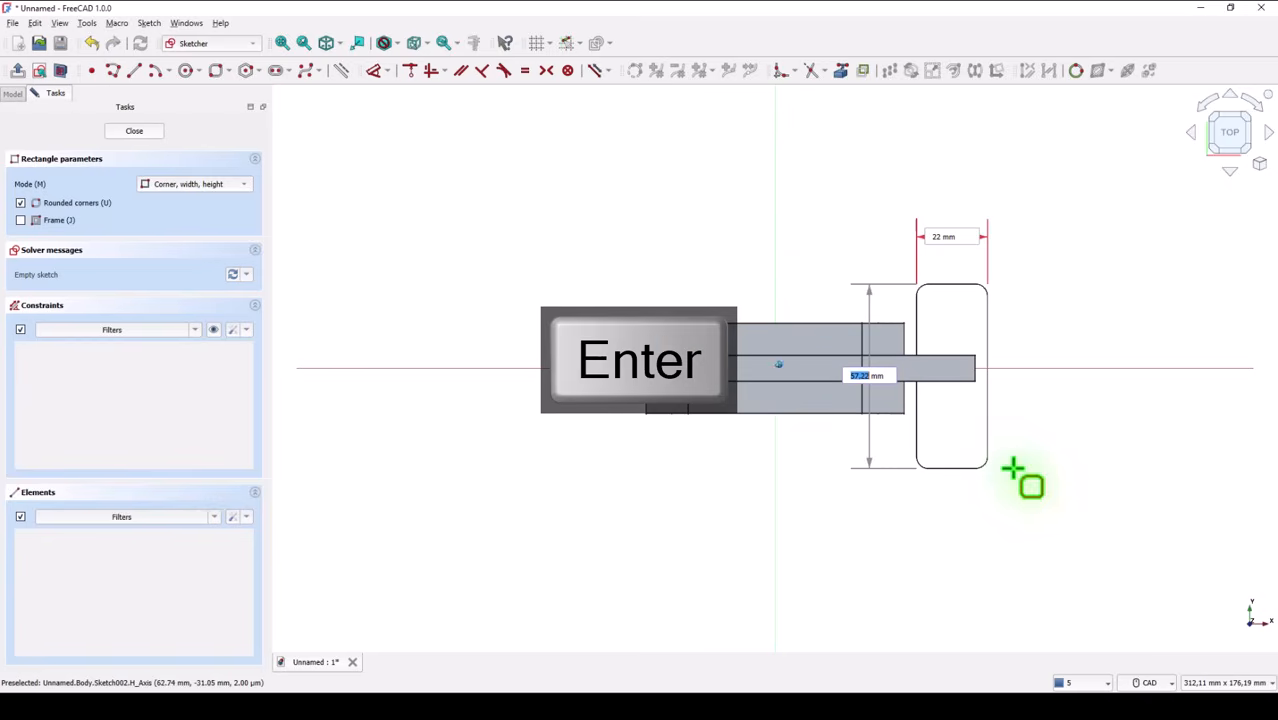
{"action": "key", "text": "Return"}
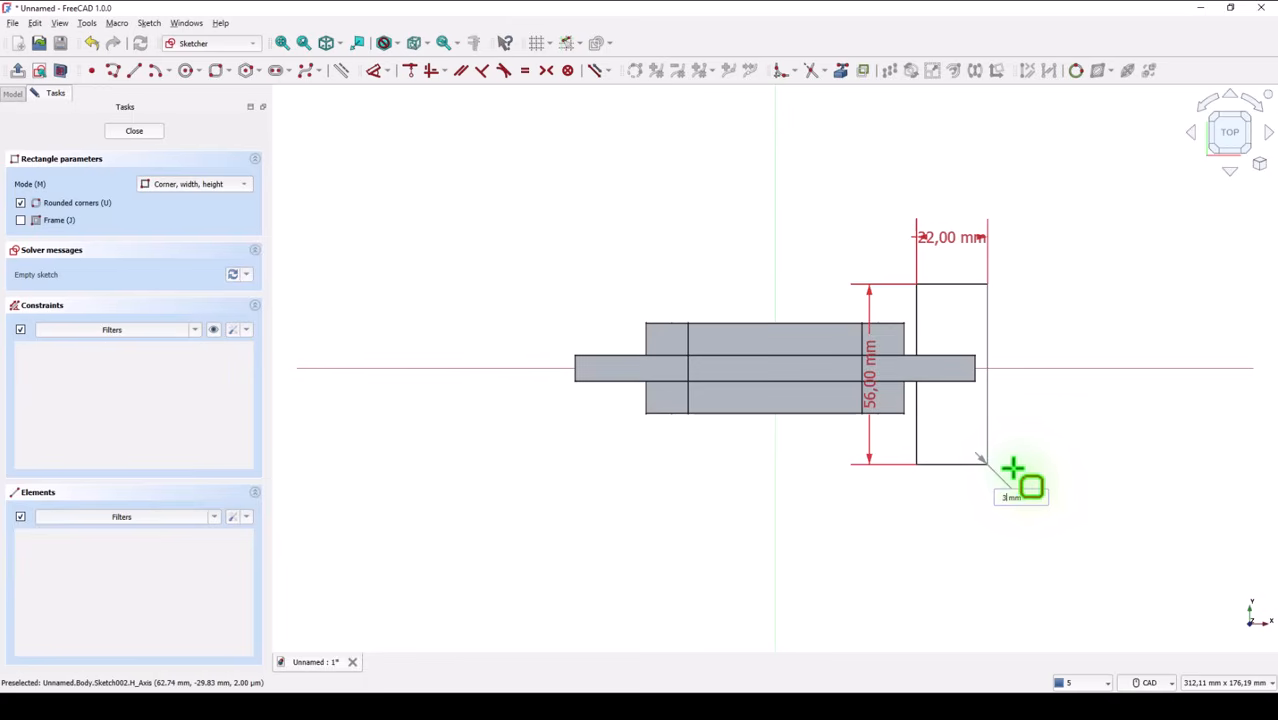
{"action": "left_click", "coordinate": [985, 458]}
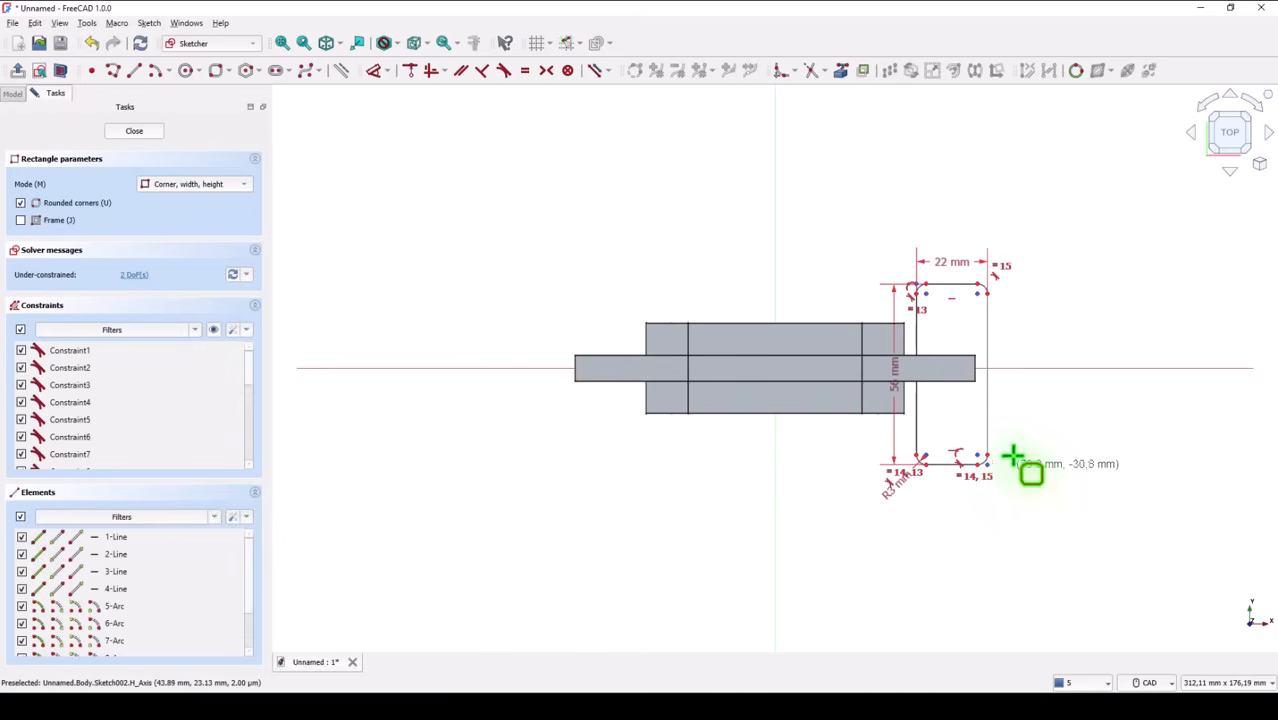
{"action": "mouse_move", "coordinate": [697, 237]}
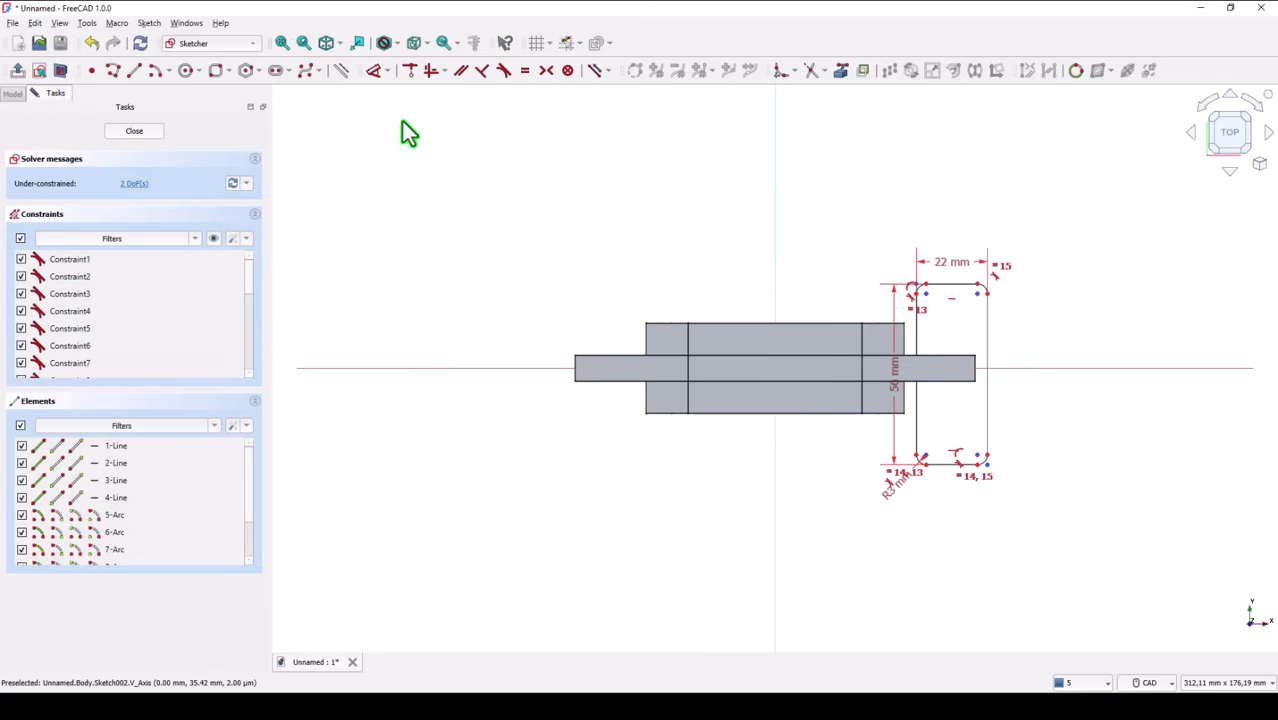
{"action": "mouse_move", "coordinate": [910, 350]}
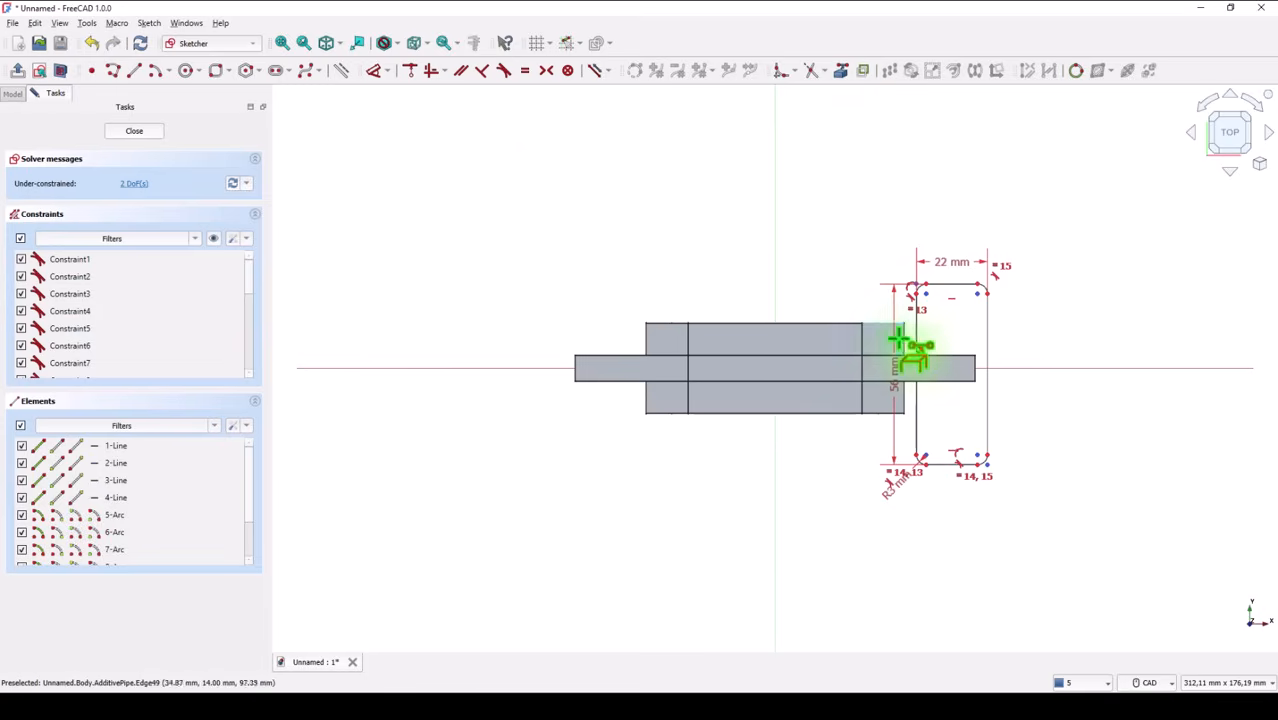
{"action": "mouse_move", "coordinate": [900, 345]}
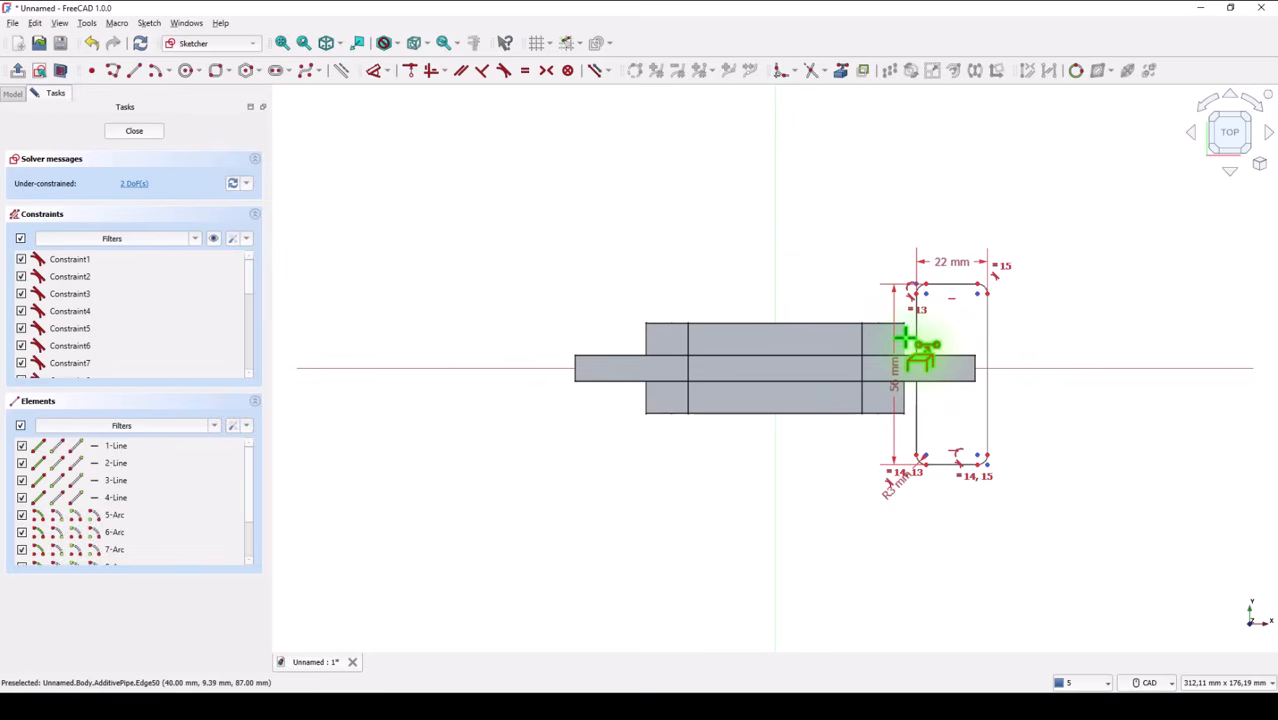
{"action": "mouse_move", "coordinate": [645, 195]}
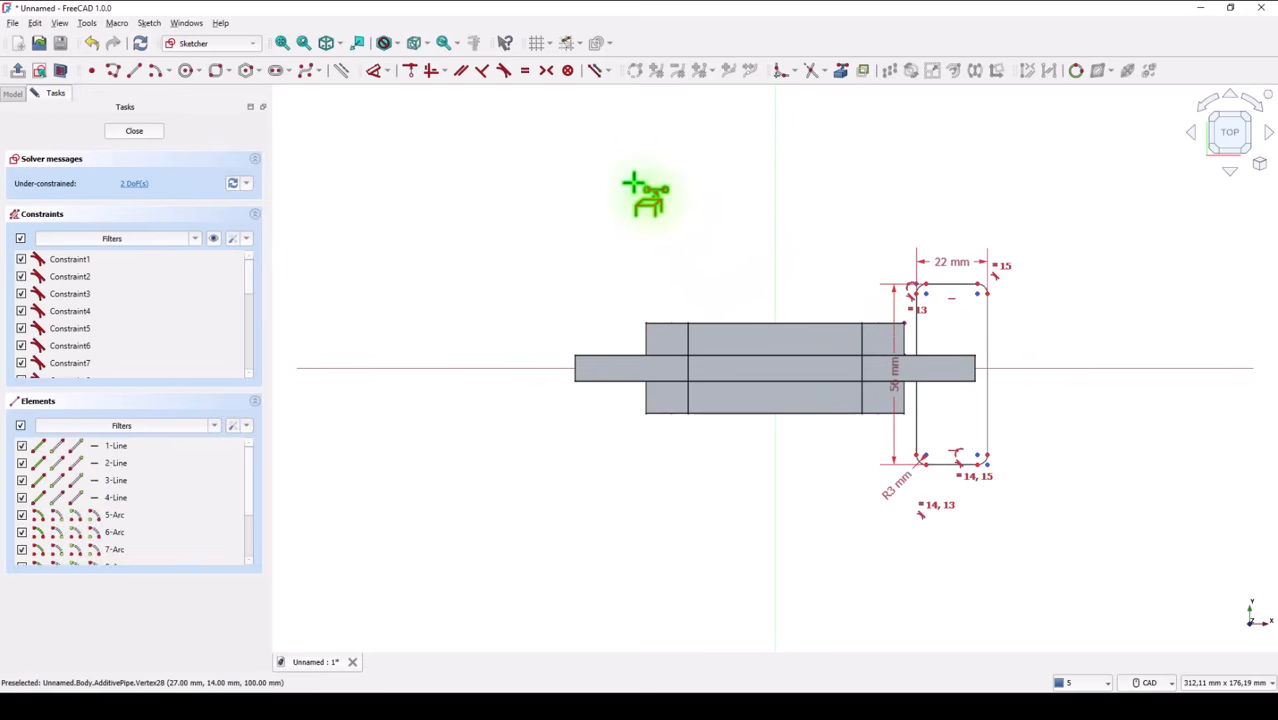
{"action": "mouse_move", "coordinate": [420, 120]}
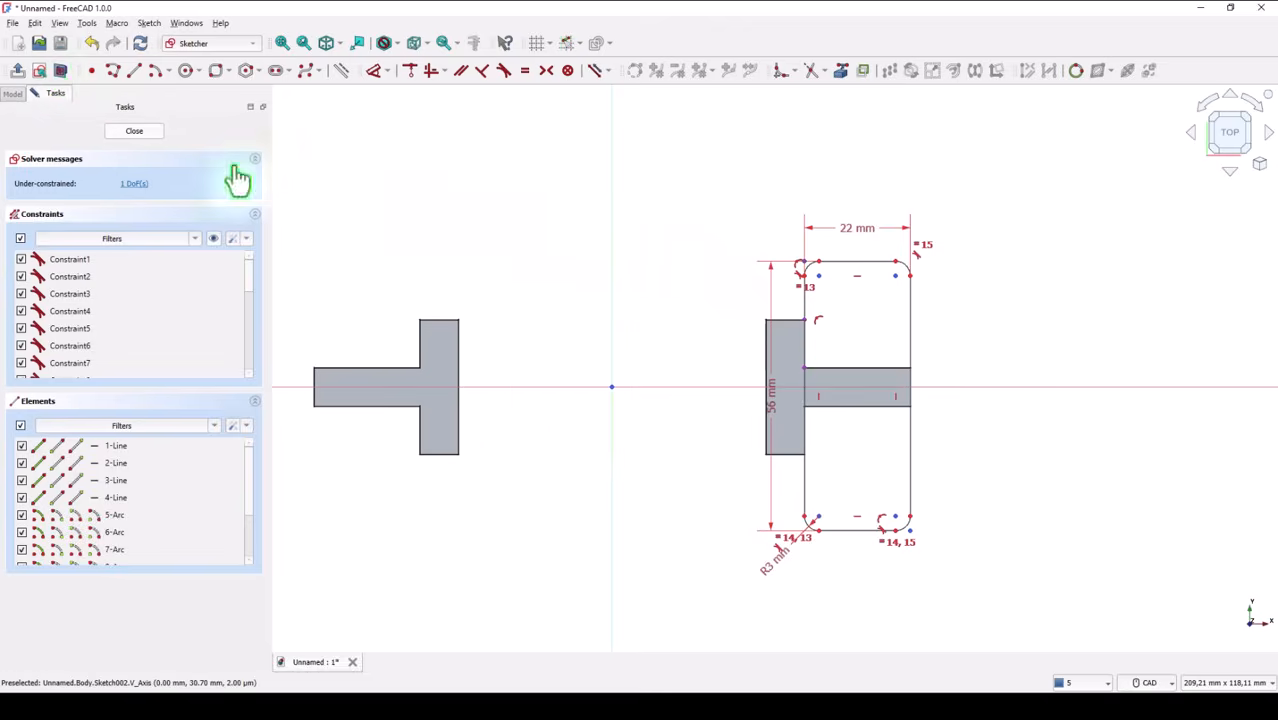
{"action": "mouse_move", "coordinate": [665, 255]}
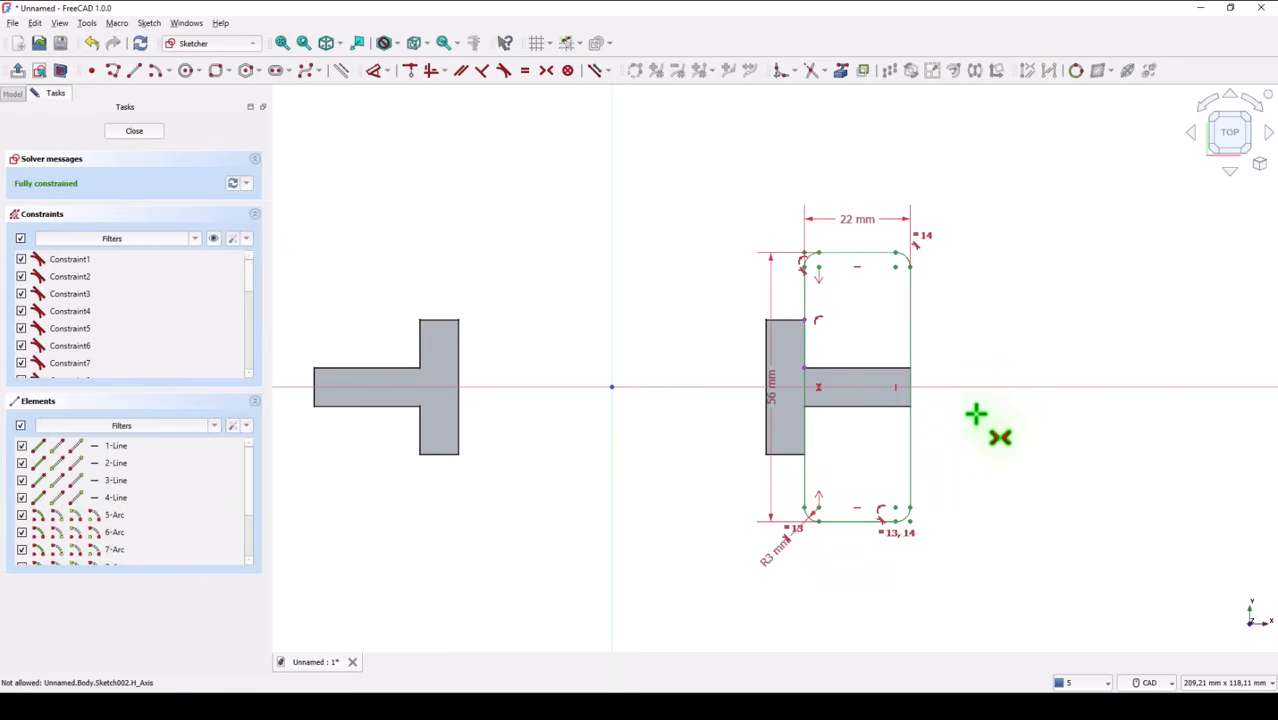
{"action": "mouse_move", "coordinate": [385, 155]}
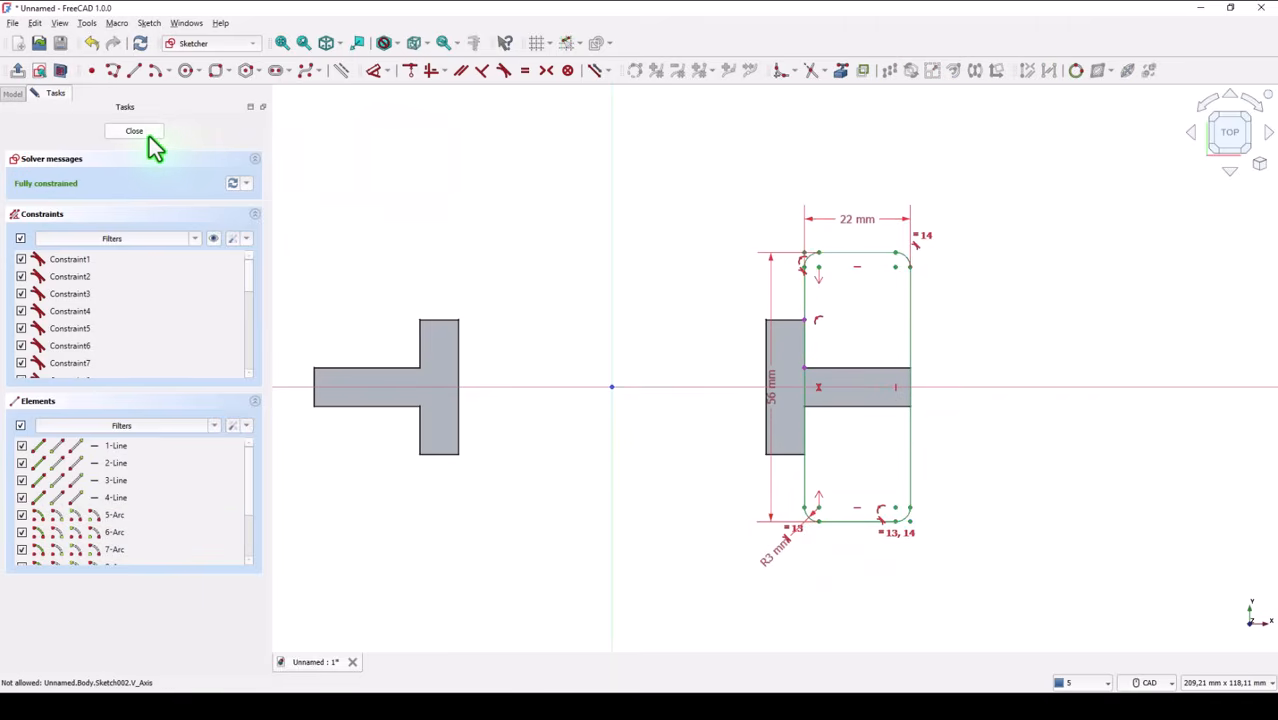
- Close the fully constrained rounded-rectangle foot sketch
{"action": "left_click", "coordinate": [134, 130]}
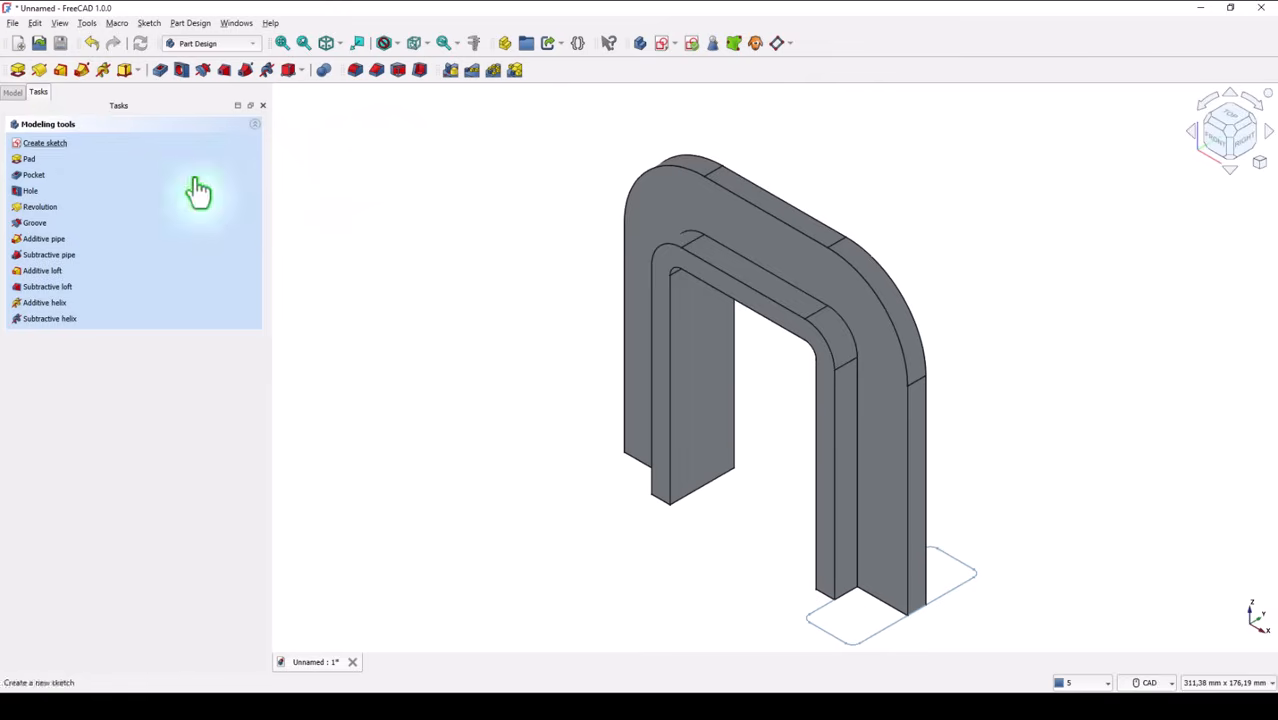
{"action": "mouse_move", "coordinate": [471, 303]}
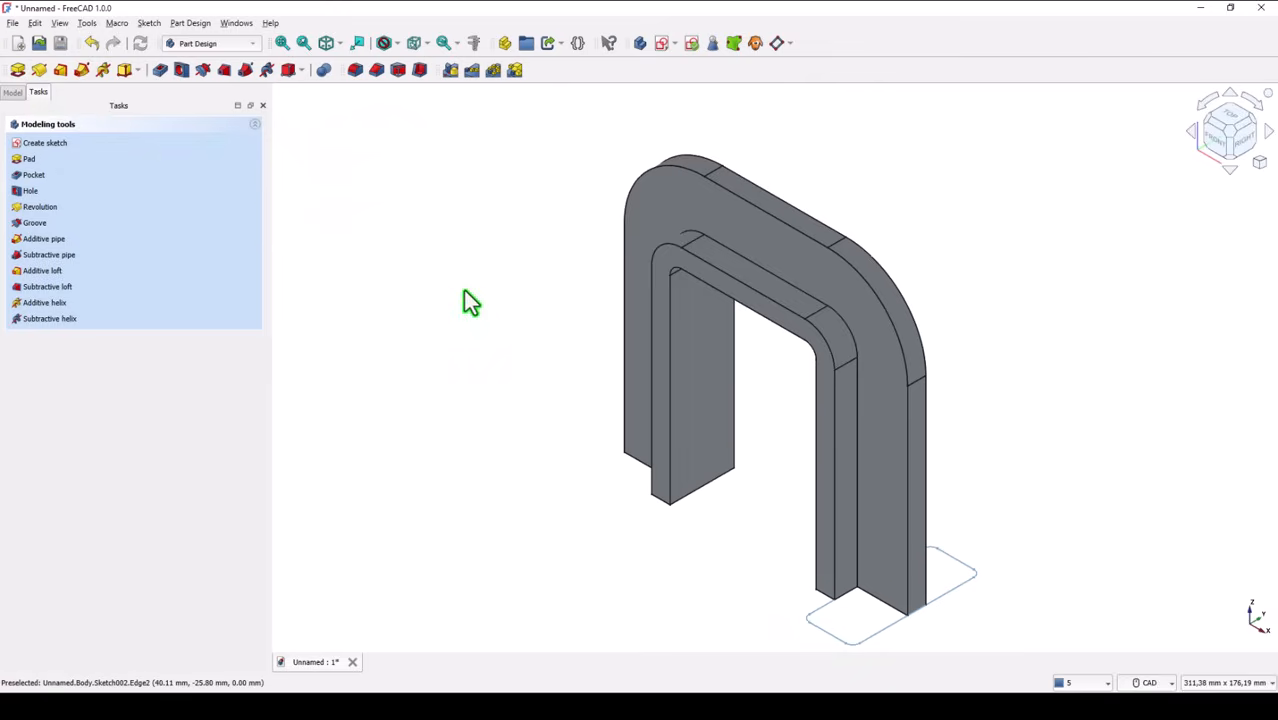
{"action": "mouse_move", "coordinate": [435, 293]}
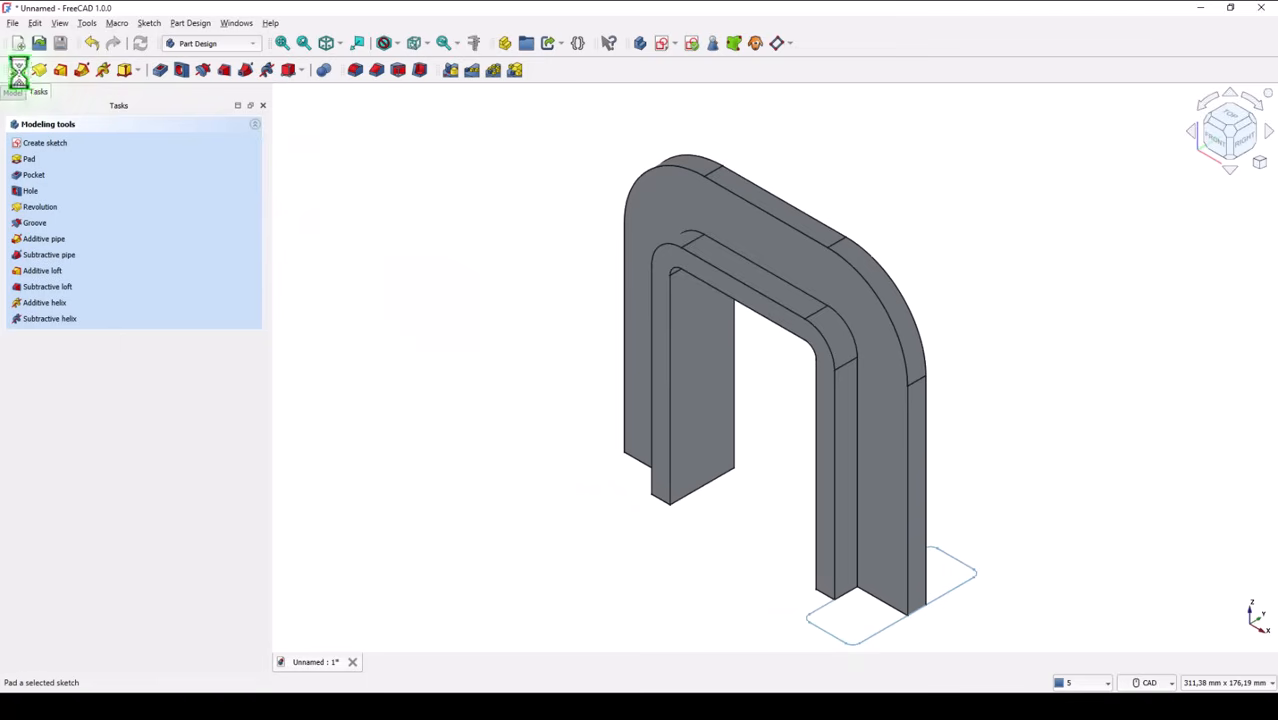
- Pad the rounded-rectangle sketch 17 mm into a solid foot block and select its top face
{"action": "left_click", "coordinate": [28, 158]}
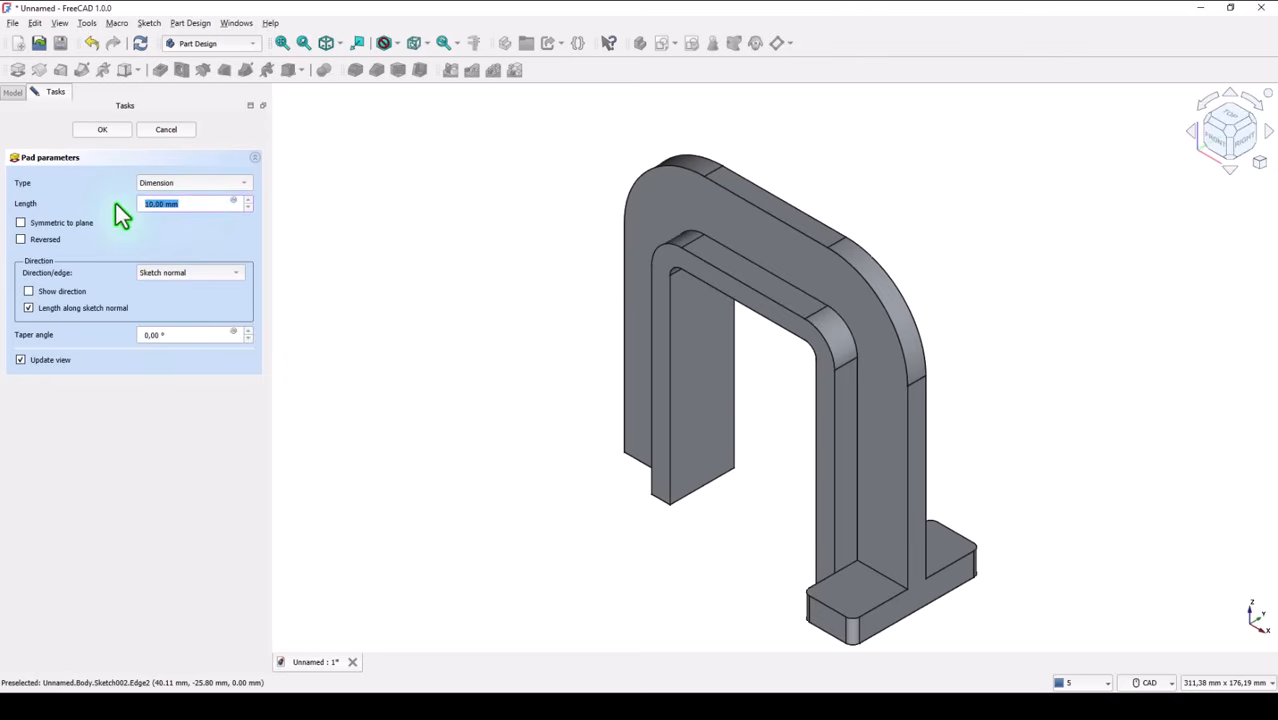
{"action": "type", "text": "17"}
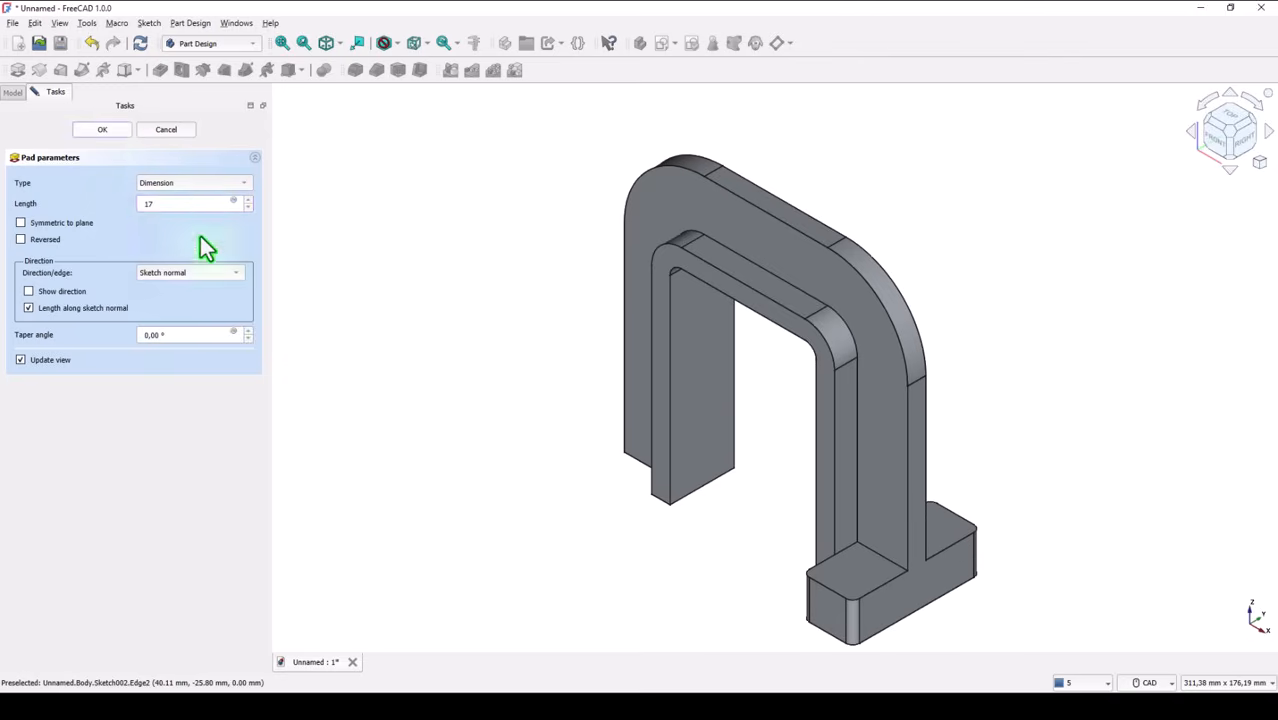
{"action": "left_click", "coordinate": [101, 129]}
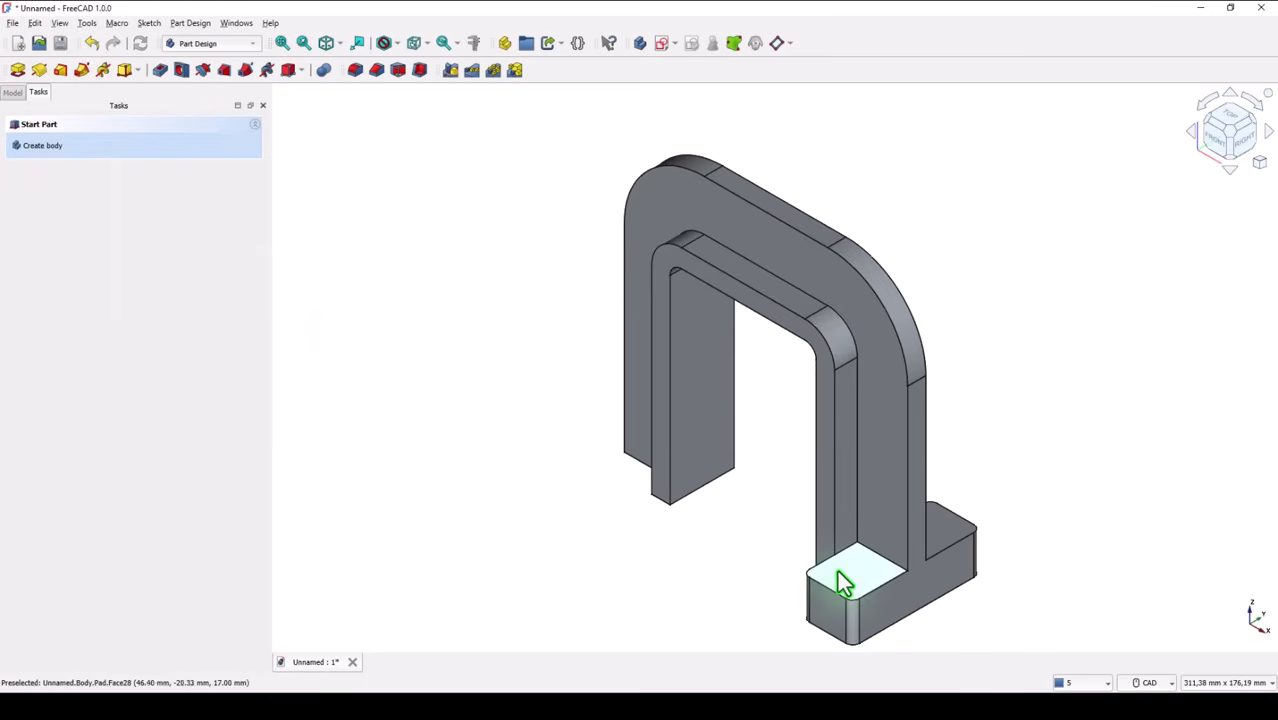
{"action": "left_click", "coordinate": [855, 580]}
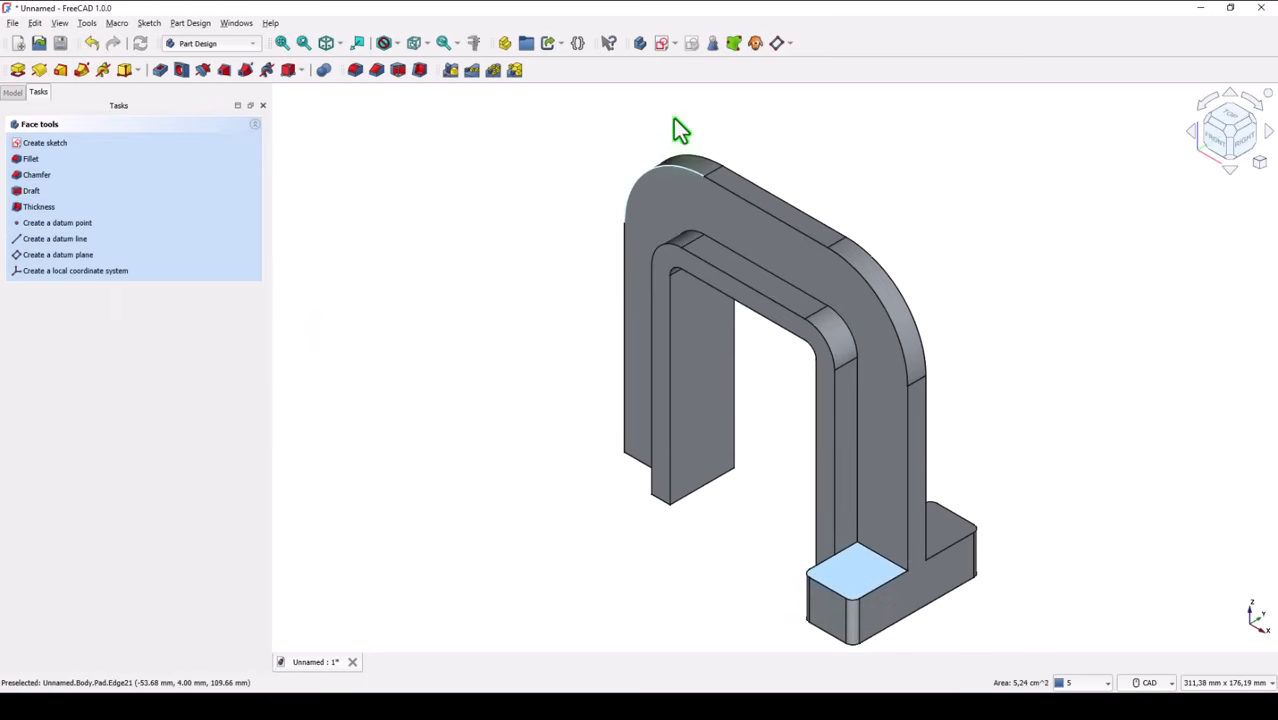
- Sketch two hole circles on the foot's top face, symmetric about the horizontal axis
{"action": "left_click", "coordinate": [44, 142]}
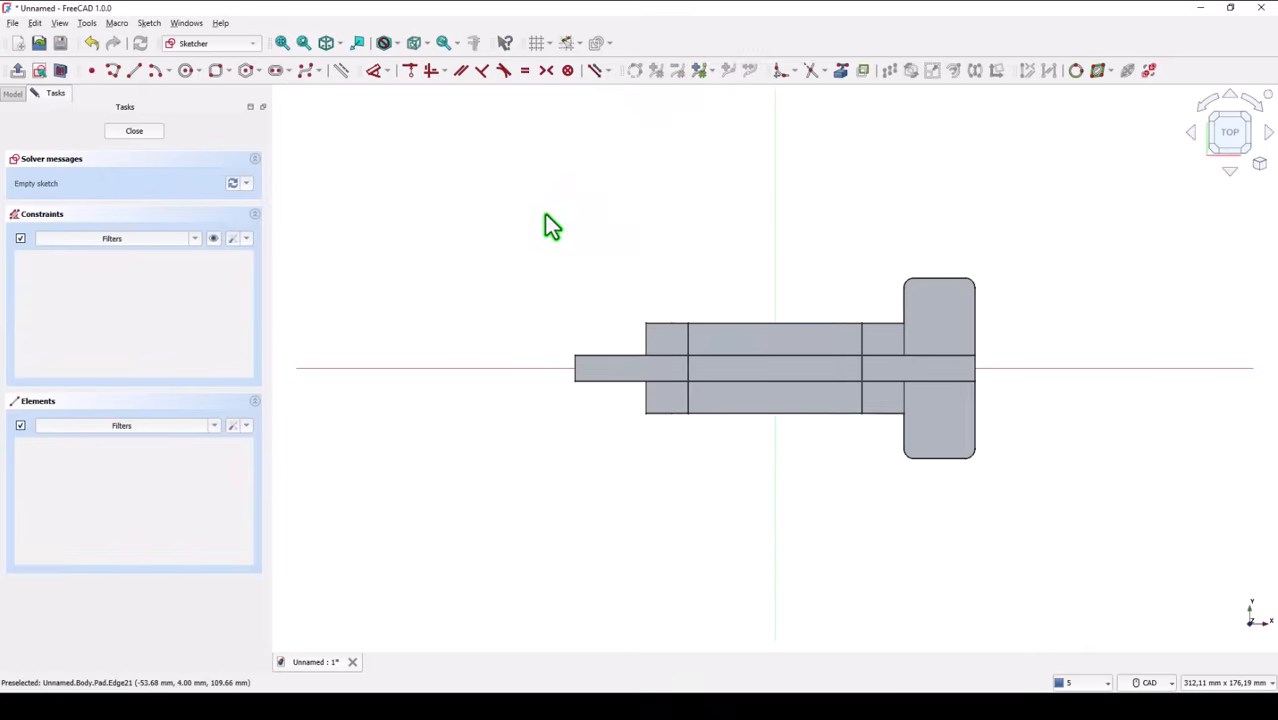
{"action": "left_click", "coordinate": [184, 70]}
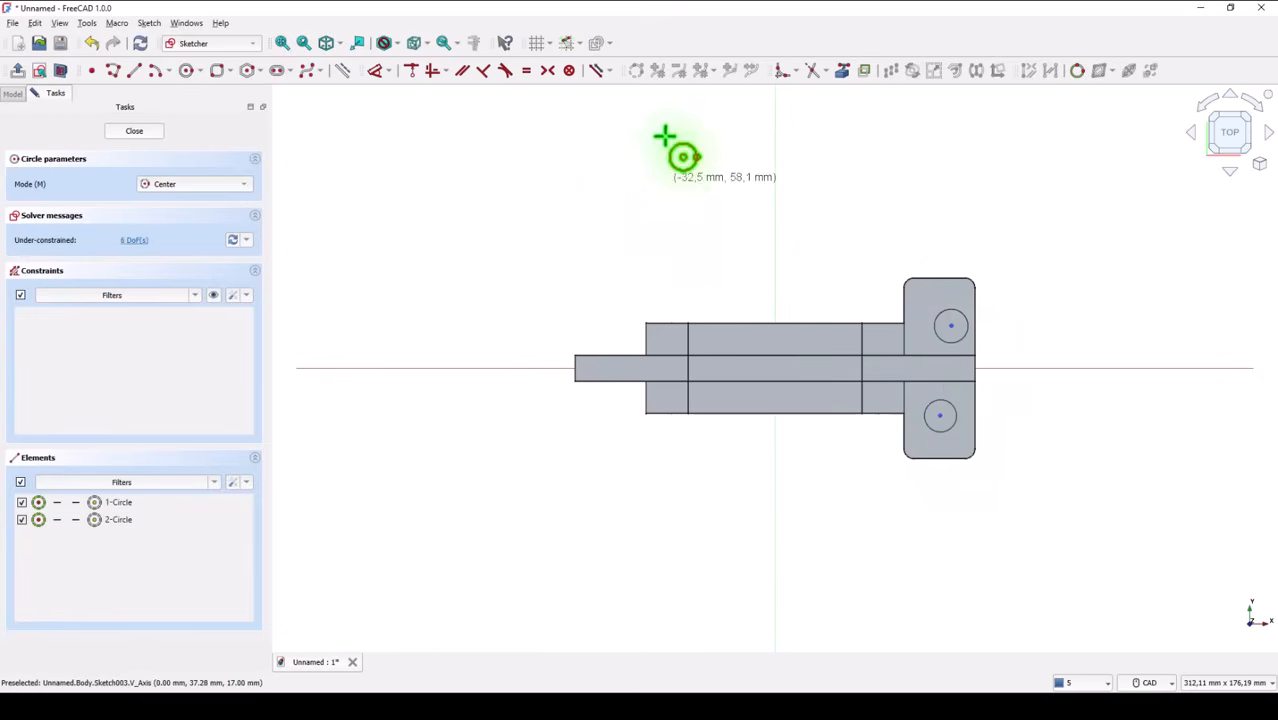
{"action": "mouse_move", "coordinate": [432, 70]}
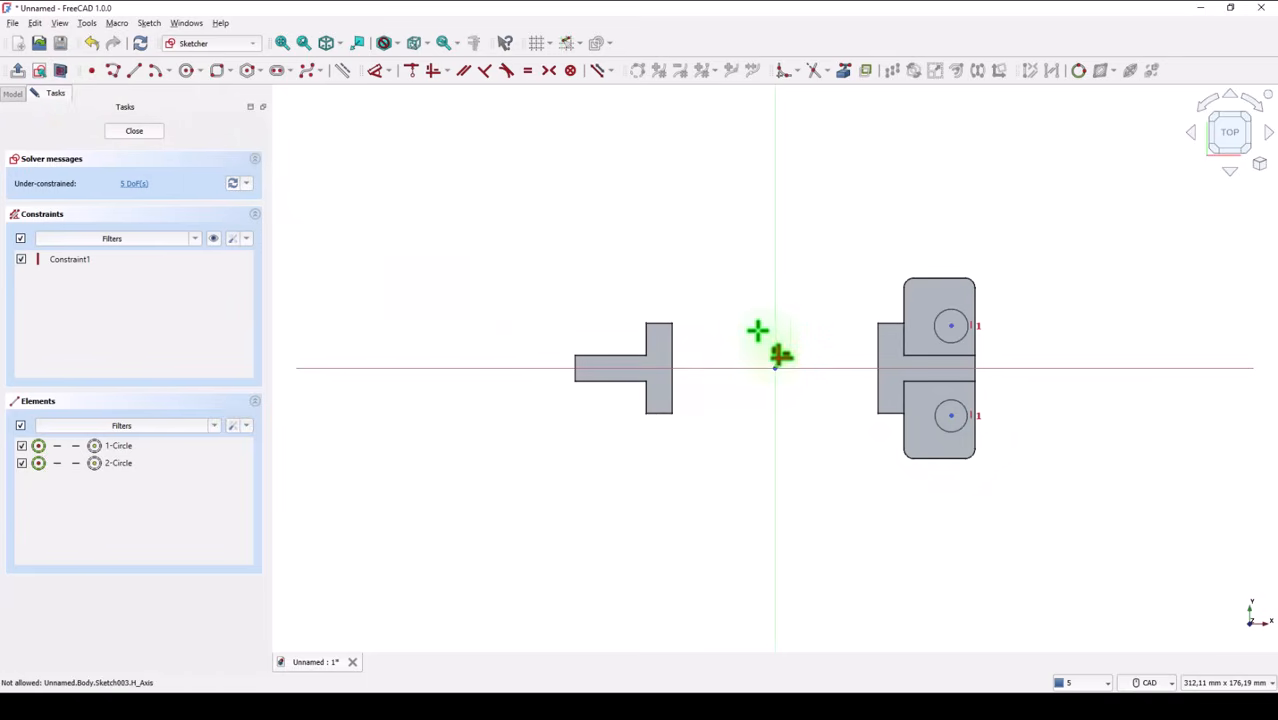
{"action": "mouse_move", "coordinate": [720, 228]}
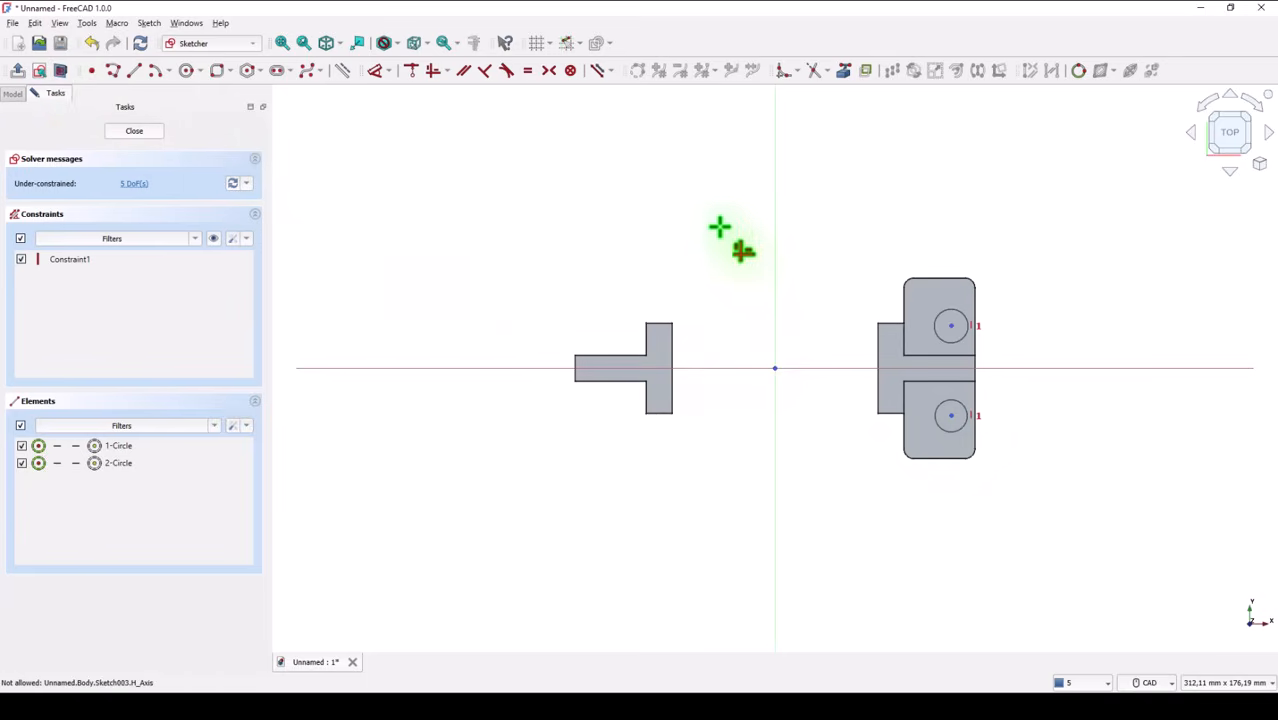
{"action": "mouse_move", "coordinate": [565, 150]}
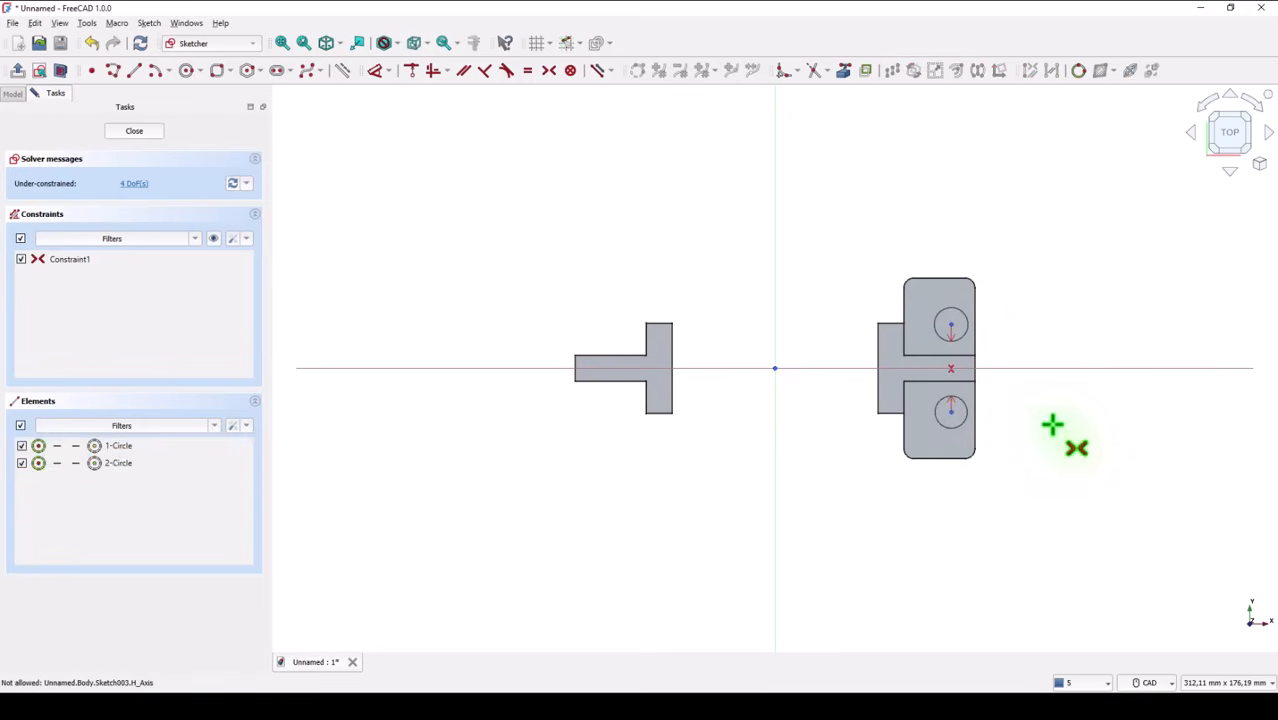
{"action": "mouse_move", "coordinate": [410, 110]}
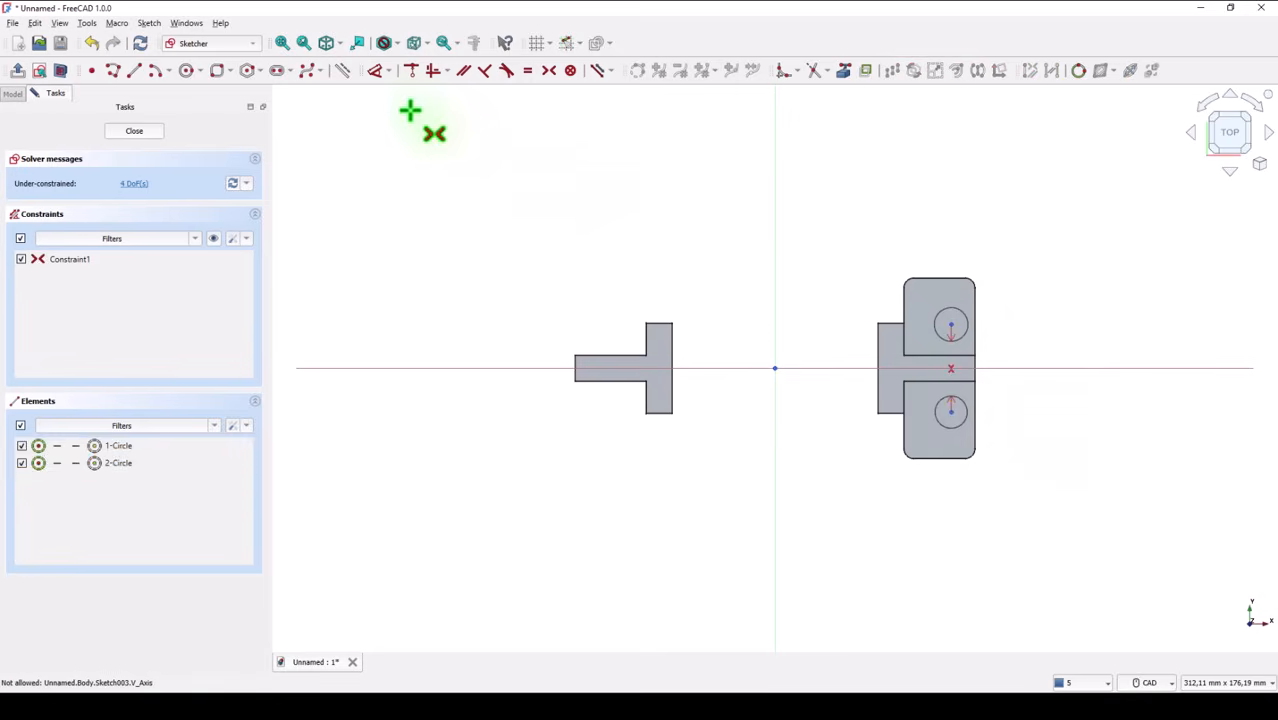
{"action": "mouse_move", "coordinate": [463, 230]}
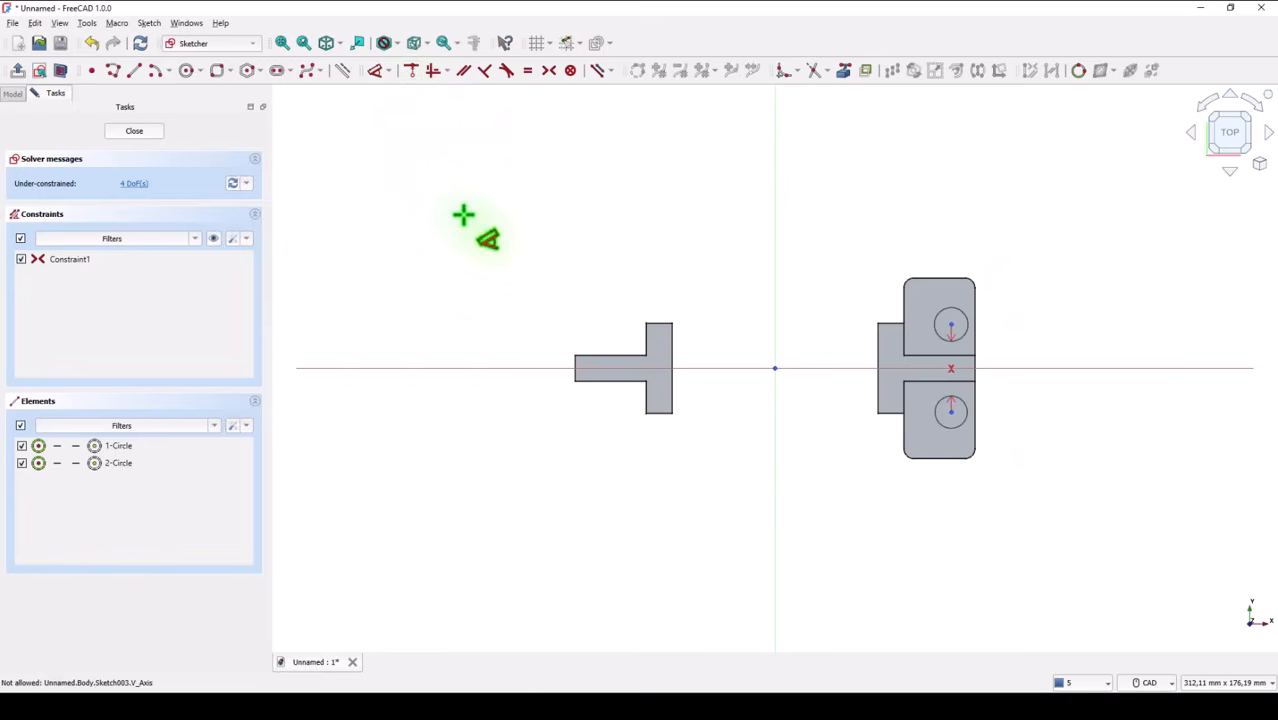
{"action": "left_click", "coordinate": [951, 325]}
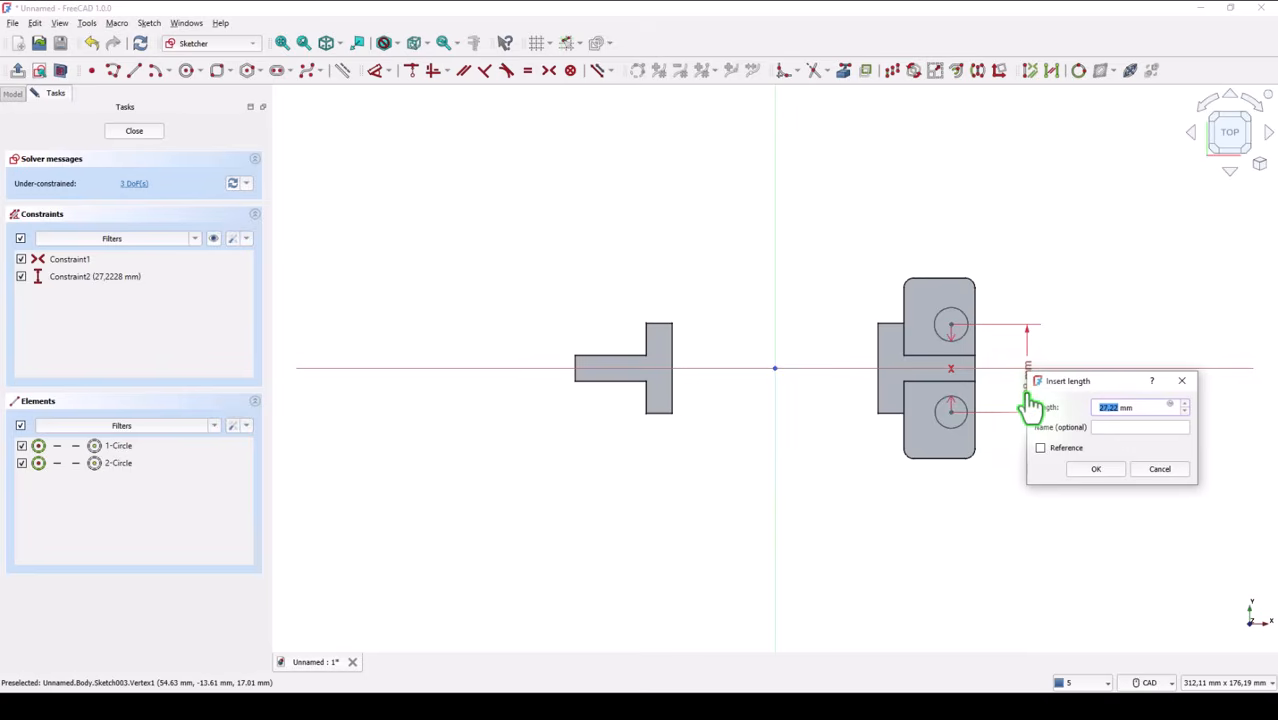
- Place the hole centres 34 mm apart and 51 mm off the vertical axis, then close the sketch
{"action": "key", "text": "Return"}
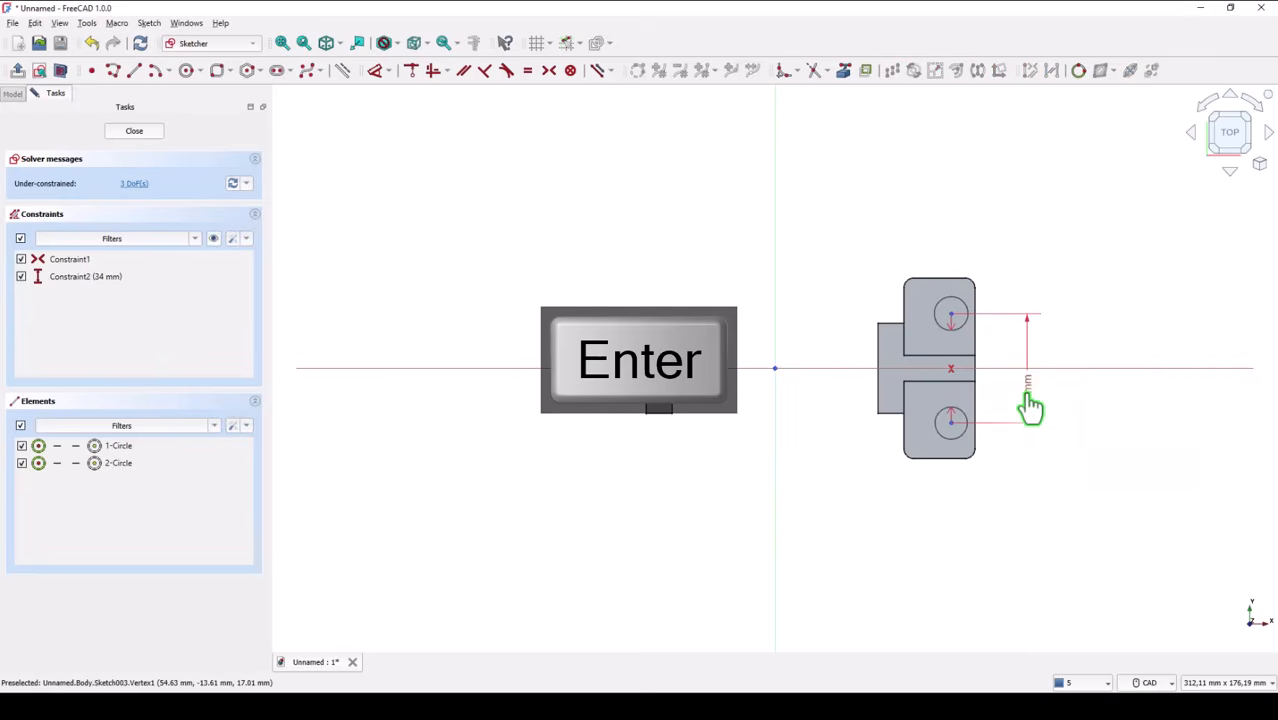
{"action": "key", "text": "Return"}
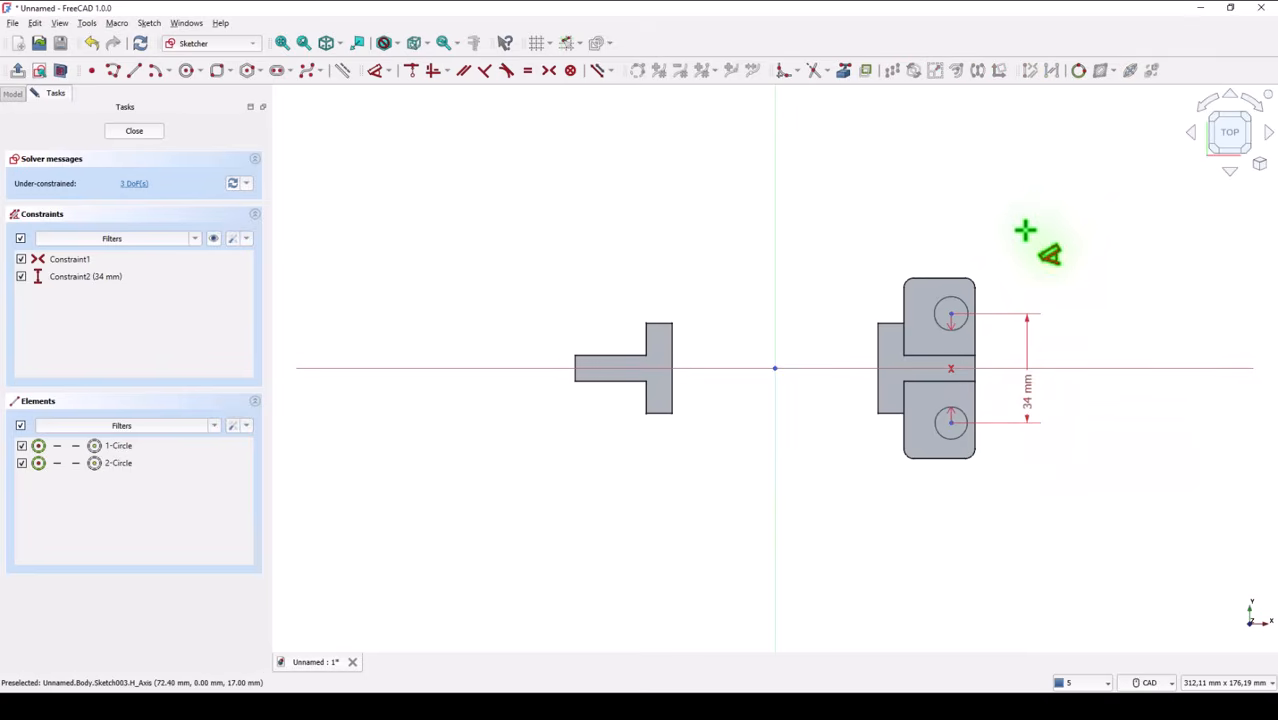
{"action": "mouse_move", "coordinate": [998, 237]}
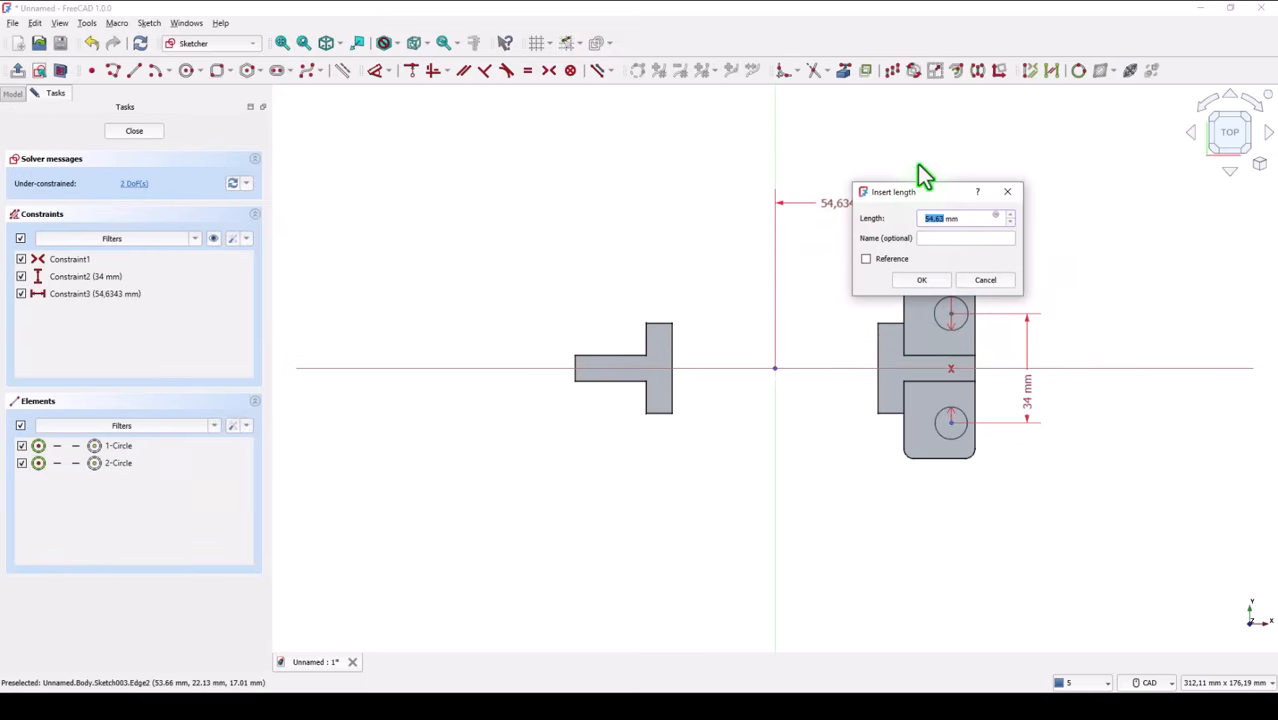
{"action": "type", "text": "102/2 mm"}
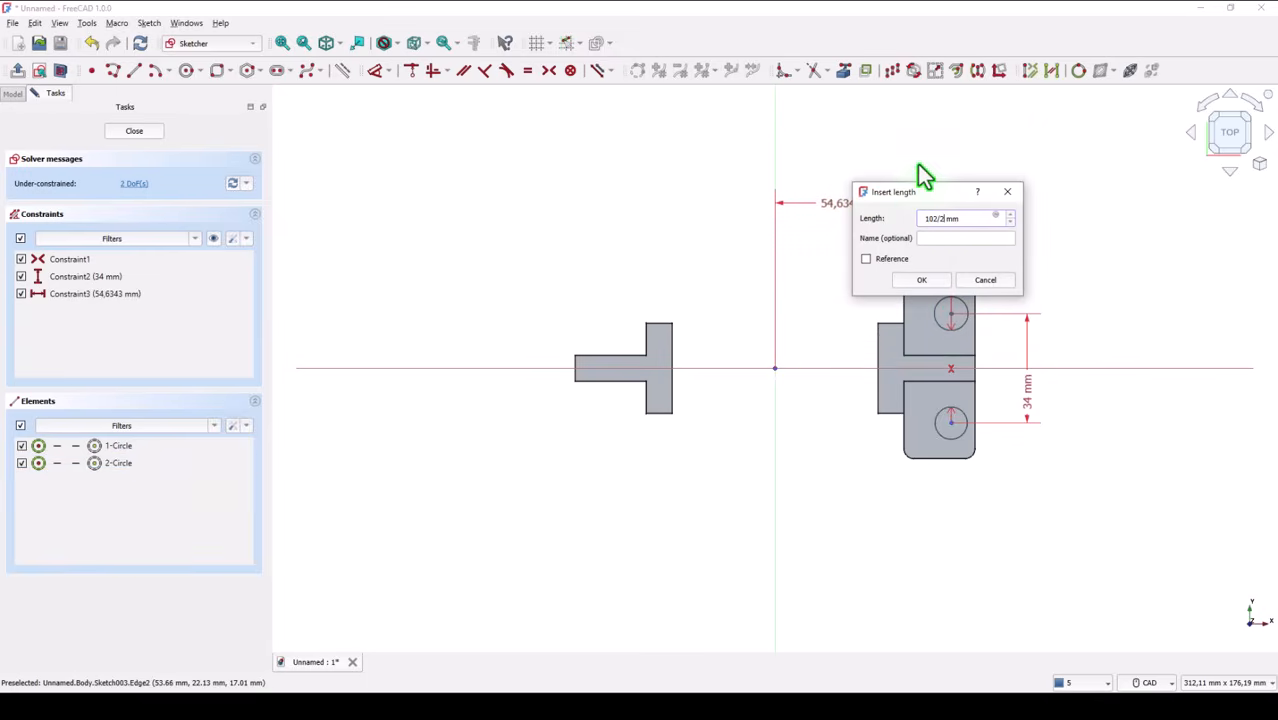
{"action": "left_click", "coordinate": [920, 280]}
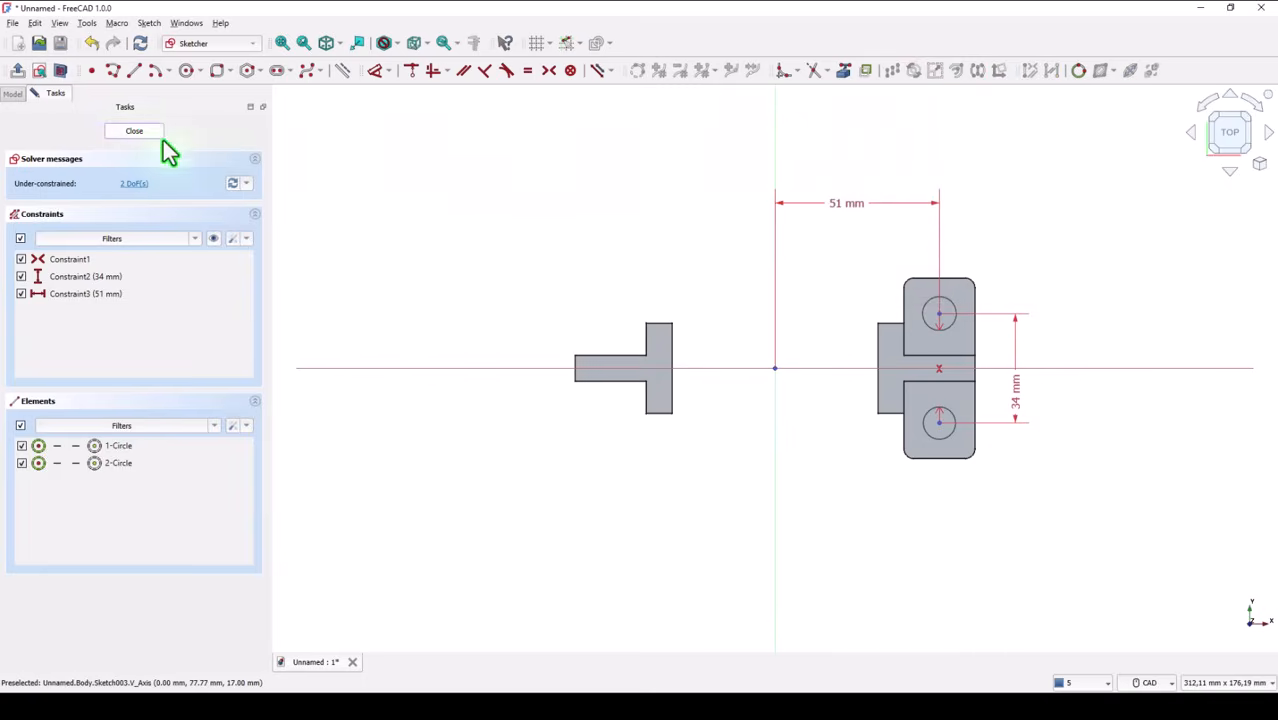
{"action": "left_click", "coordinate": [134, 131]}
{"action": "type", "text": "11"}
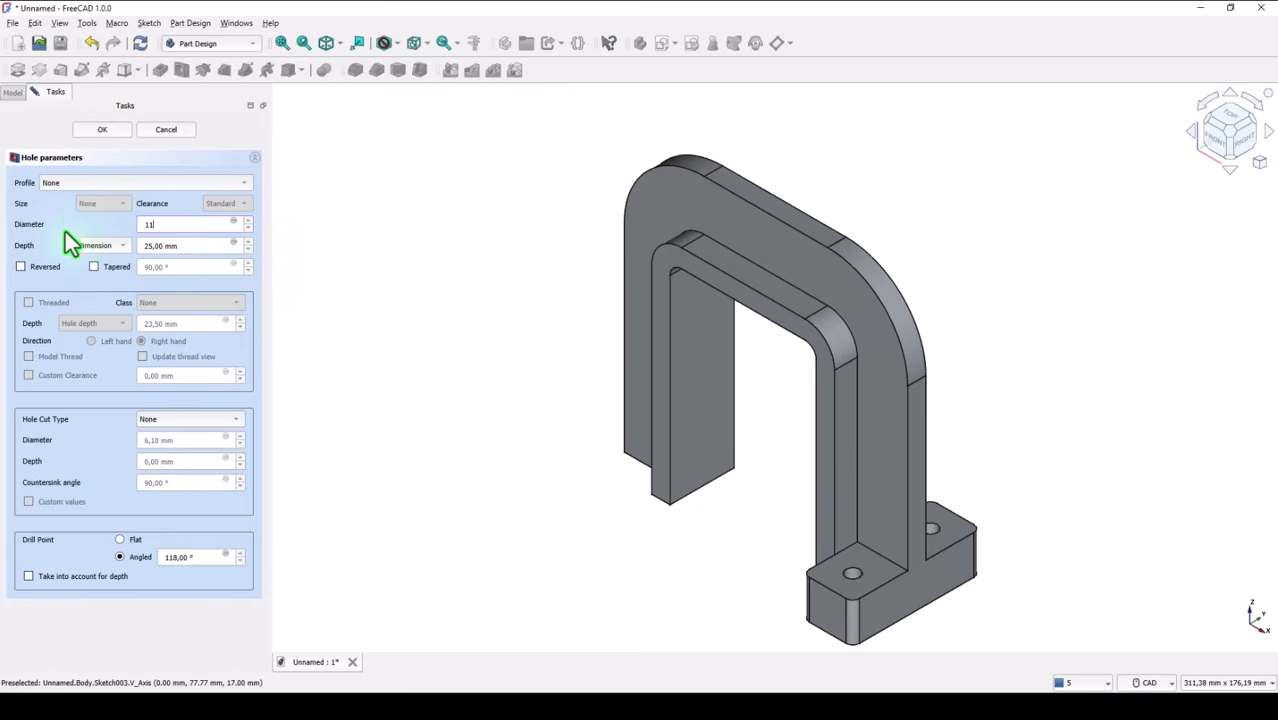
- Cut the two foot holes at 11 mm diameter, through all
{"action": "left_click", "coordinate": [95, 246]}
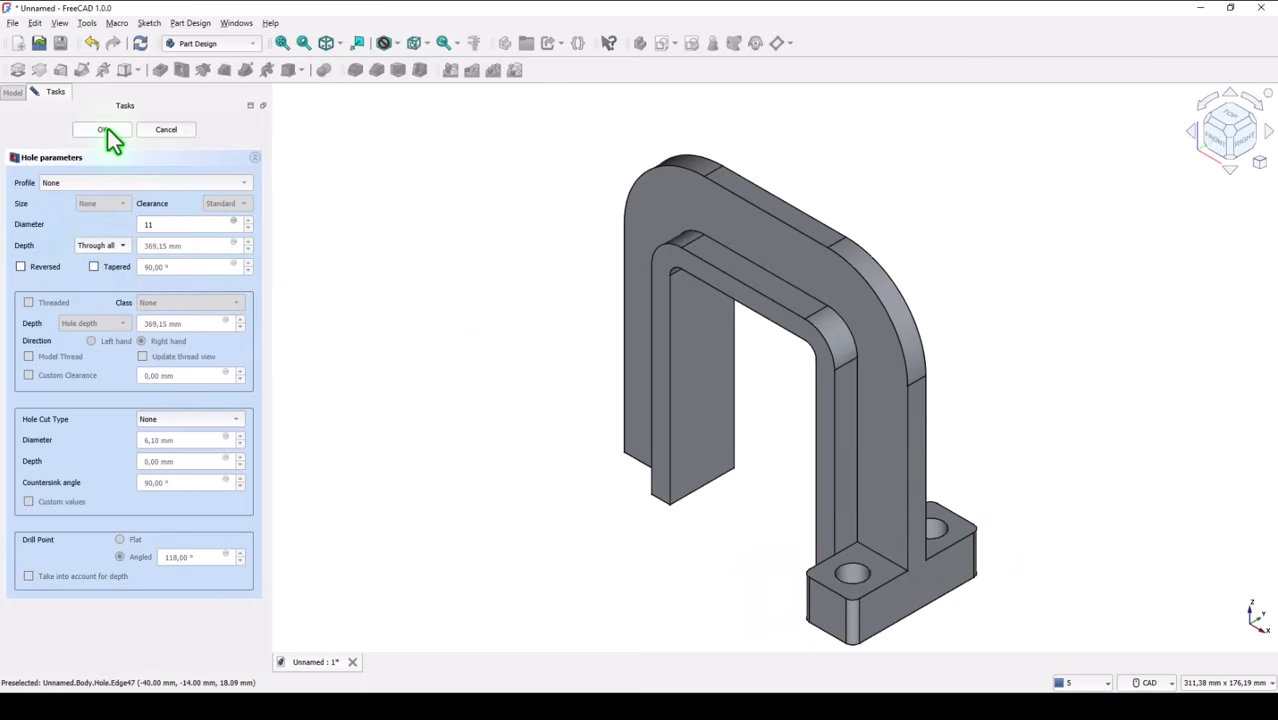
{"action": "left_click", "coordinate": [101, 129]}
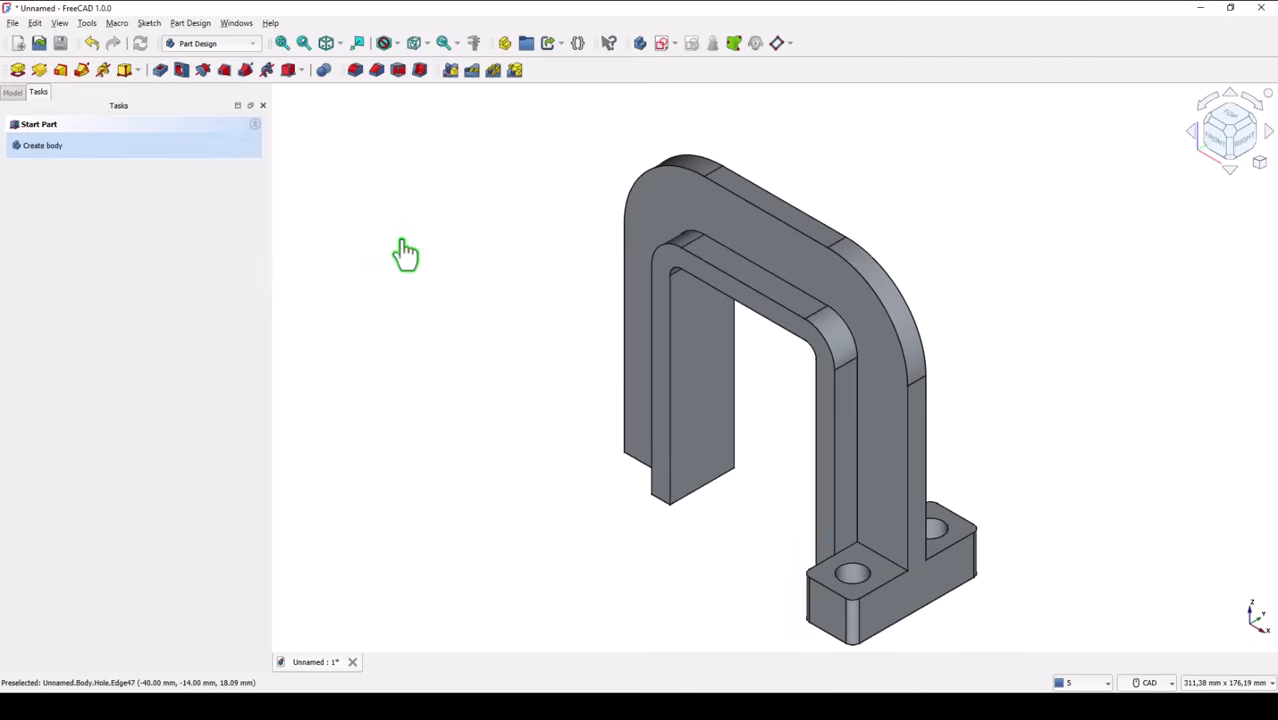
{"action": "mouse_move", "coordinate": [378, 230]}
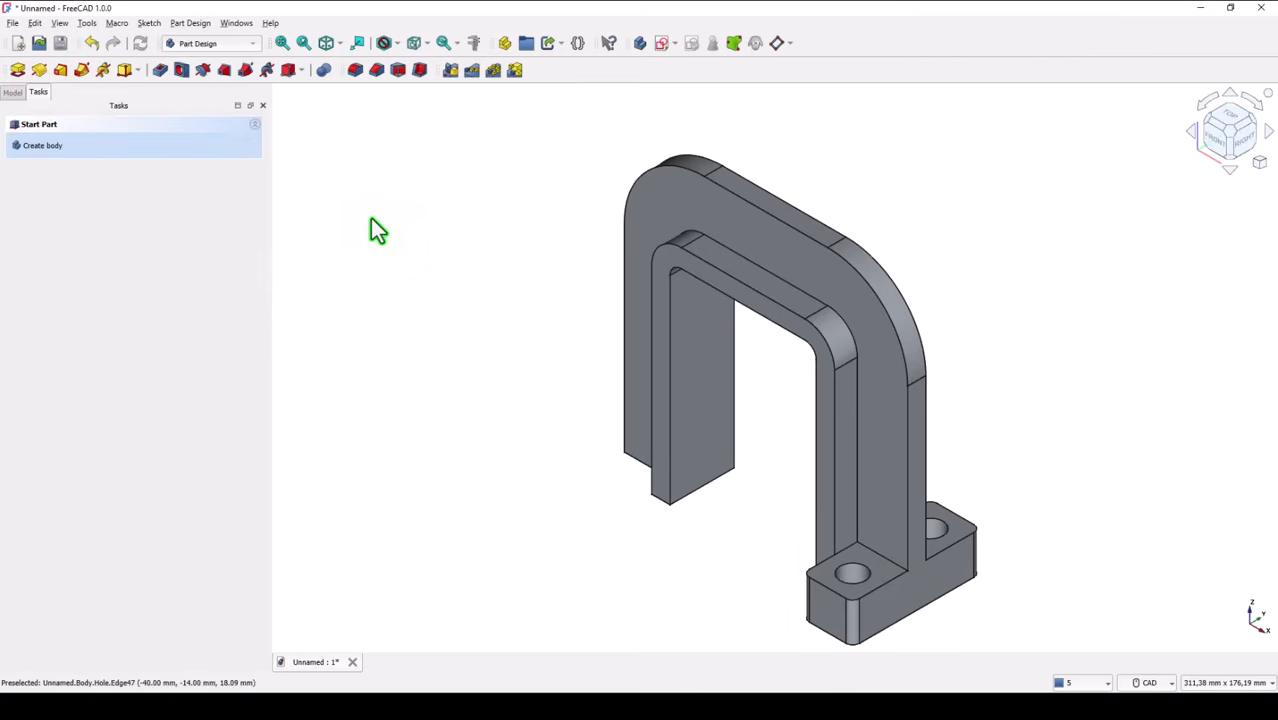
{"action": "mouse_move", "coordinate": [363, 197]}
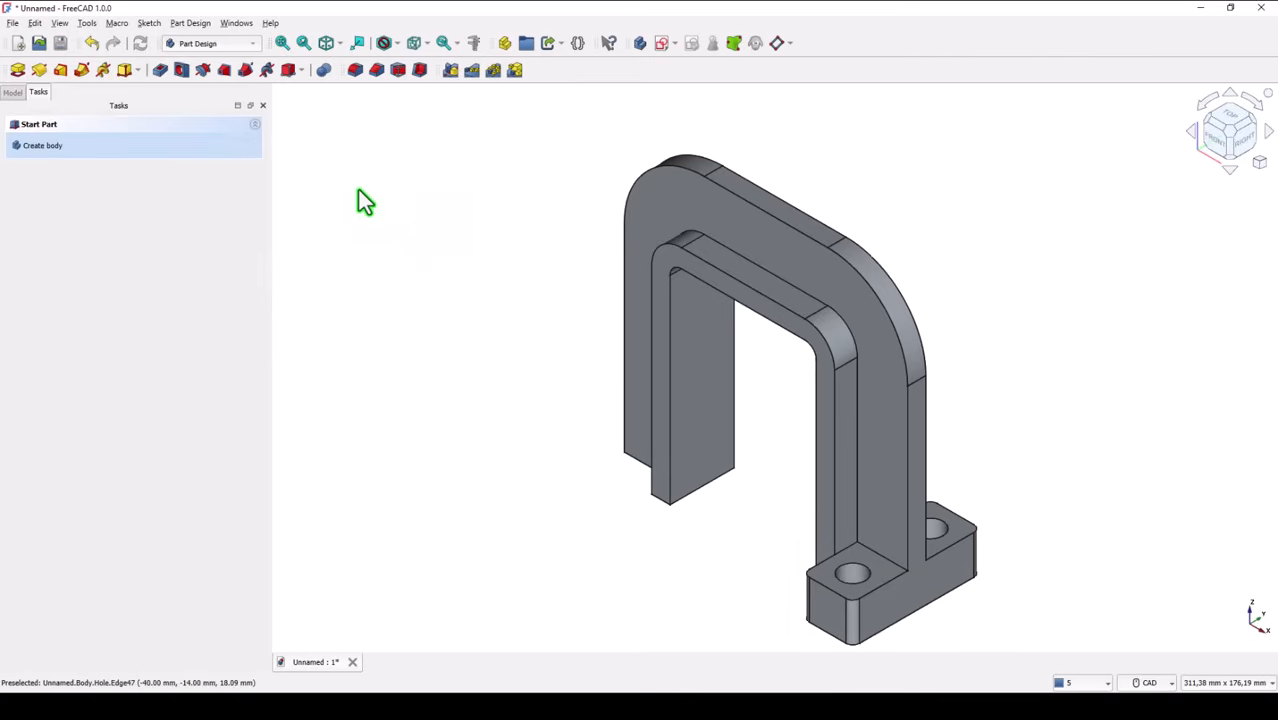
- Select the Hole and Pad features and preview a Mirrored copy across the vertical sketch axis
{"action": "left_click", "coordinate": [13, 91]}
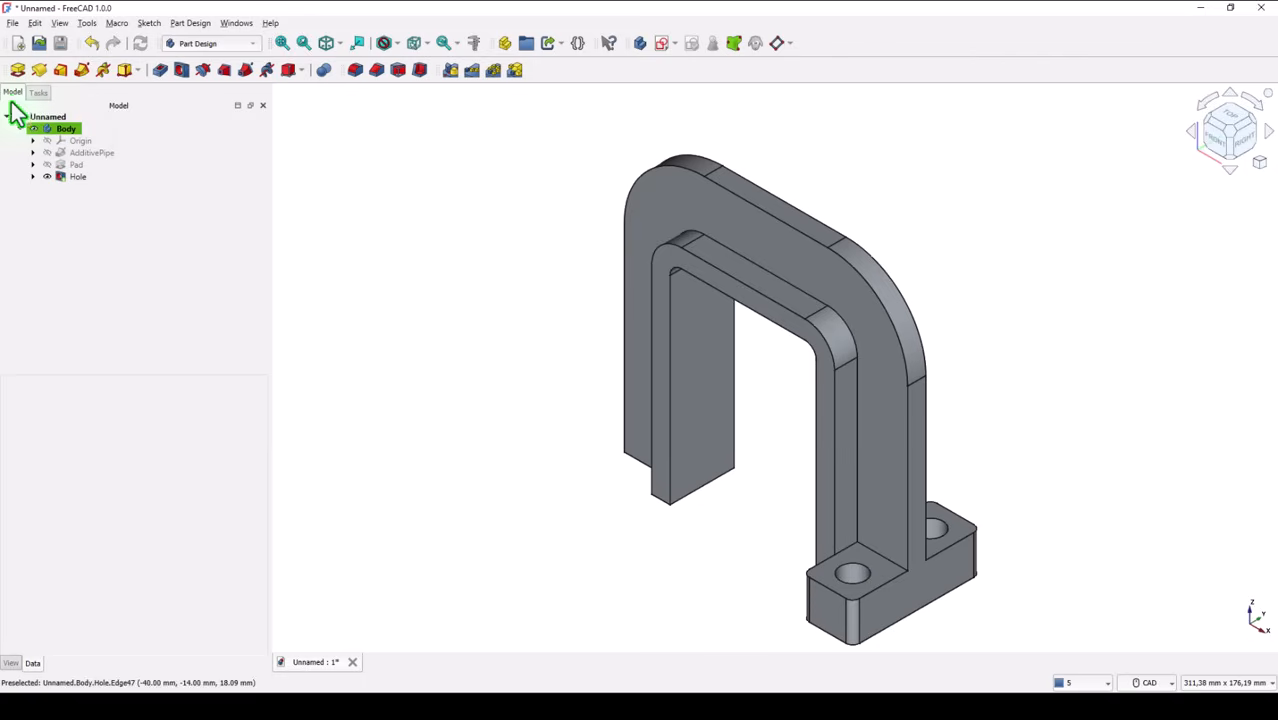
{"action": "left_click", "coordinate": [78, 177]}
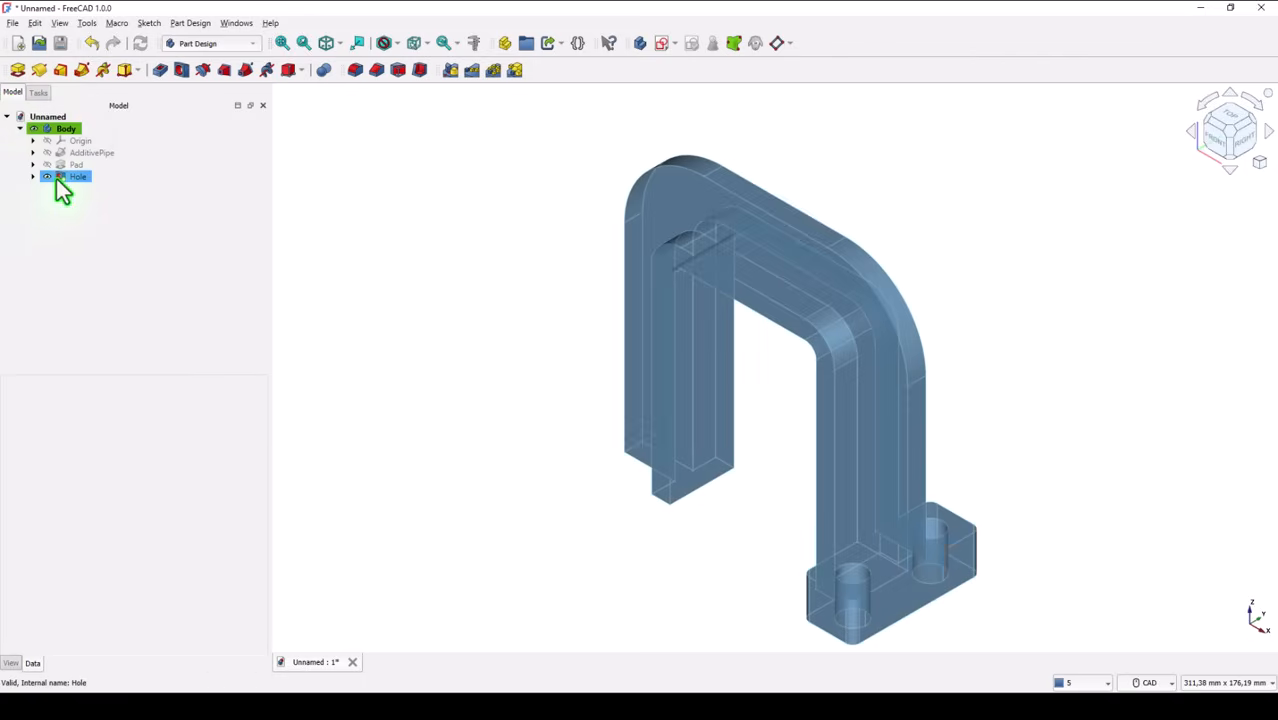
{"action": "left_click", "coordinate": [76, 164]}
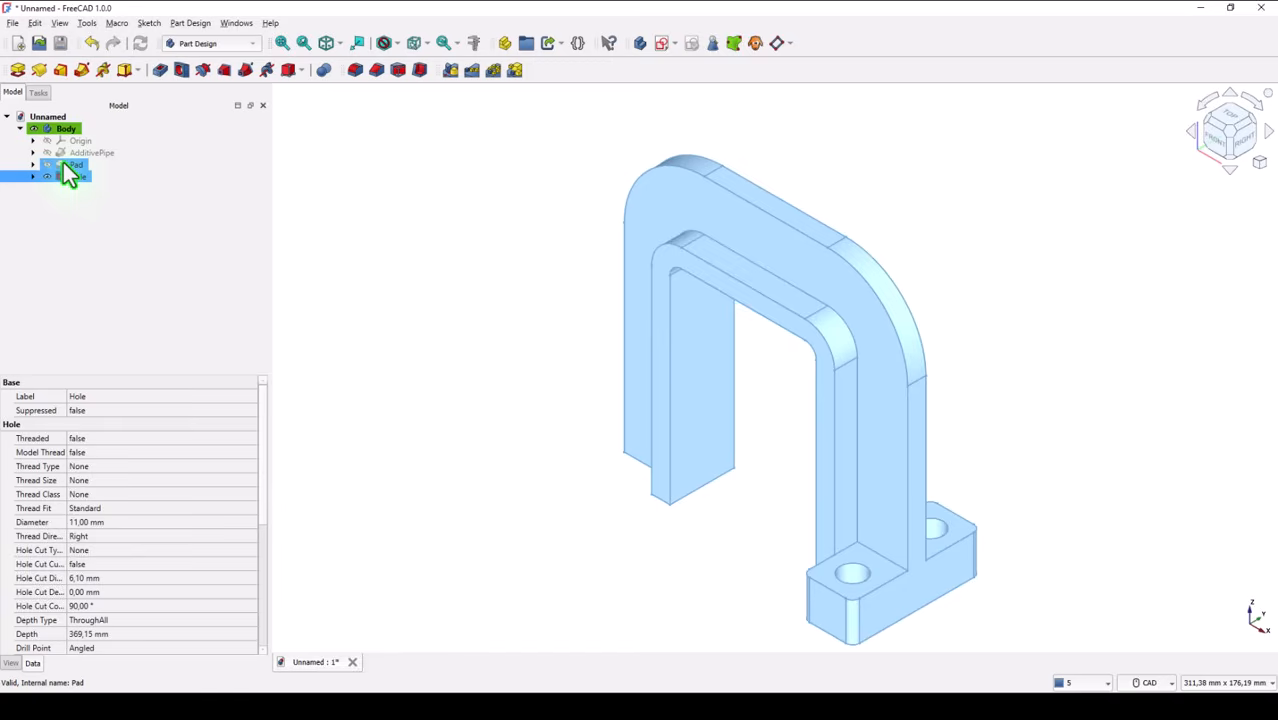
{"action": "left_click", "coordinate": [76, 164]}
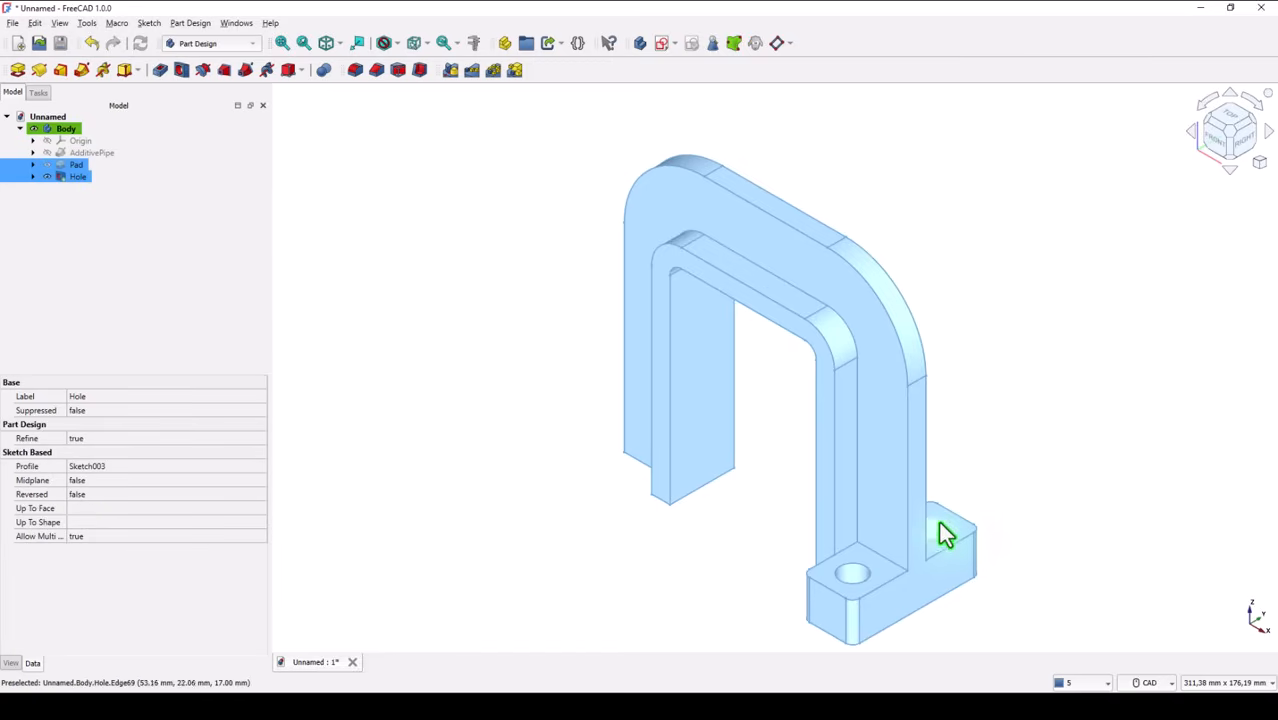
{"action": "mouse_move", "coordinate": [611, 470]}
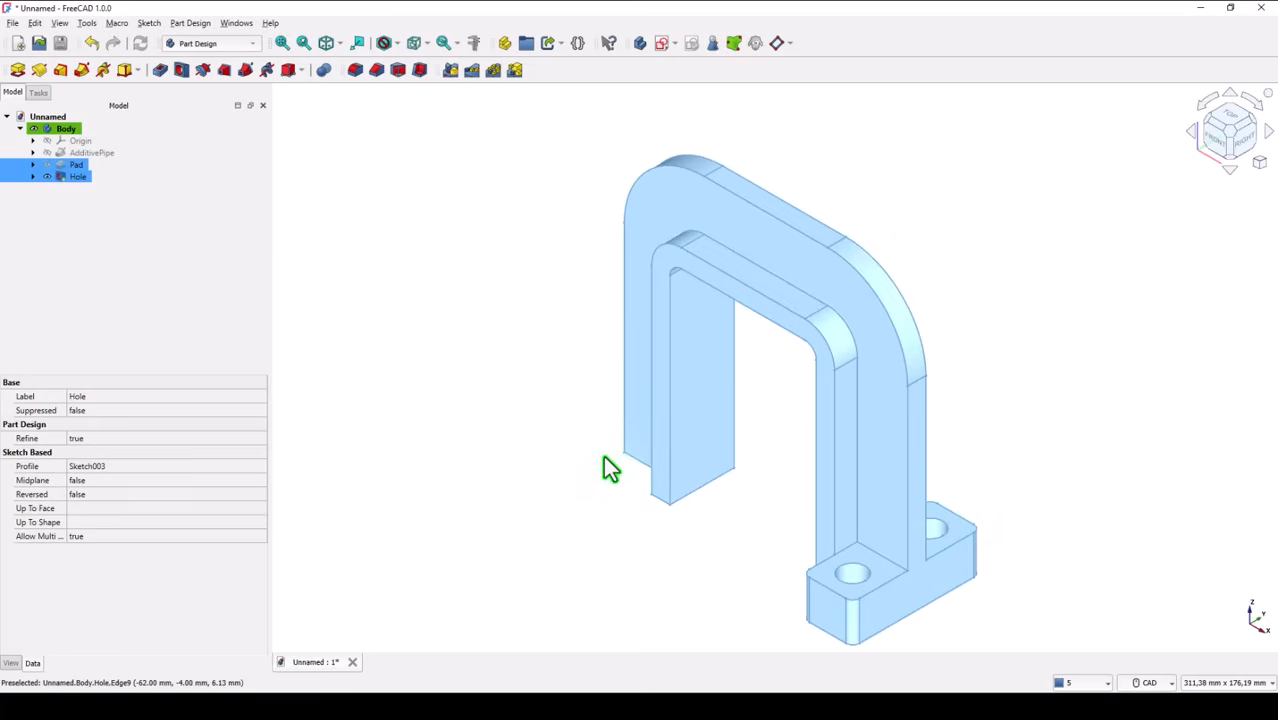
{"action": "mouse_move", "coordinate": [547, 375]}
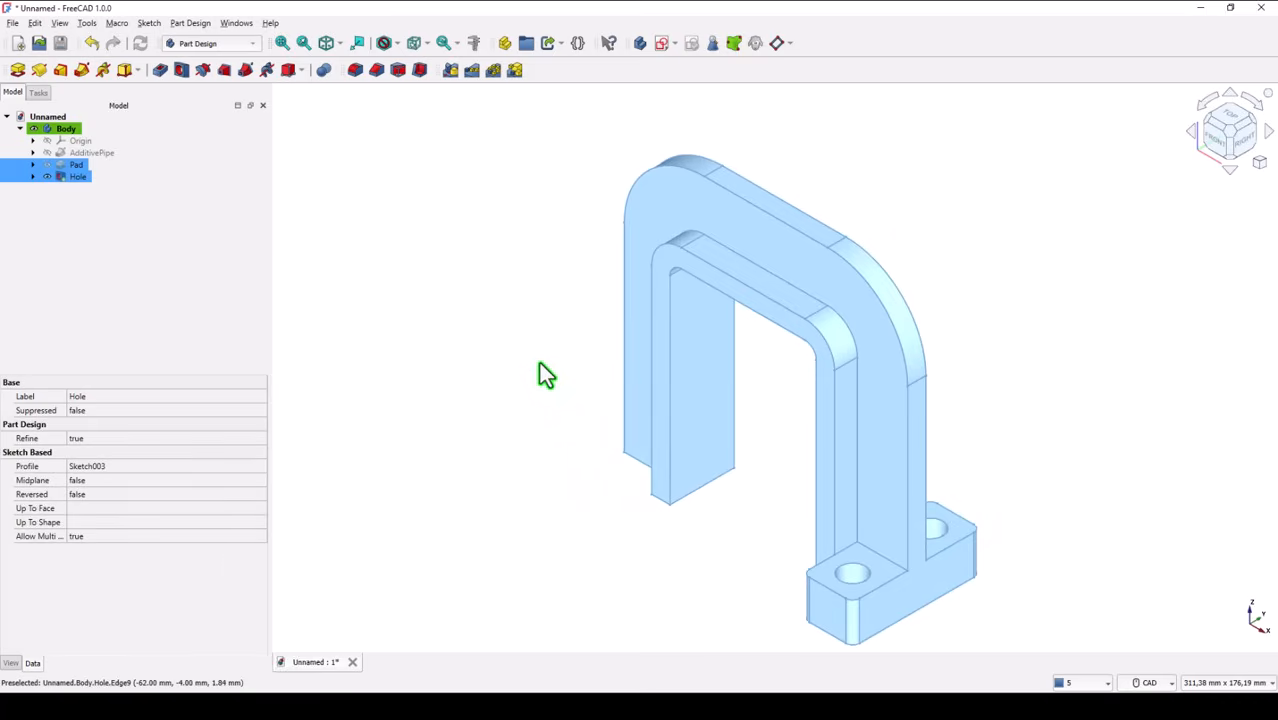
{"action": "mouse_move", "coordinate": [447, 186]}
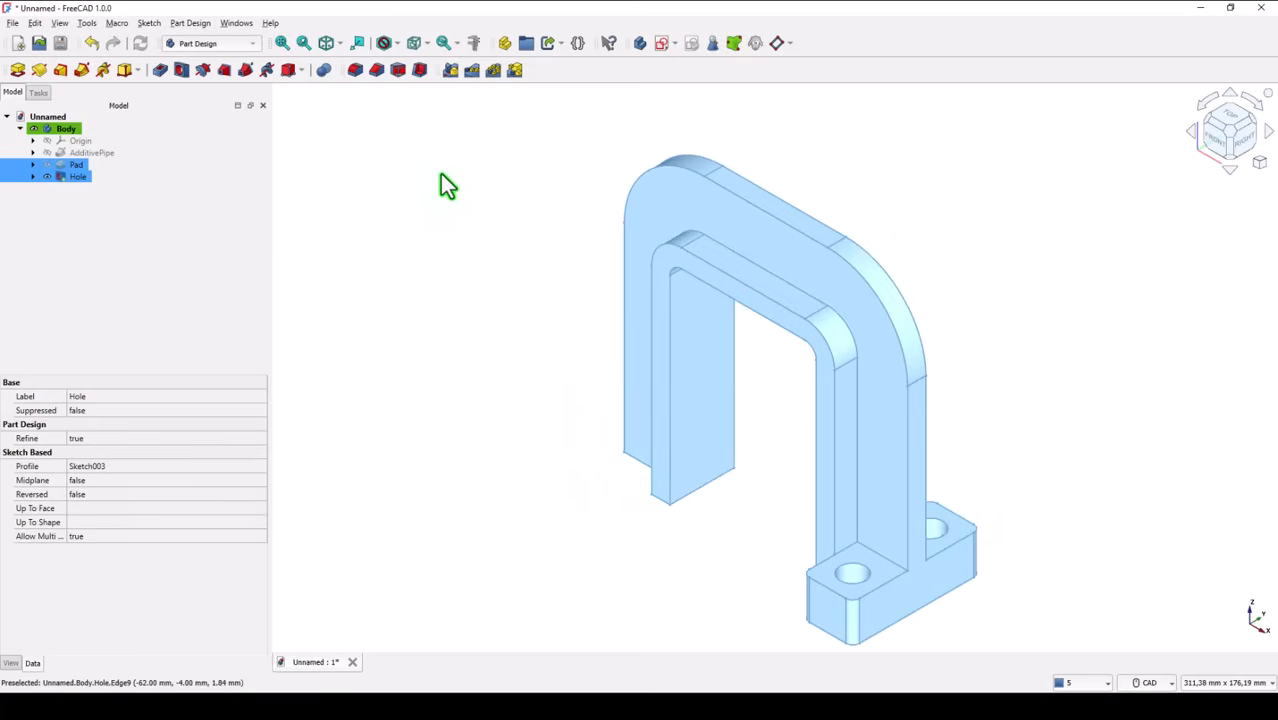
{"action": "mouse_move", "coordinate": [420, 160]}
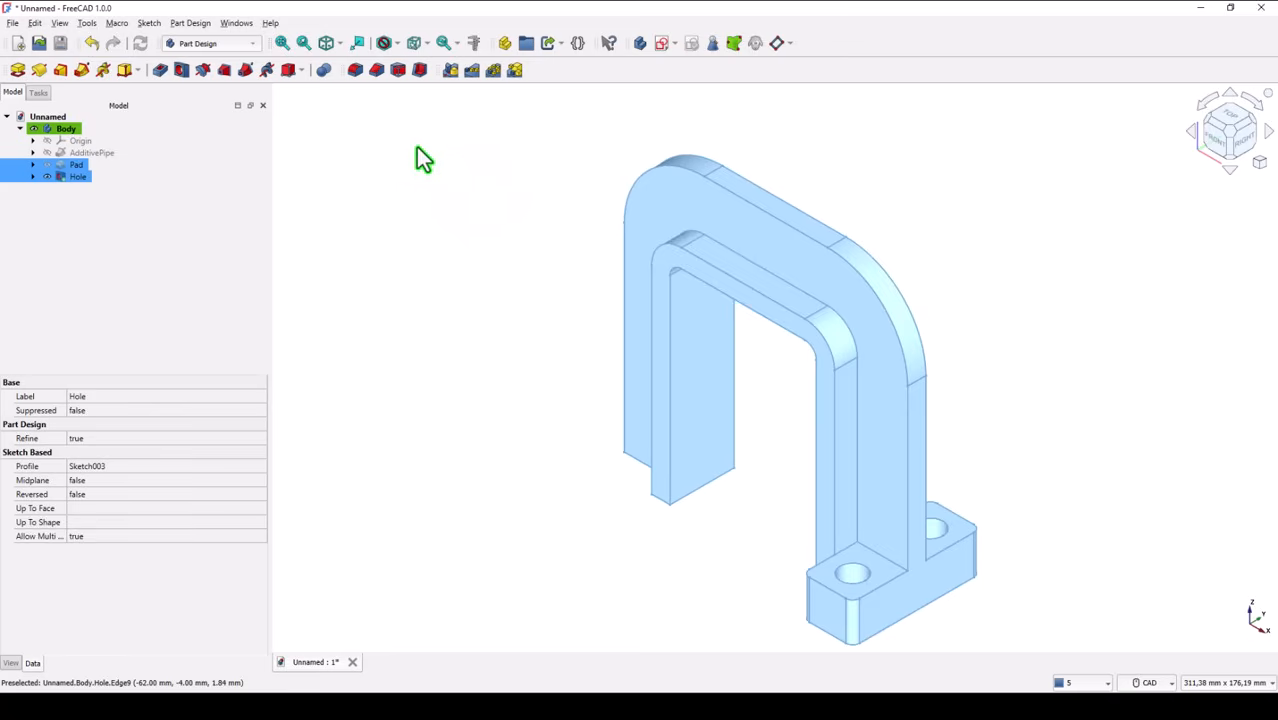
{"action": "mouse_move", "coordinate": [452, 70]}
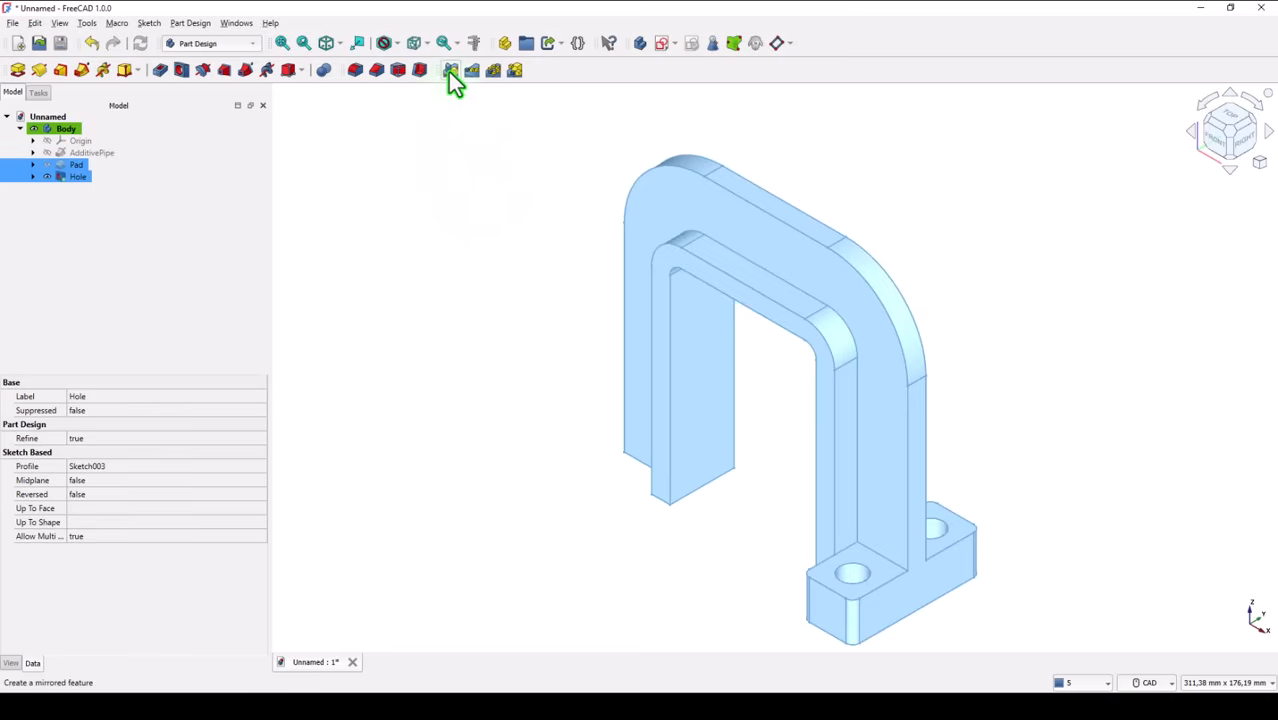
{"action": "left_click", "coordinate": [451, 70]}
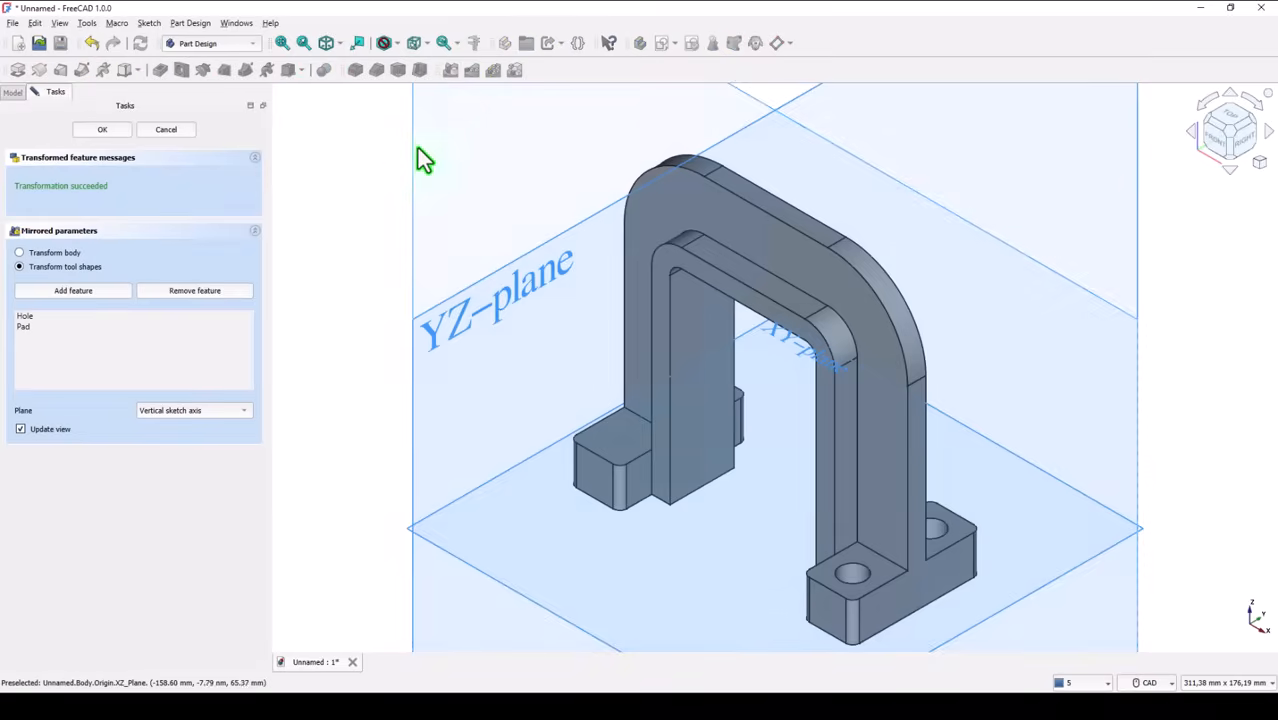
{"action": "mouse_move", "coordinate": [500, 308]}
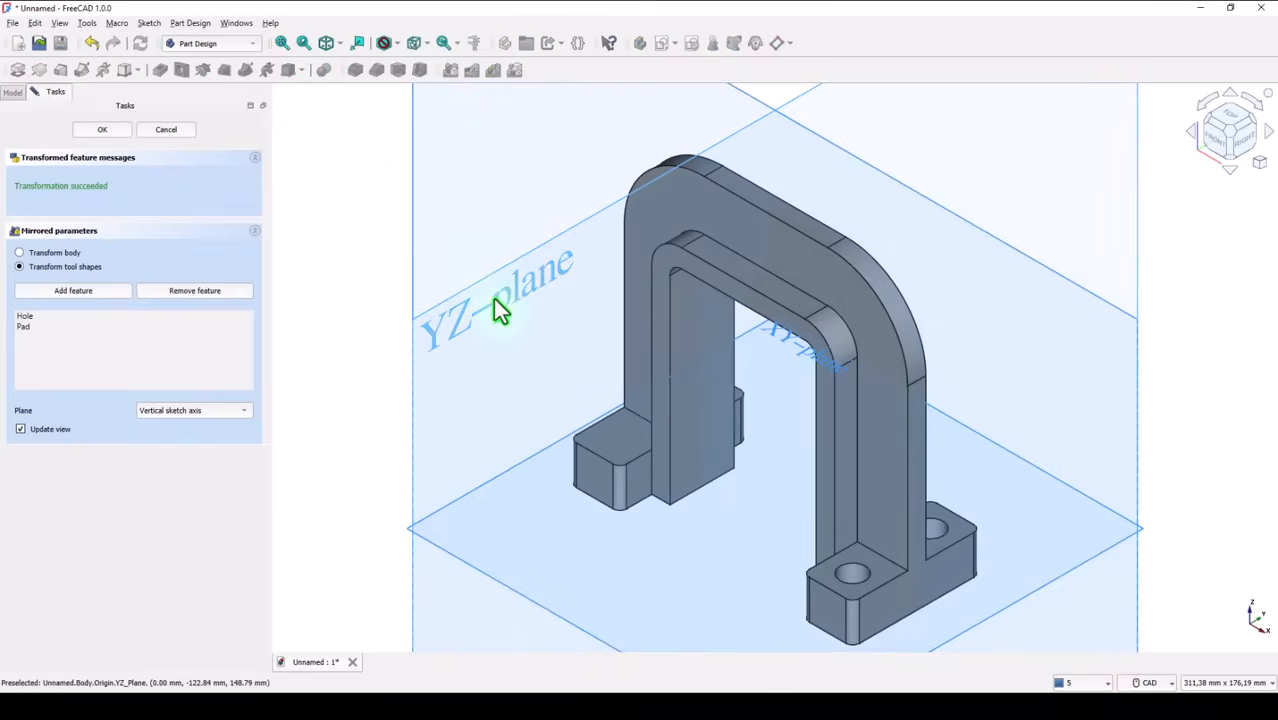
{"action": "mouse_move", "coordinate": [390, 263]}
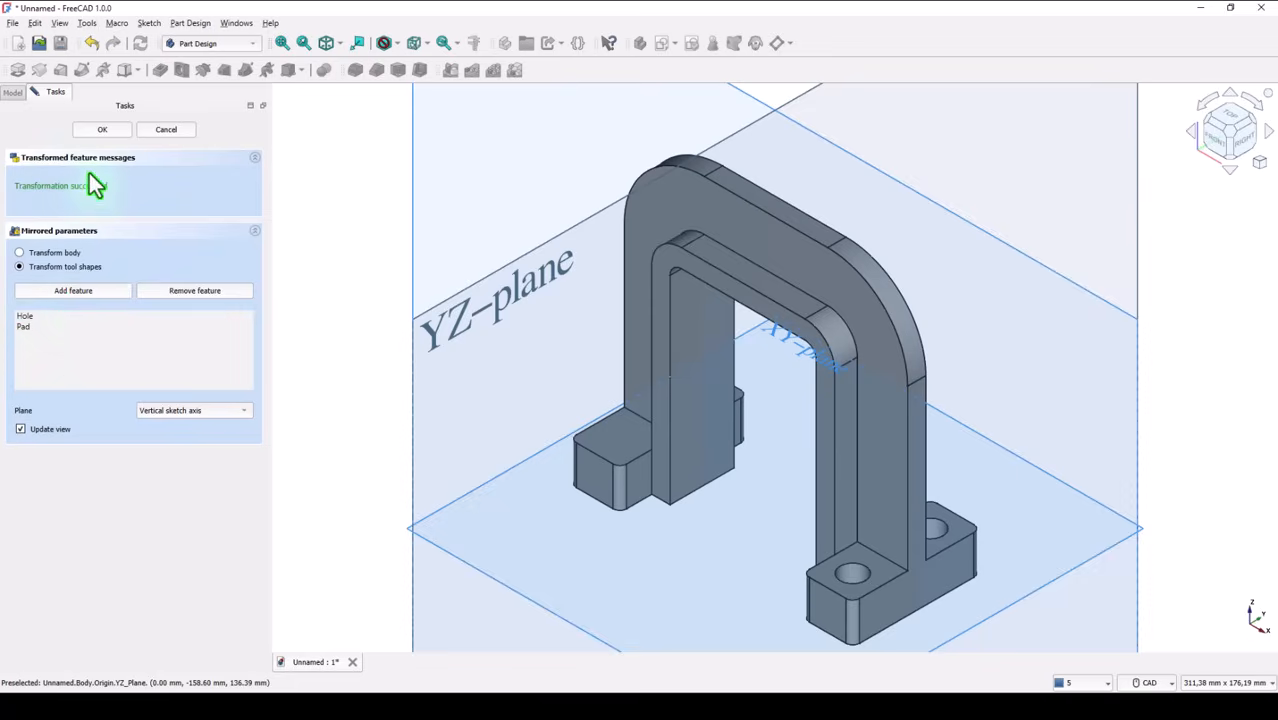
- Accept the Mirrored feature, fixing a second foot under the opposite leg
{"action": "left_click", "coordinate": [101, 129]}
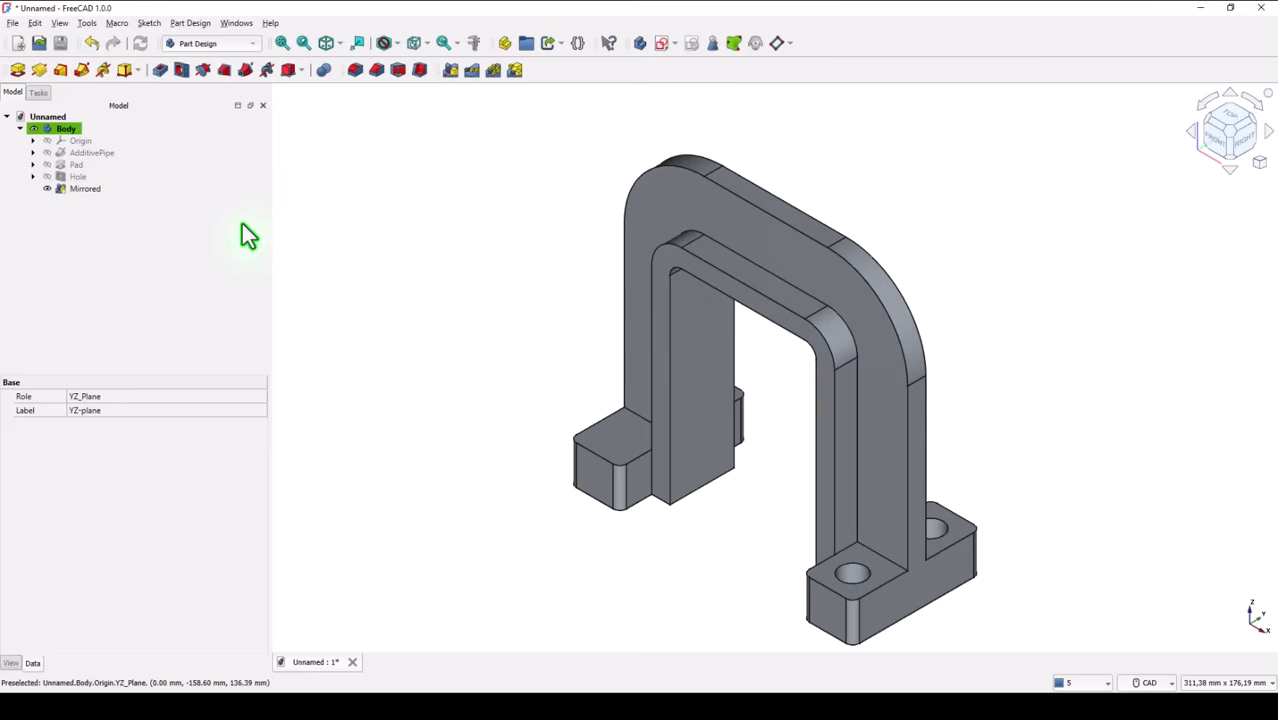
{"action": "mouse_move", "coordinate": [503, 150]}
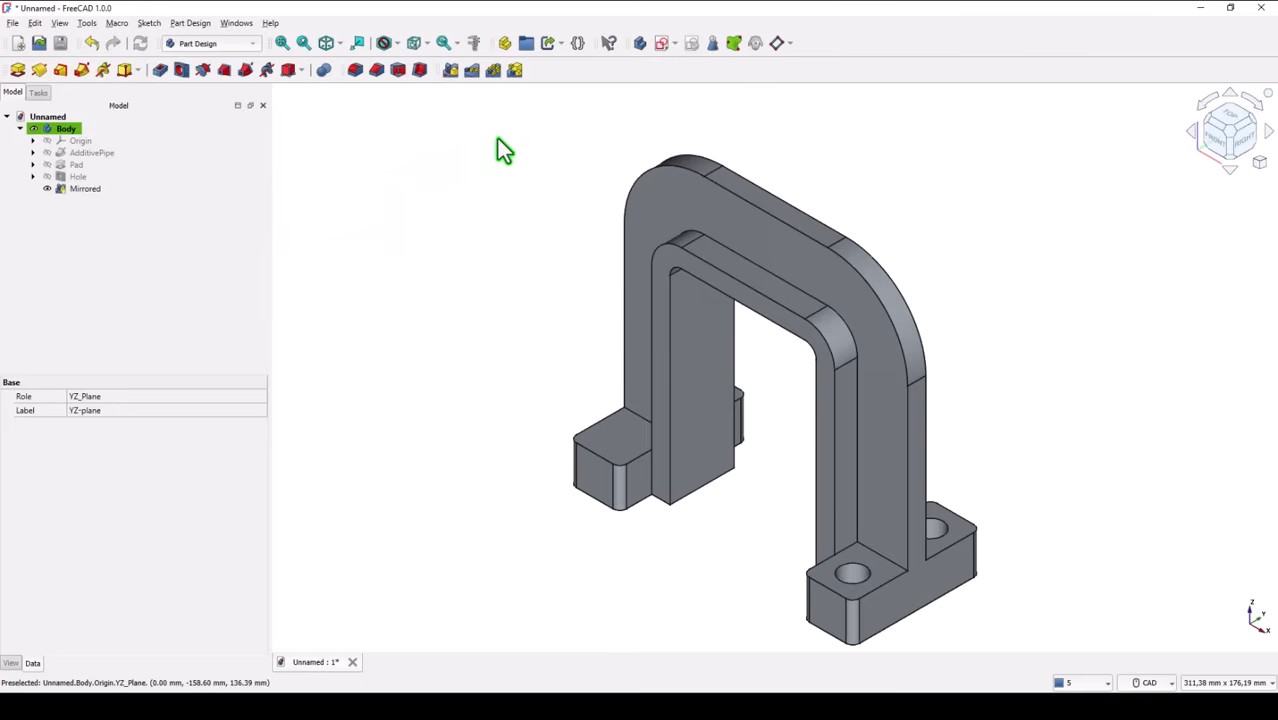
- Mirror the Hole feature across the part so both feet have holes
{"action": "left_click", "coordinate": [77, 176]}
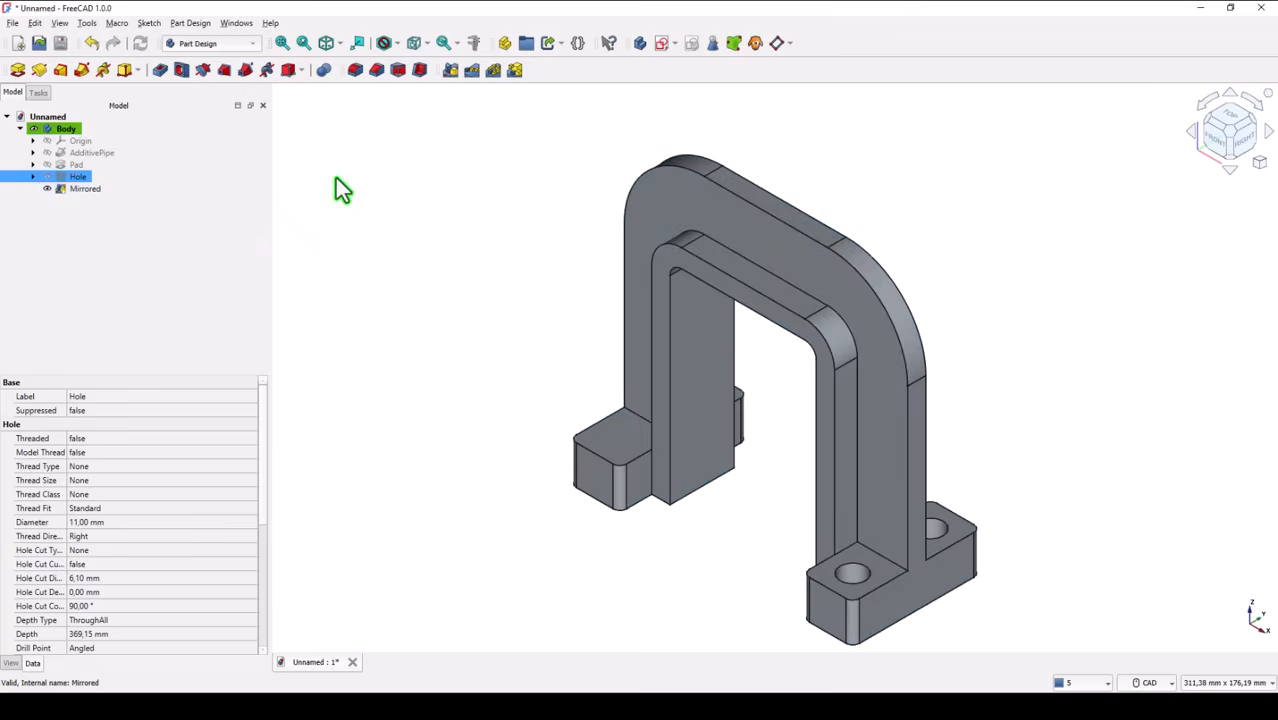
{"action": "mouse_move", "coordinate": [452, 70]}
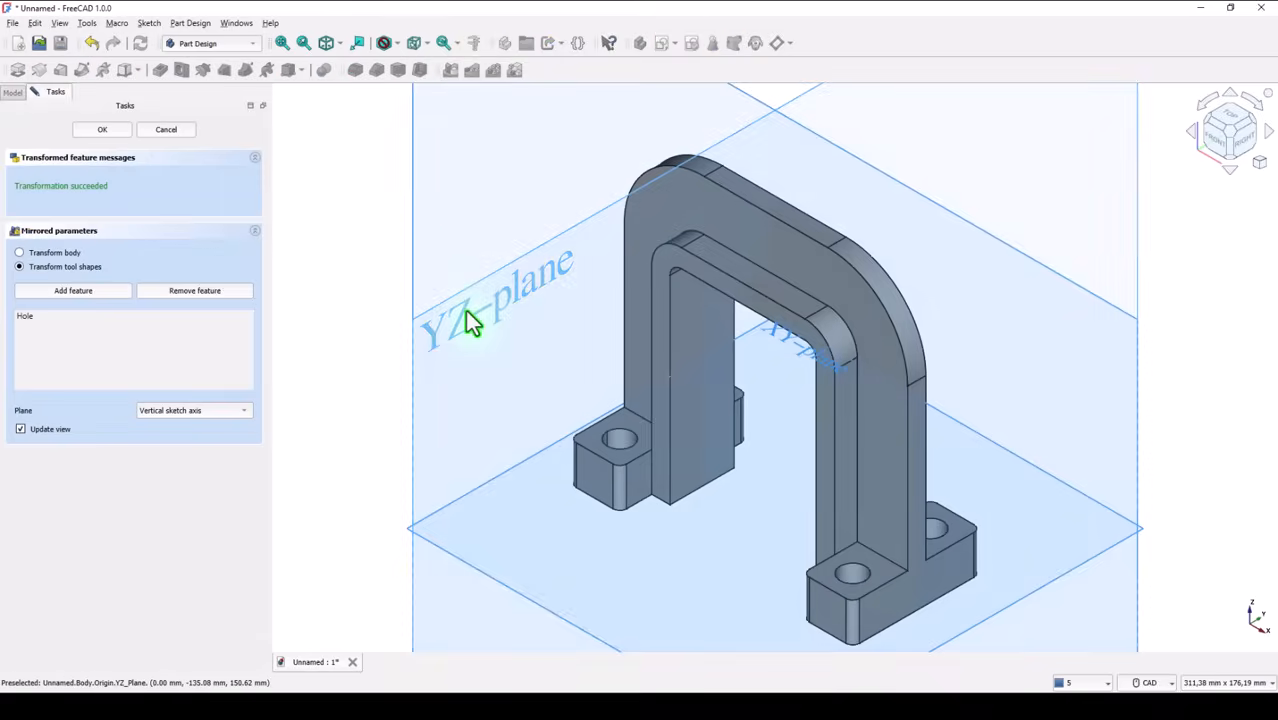
{"action": "mouse_move", "coordinate": [368, 237]}
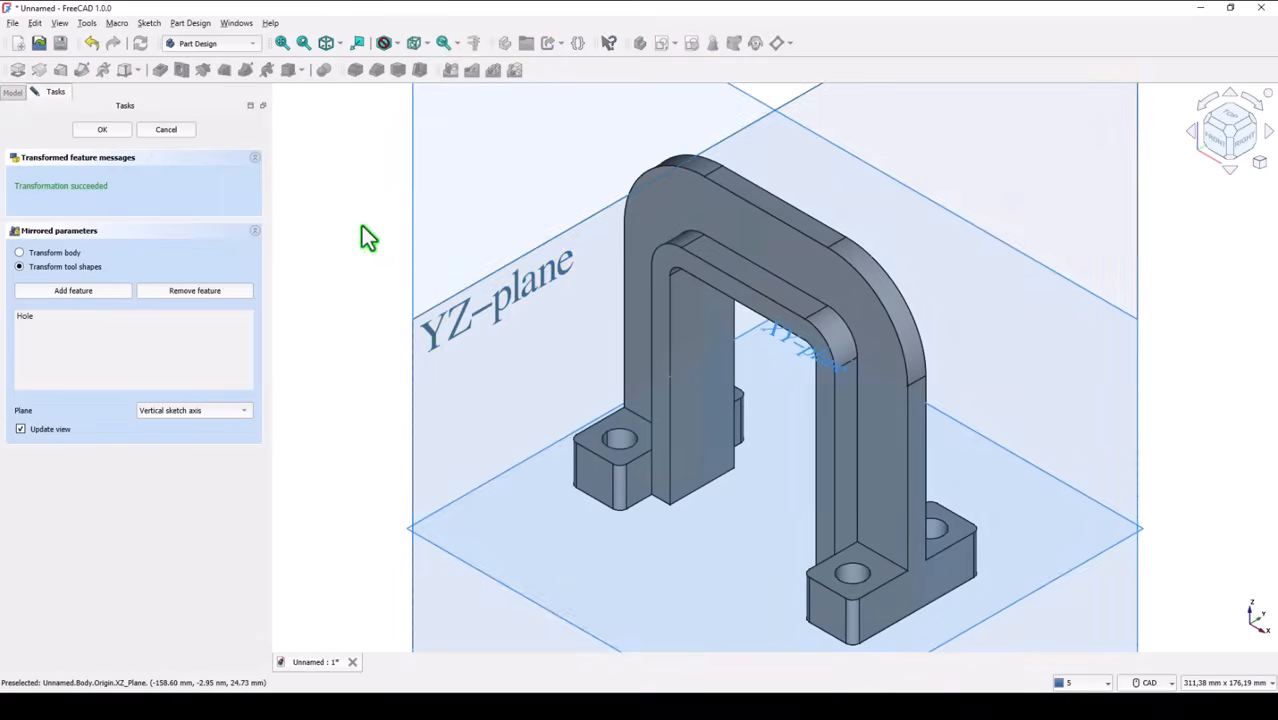
{"action": "left_click", "coordinate": [101, 129]}
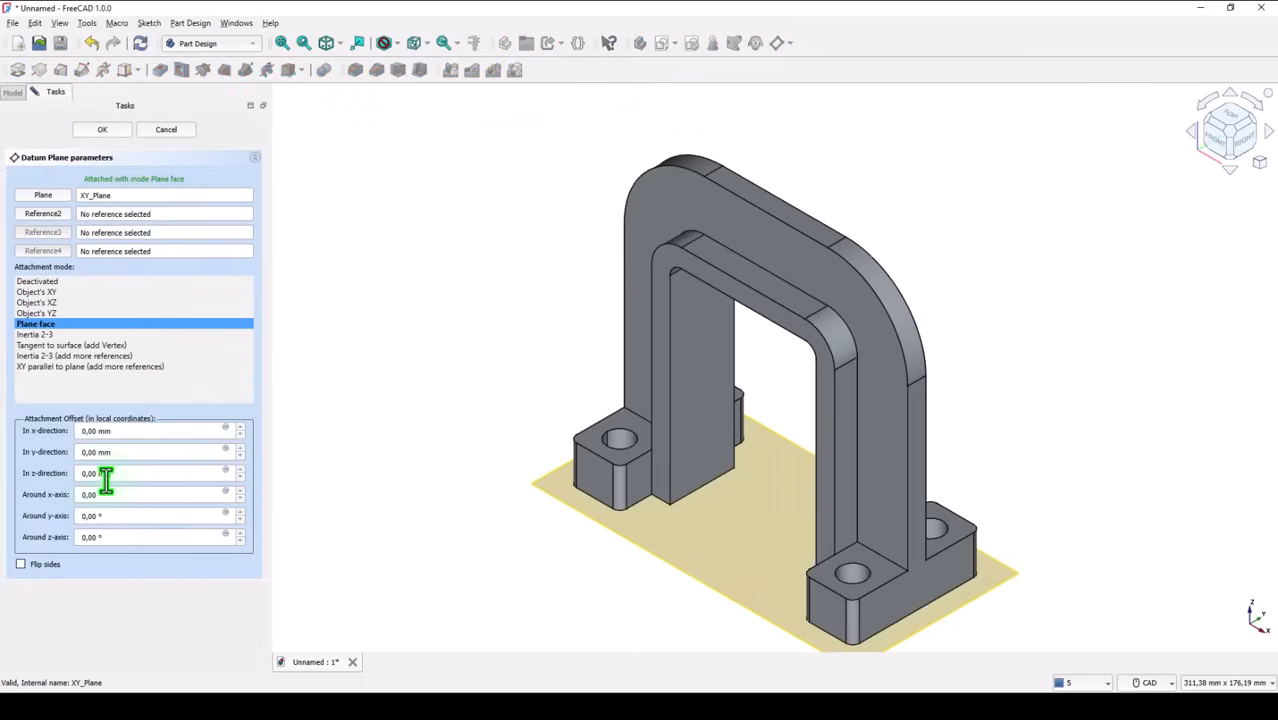
- Create a datum plane offset 125 mm above XY_Plane and orbit to view it
{"action": "triple_click", "coordinate": [150, 473]}
{"action": "type", "text": "125"}
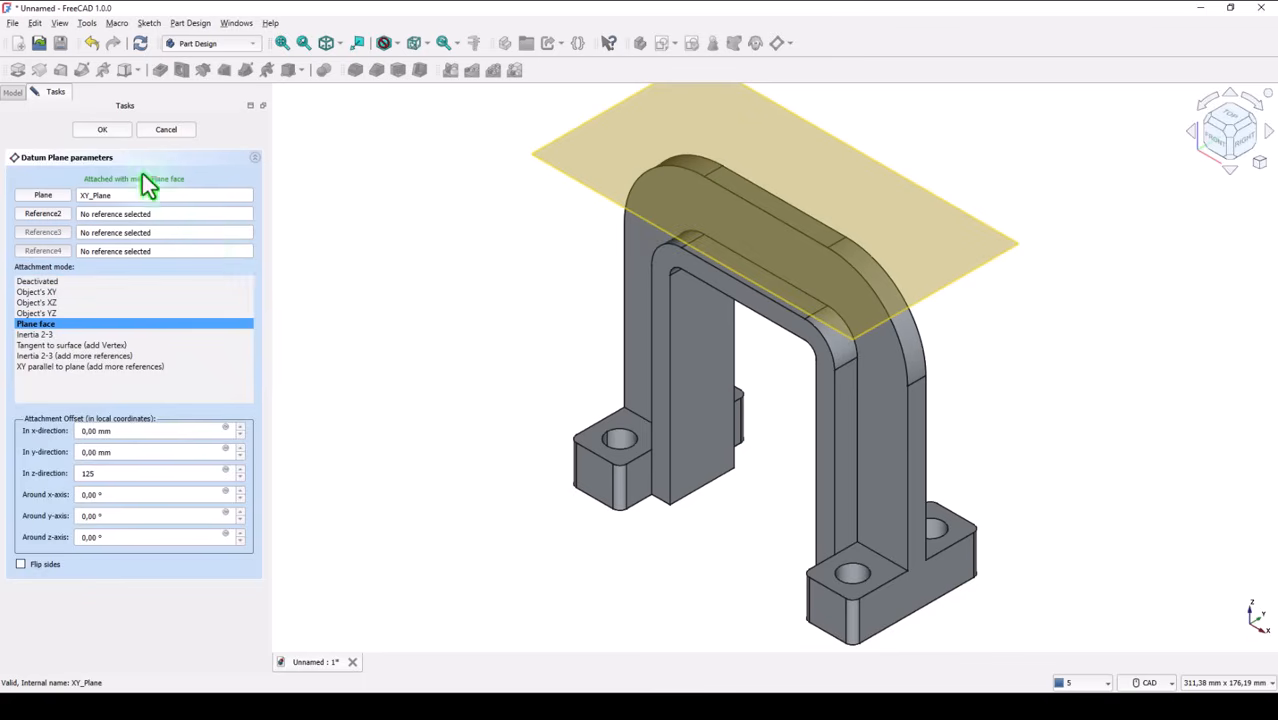
{"action": "left_click", "coordinate": [101, 129]}
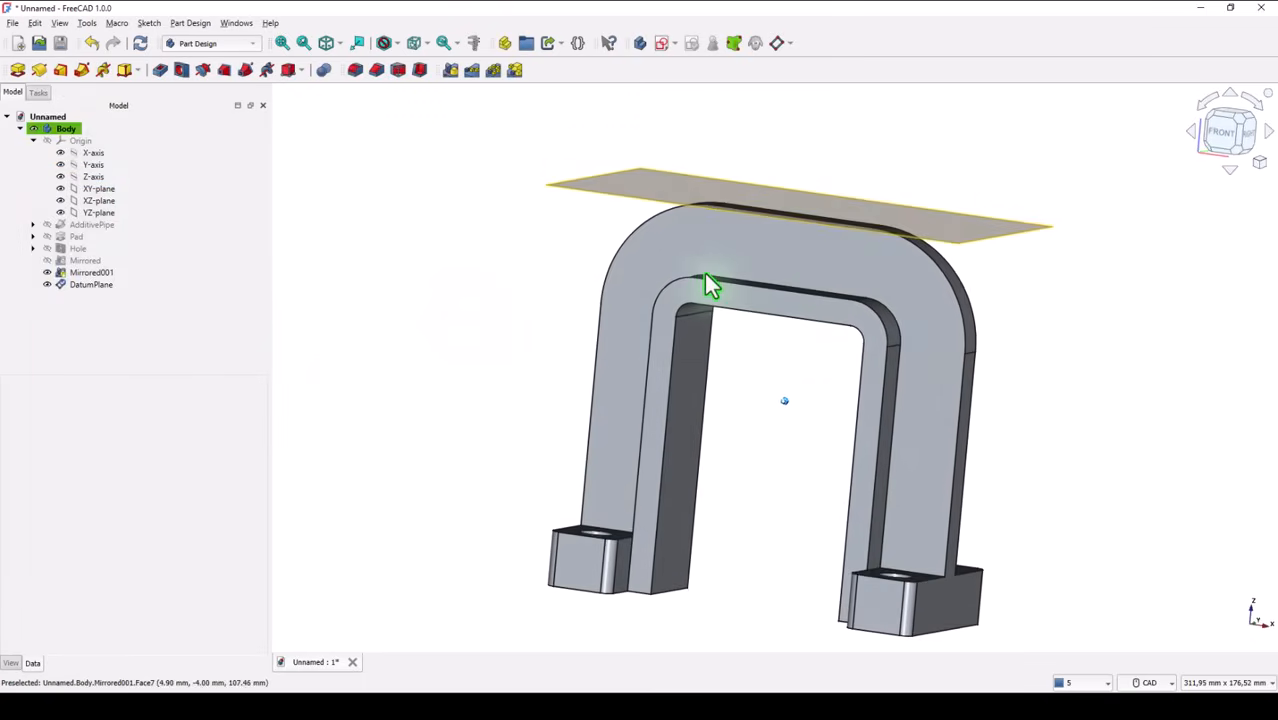
{"action": "left_click_drag", "start_coordinate": [710, 285], "coordinate": [915, 225]}
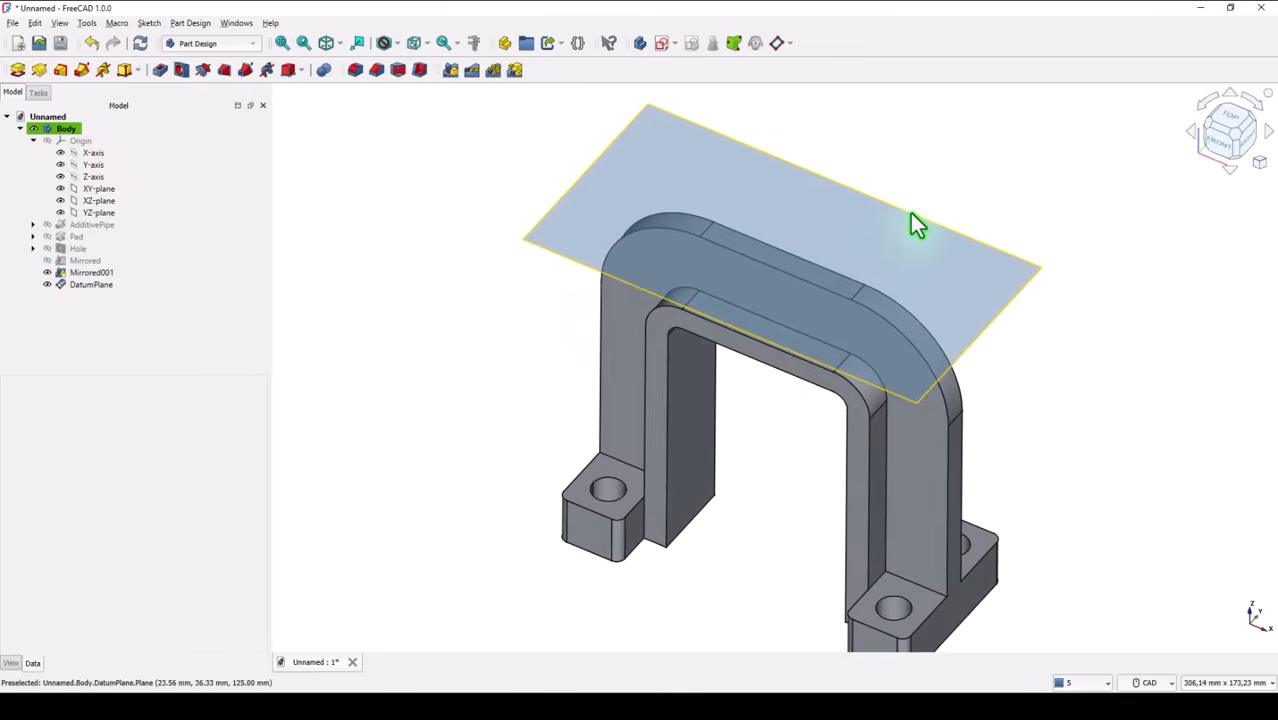
- Sketch a fully constrained 37 mm circle centred on the origin on the datum plane
{"action": "left_click", "coordinate": [91, 284]}
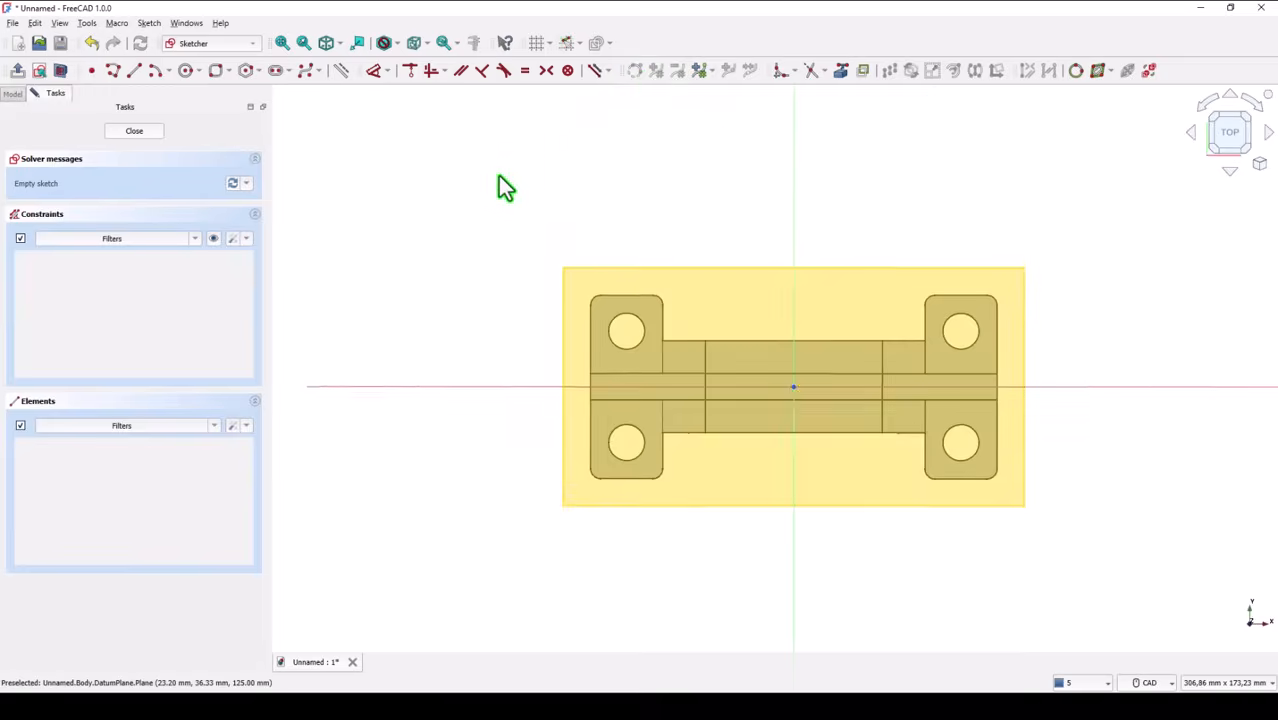
{"action": "mouse_move", "coordinate": [158, 100]}
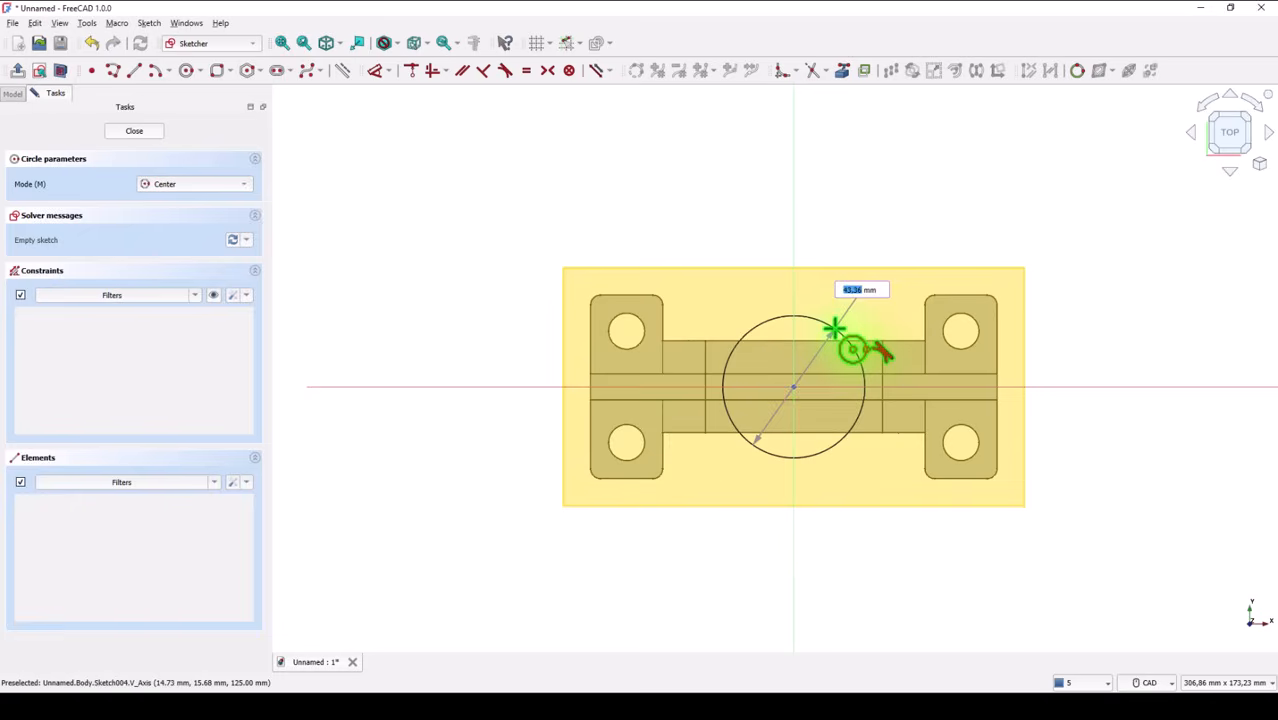
{"action": "type", "text": "37"}
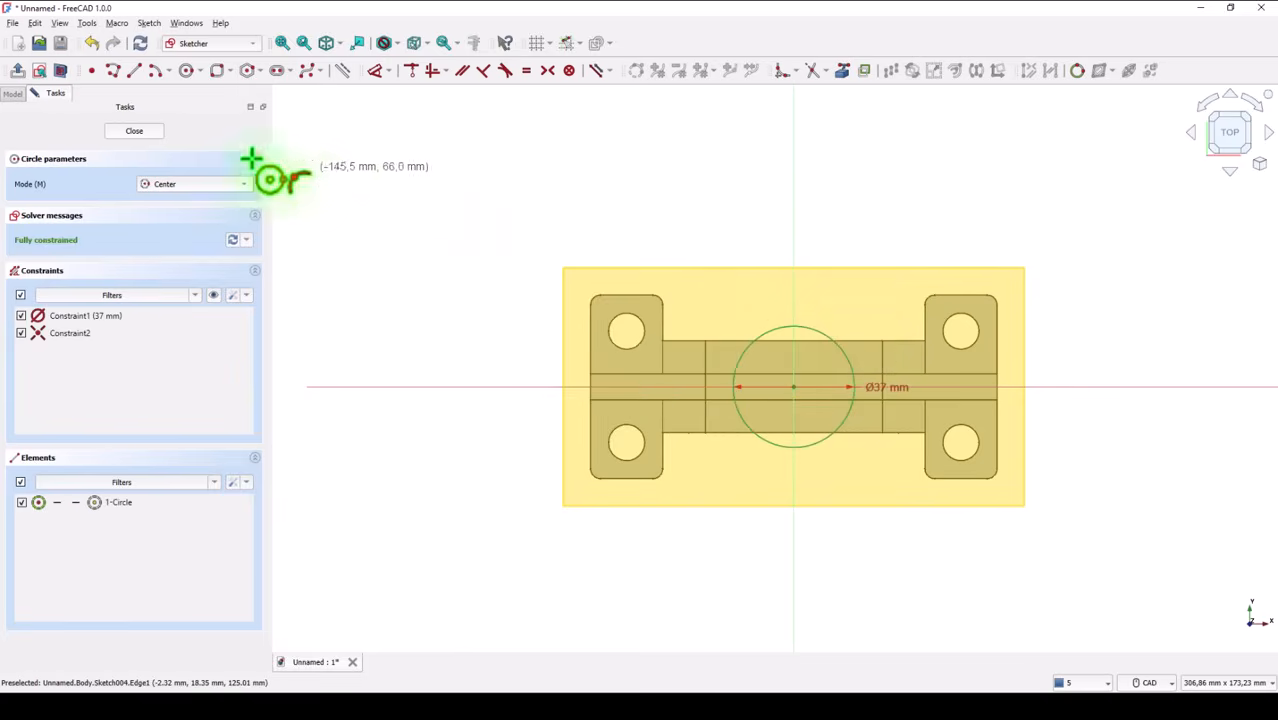
{"action": "left_click", "coordinate": [134, 130]}
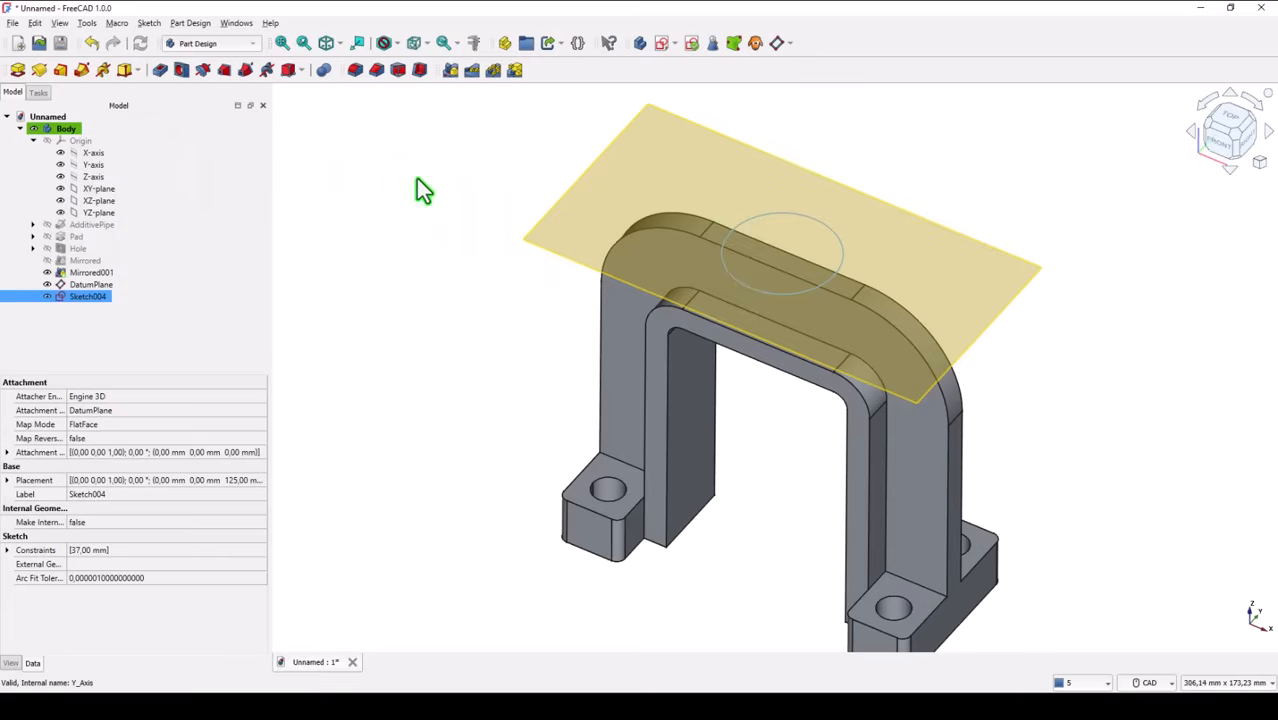
{"action": "left_click", "coordinate": [91, 284]}
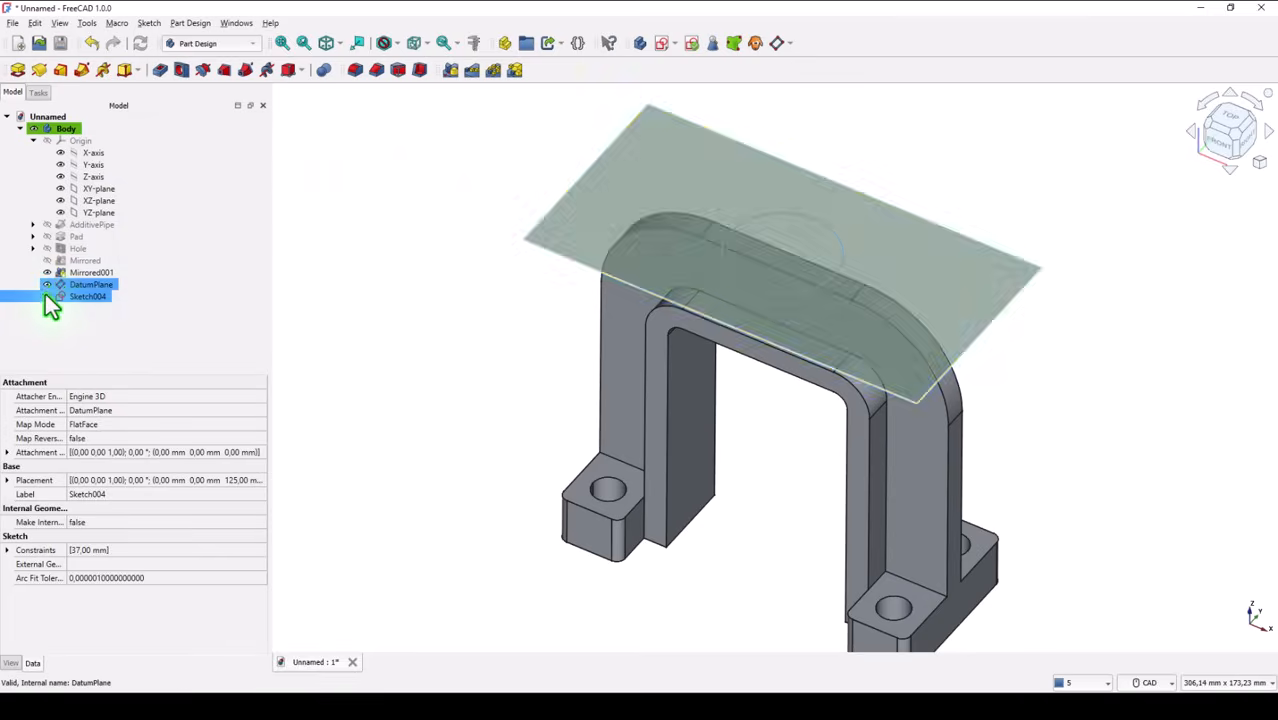
- Pad the 37 mm circle sketch 40 mm reversed, down into the arch top
{"action": "left_click", "coordinate": [92, 272]}
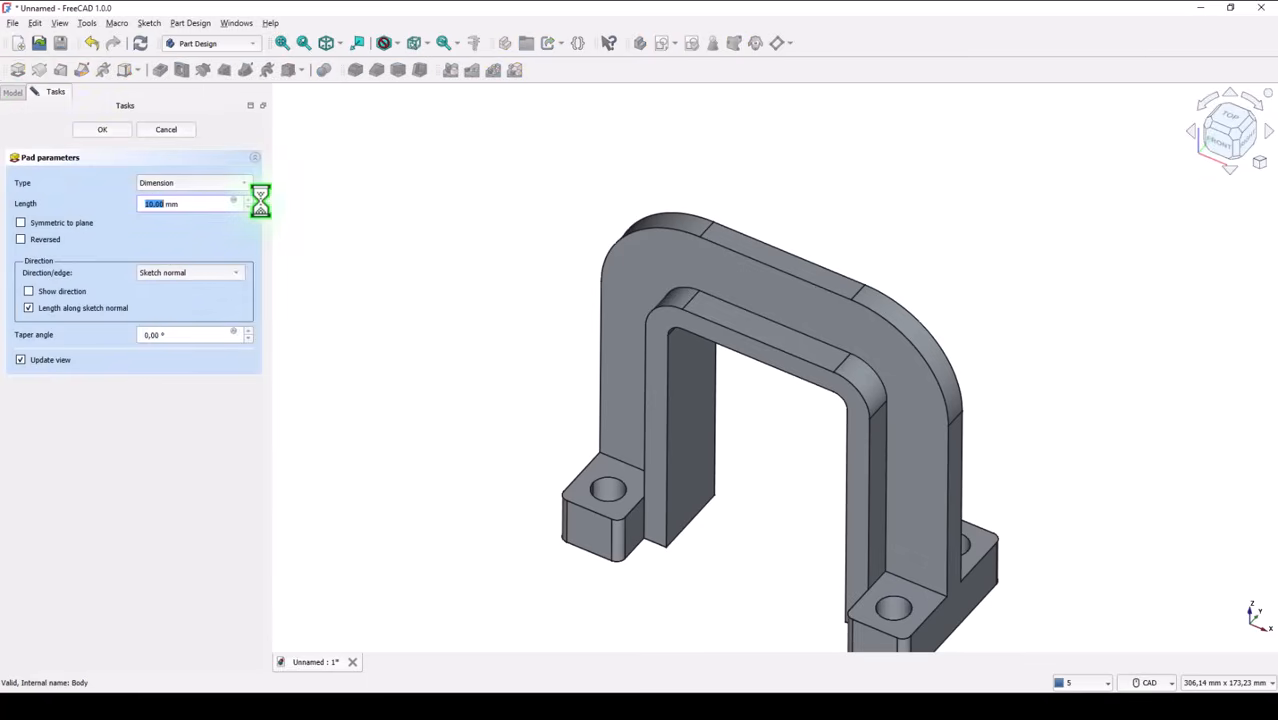
{"action": "left_click", "coordinate": [21, 239]}
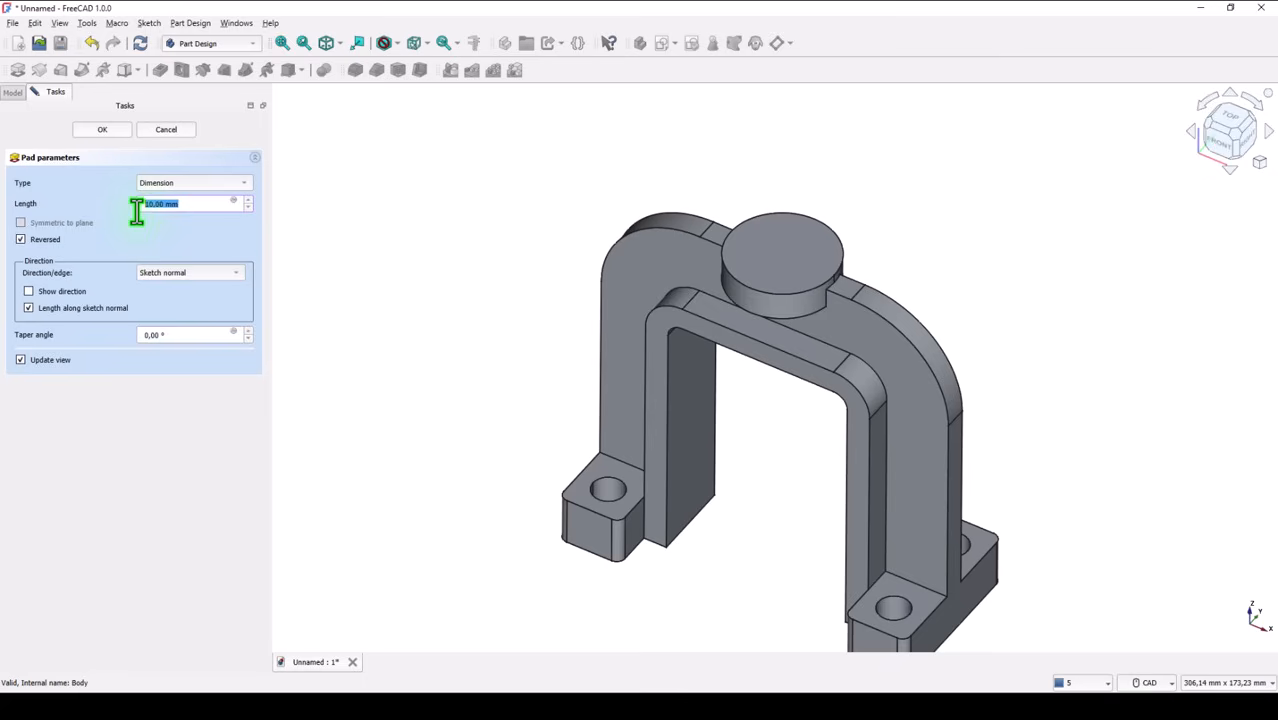
{"action": "type", "text": "40"}
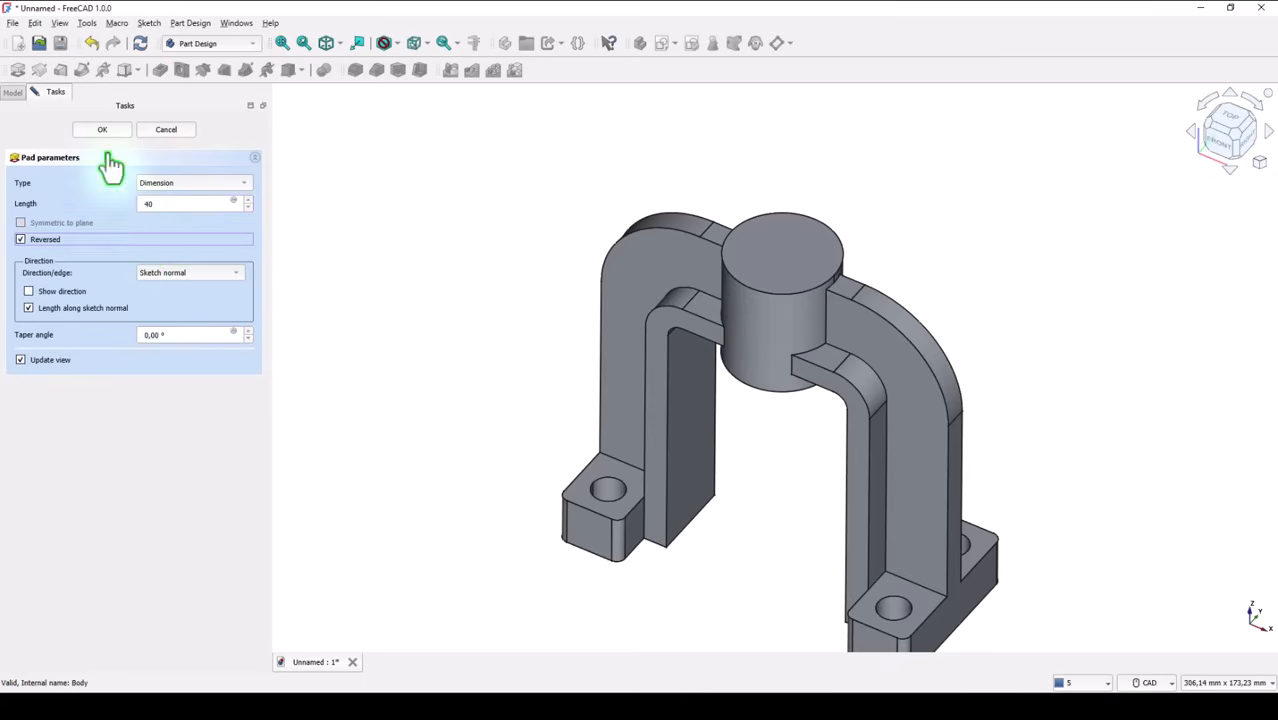
{"action": "left_click", "coordinate": [101, 129]}
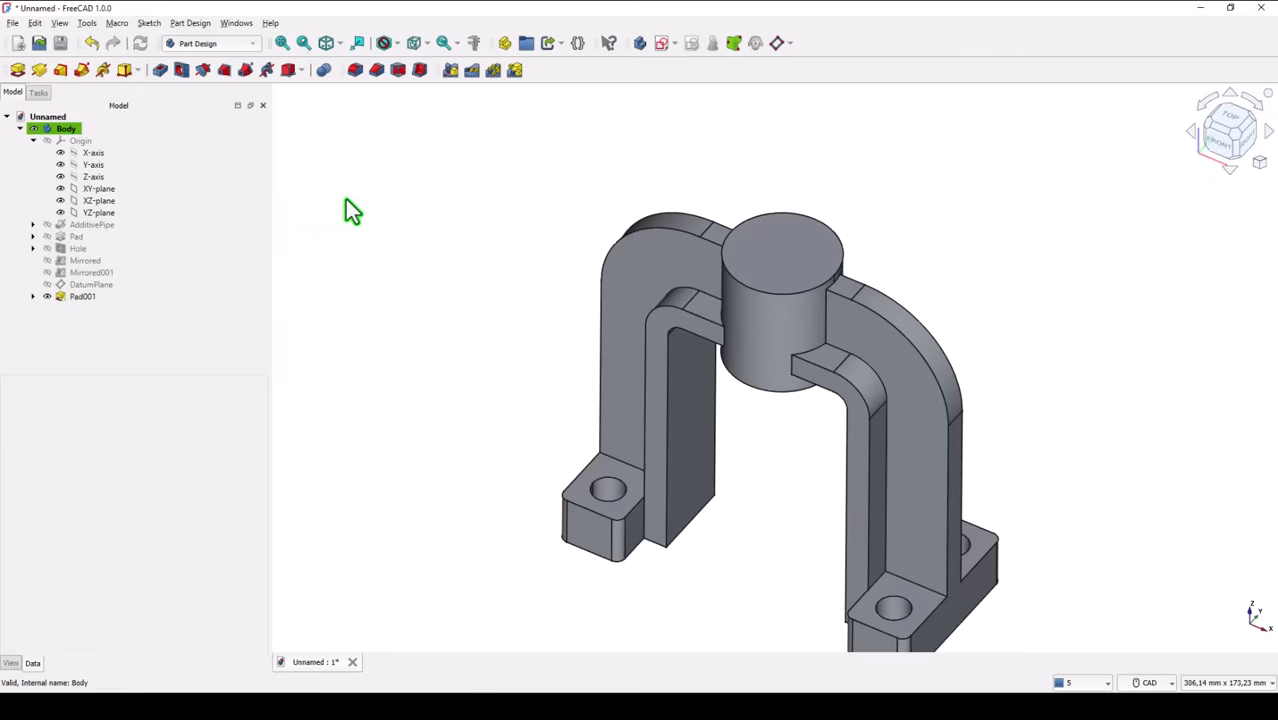
{"action": "mouse_move", "coordinate": [345, 170]}
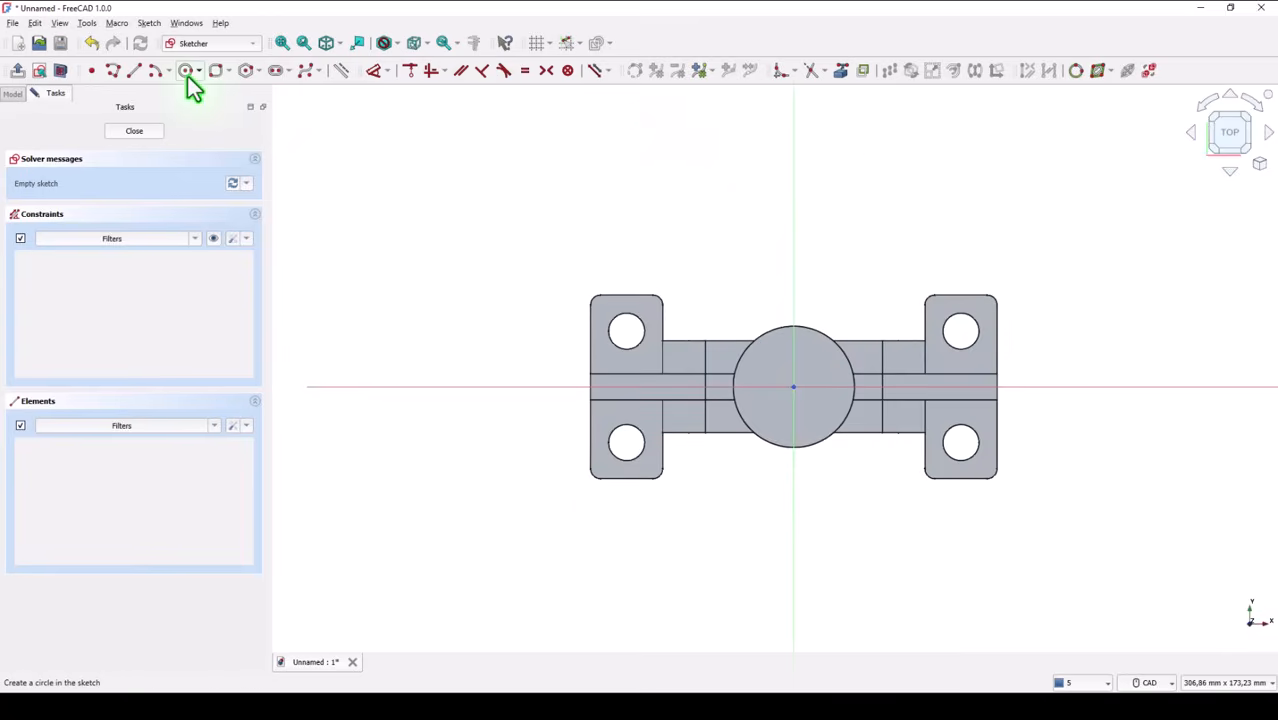
- Draw a circle at the origin on the boss's top face and close the sketch
{"action": "left_click", "coordinate": [185, 70]}
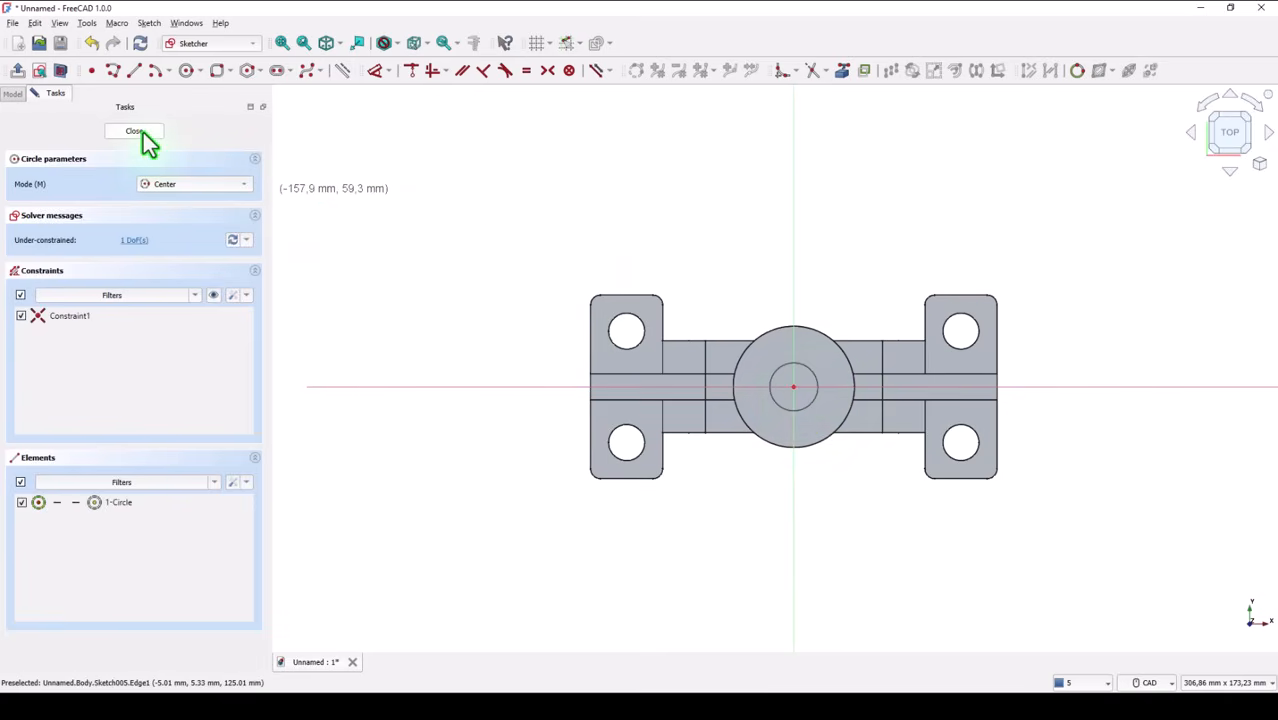
{"action": "left_click", "coordinate": [135, 131]}
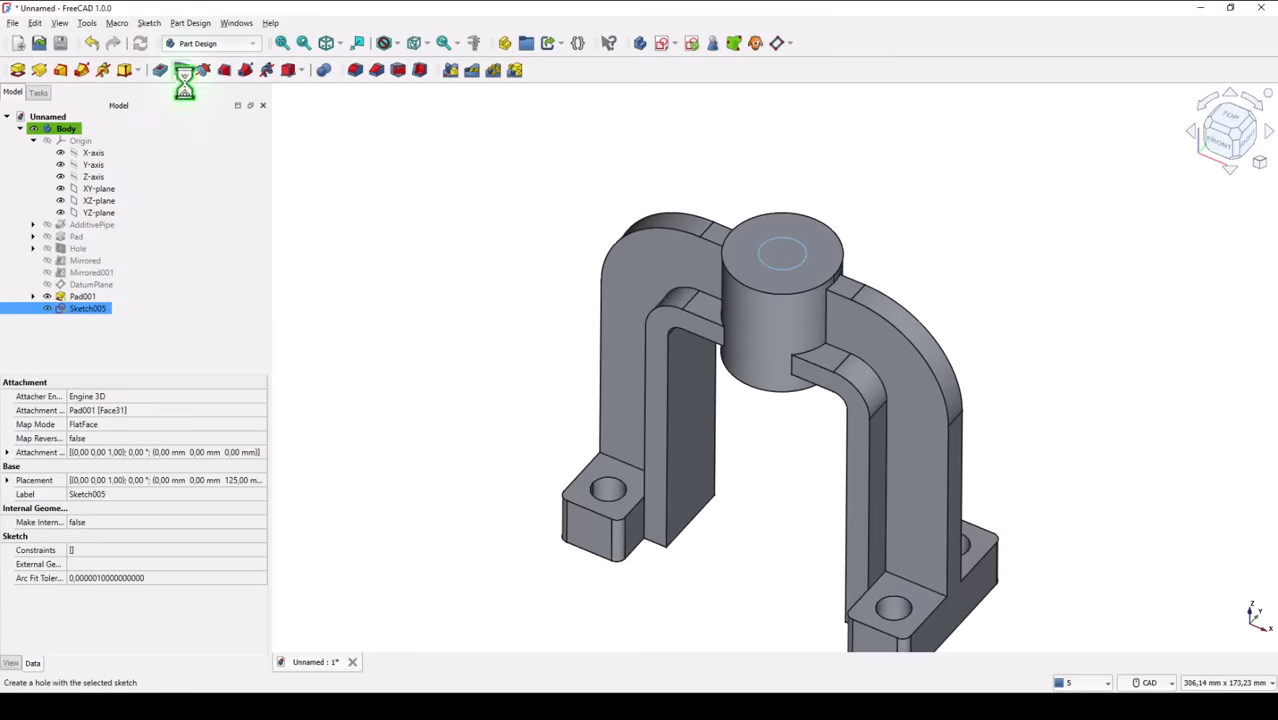
- Create a 20 mm diameter, through-all hole from Sketch005 down the boss centre
{"action": "left_click", "coordinate": [184, 69]}
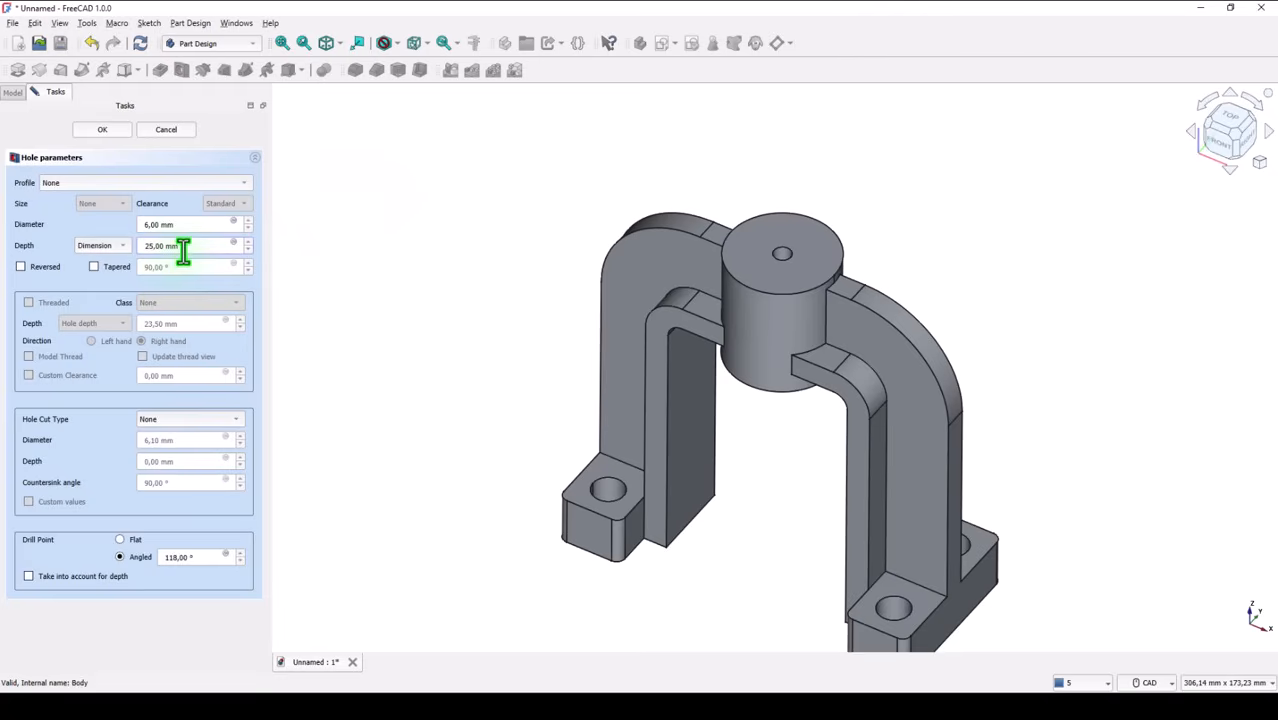
{"action": "triple_click", "coordinate": [185, 224]}
{"action": "type", "text": "20"}
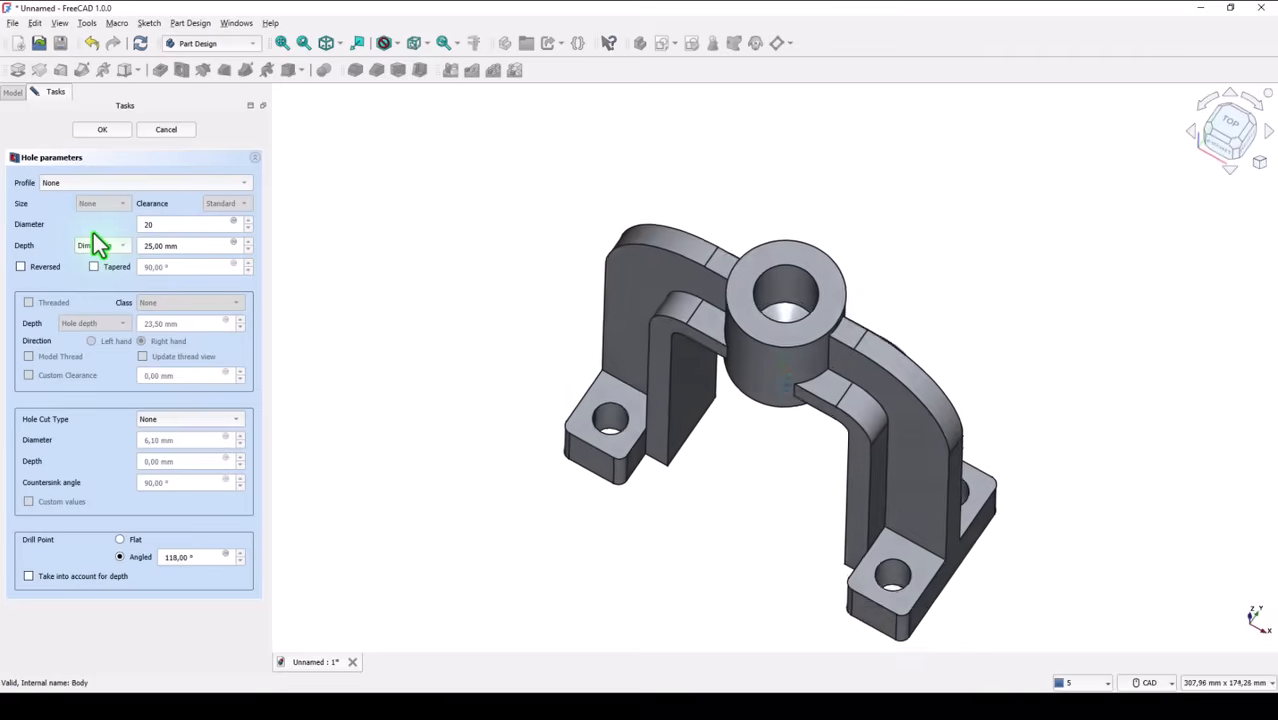
{"action": "left_click", "coordinate": [120, 245]}
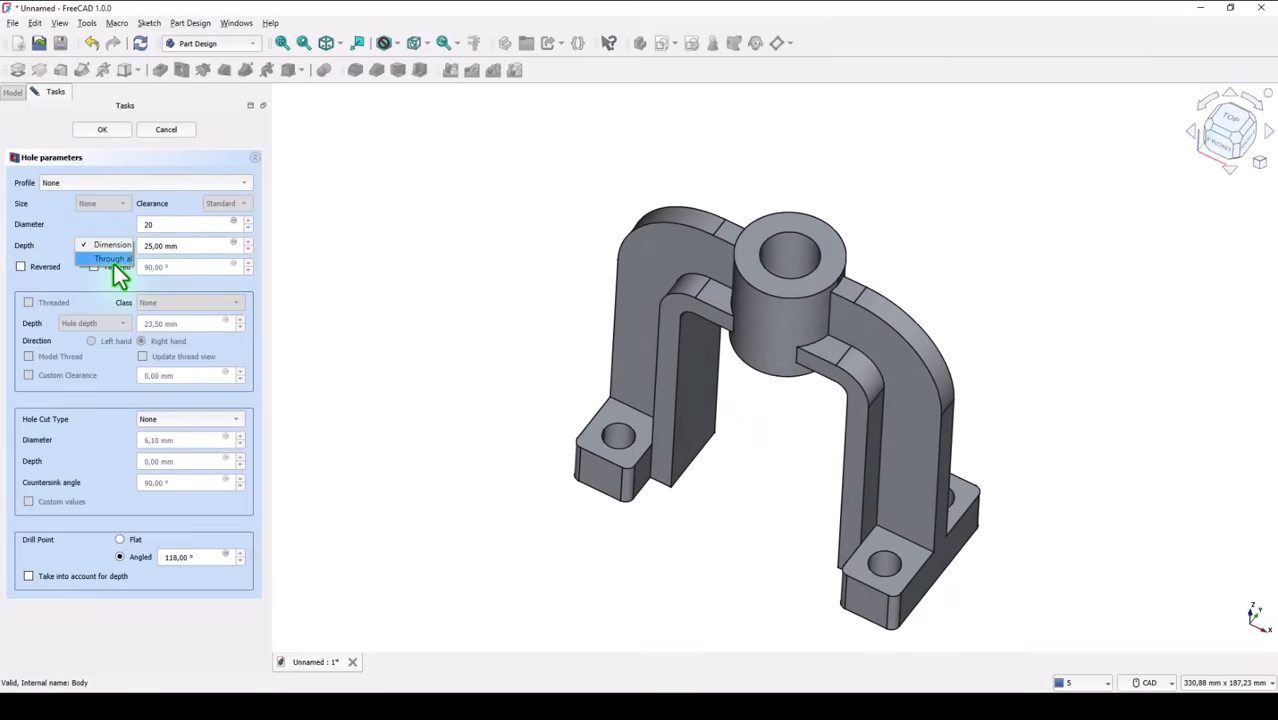
{"action": "left_click", "coordinate": [113, 258]}
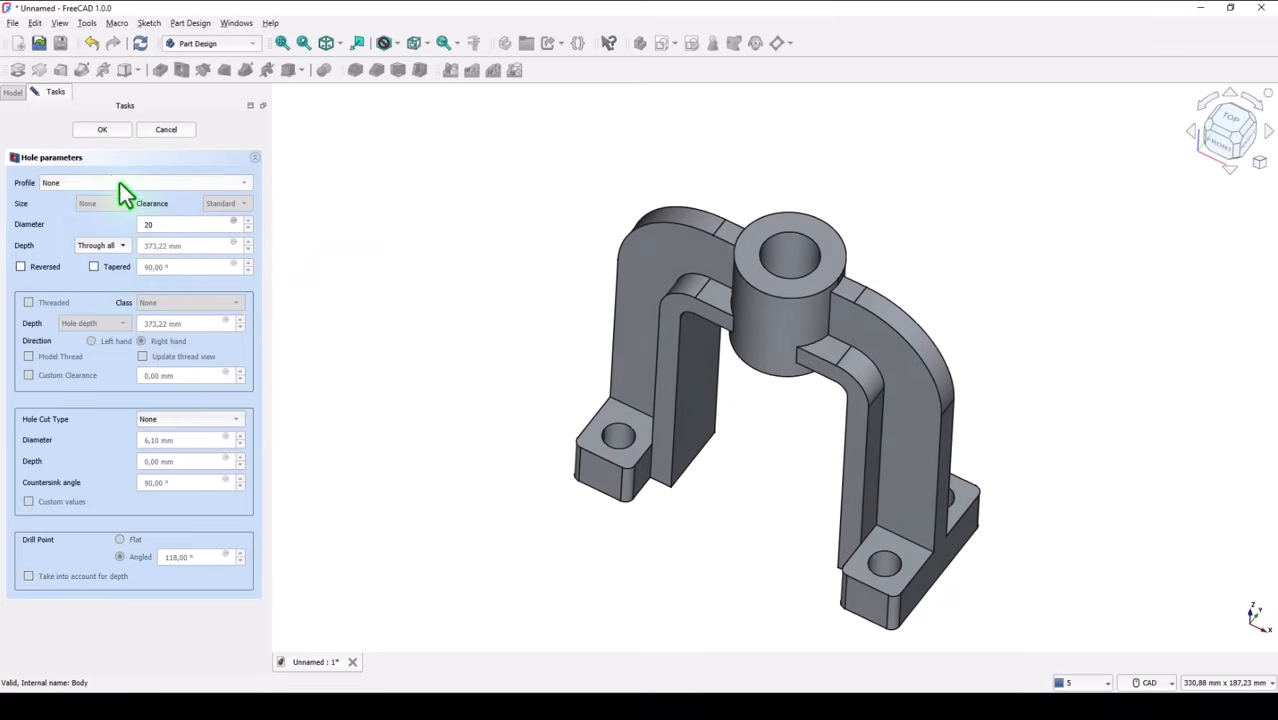
{"action": "left_click", "coordinate": [102, 129]}
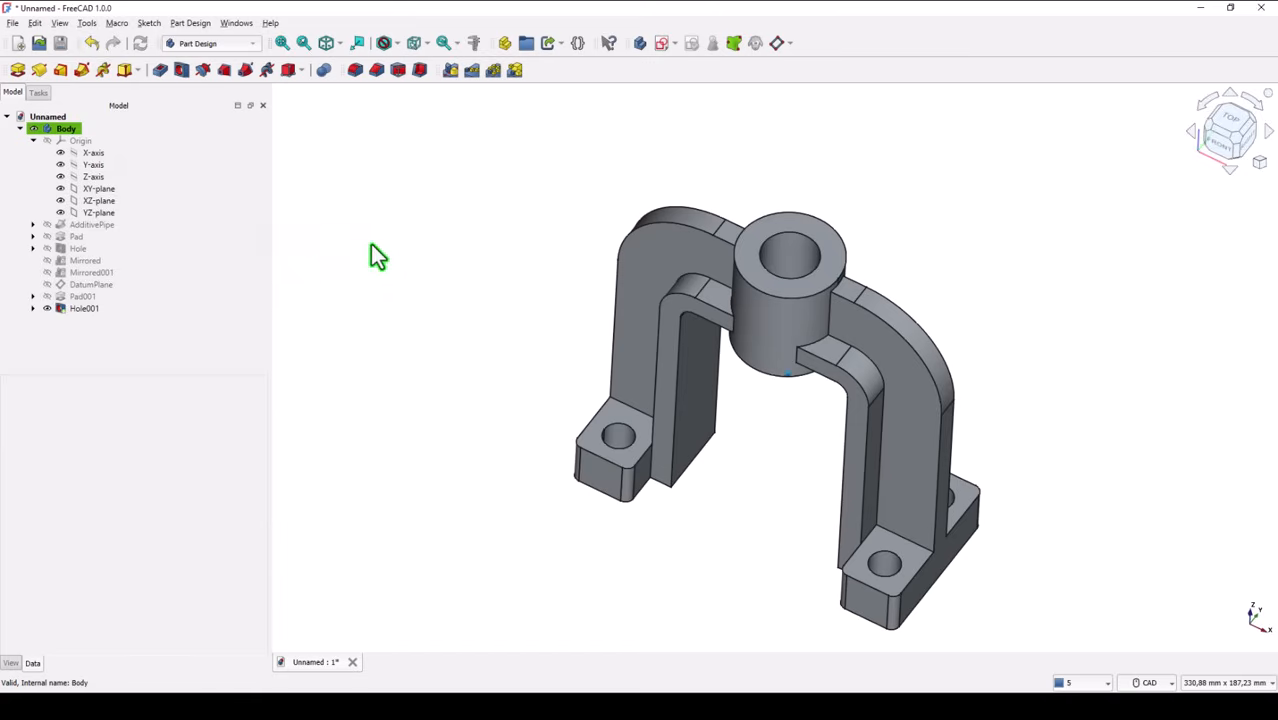